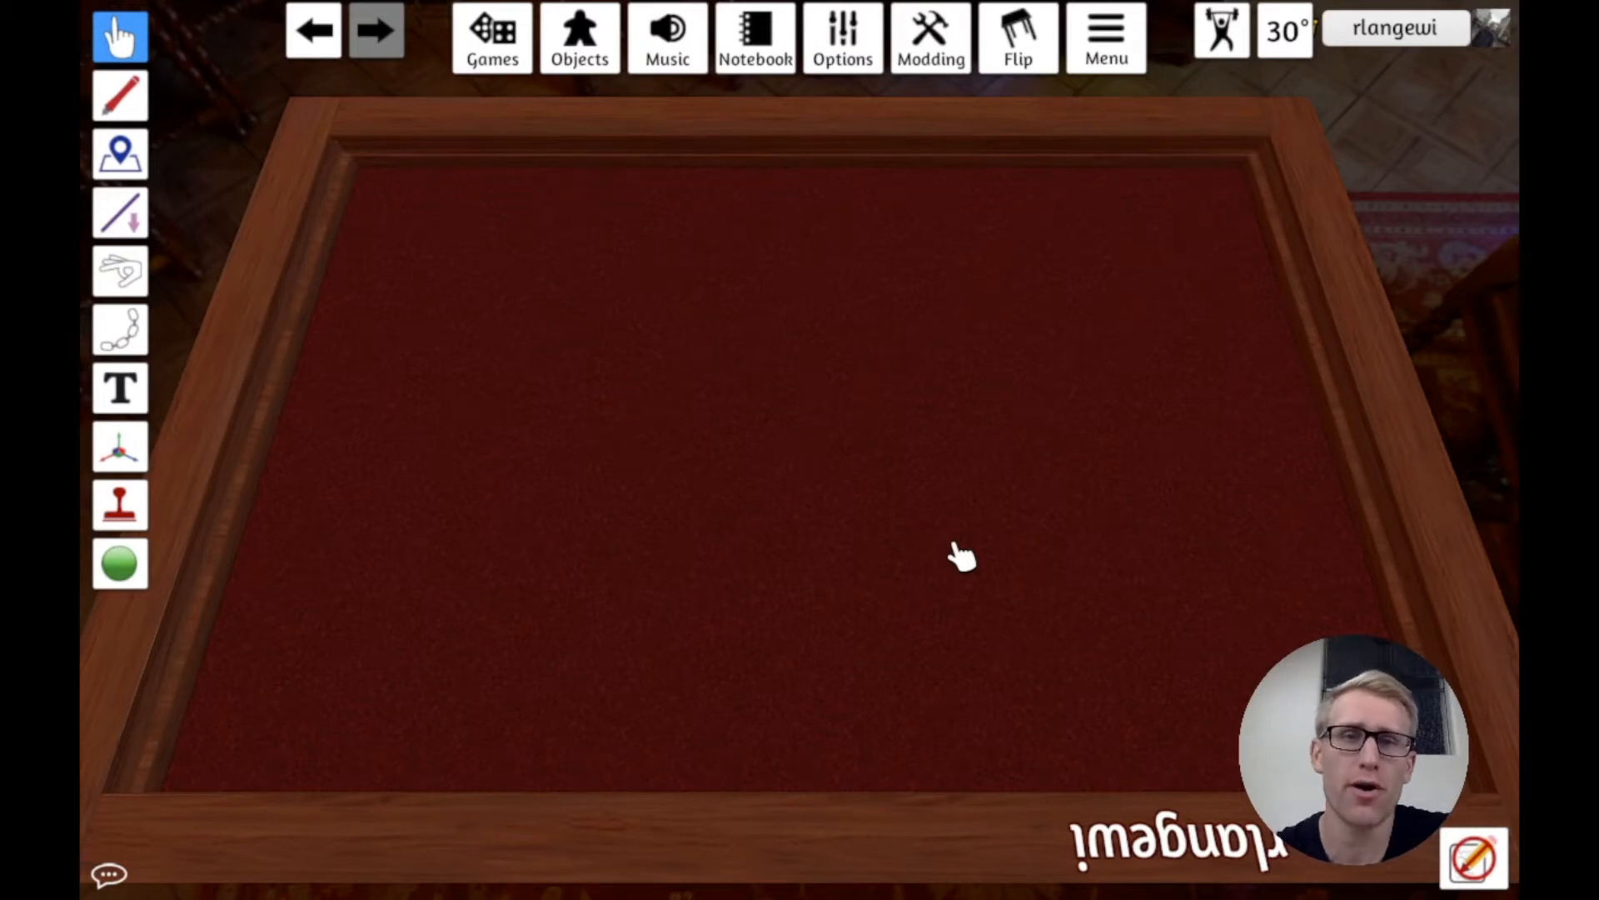
mouse_move(871, 436)
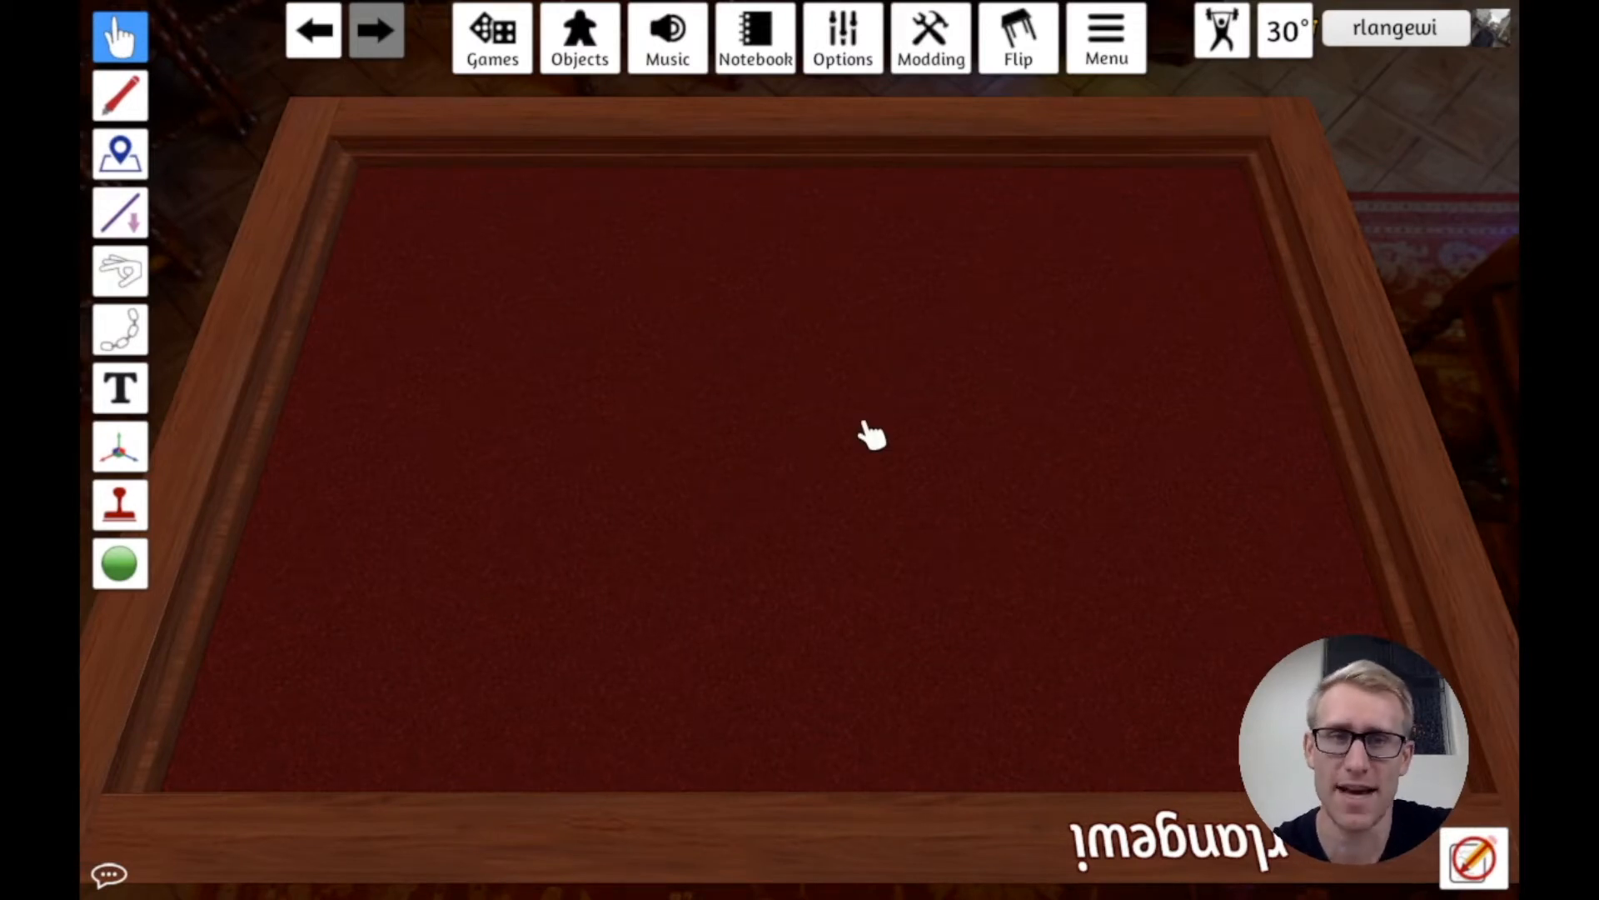
Step: Bring up the Components catalogue from the Objects menu over the empty table
left_click(580, 34)
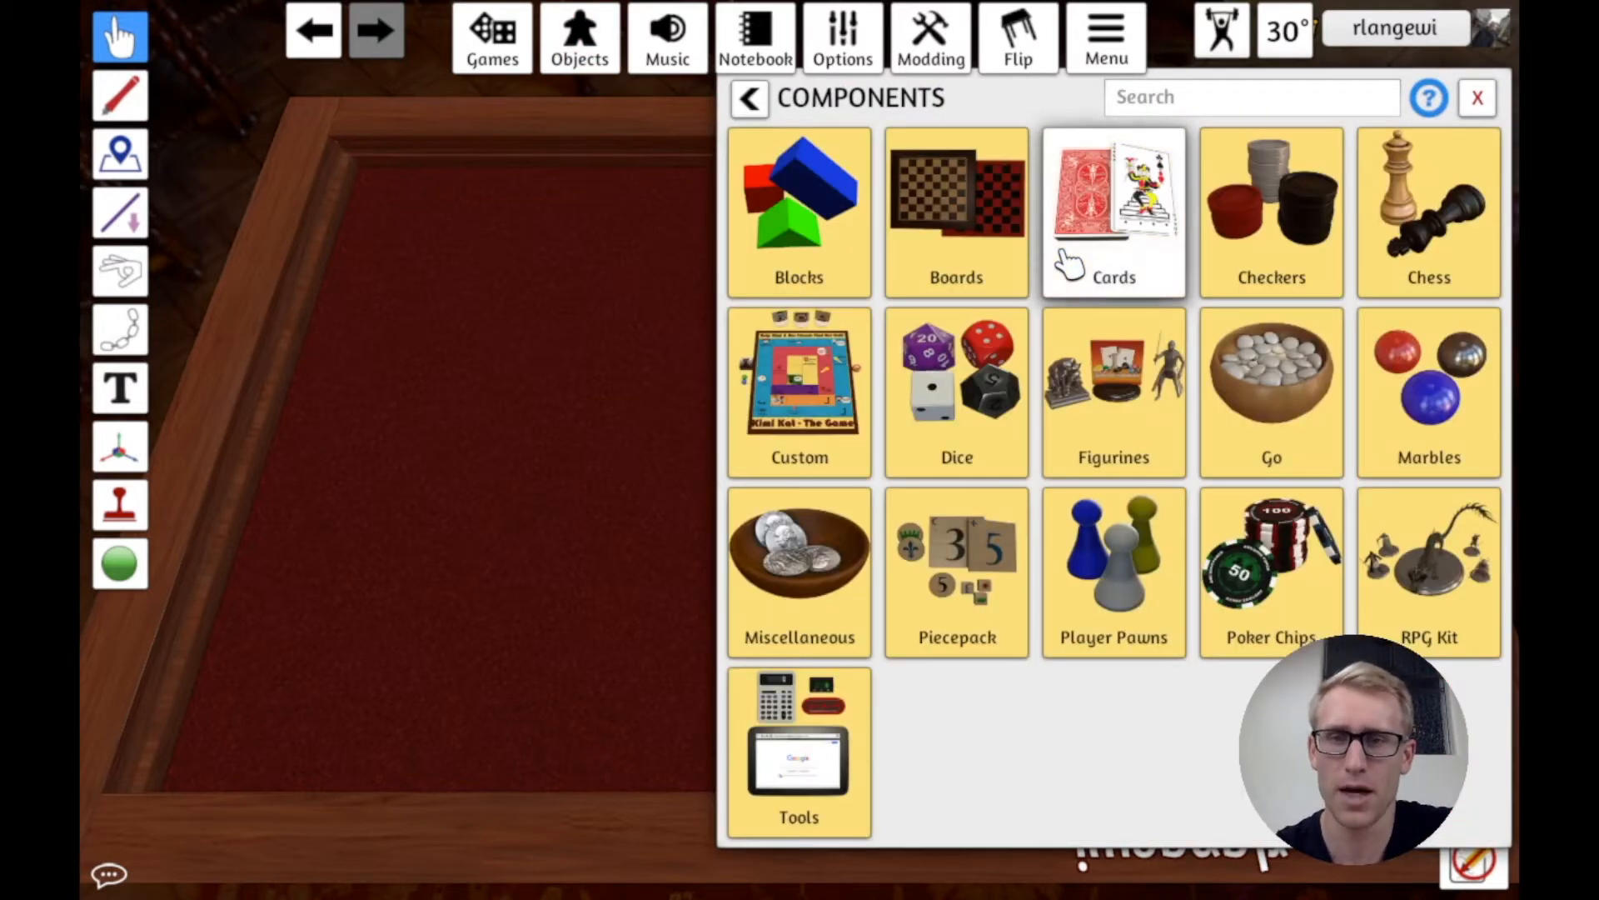
left_click(957, 390)
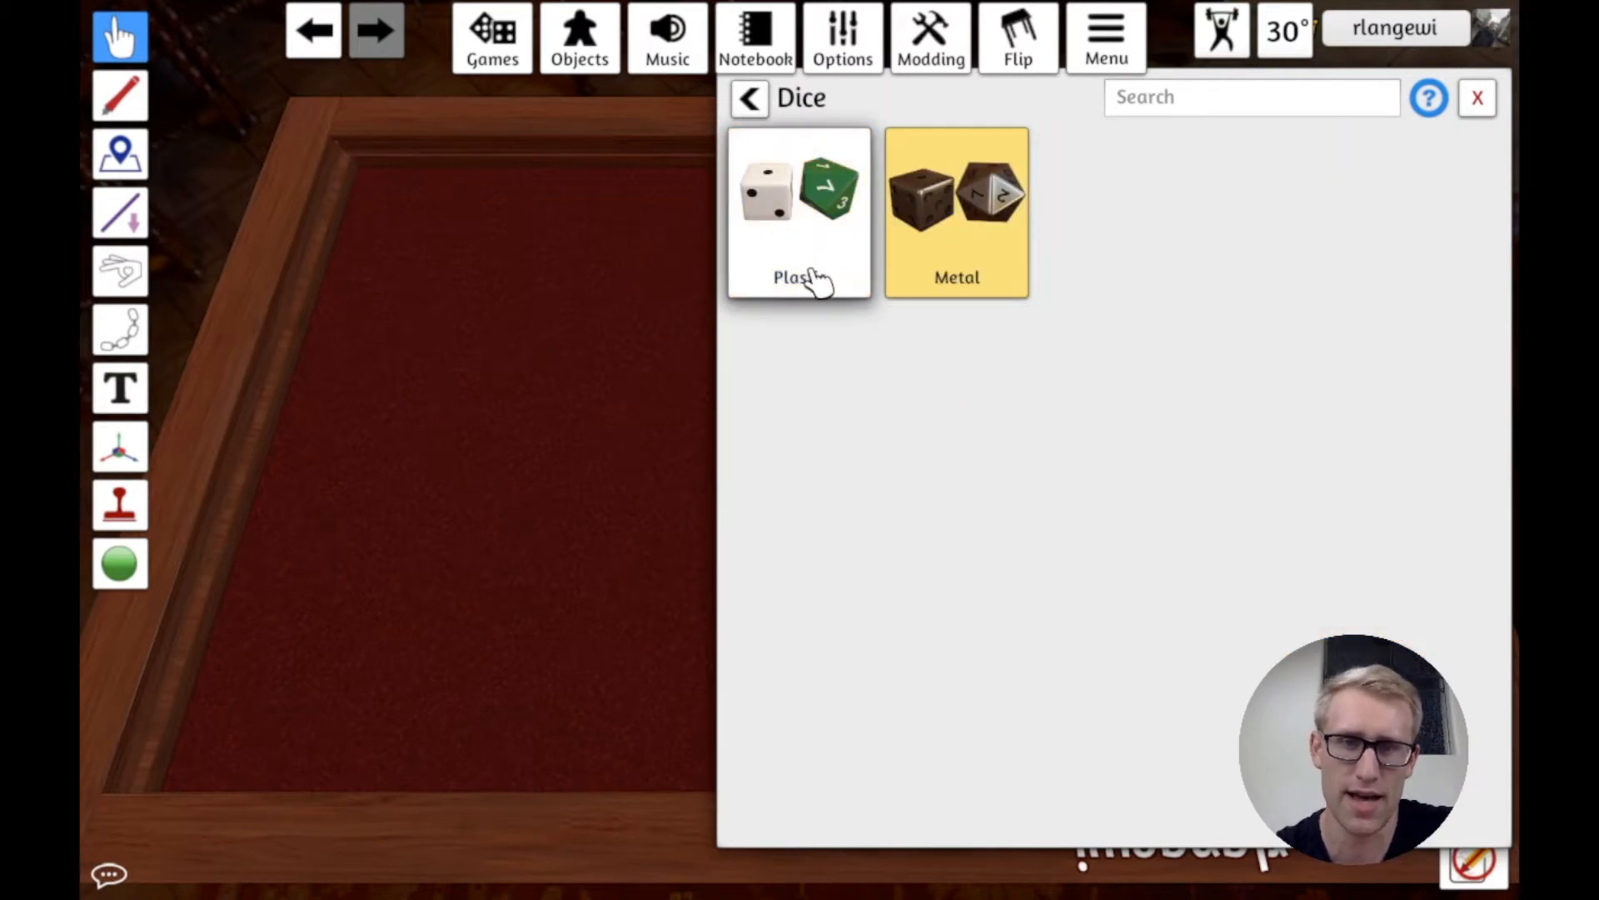
left_click(798, 212)
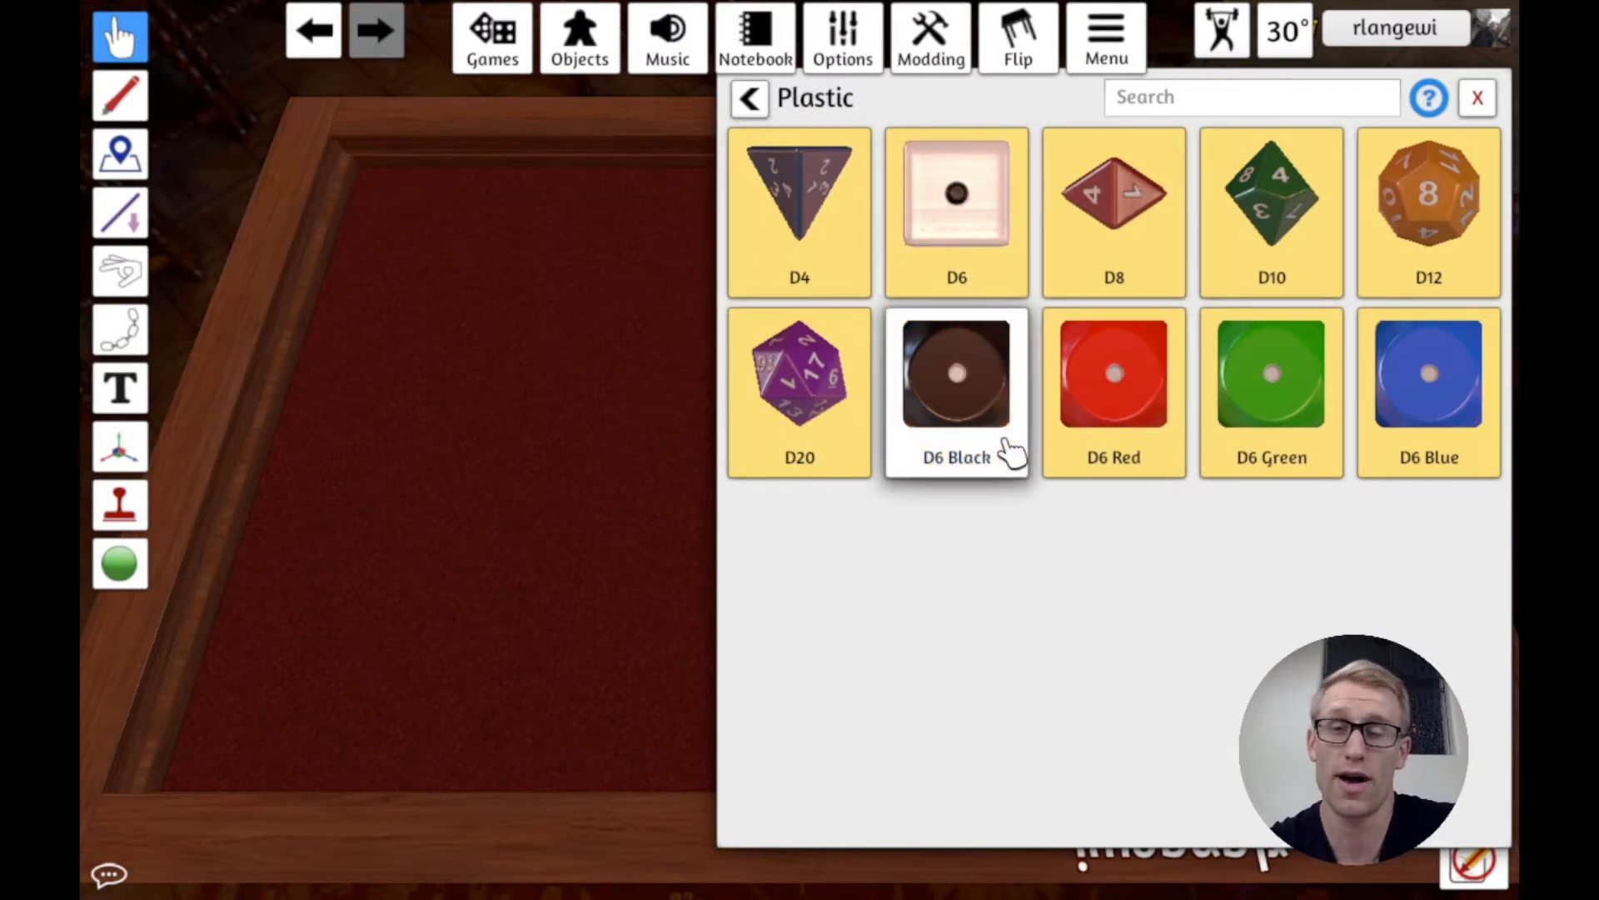
mouse_move(1005, 341)
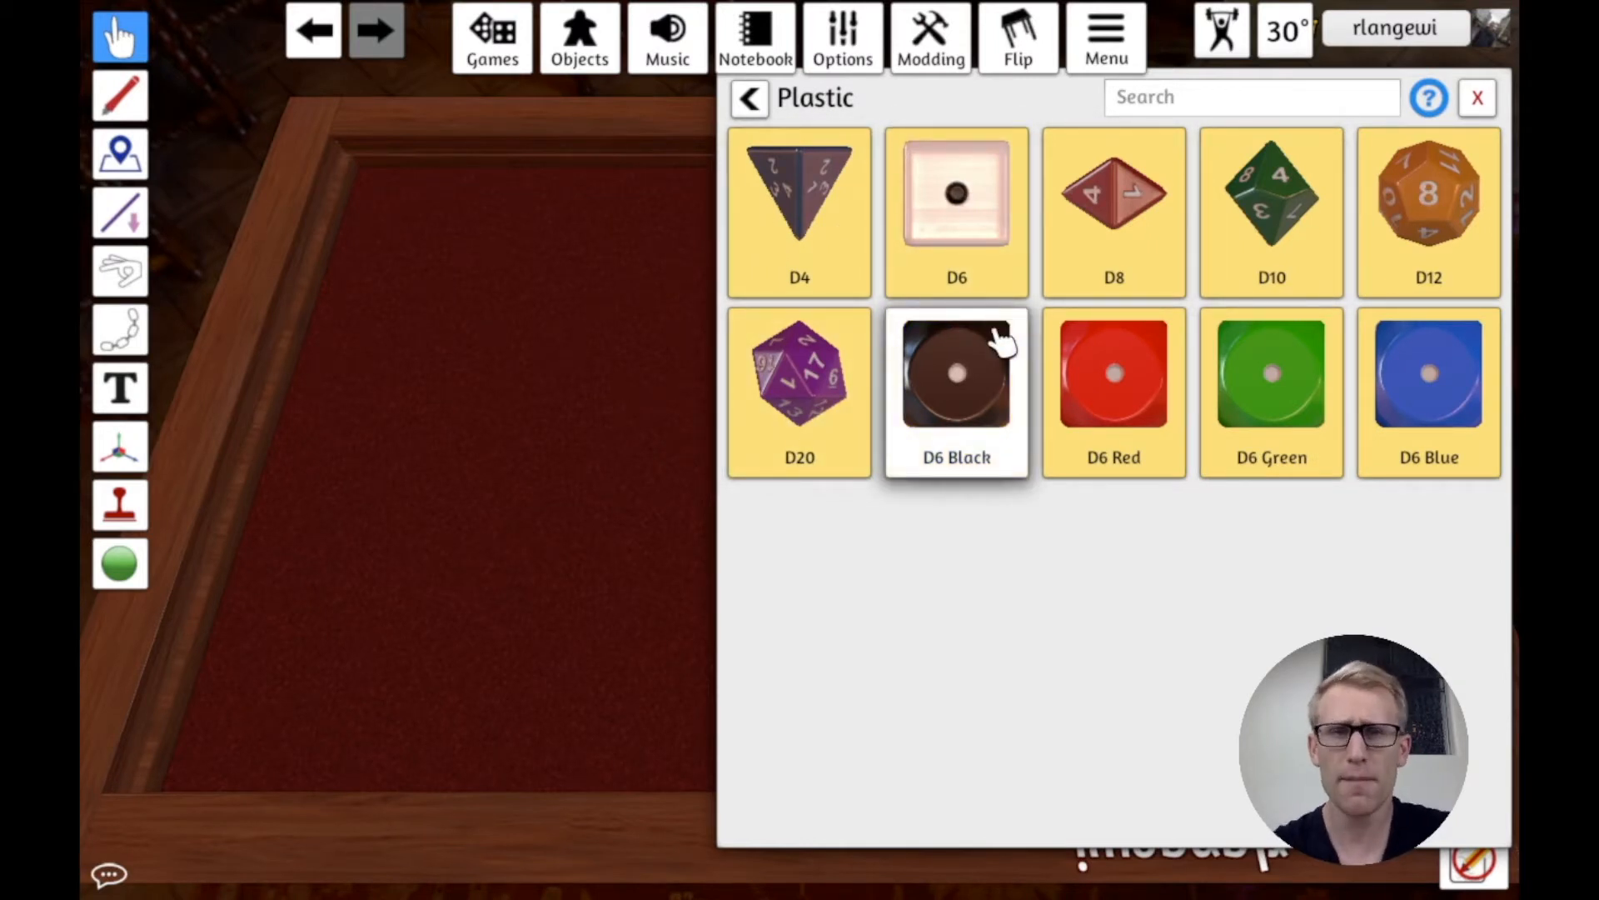
mouse_move(1000, 341)
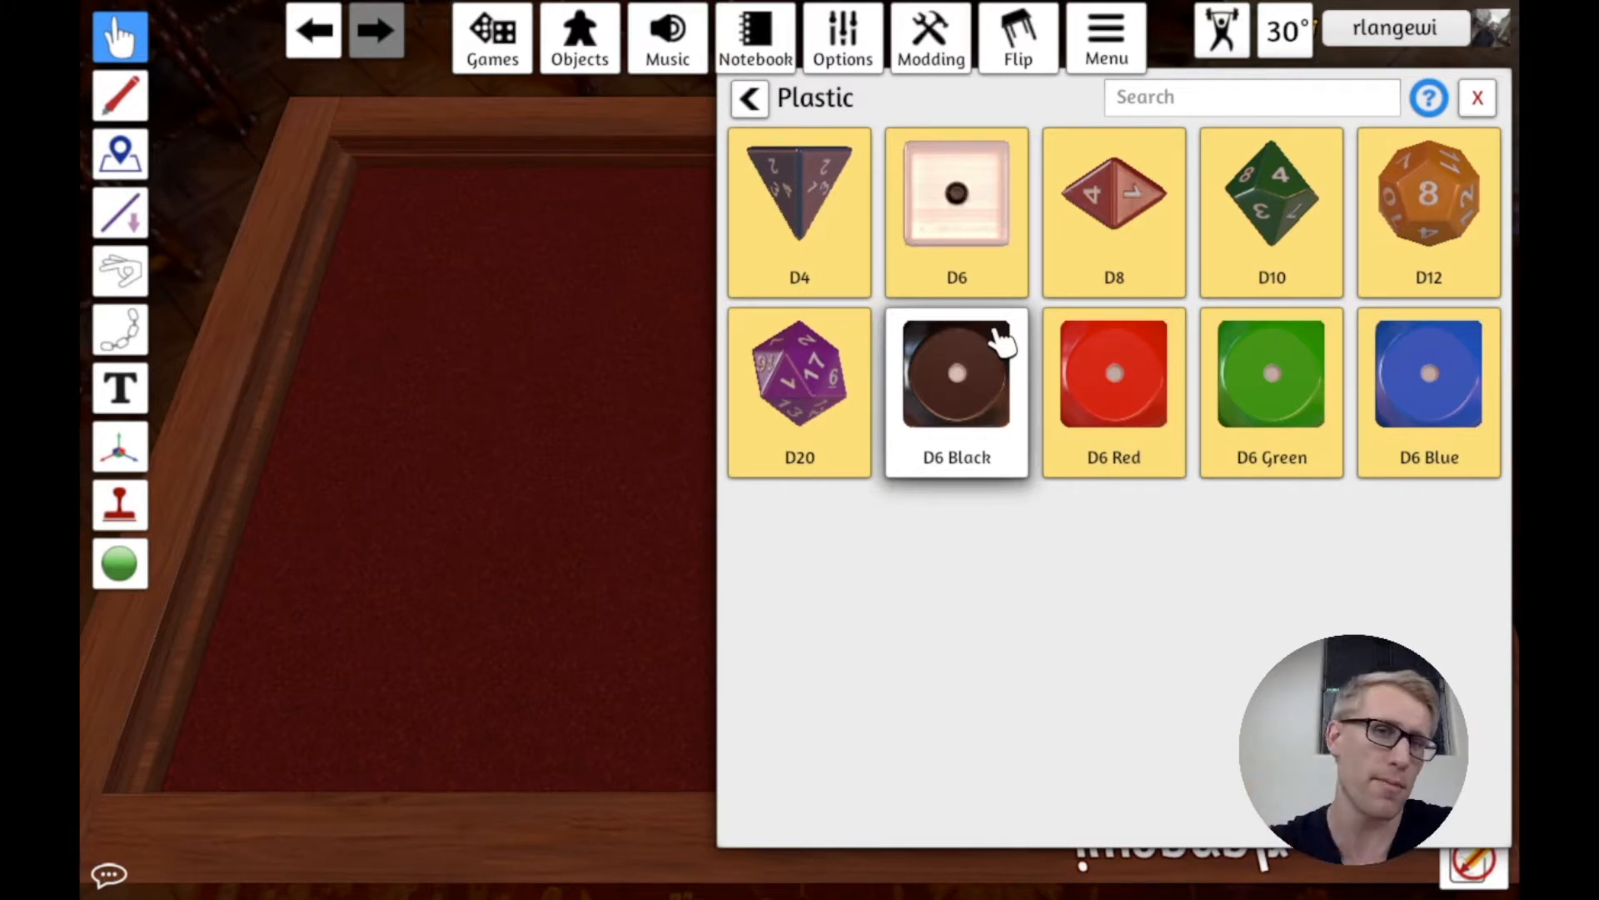
mouse_move(1040, 326)
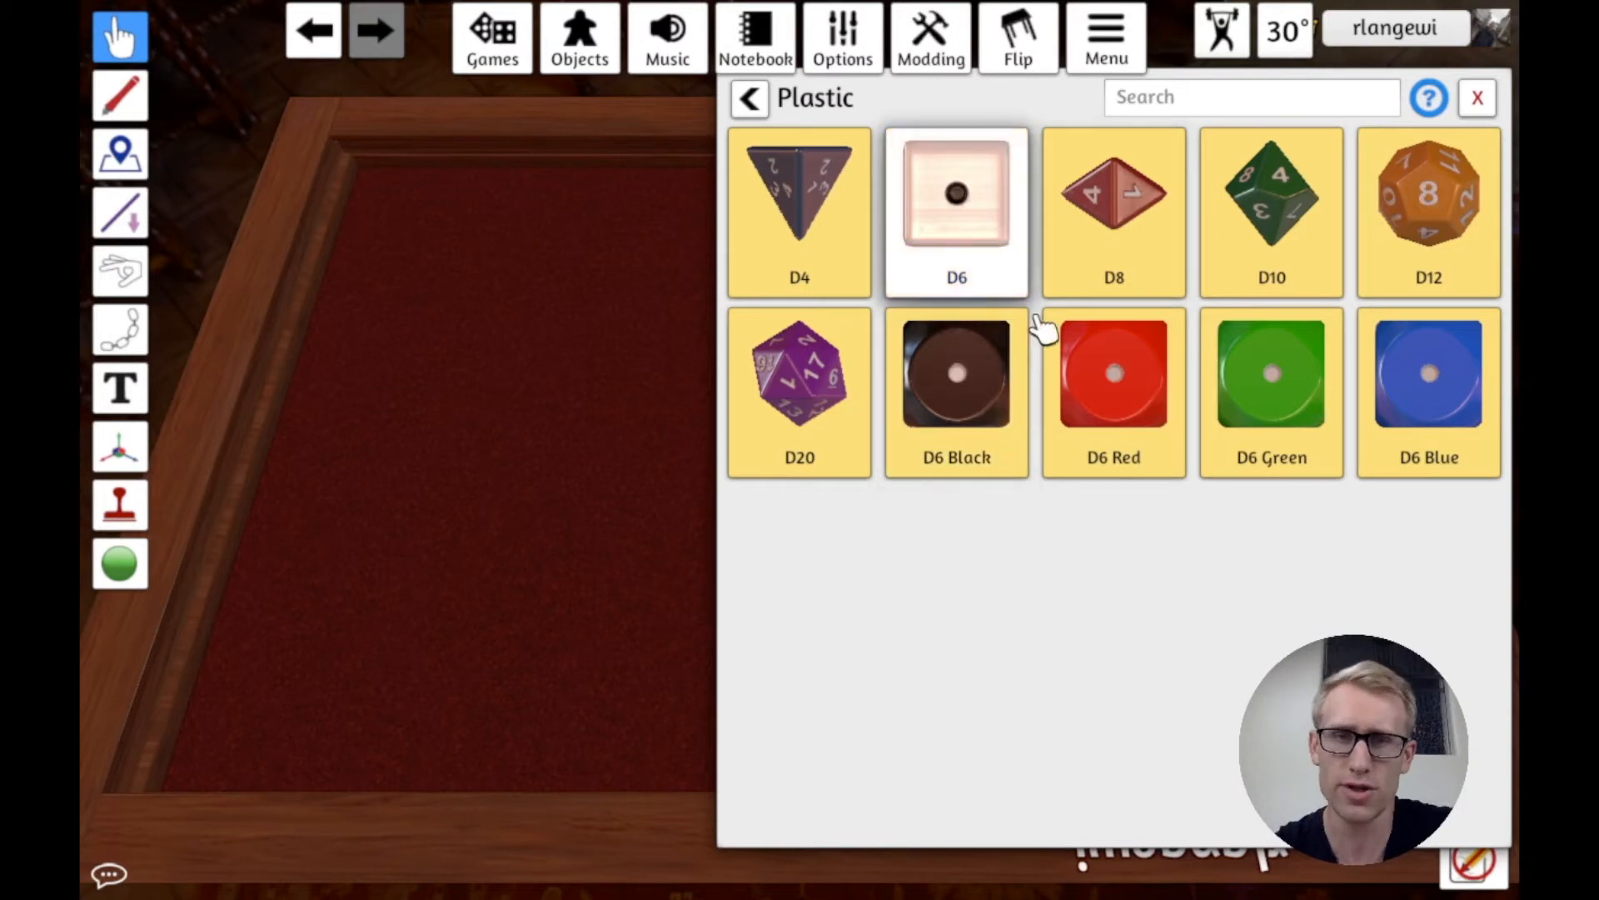
left_click(749, 96)
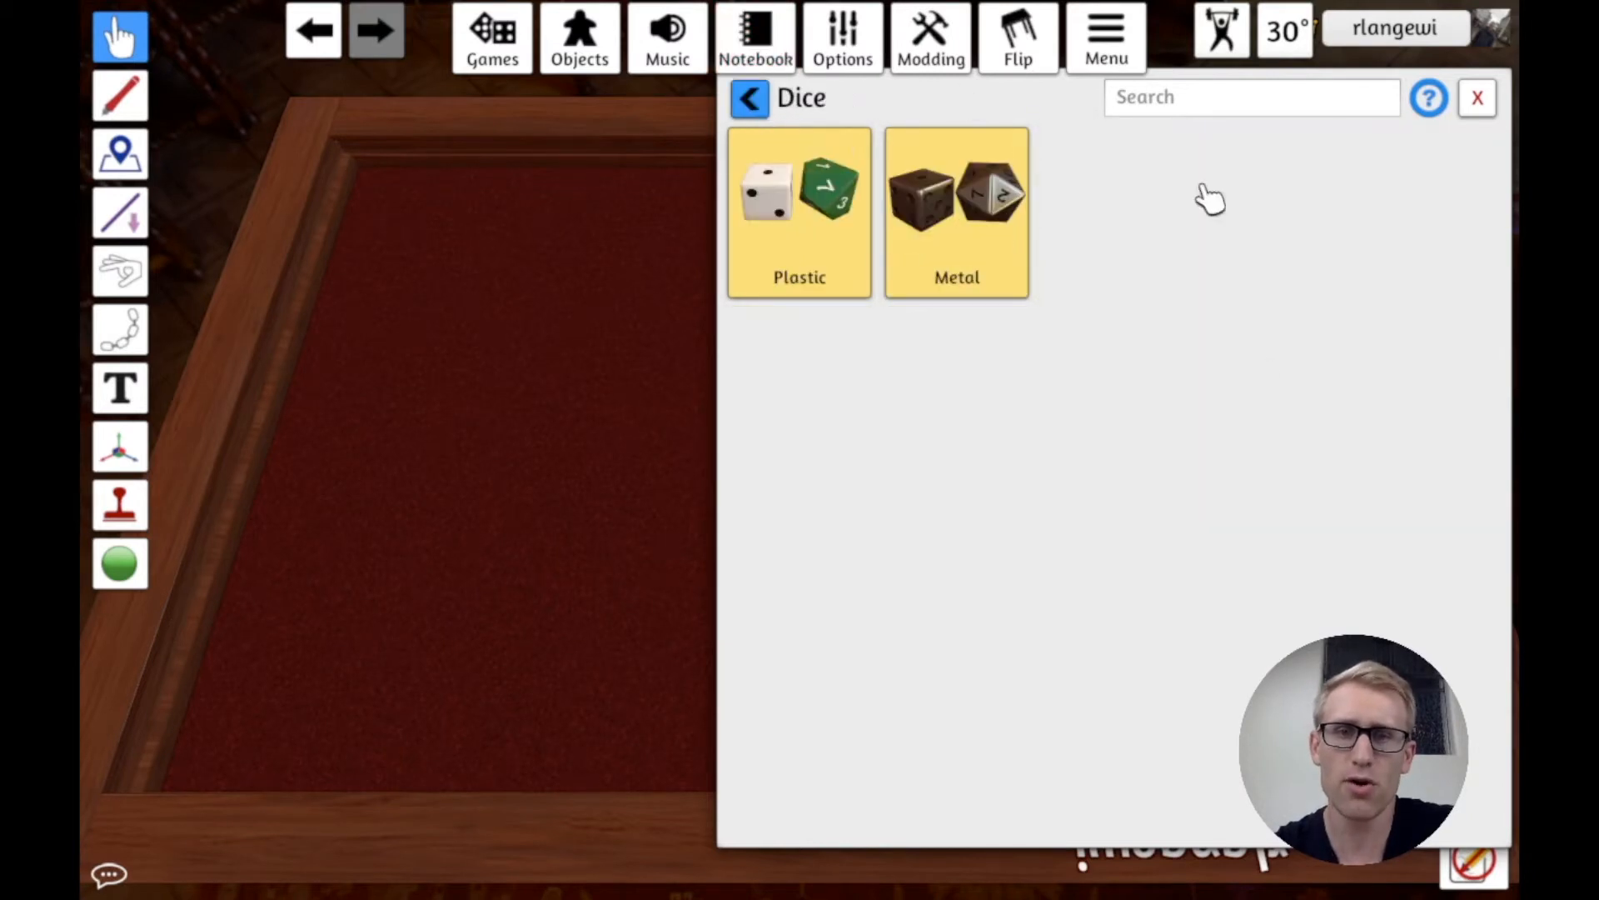
left_click(750, 97)
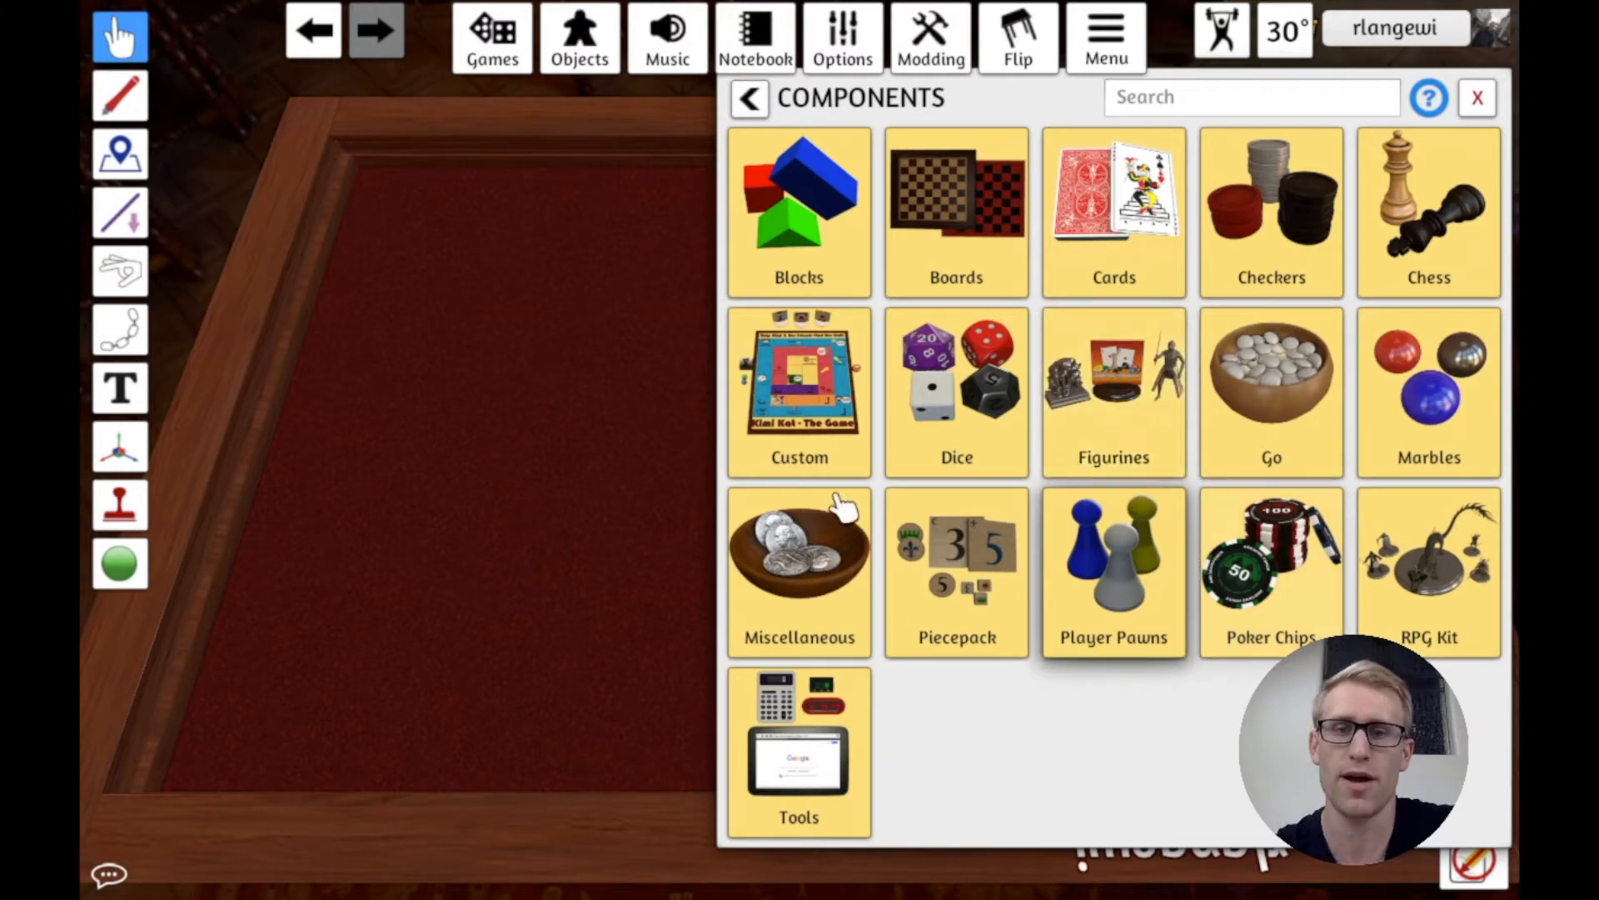
Step: Enter the Custom category listing Board, Tile, Token, Card, Dice and Model
left_click(797, 388)
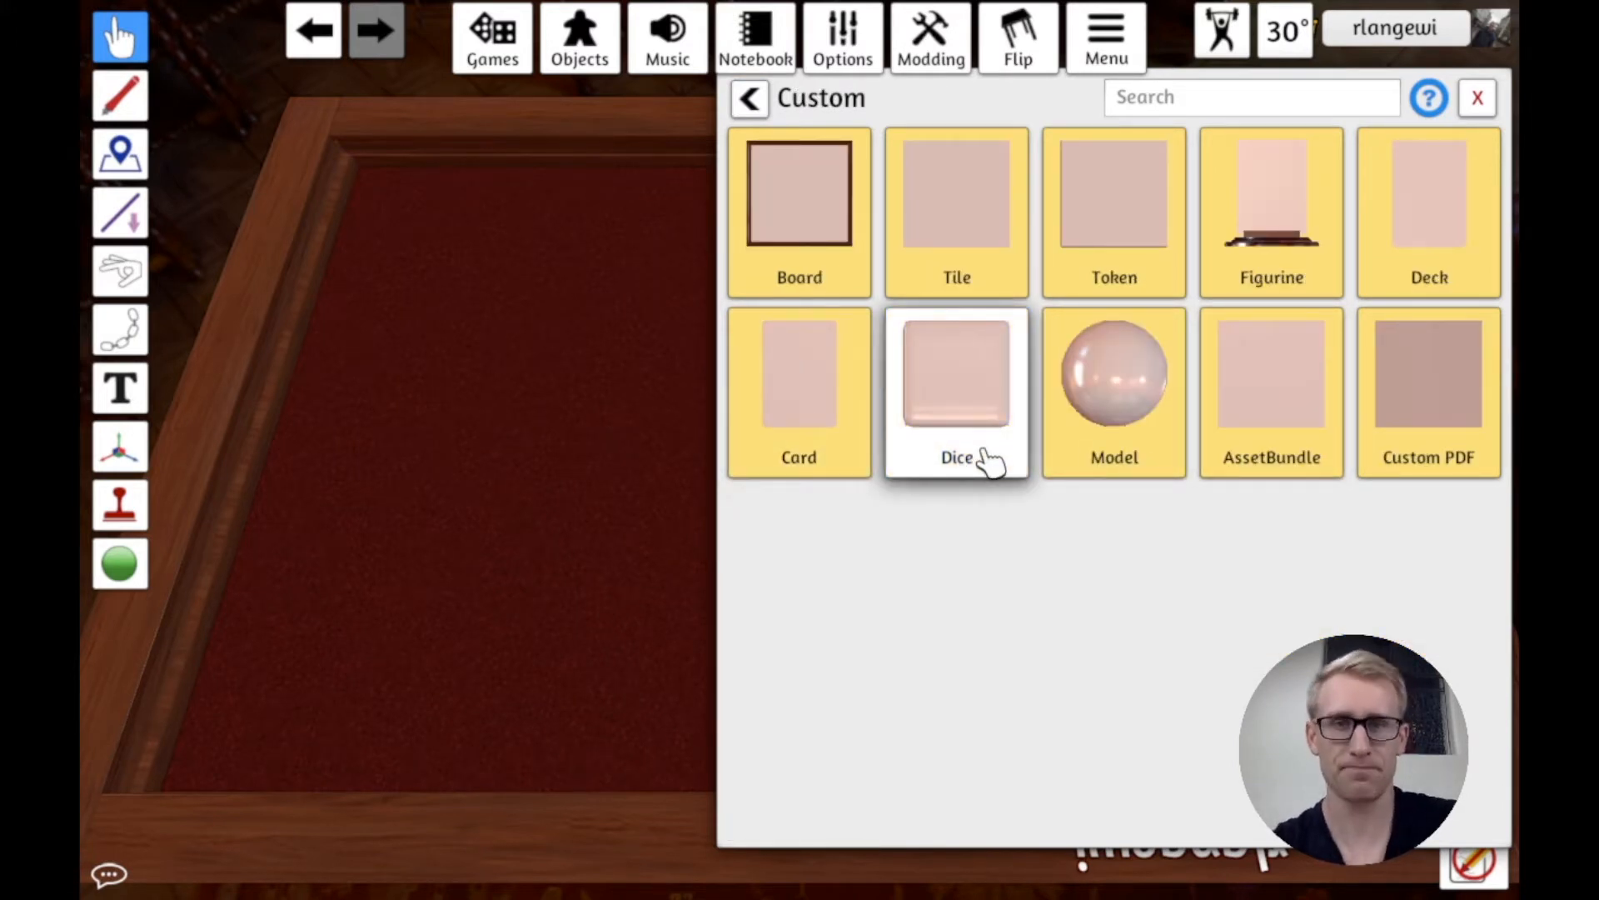
mouse_move(606, 471)
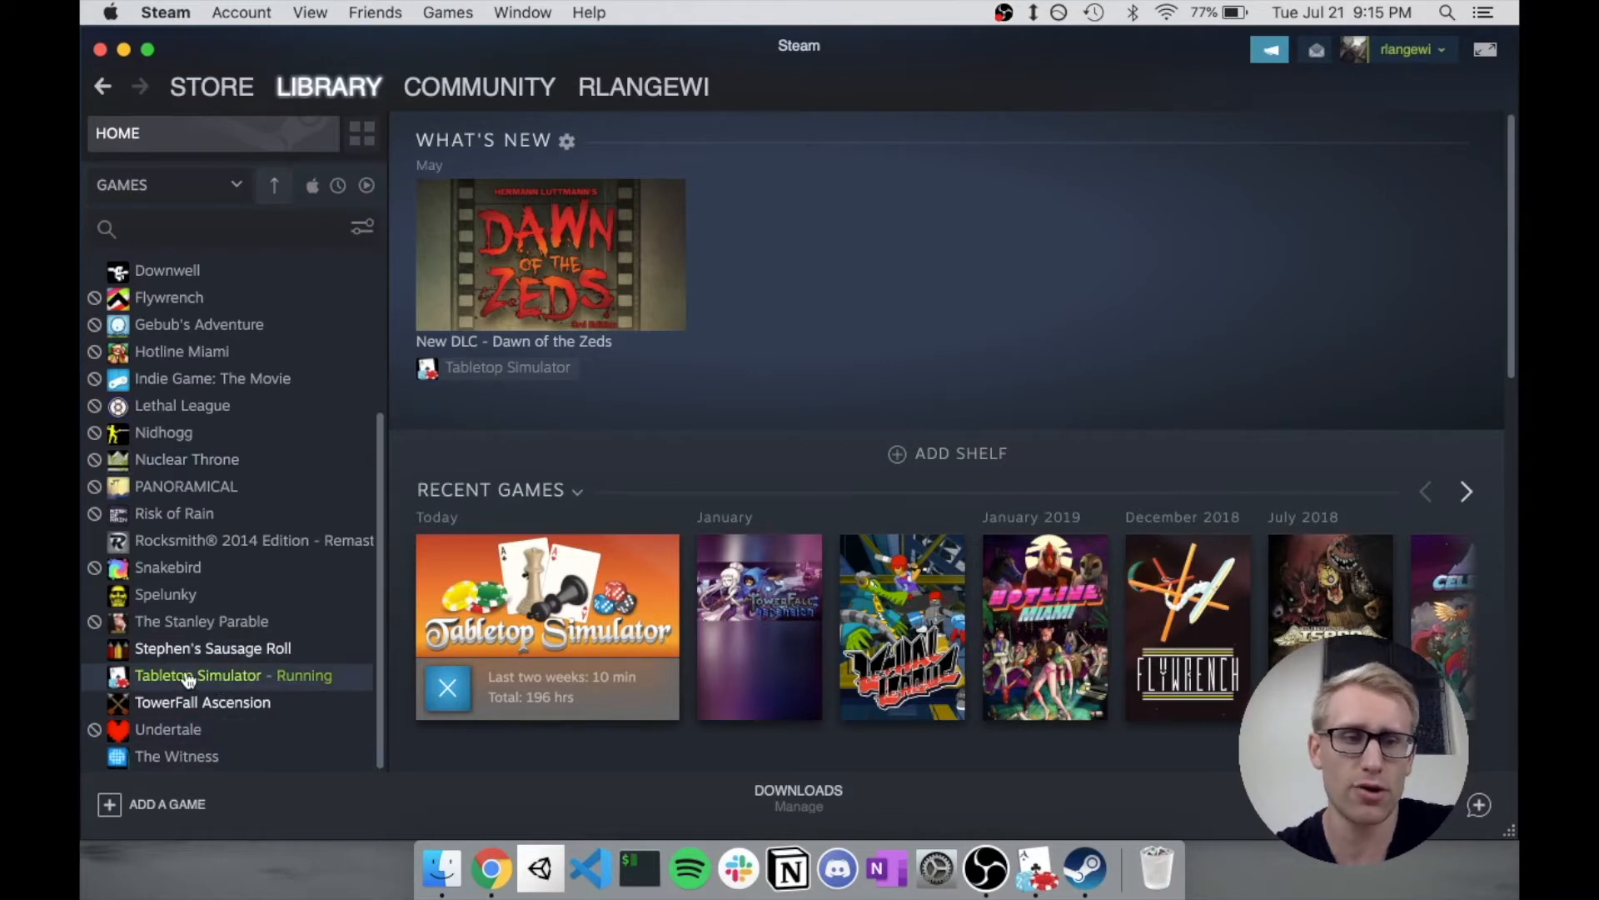
Step: Browse Tabletop Simulator's installed files via its Steam Properties Local Files page
right_click(198, 675)
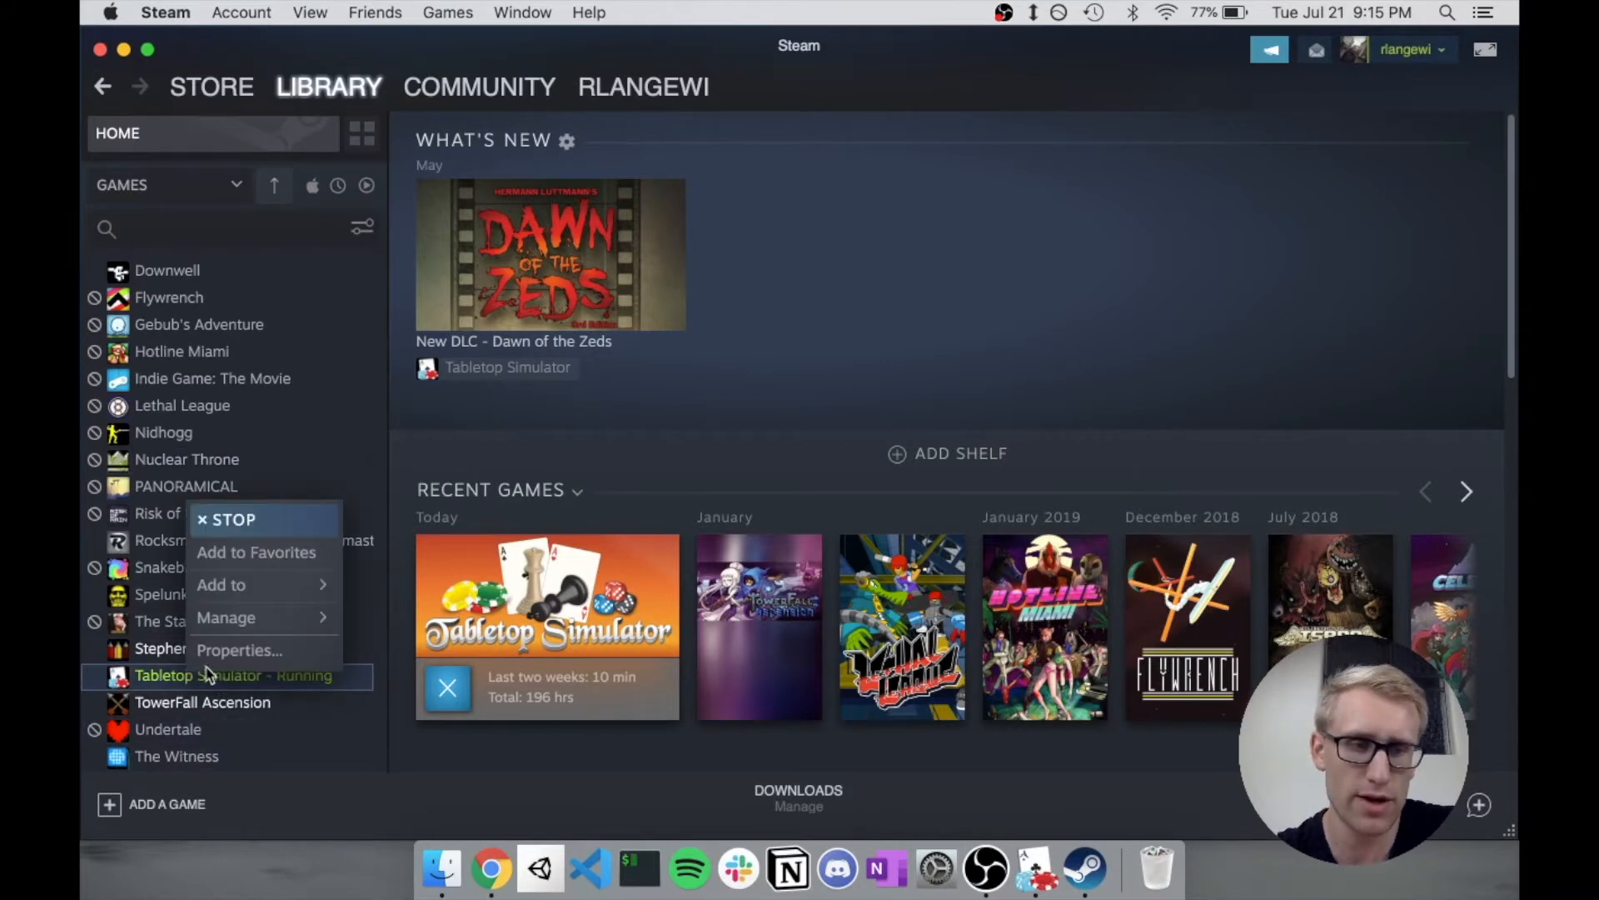
left_click(238, 649)
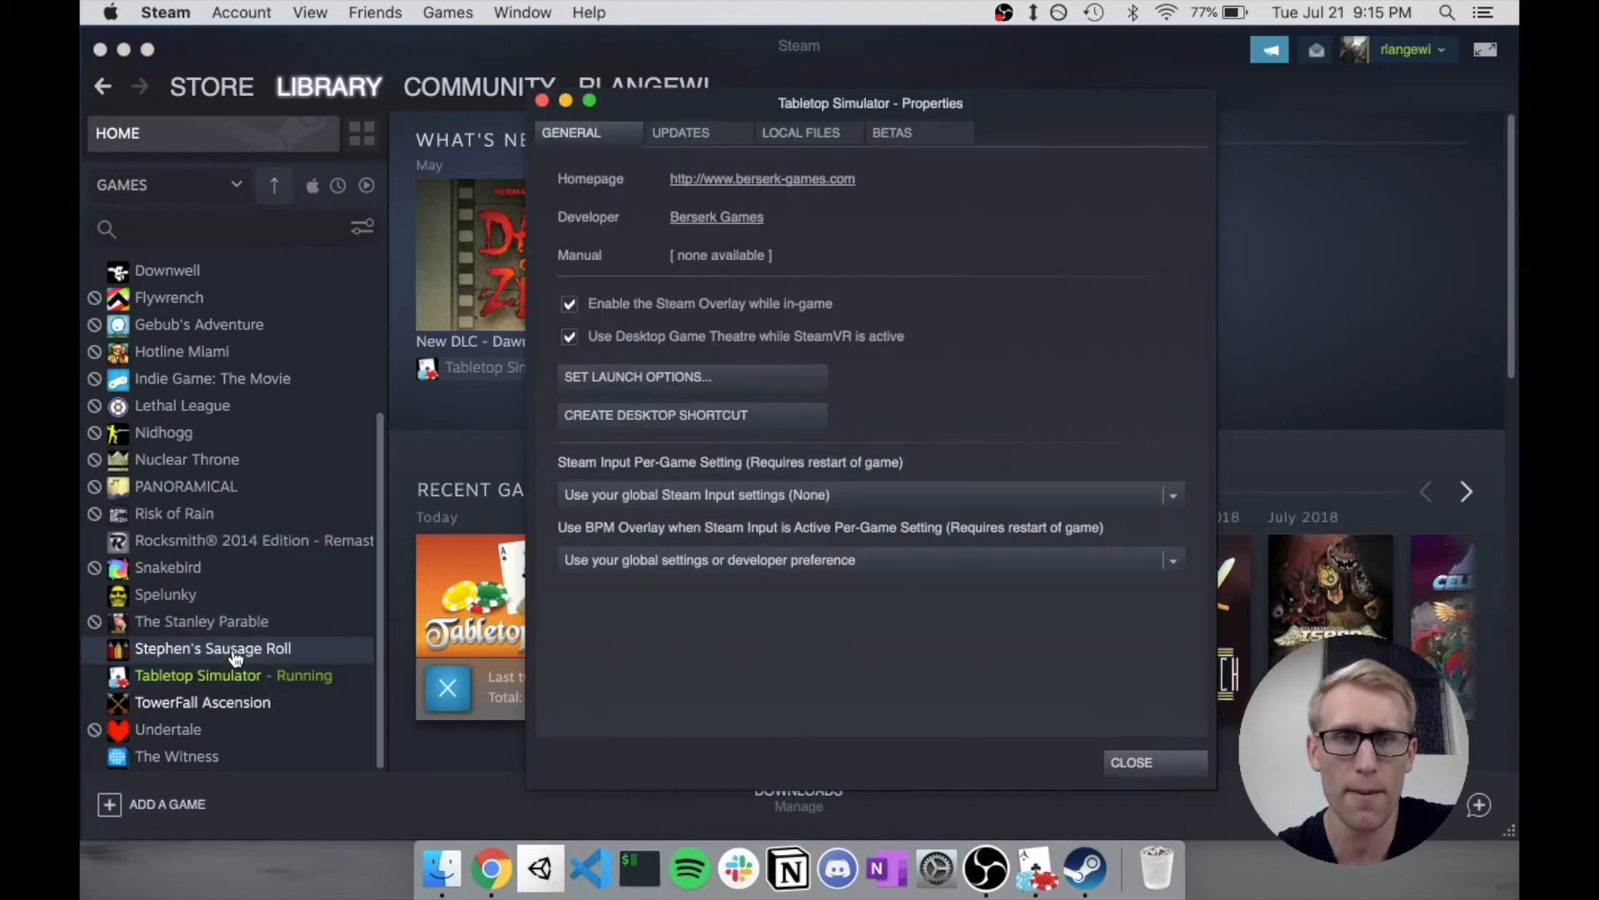
left_click(801, 131)
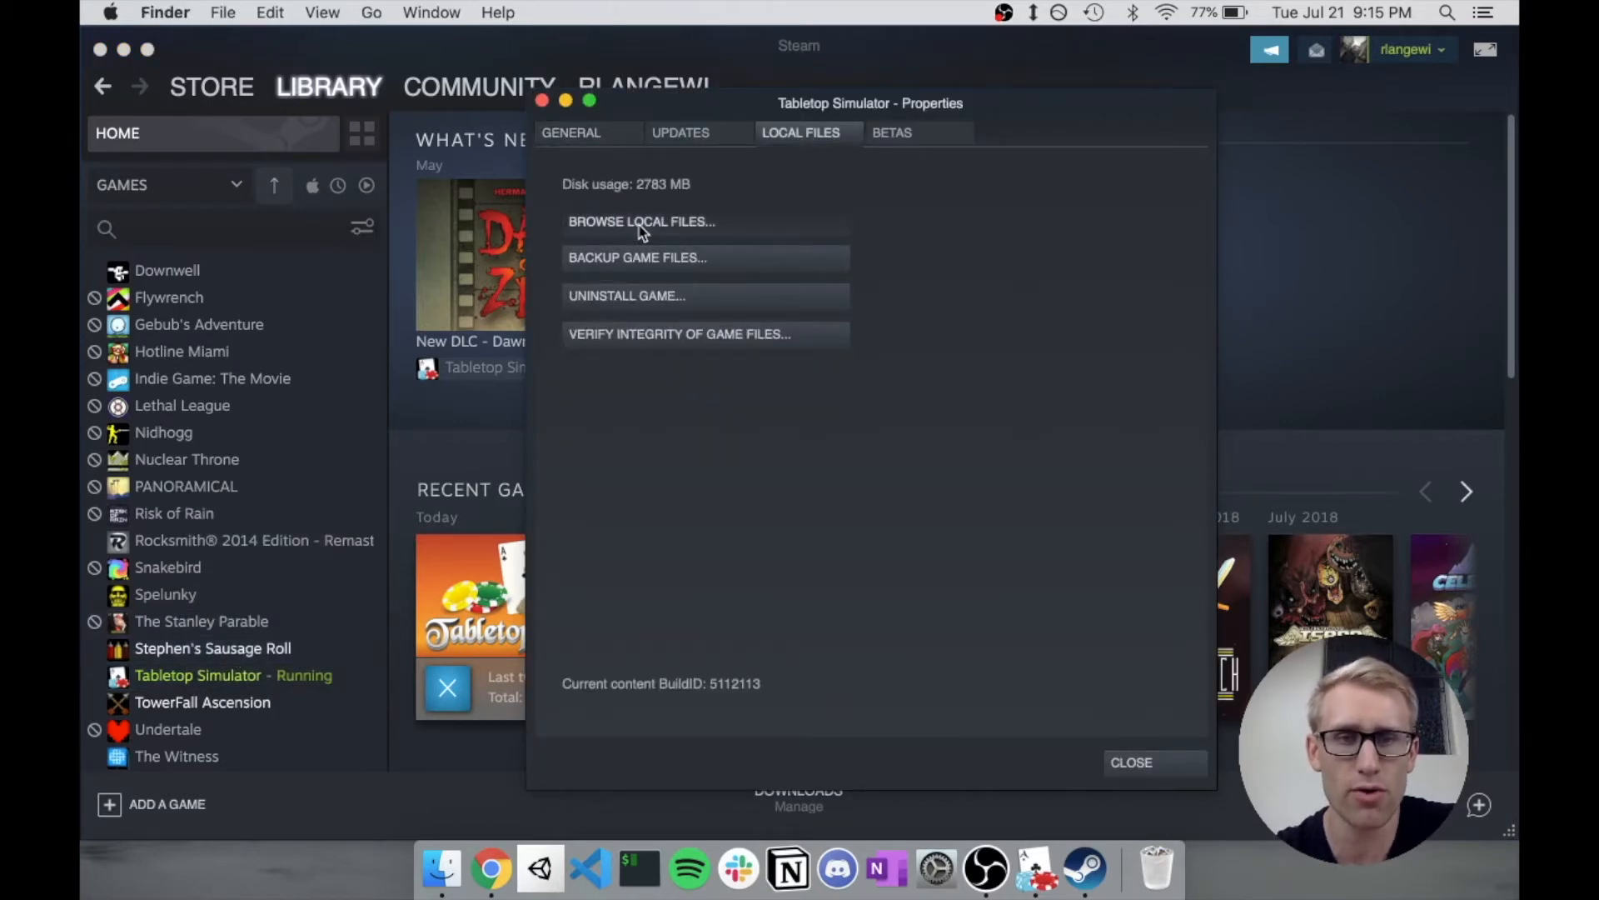
left_click(639, 222)
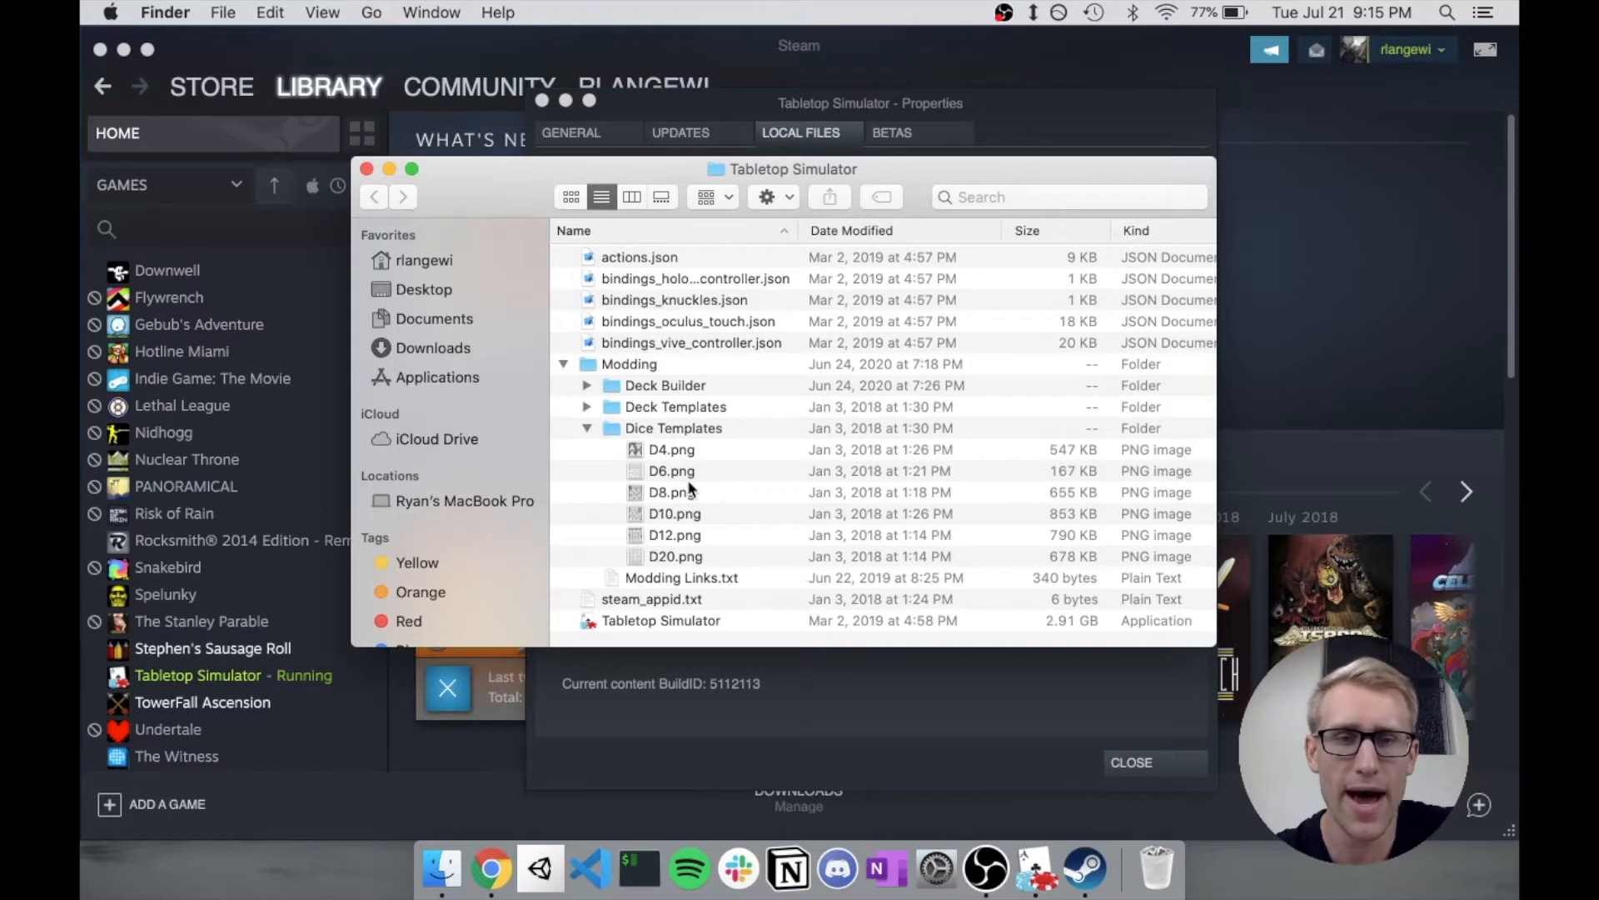
mouse_move(596, 448)
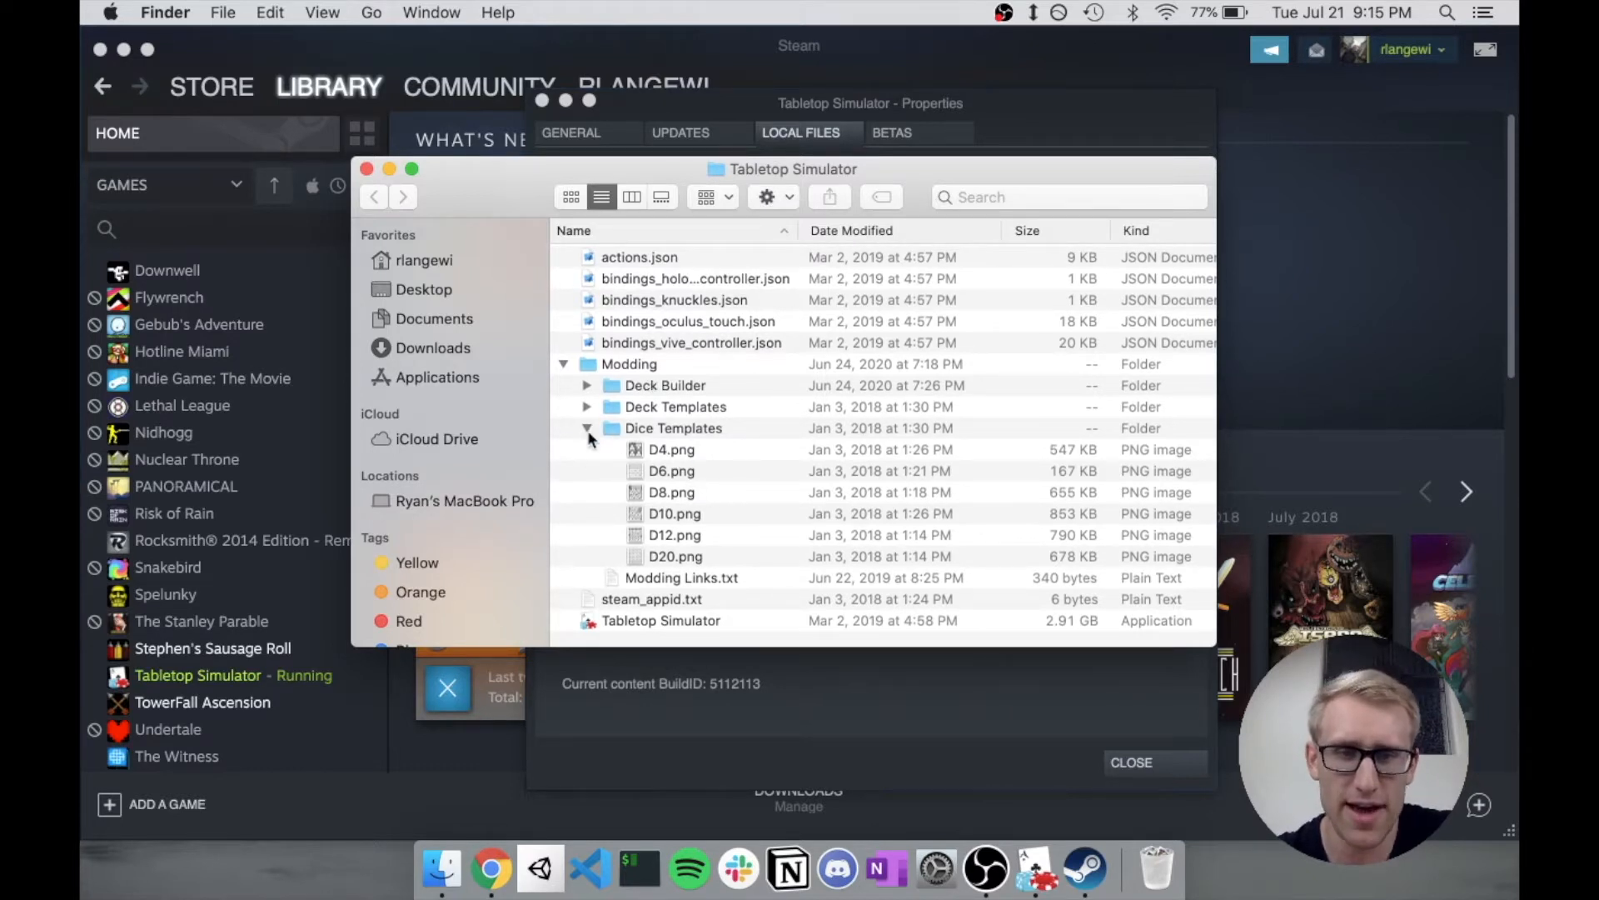
Step: Enter the Dice Templates folder under Modding and select the D8.png template
left_click(588, 428)
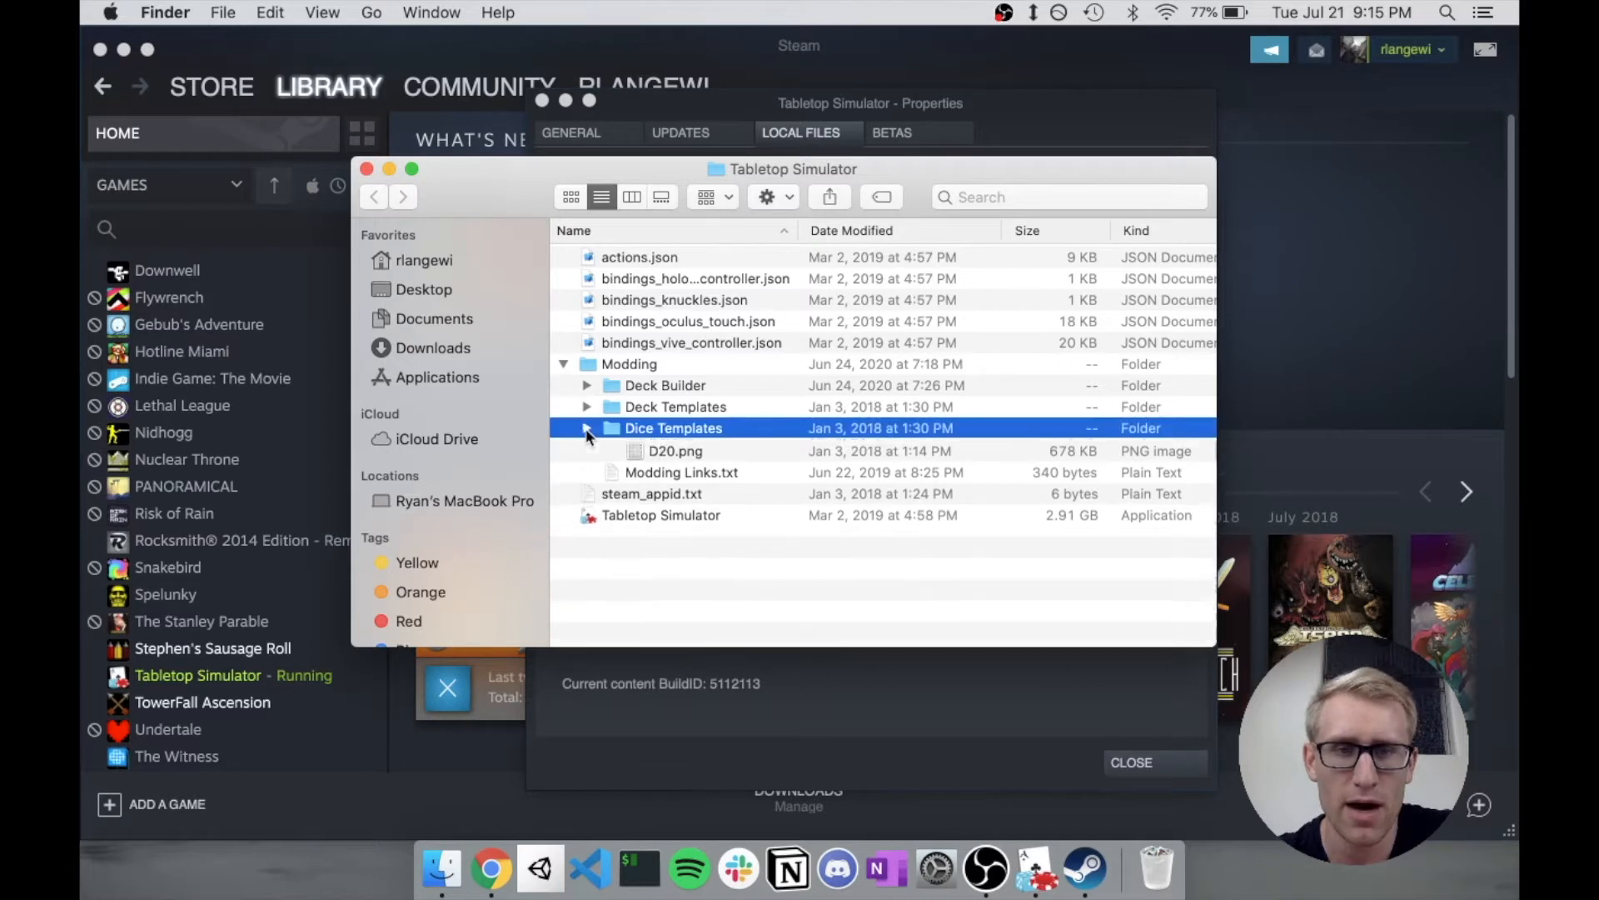
left_click(586, 428)
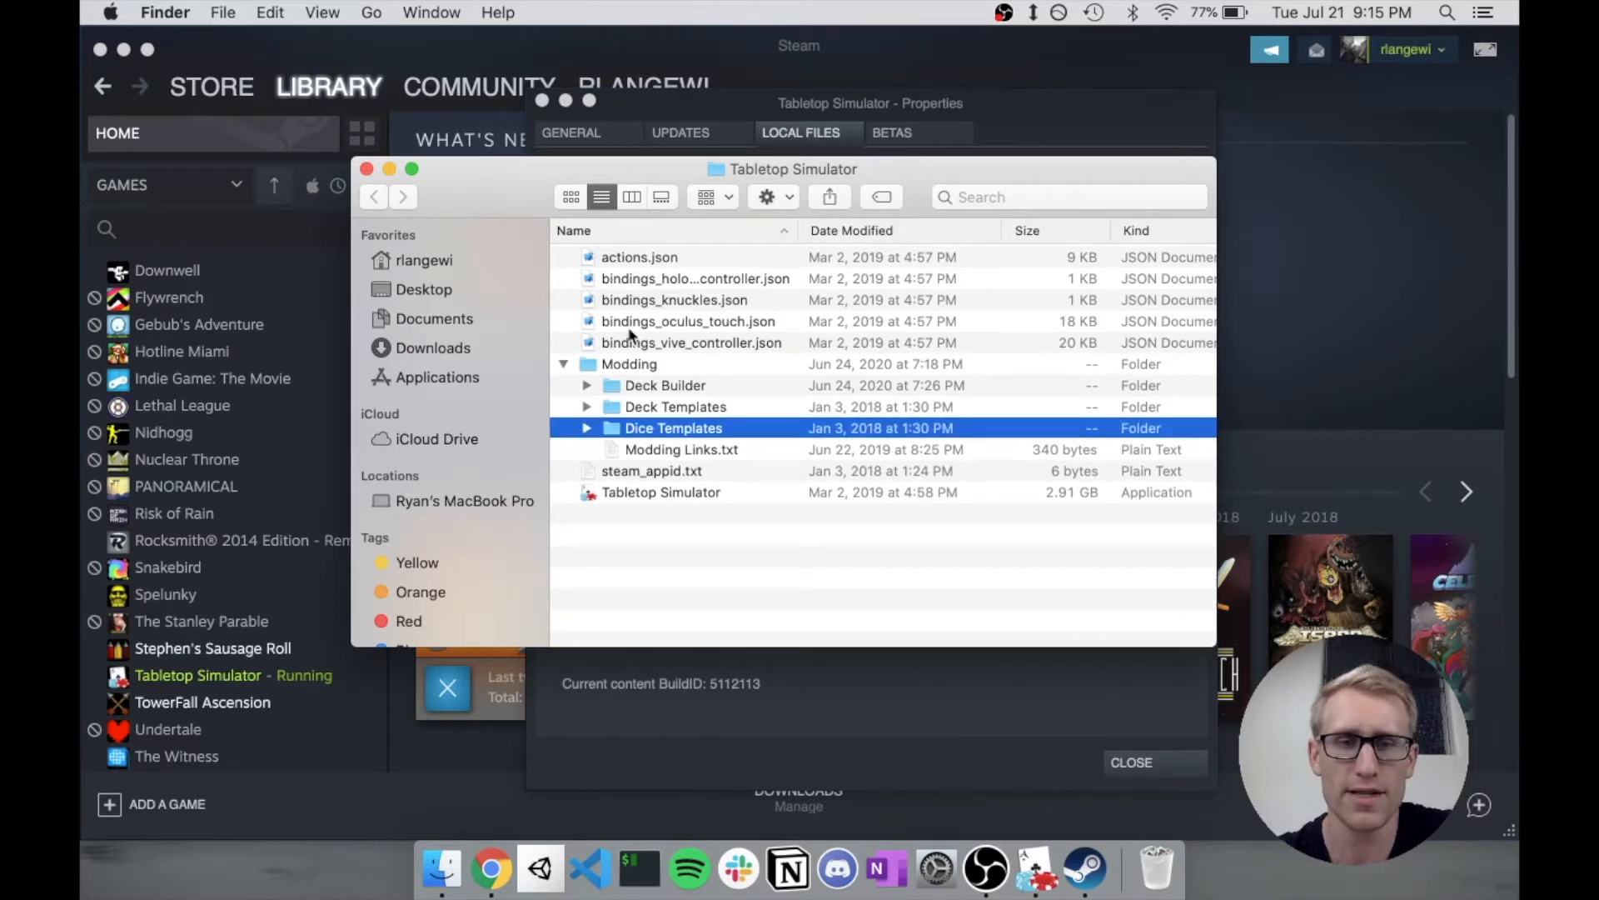
mouse_move(625, 413)
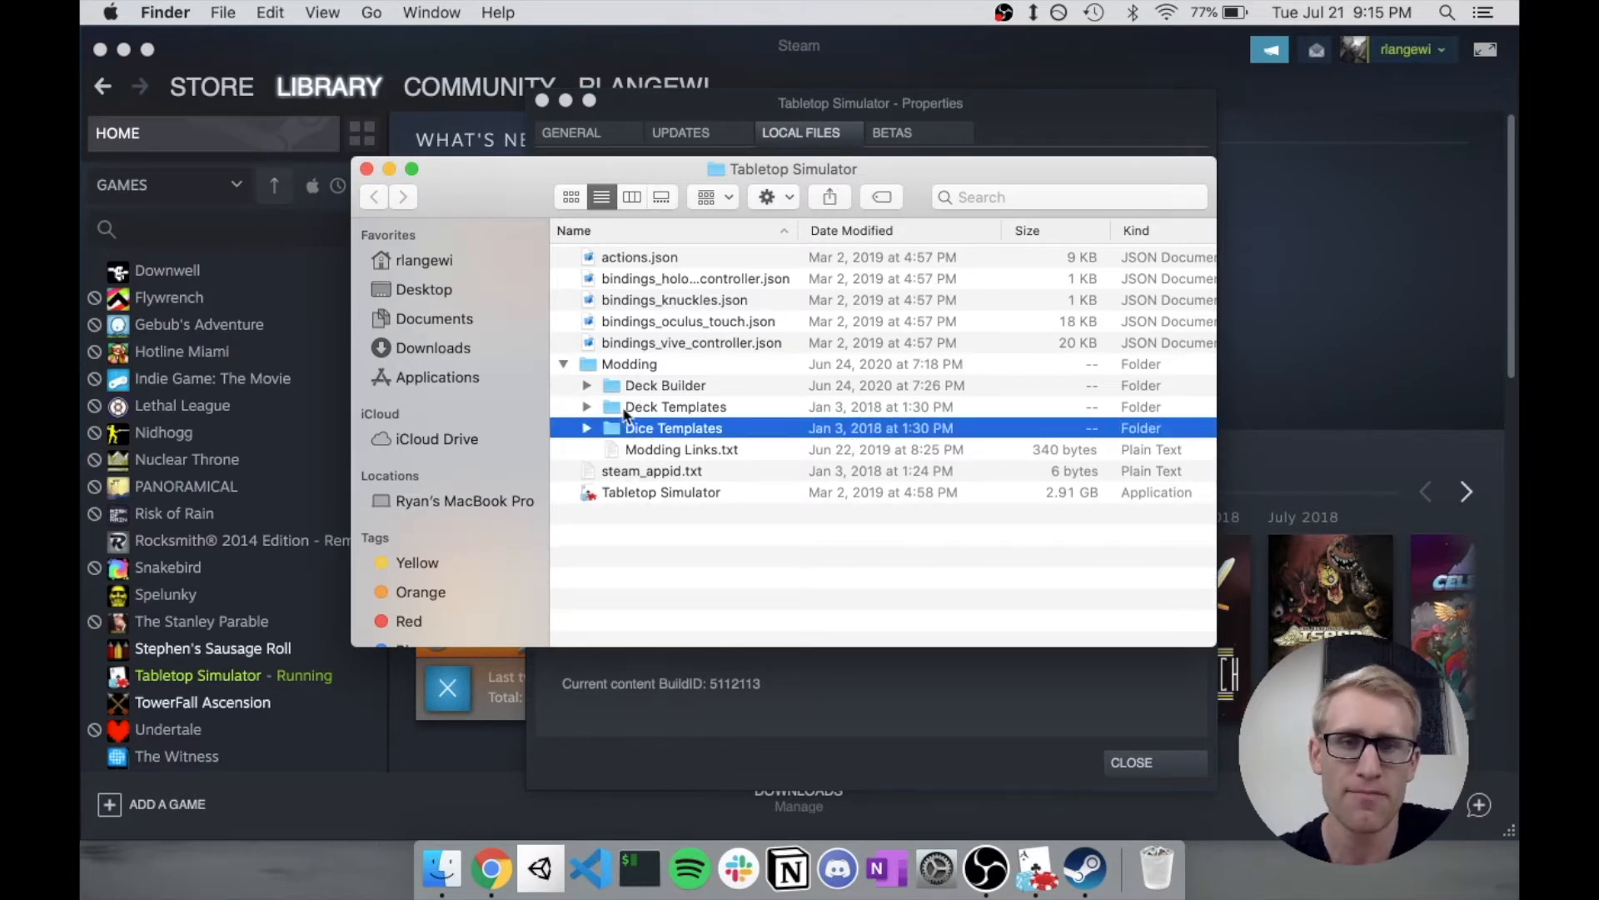
mouse_move(670, 422)
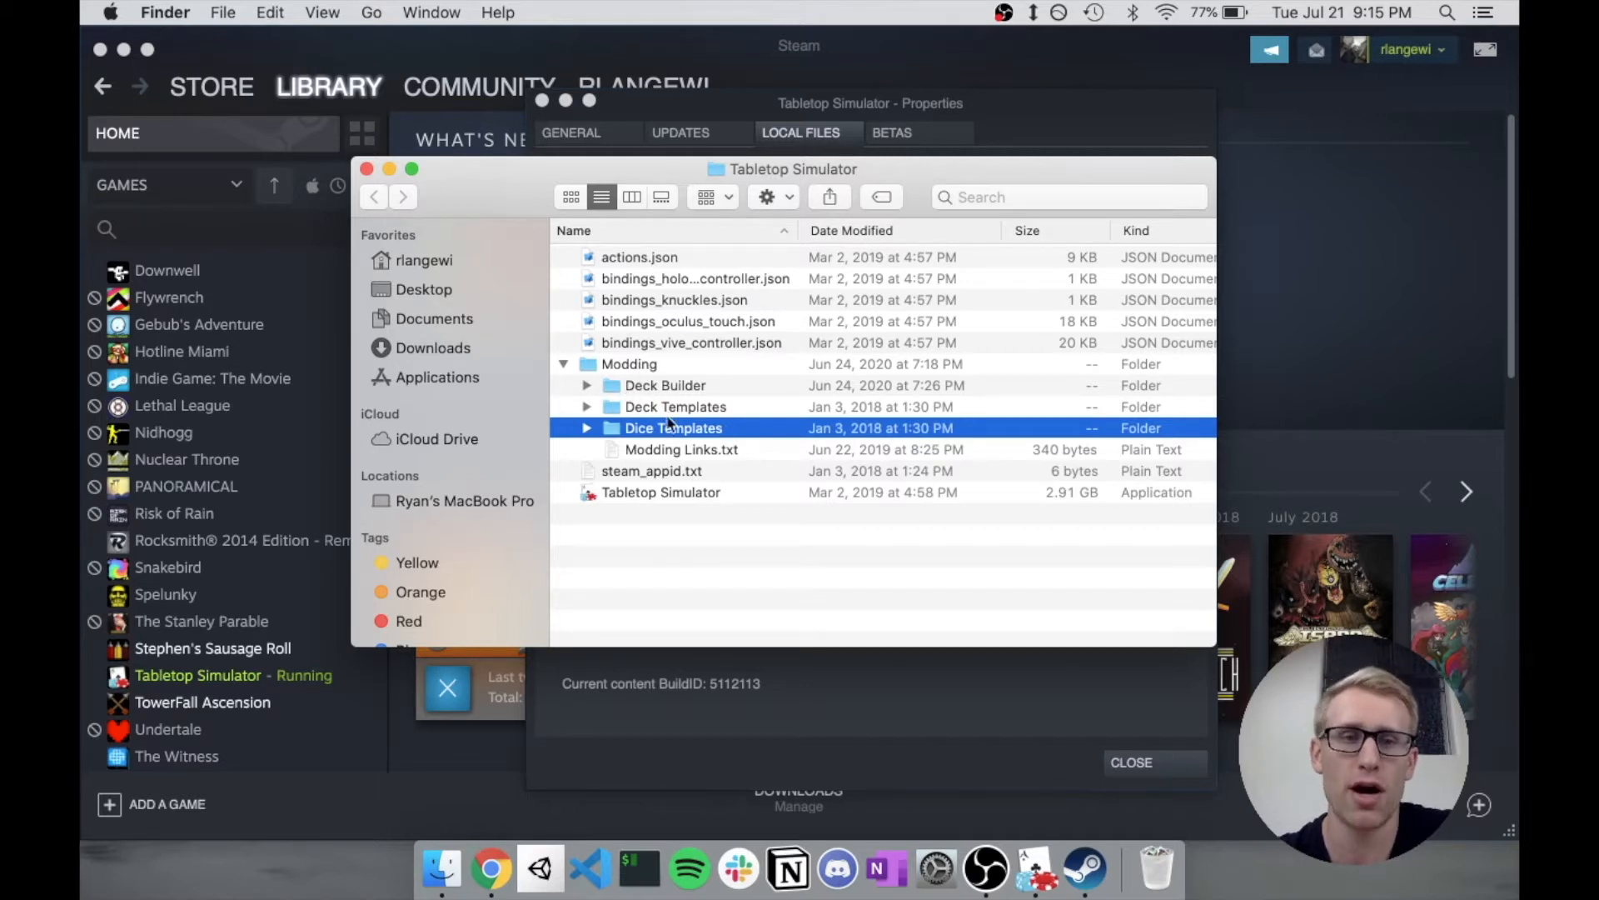
mouse_move(735, 480)
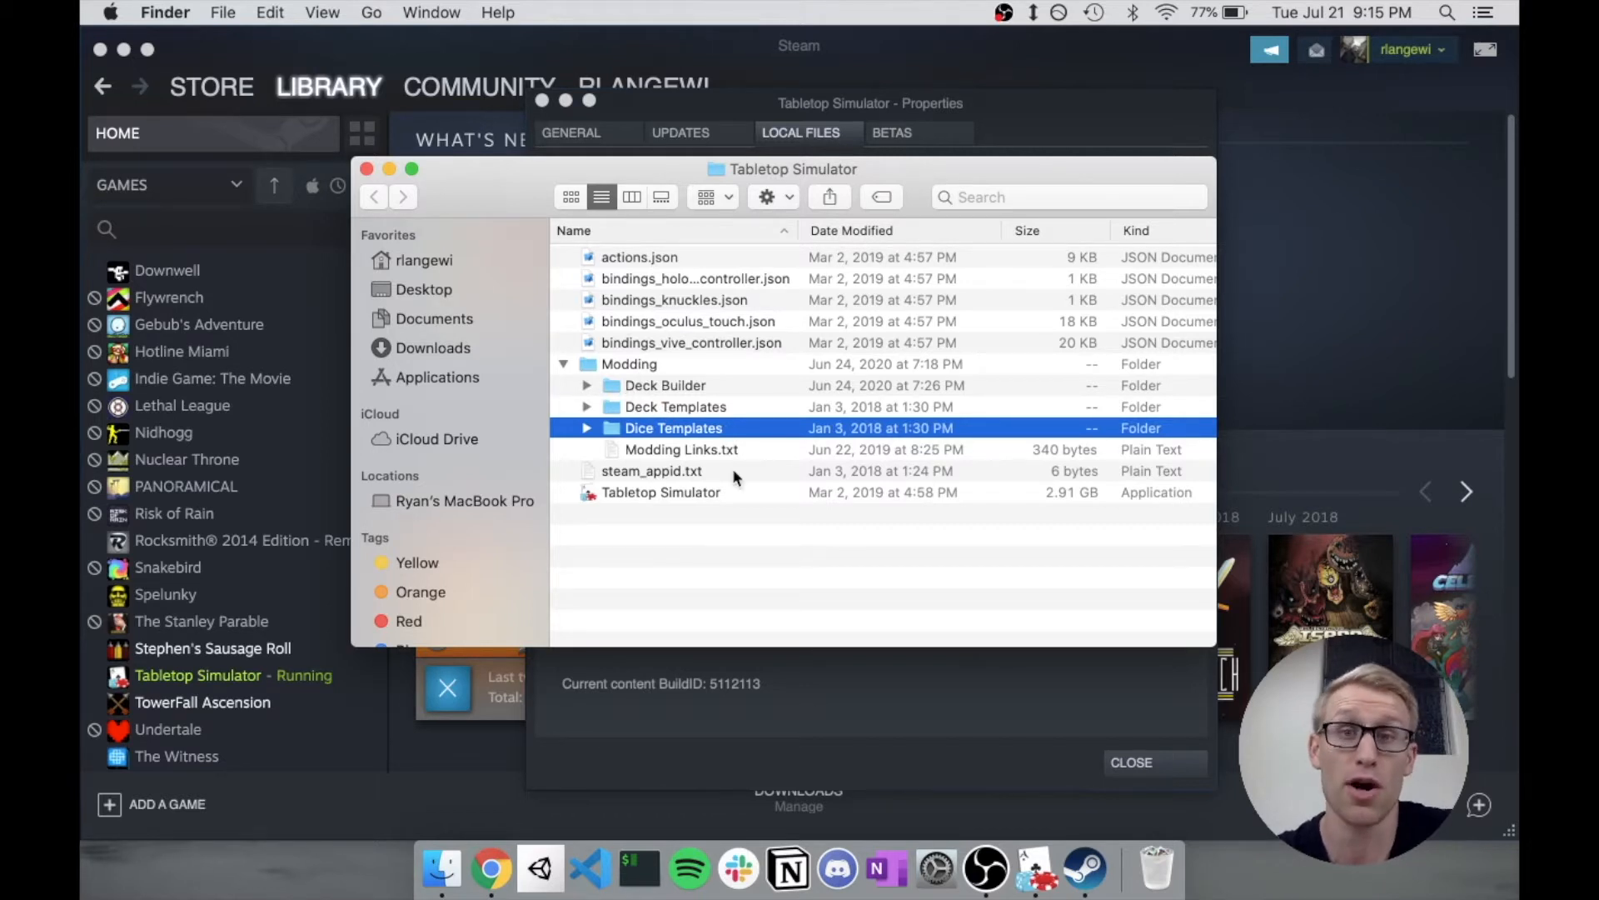
mouse_move(663, 434)
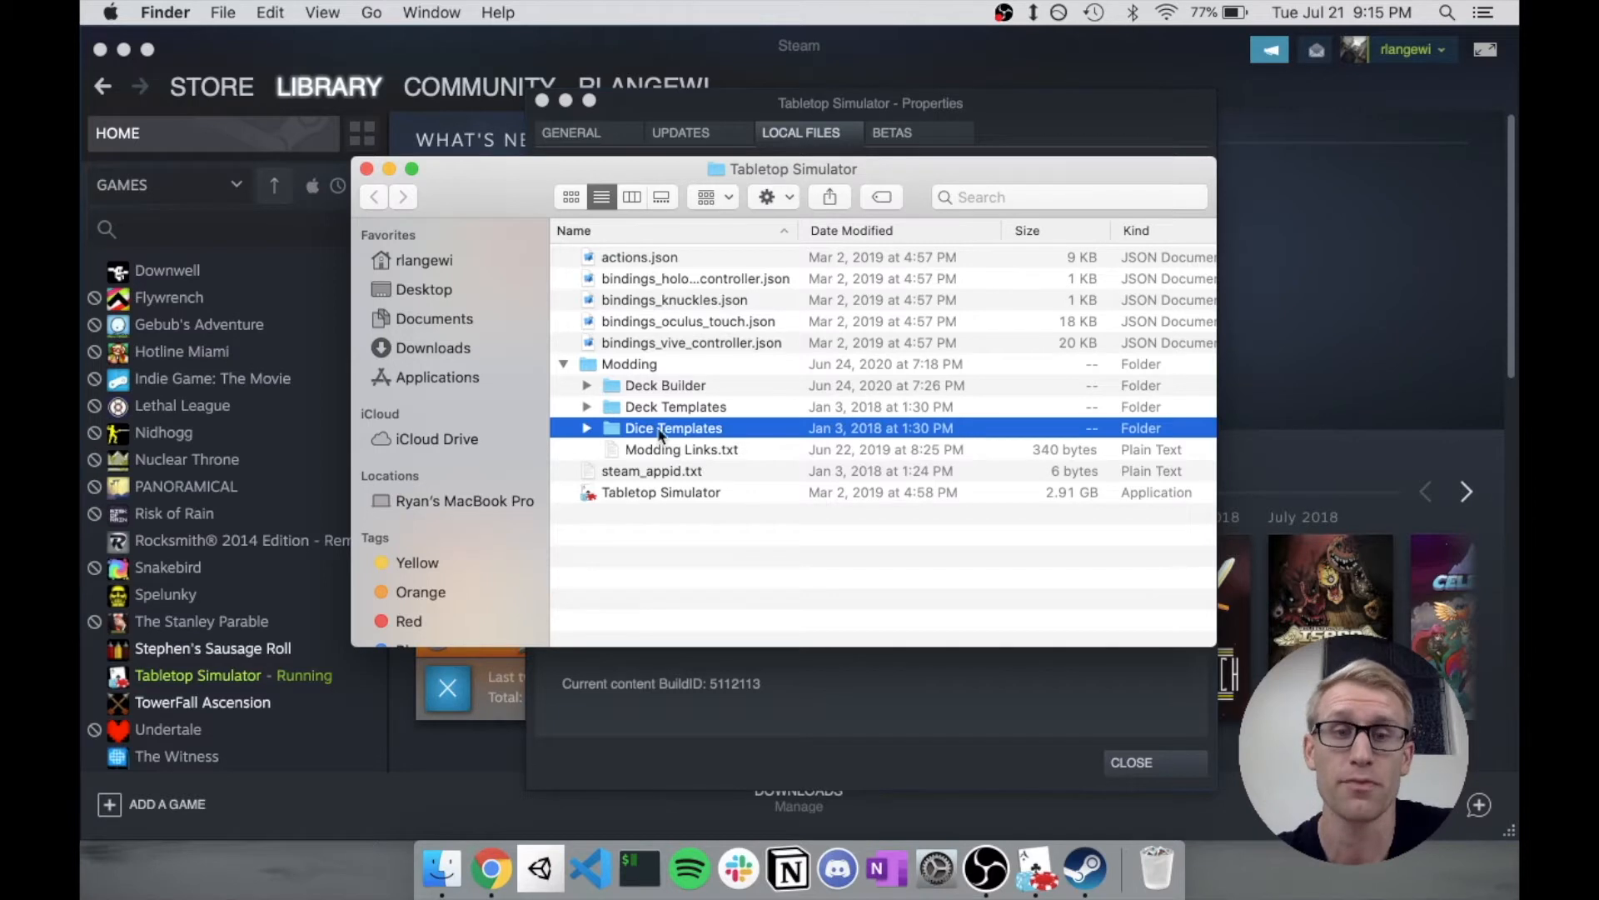
mouse_move(587, 440)
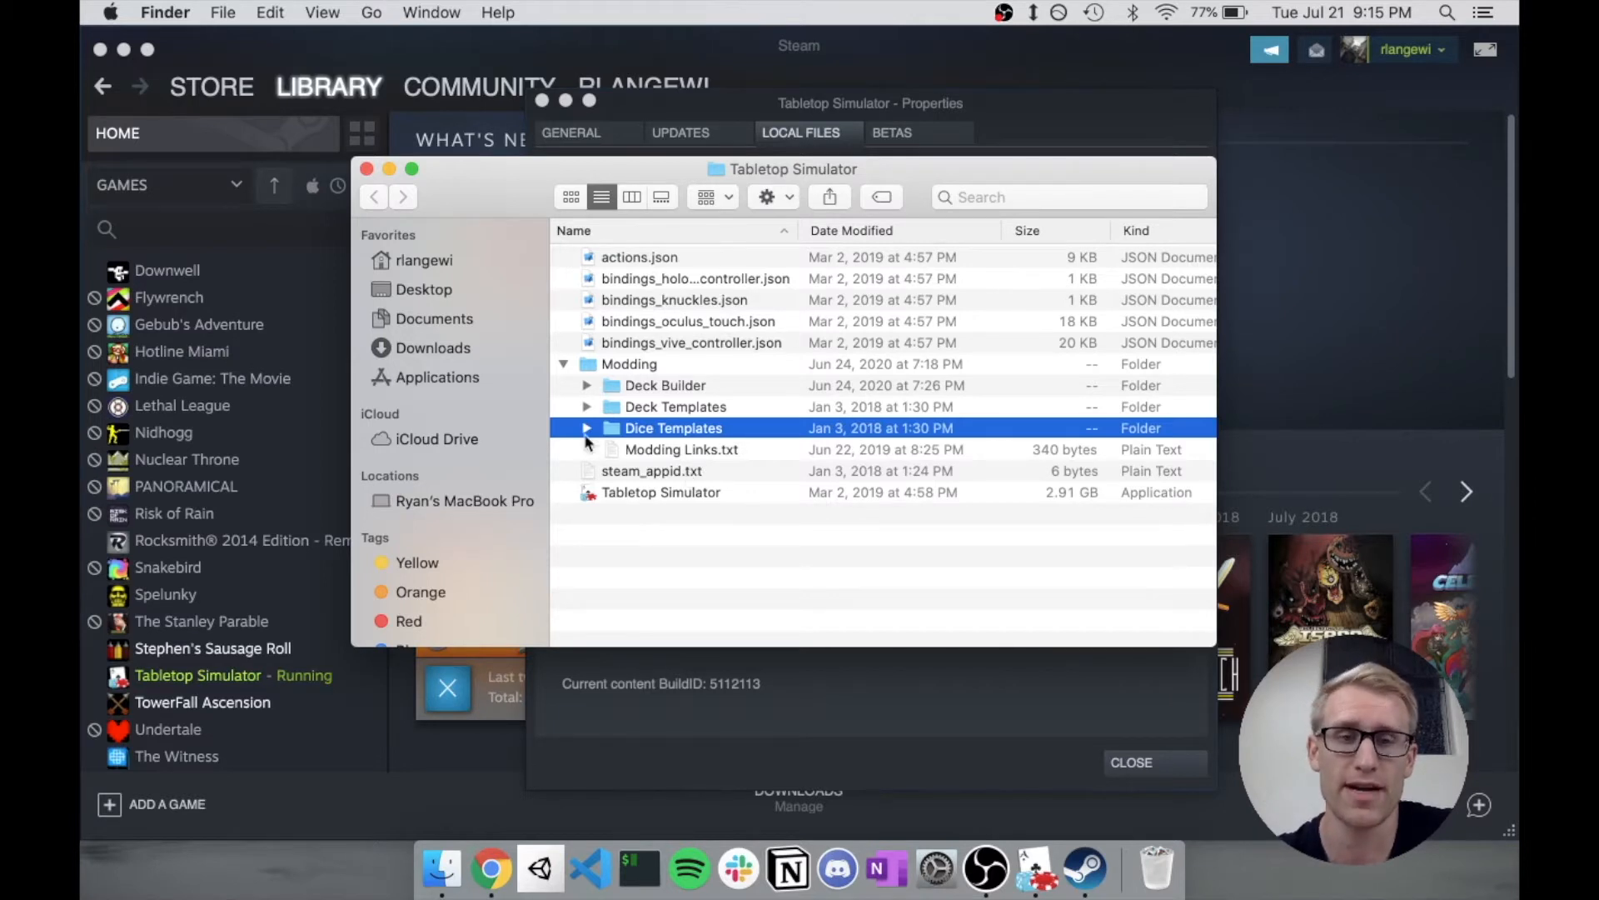
left_click(586, 429)
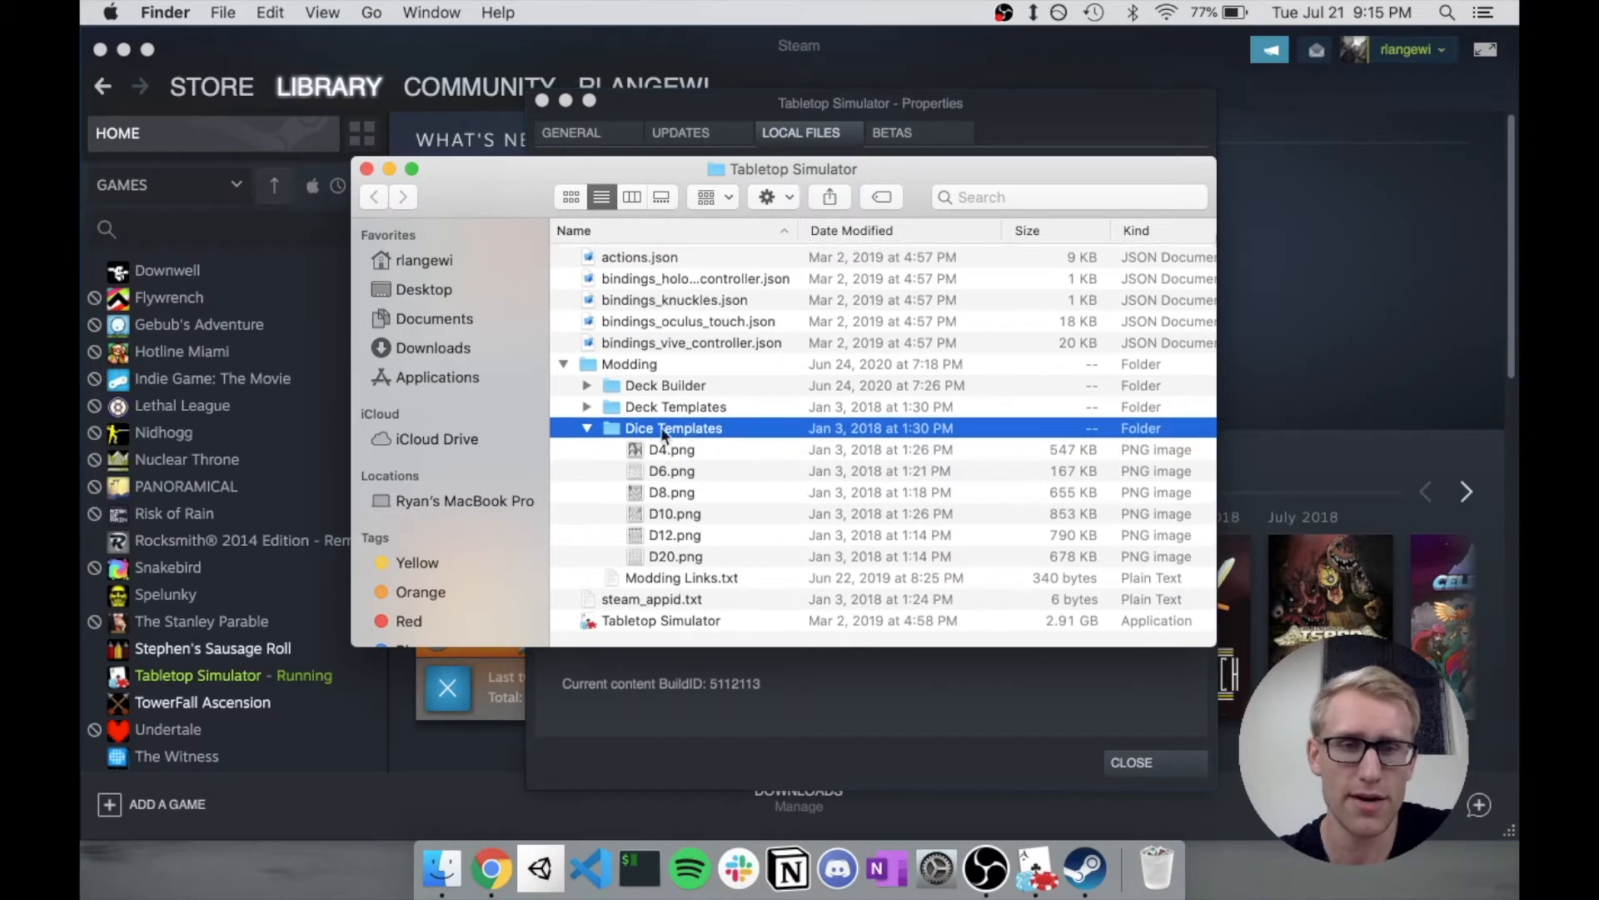
double_click(673, 428)
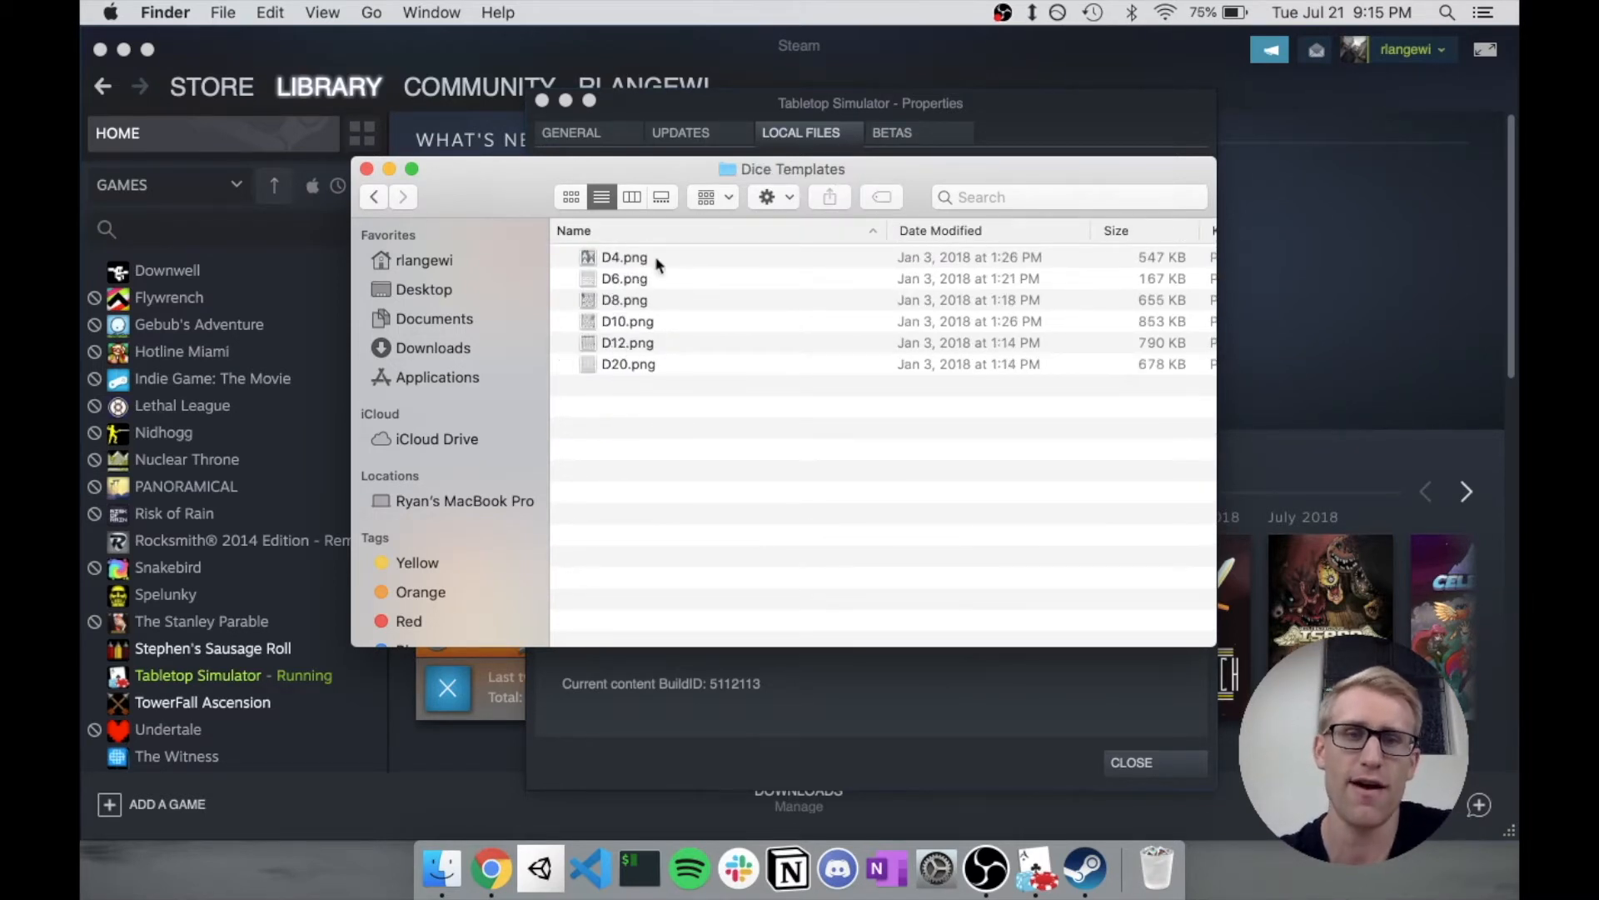
mouse_move(650, 402)
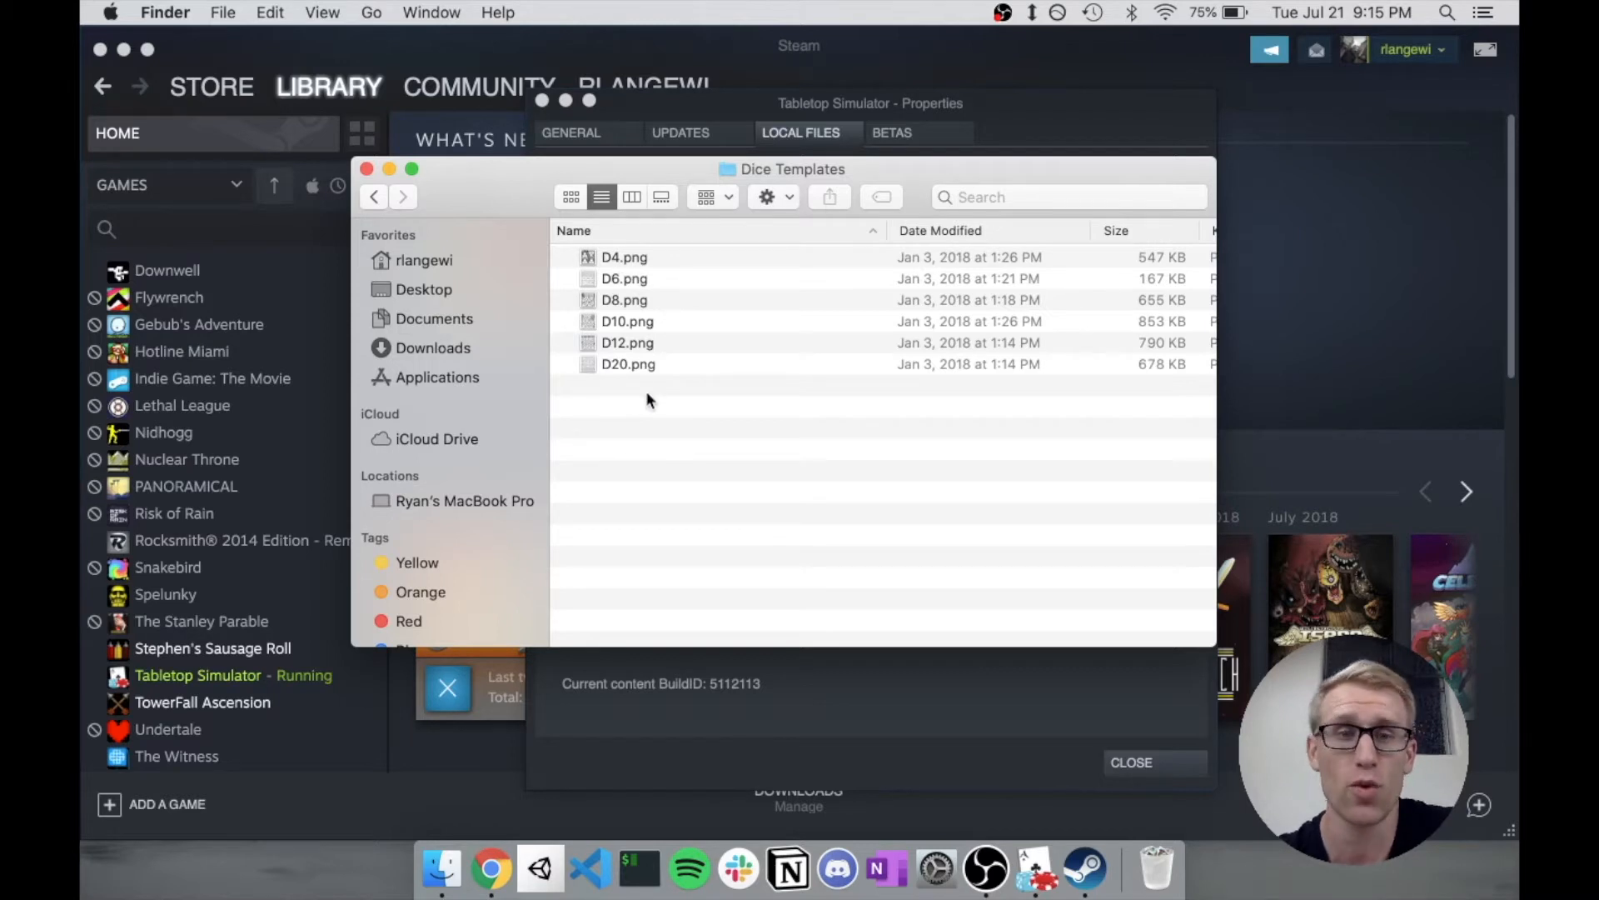
left_click(625, 298)
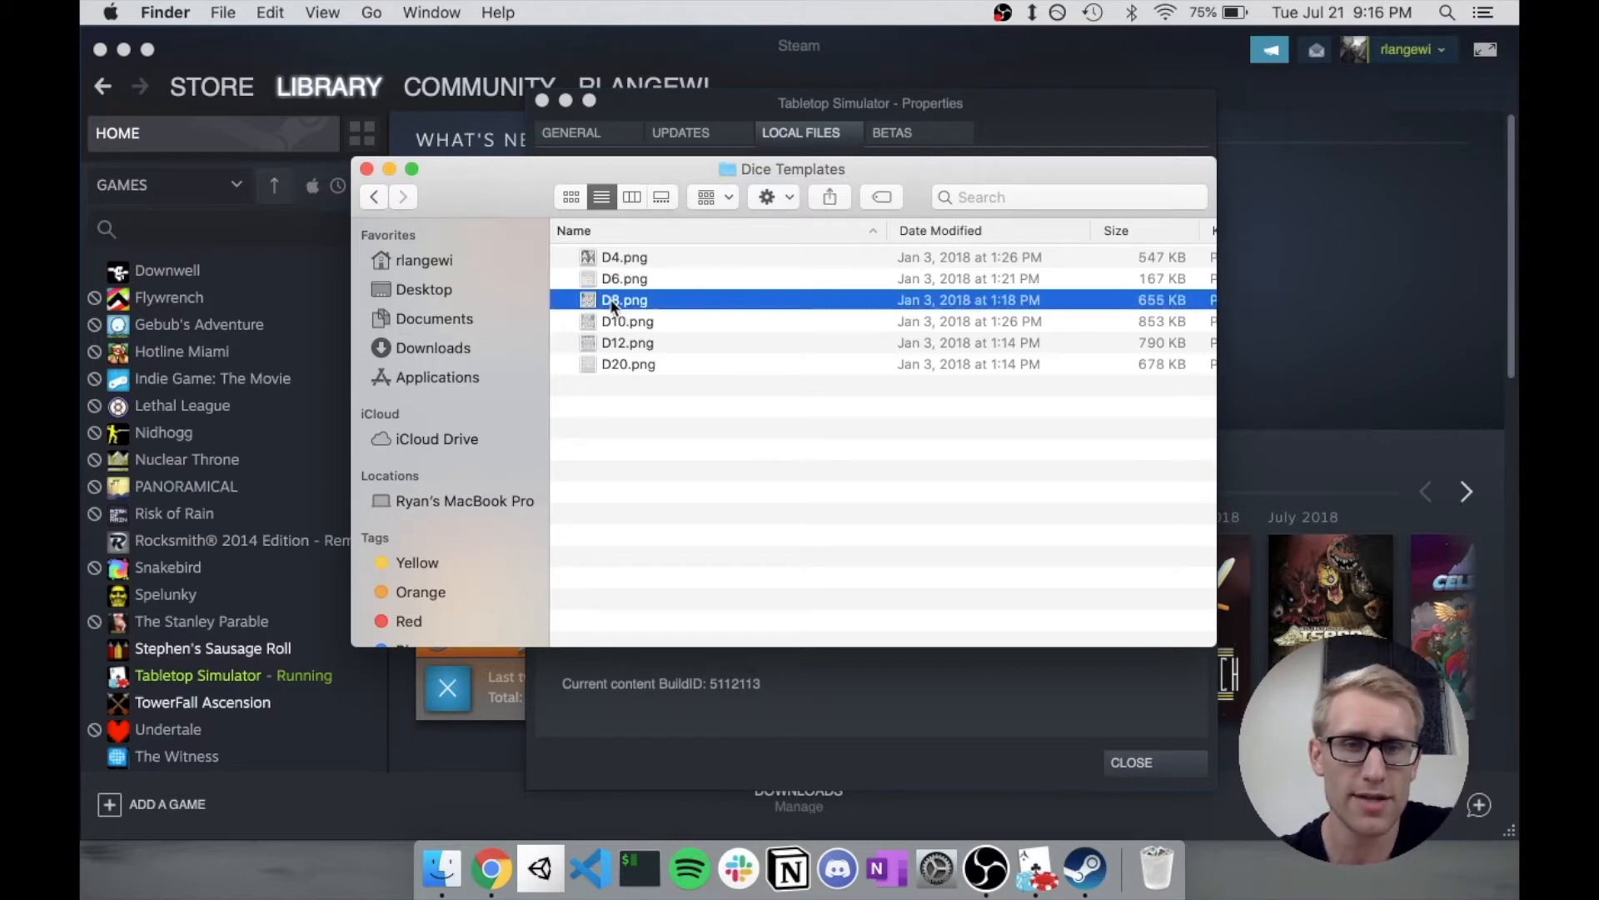
double_click(624, 298)
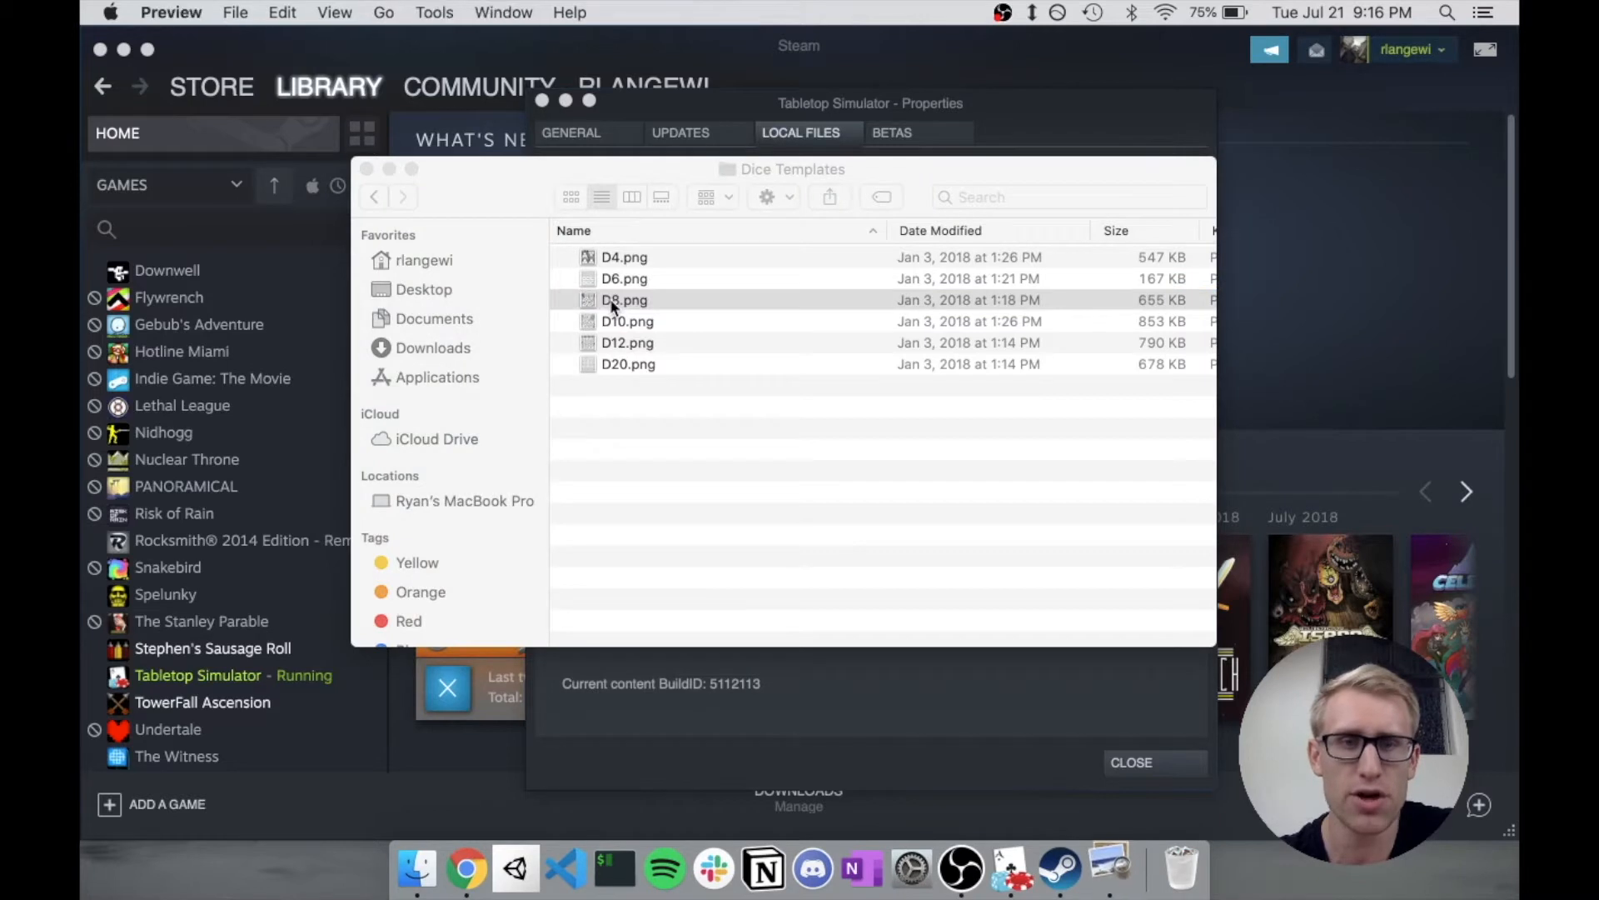
mouse_move(1184, 866)
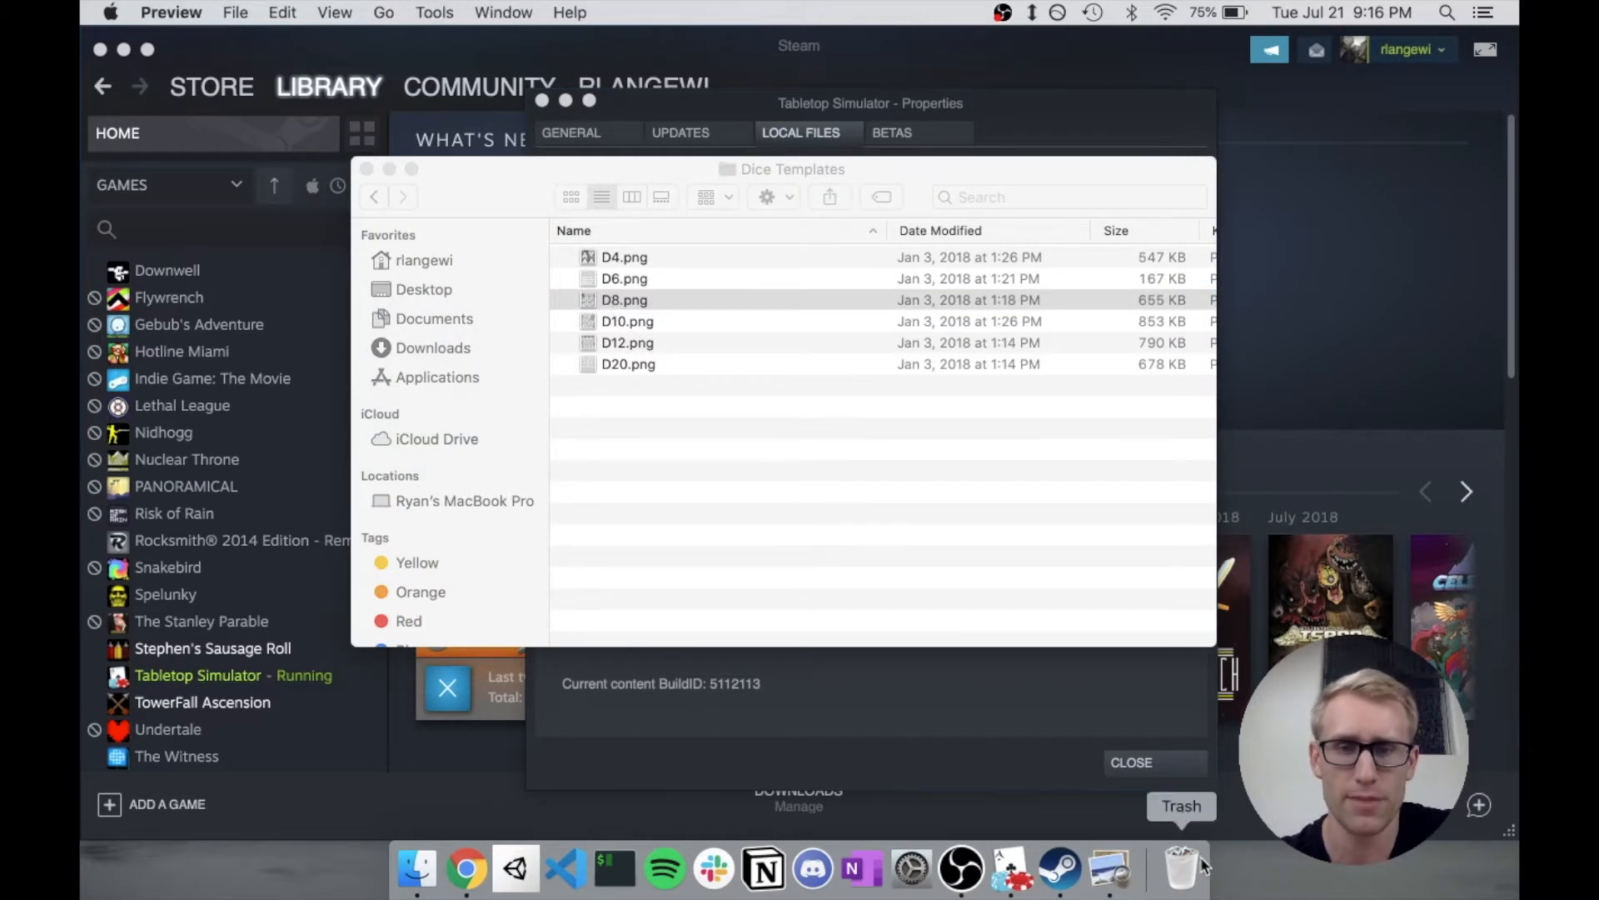
double_click(624, 298)
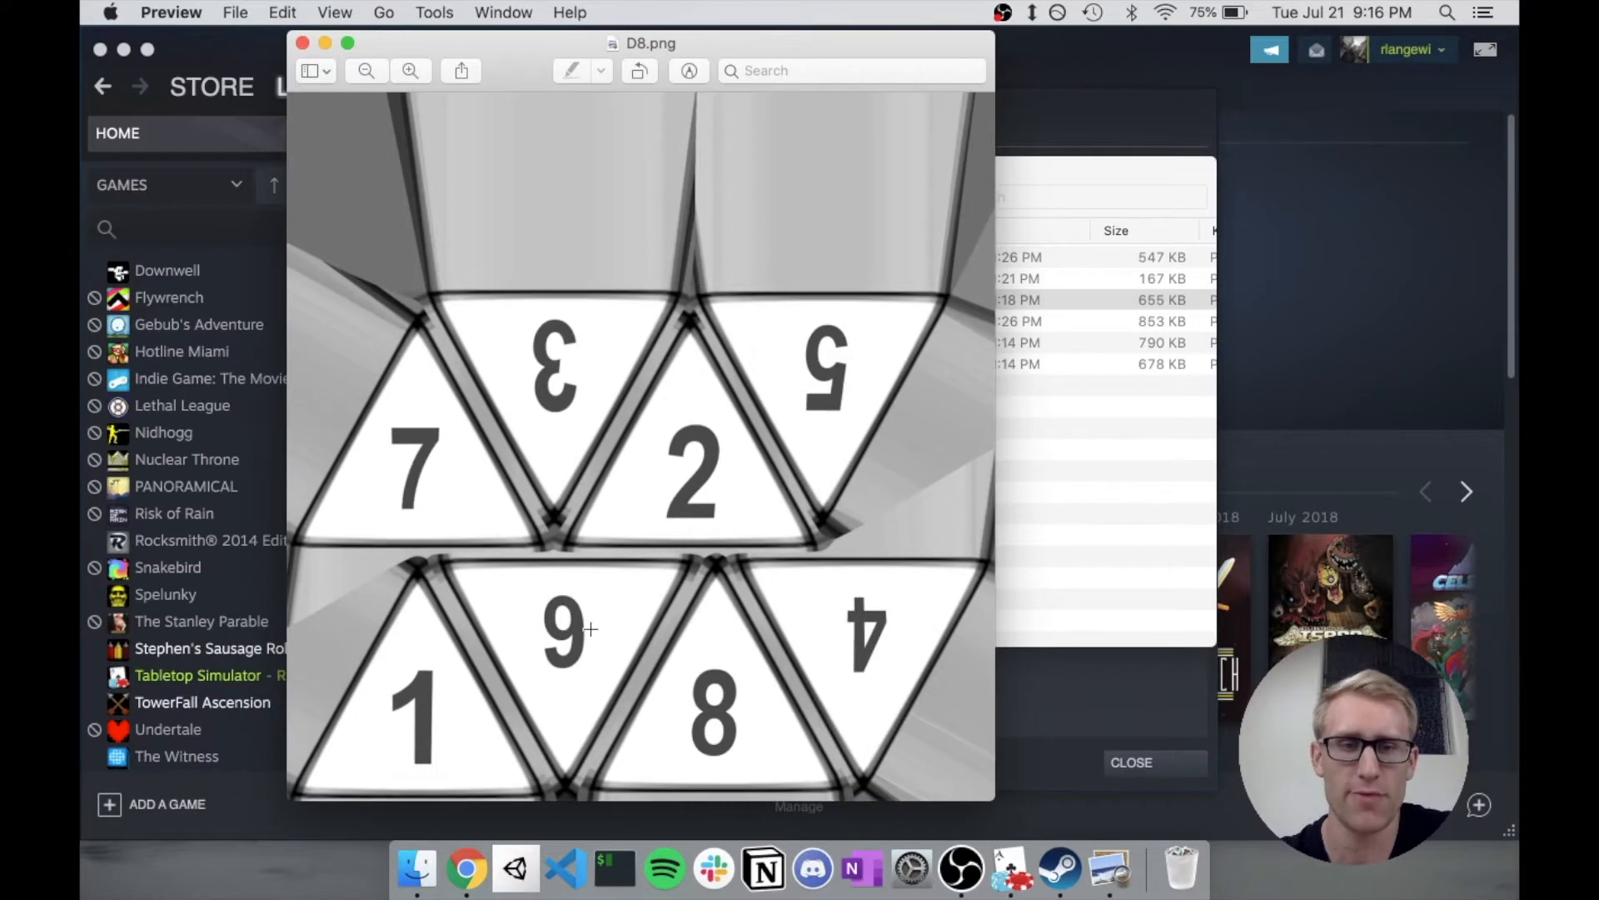
mouse_move(457, 593)
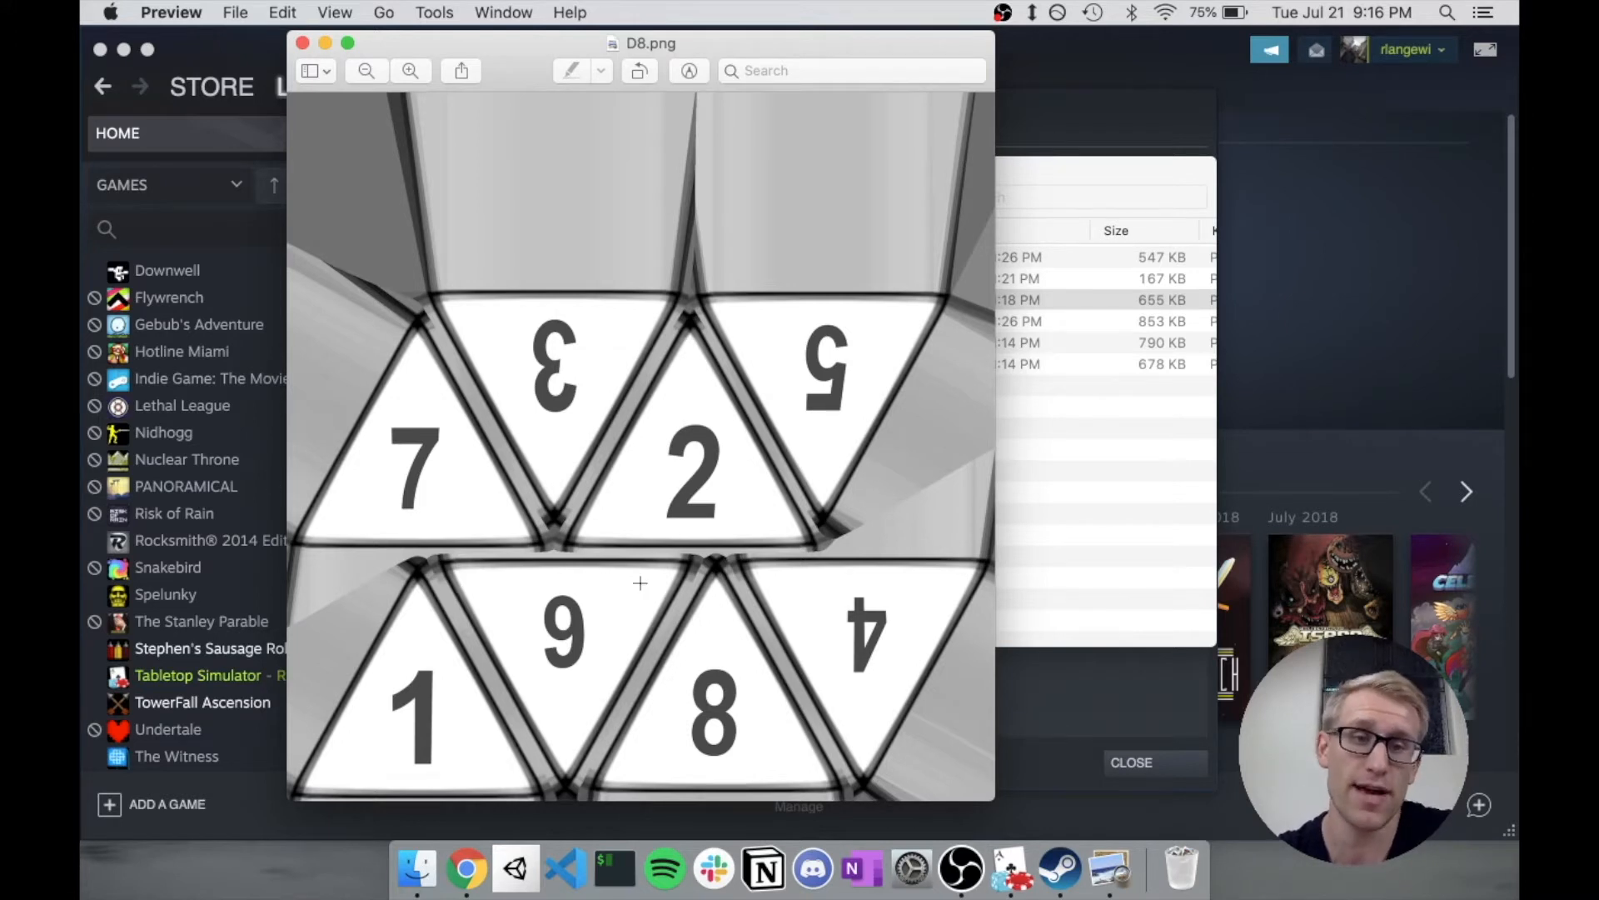
mouse_move(413, 538)
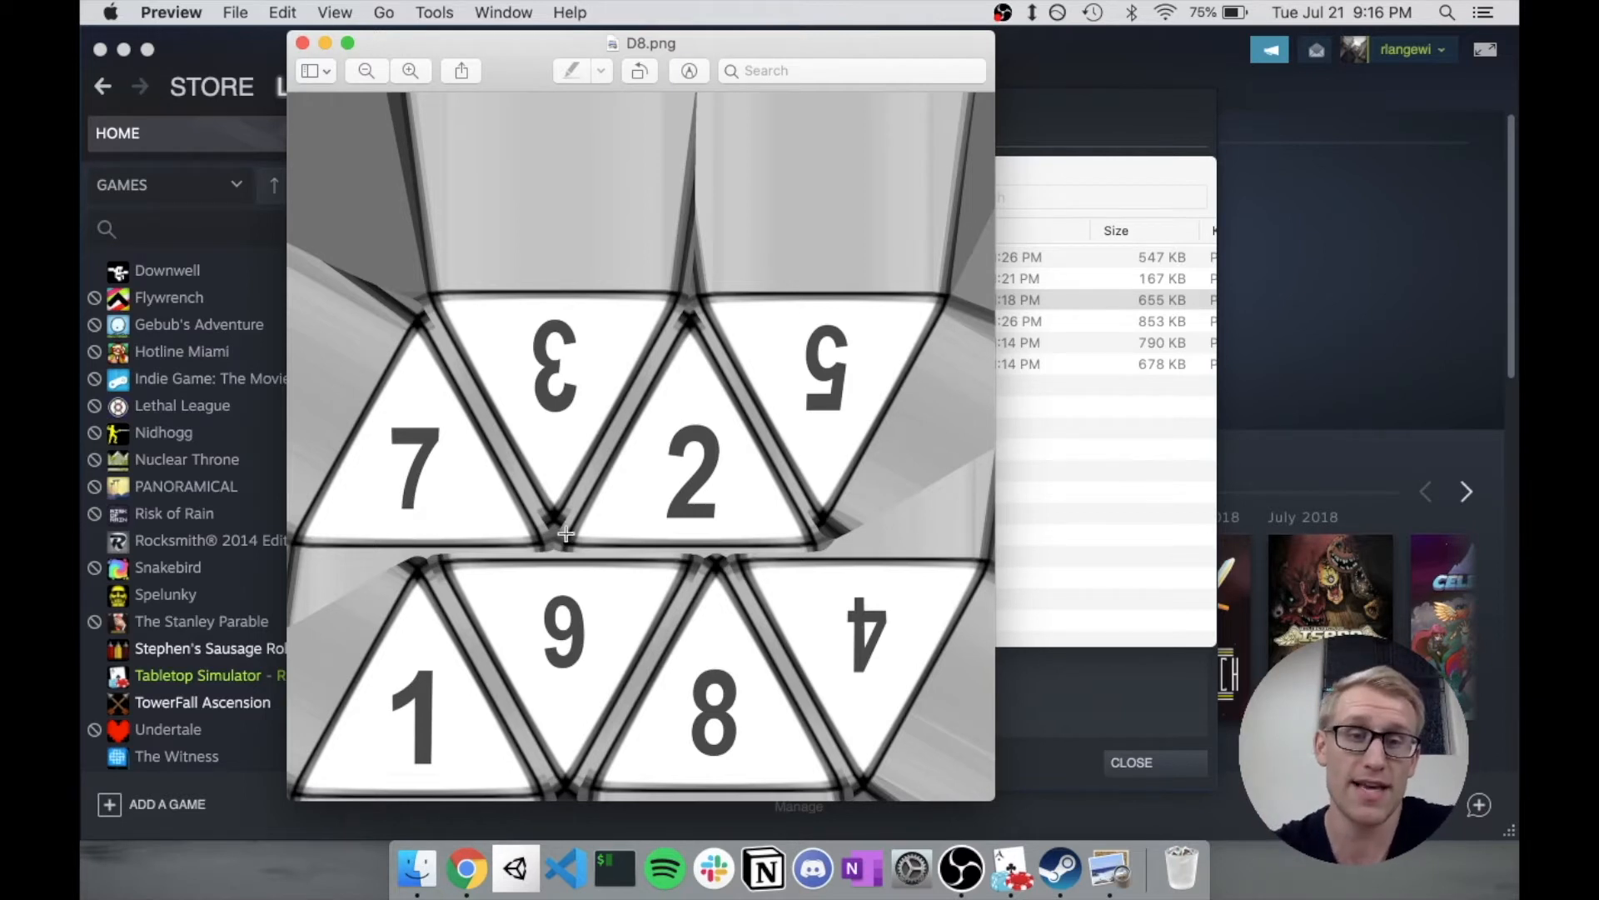
mouse_move(512, 297)
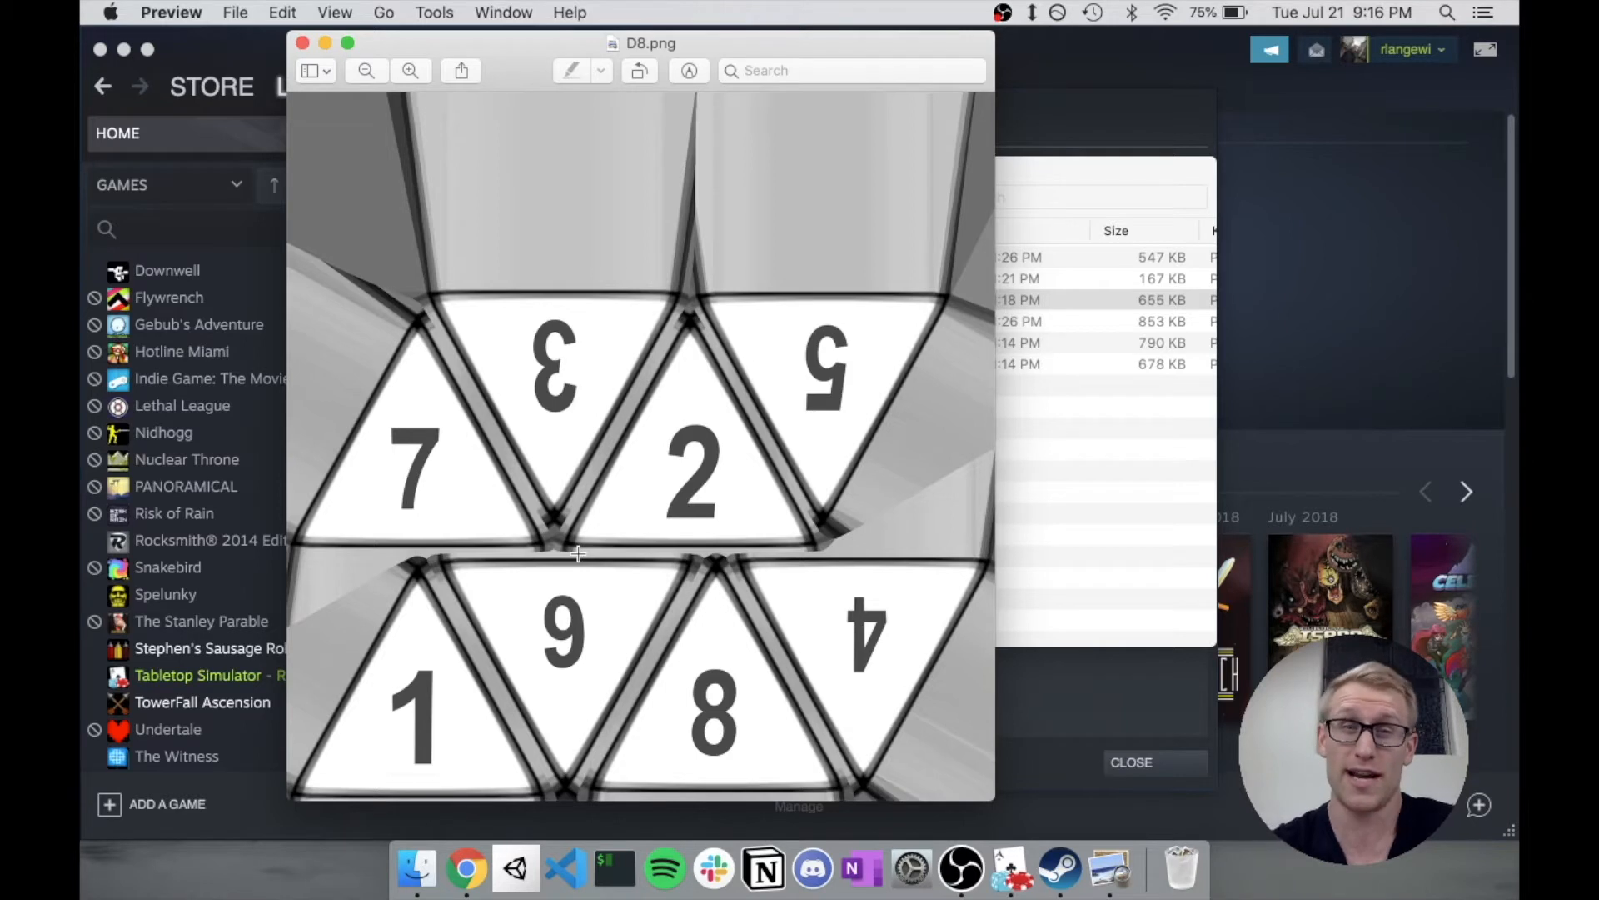
mouse_move(470, 297)
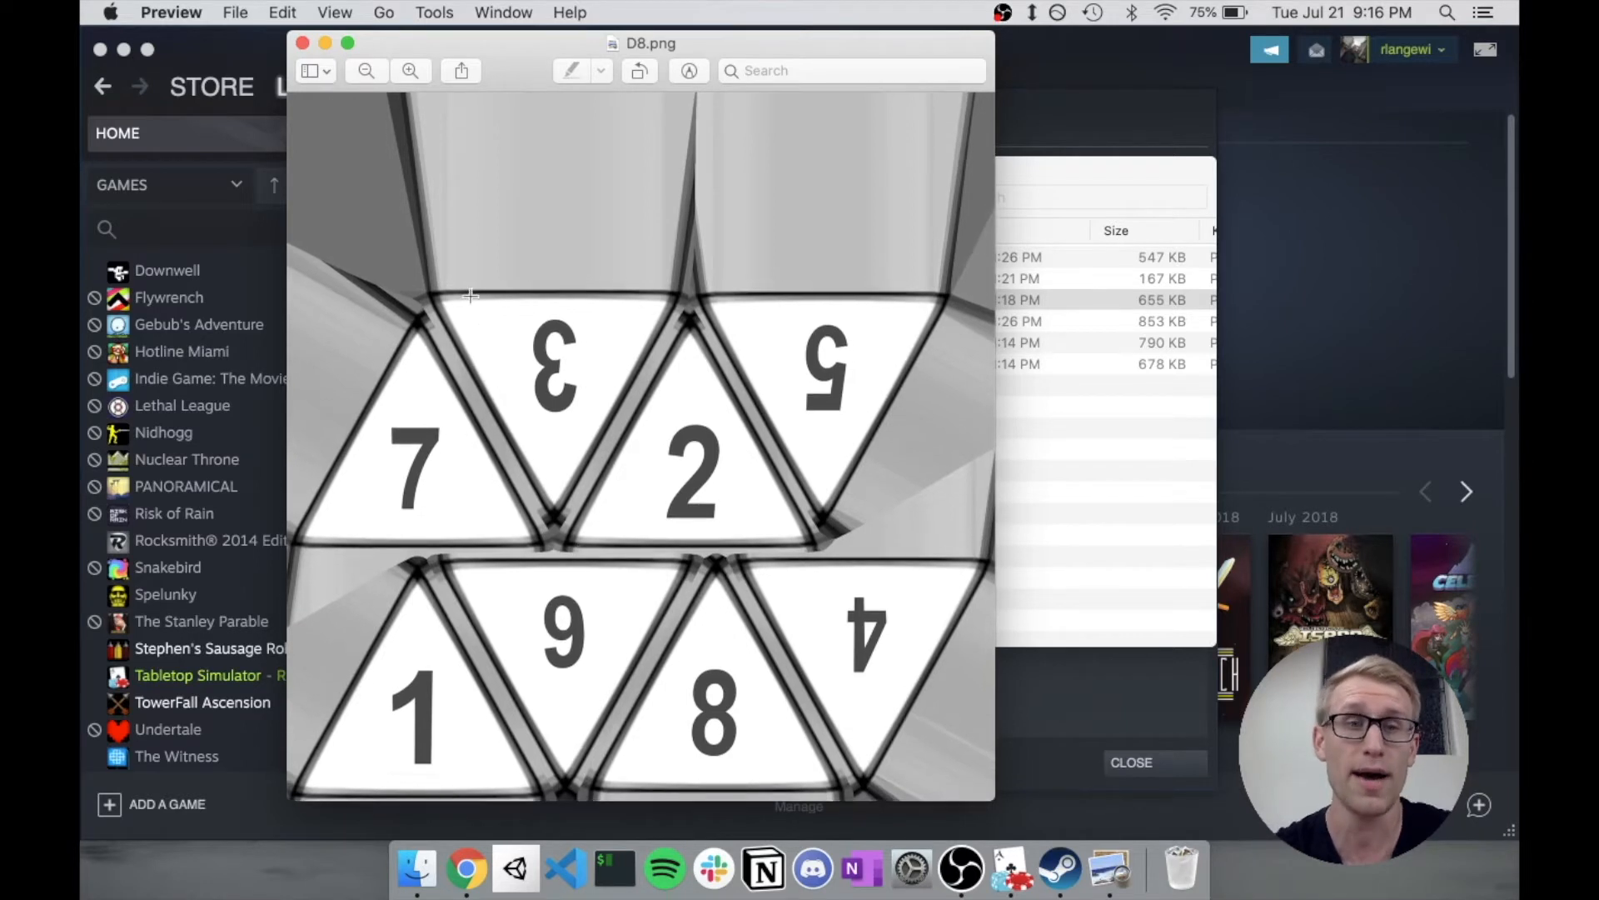
left_click(365, 70)
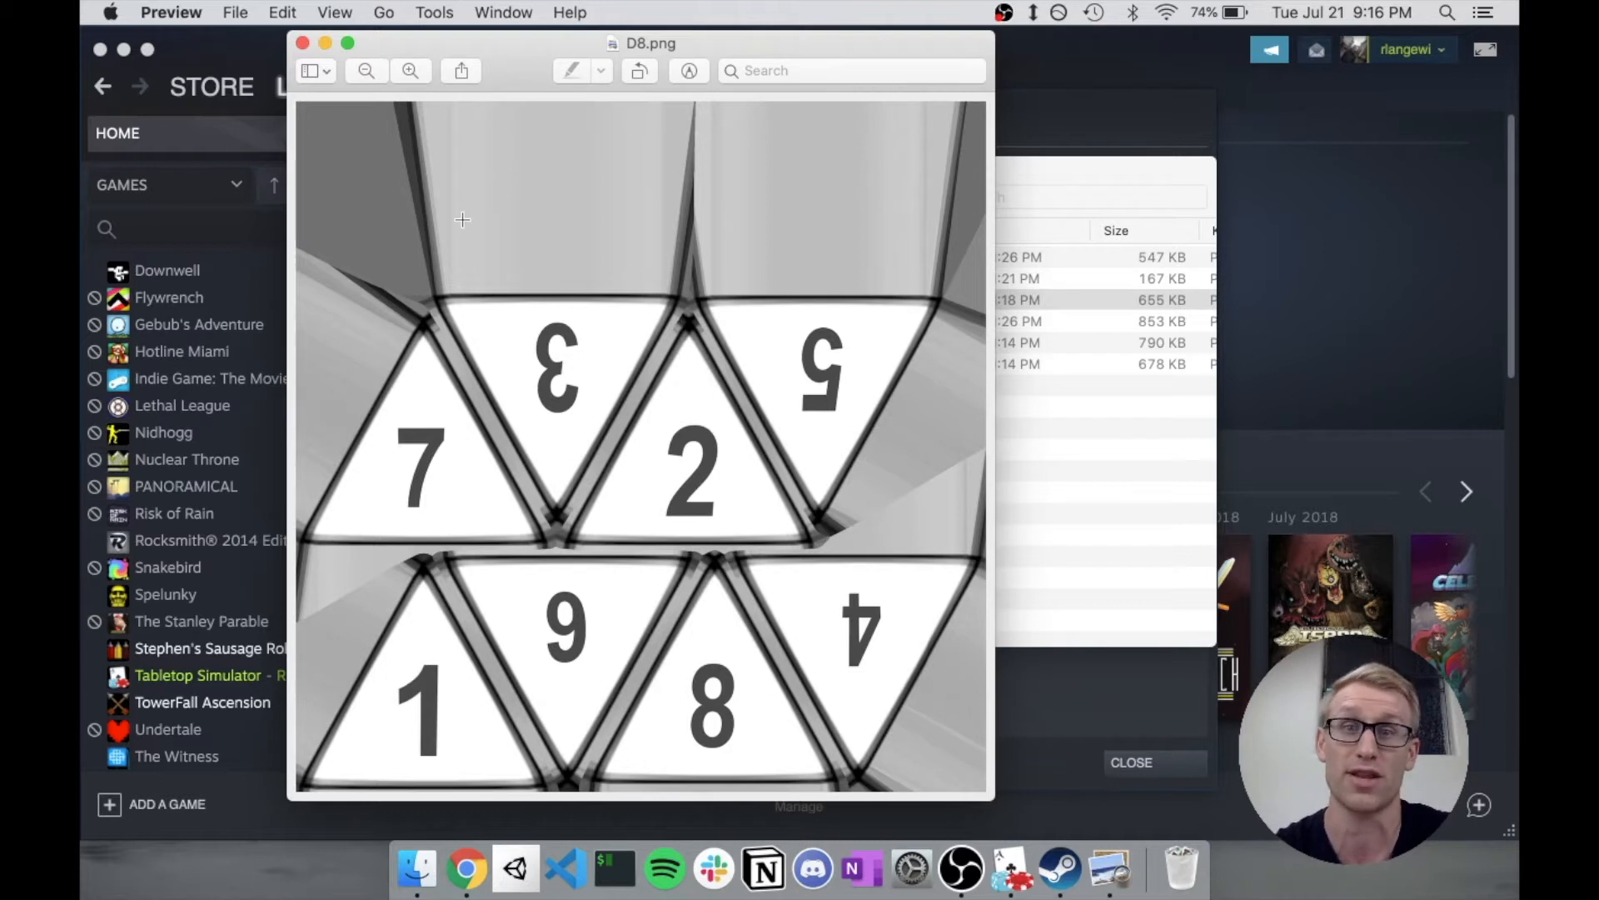
mouse_move(506, 228)
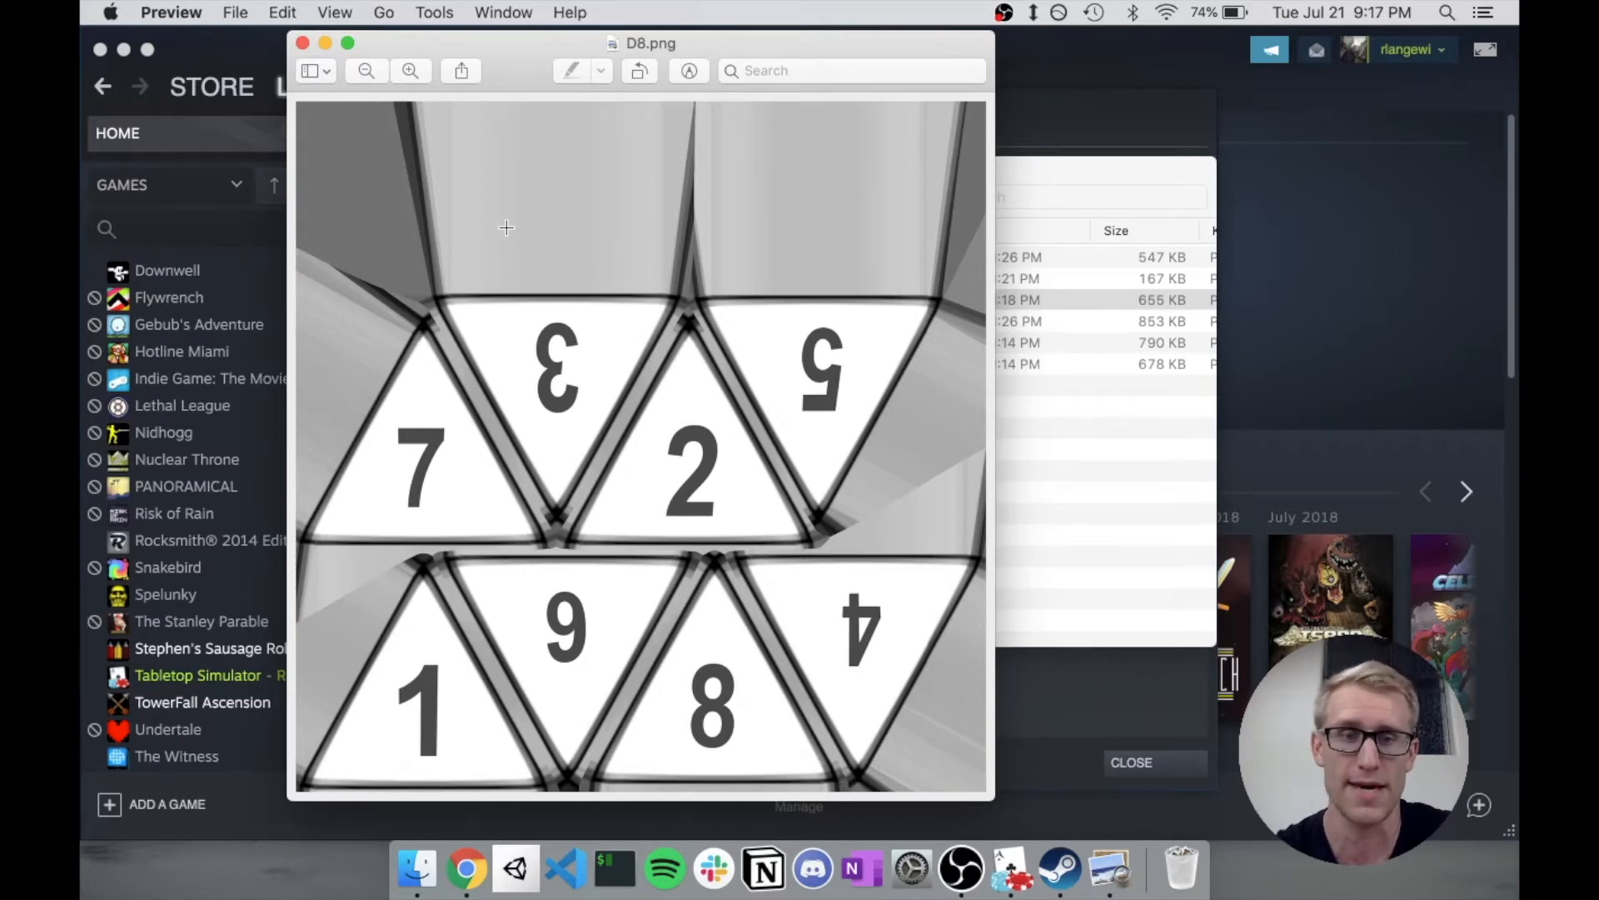
left_click(465, 869)
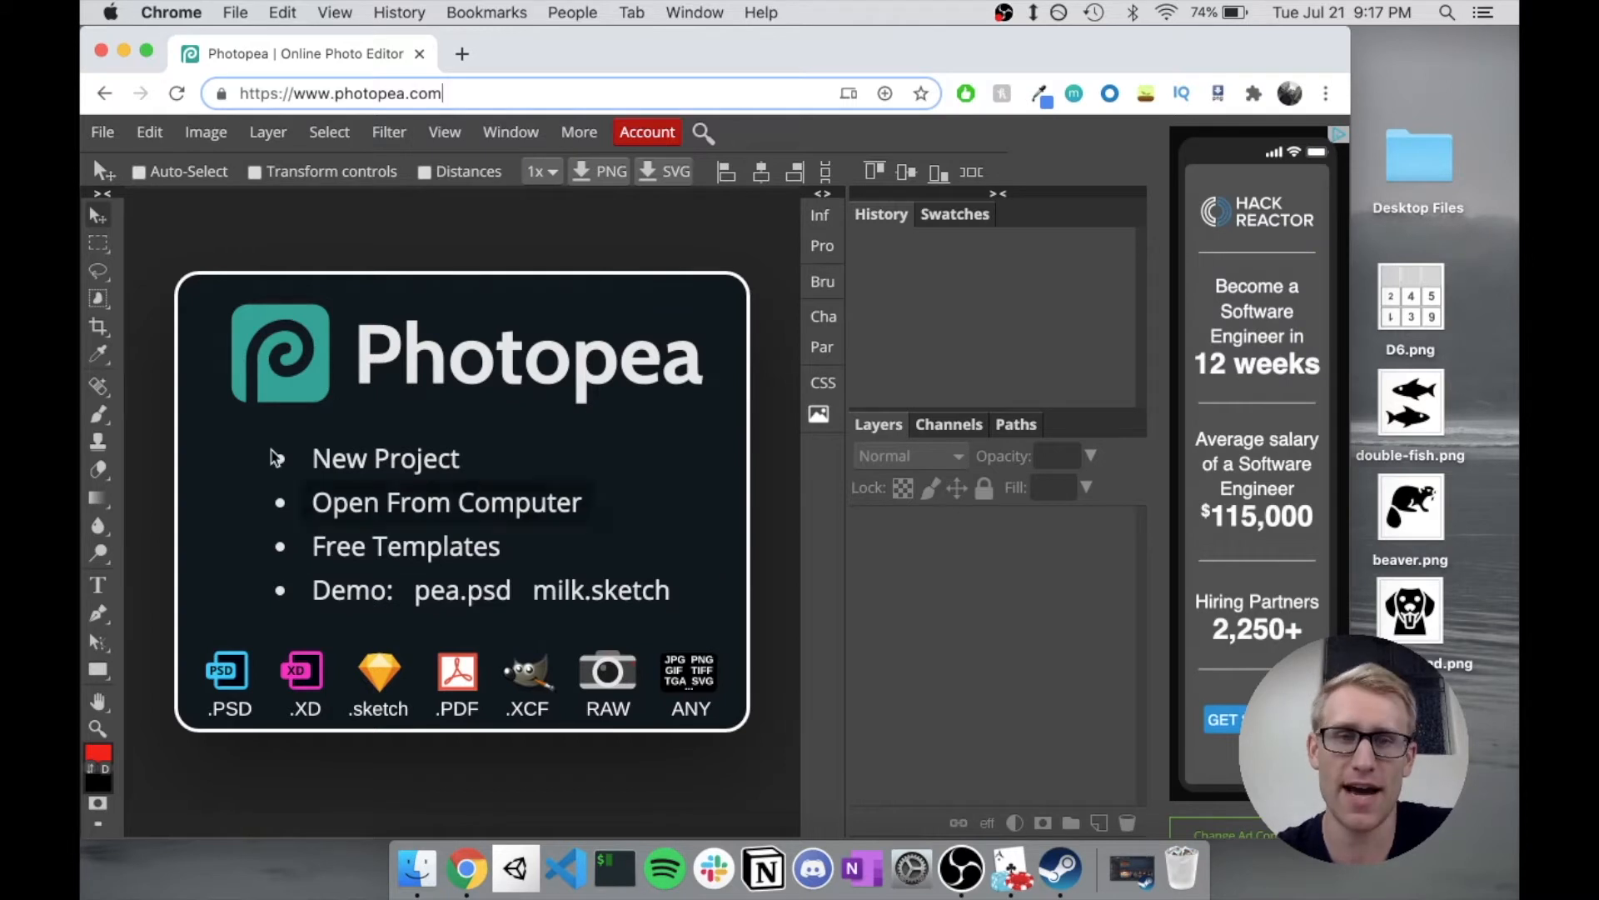
mouse_move(475, 460)
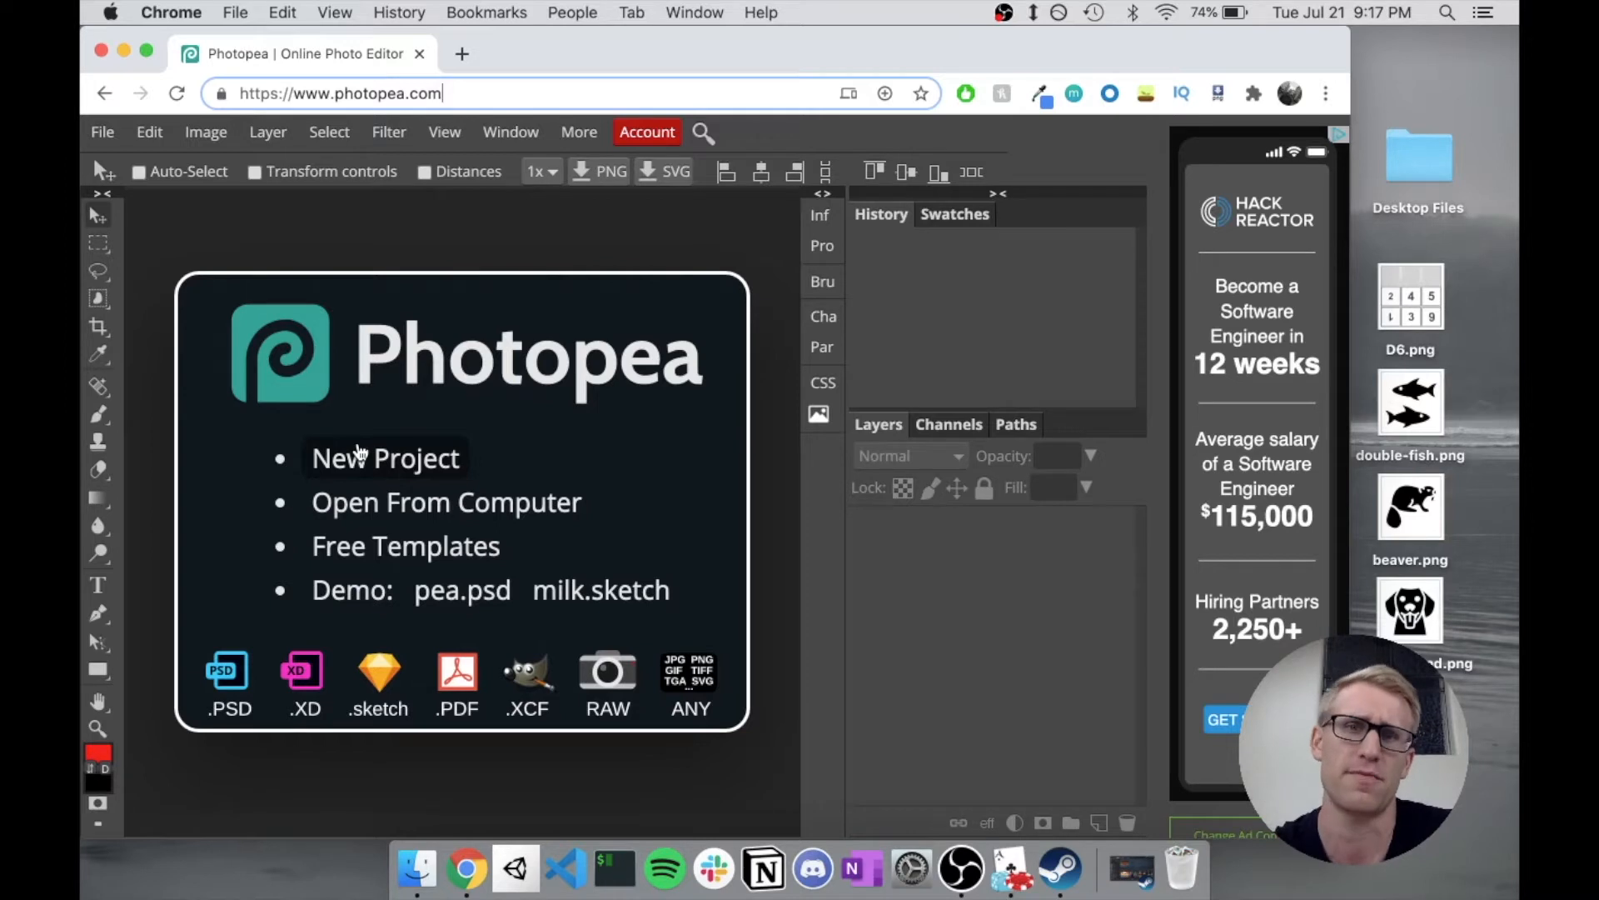
mouse_move(710, 398)
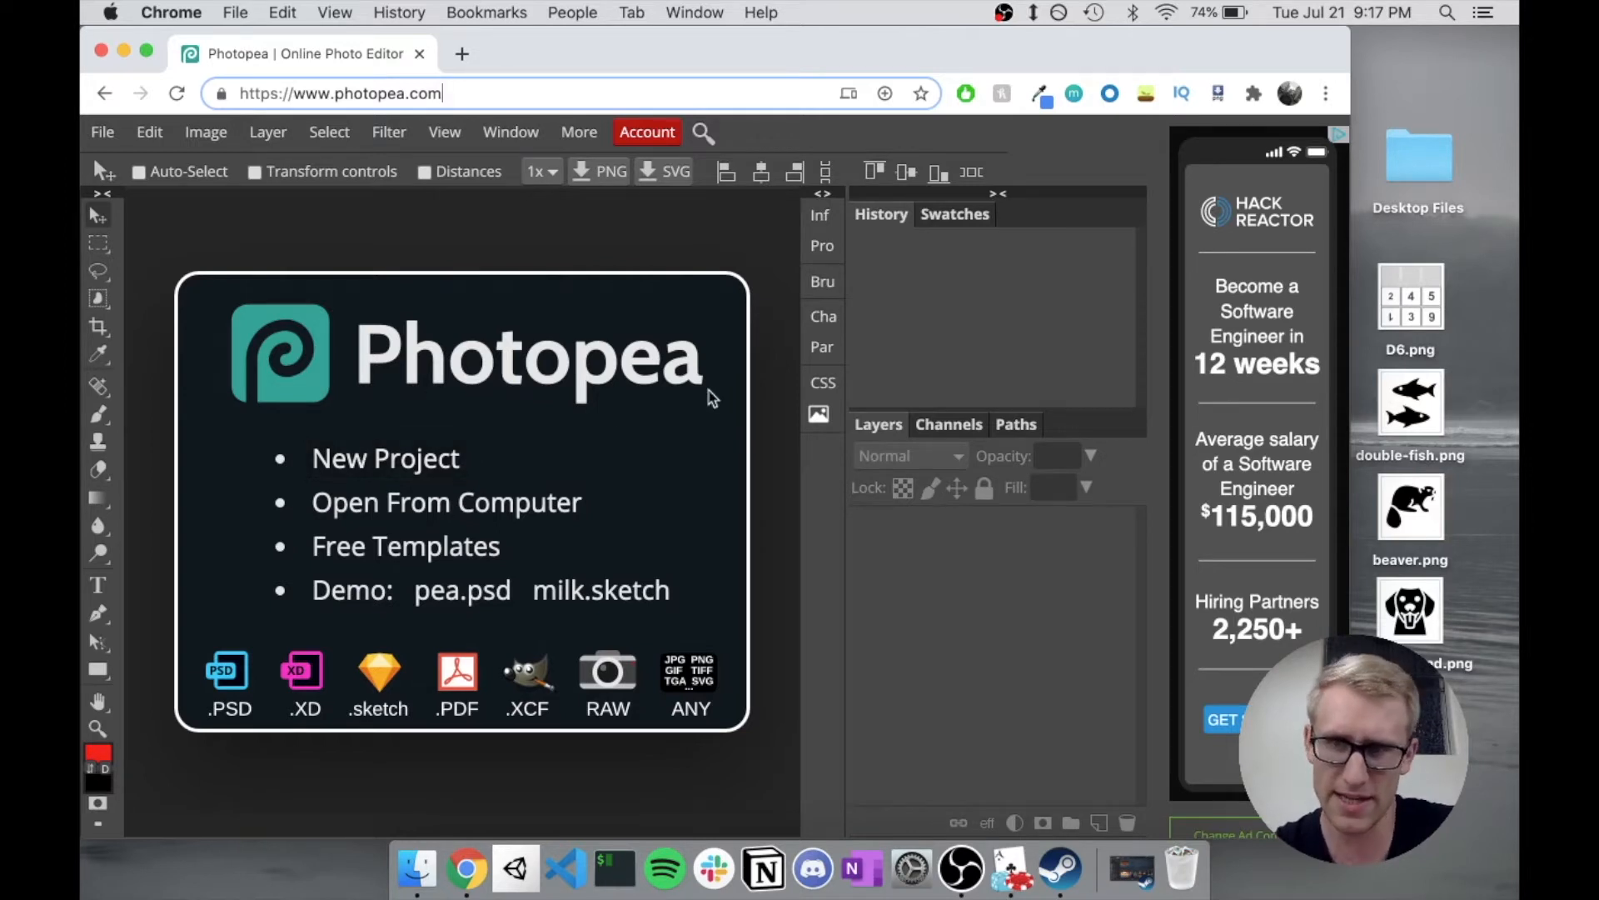
mouse_move(1314, 70)
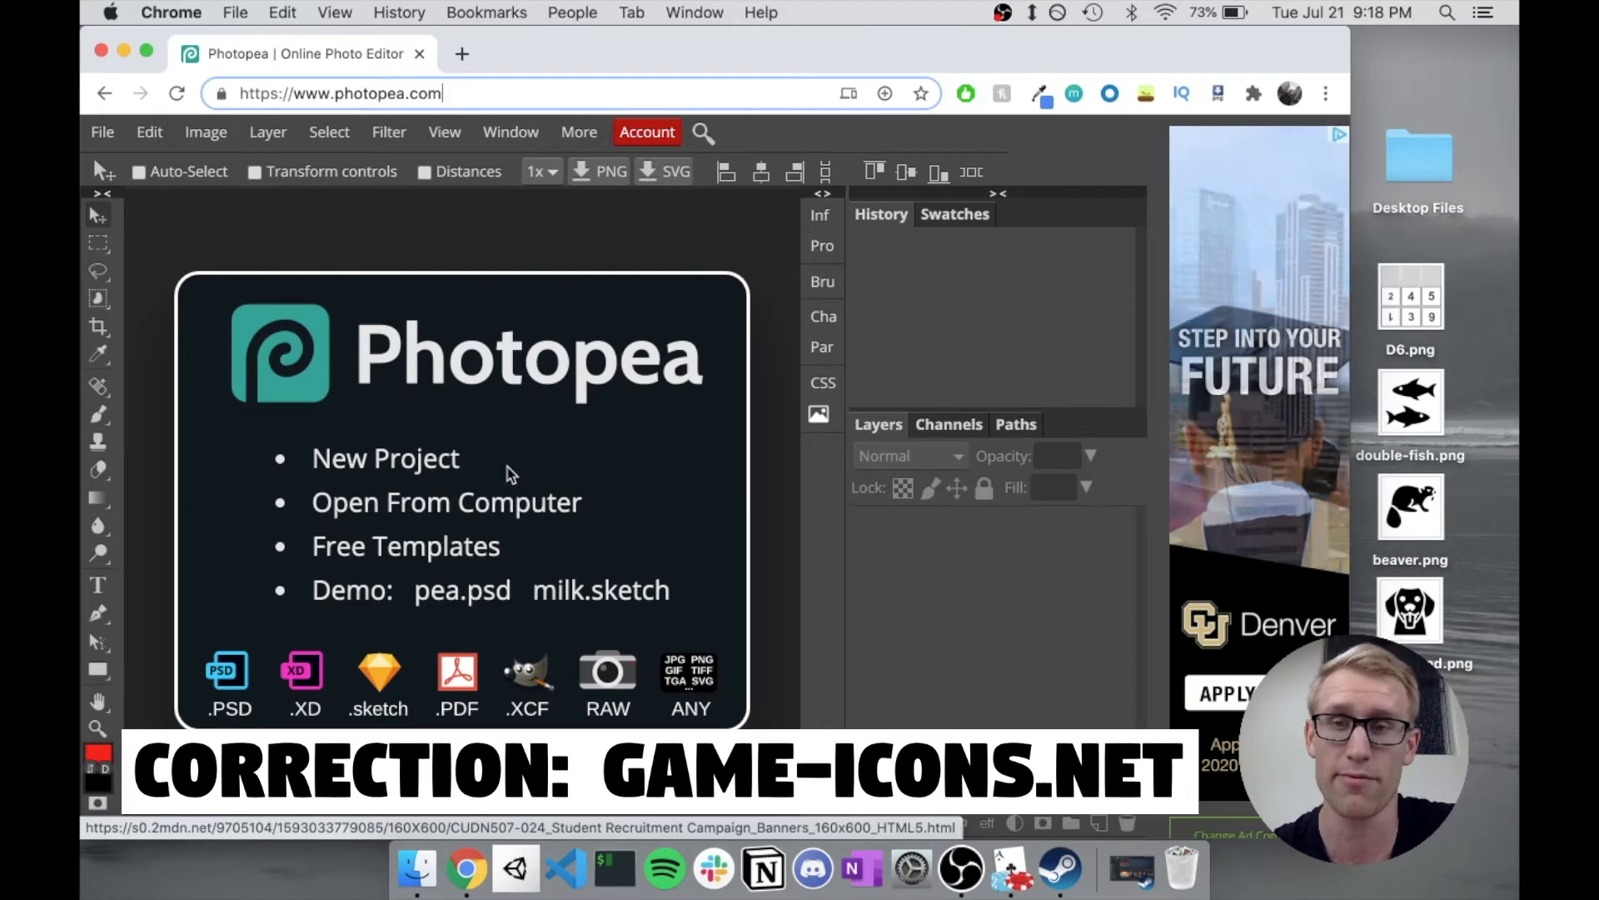
mouse_move(480, 480)
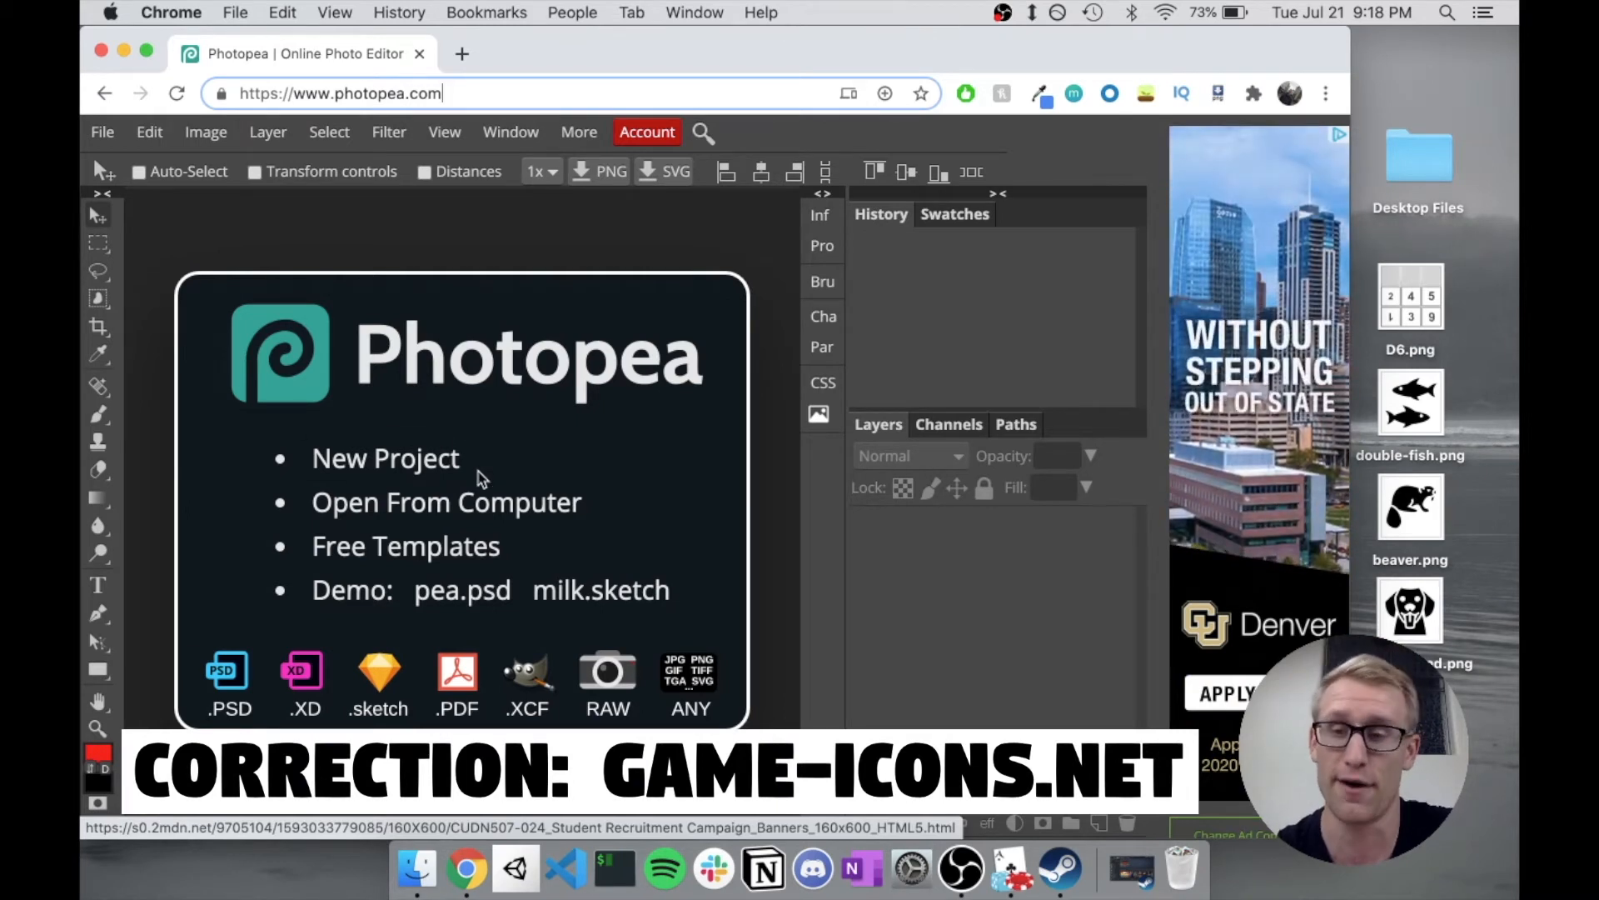
mouse_move(703, 28)
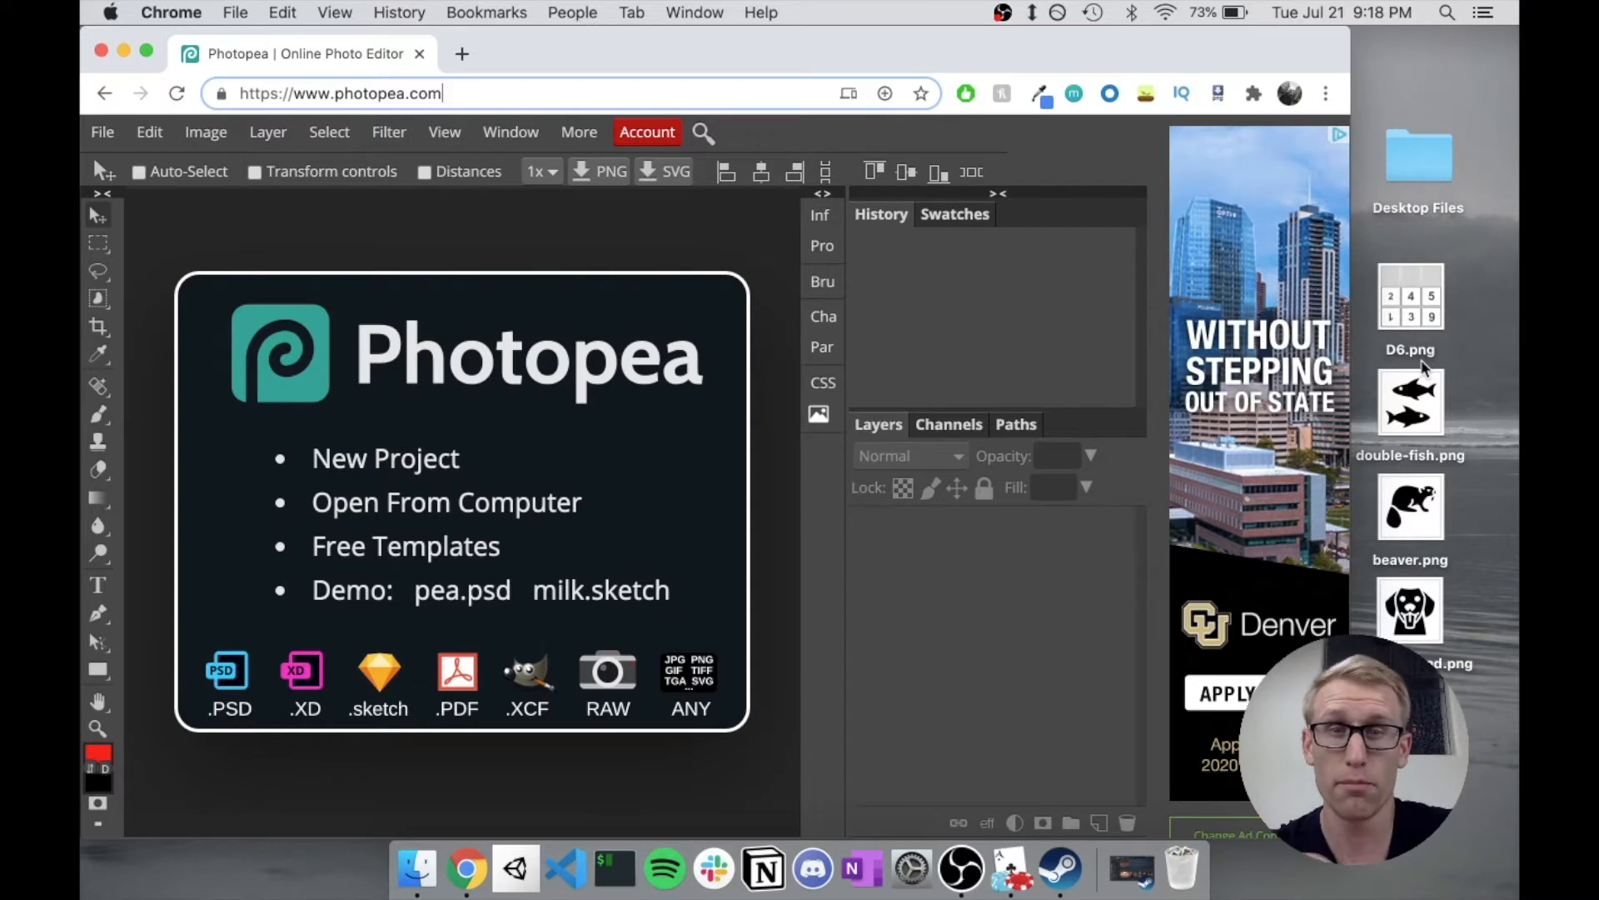
mouse_move(1366, 336)
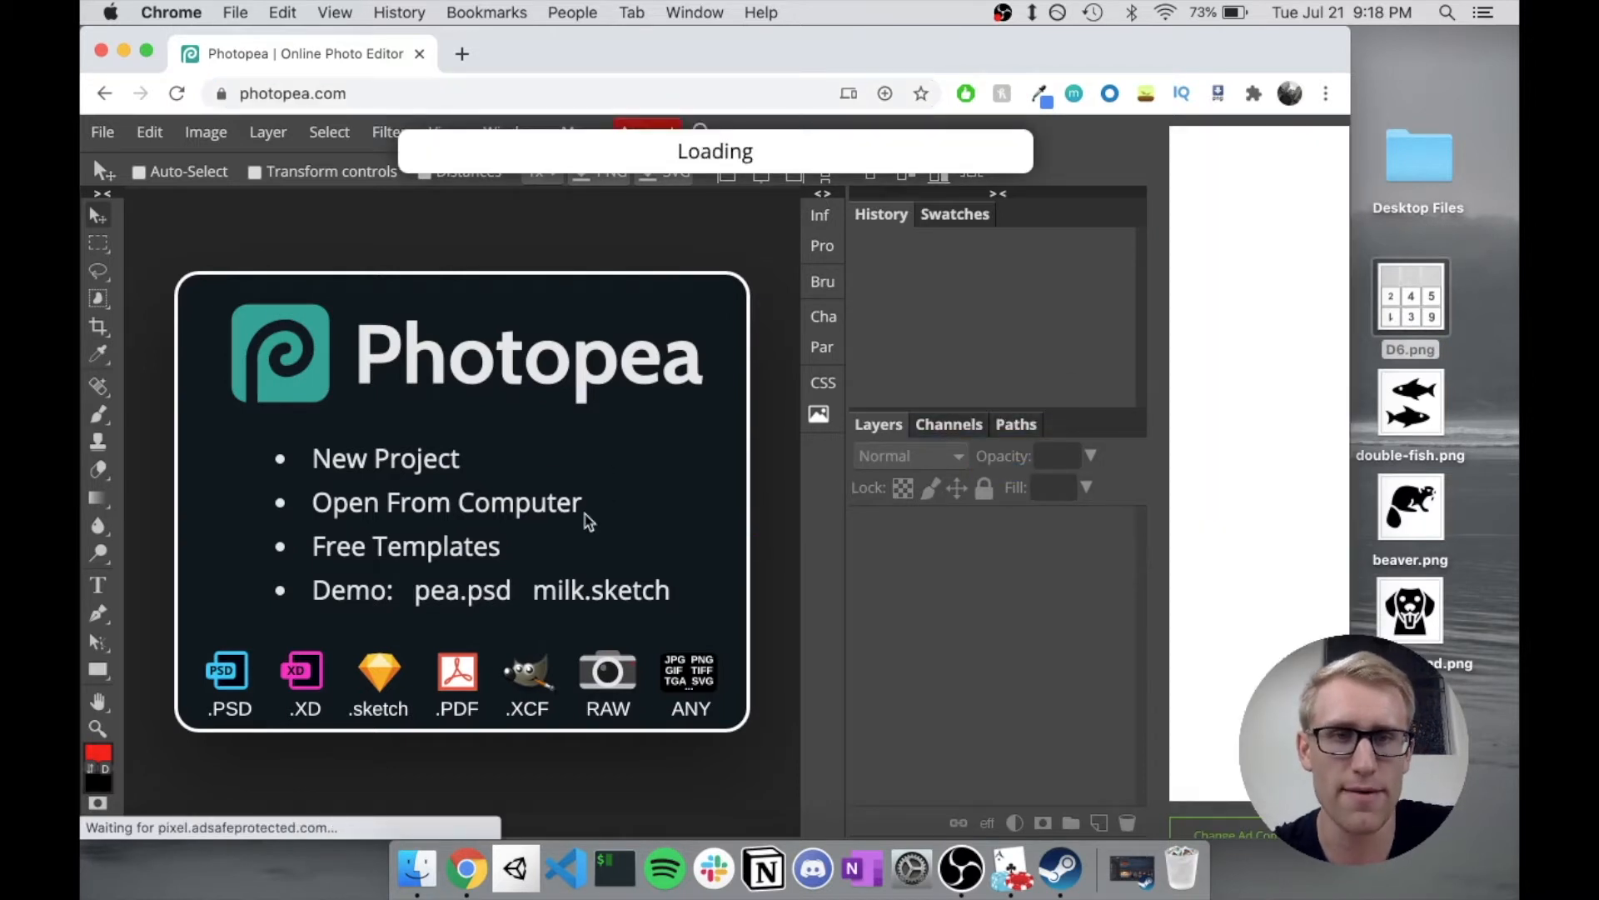
mouse_move(701, 448)
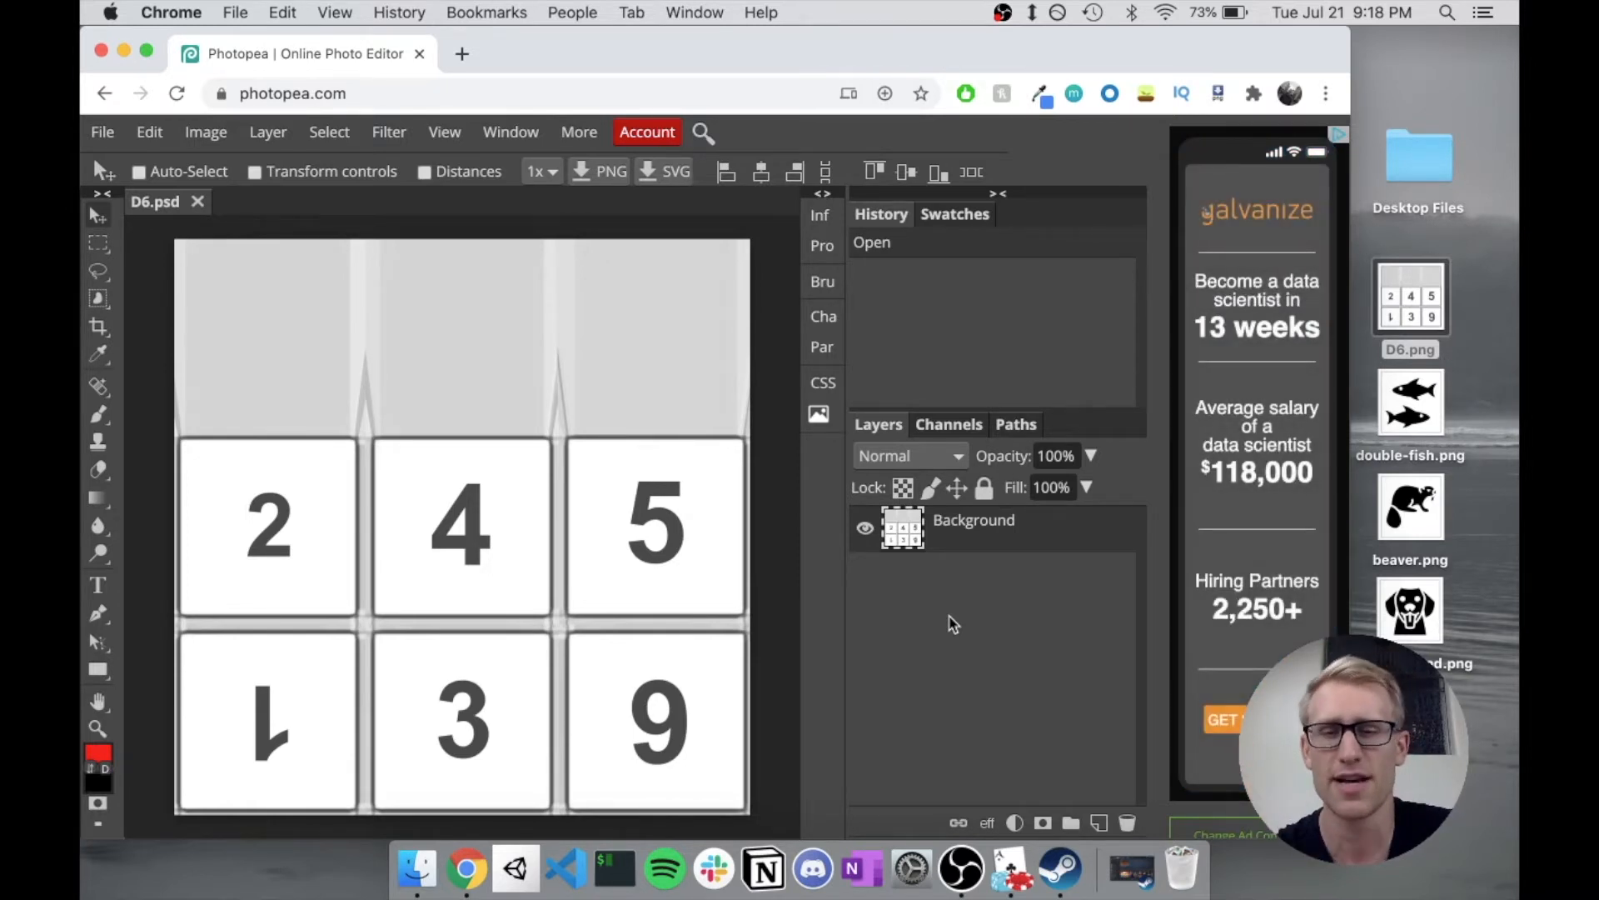
mouse_move(928, 539)
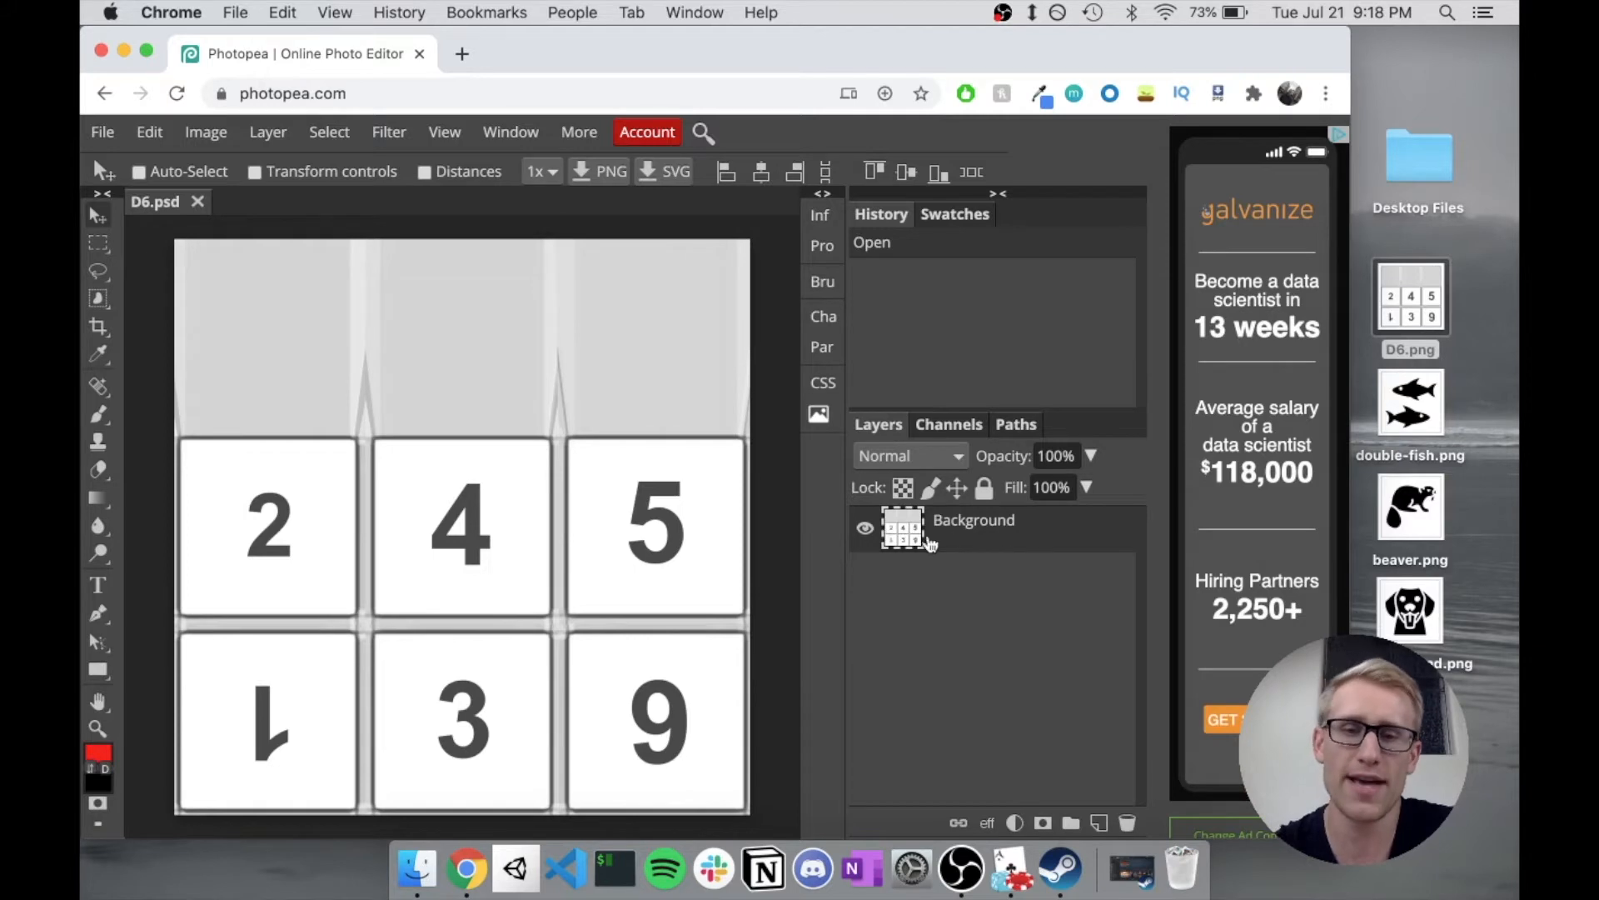
mouse_move(658, 561)
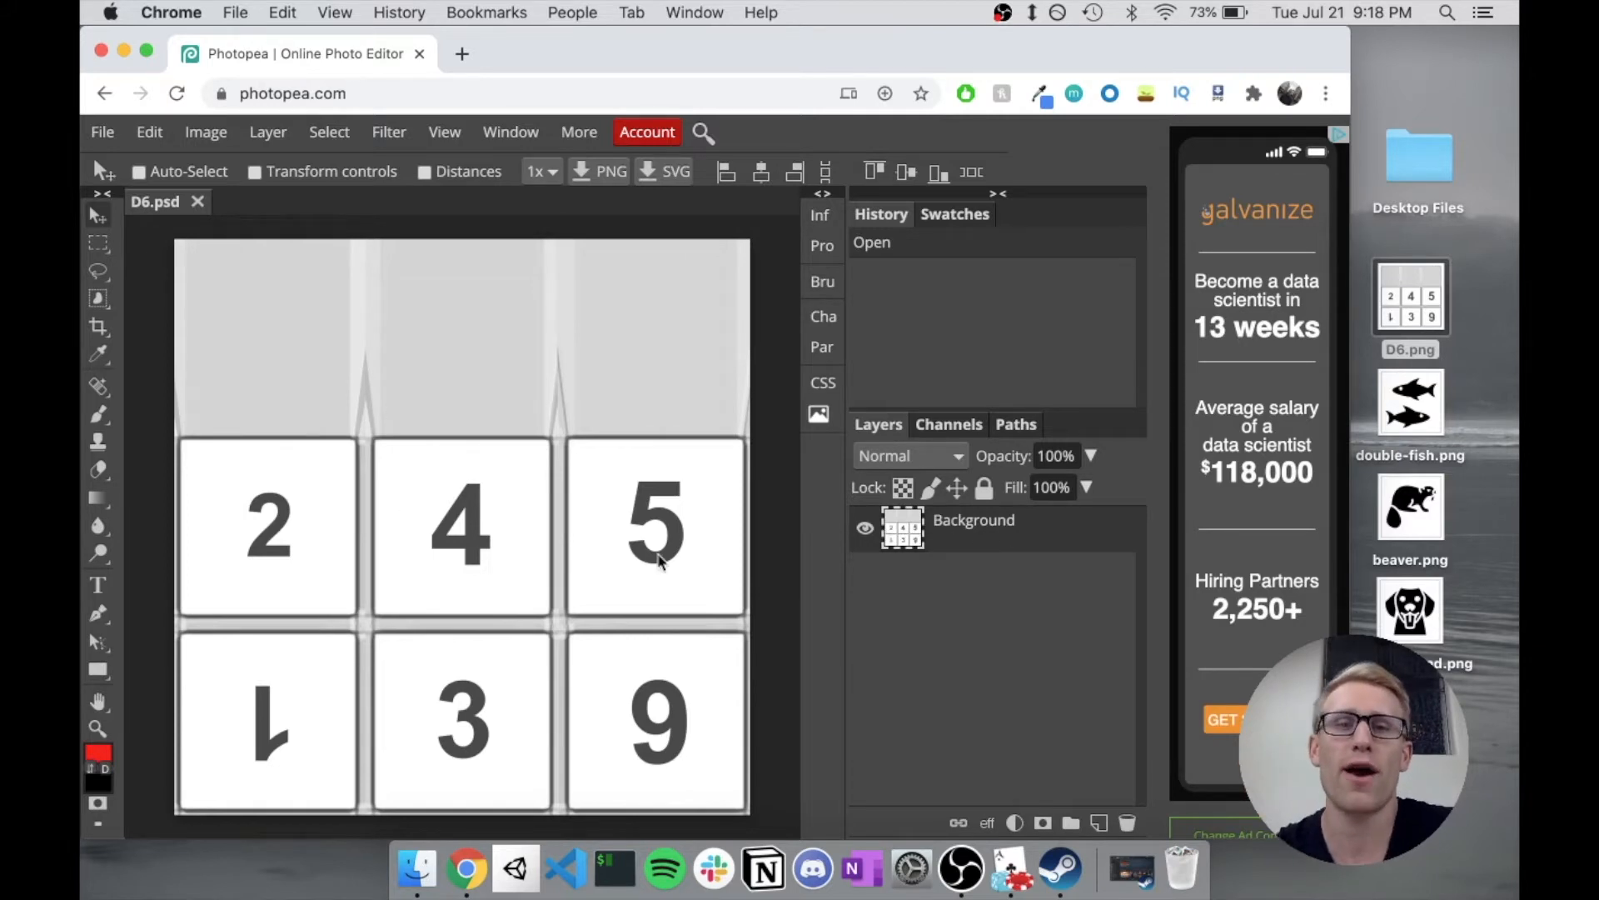
mouse_move(510, 433)
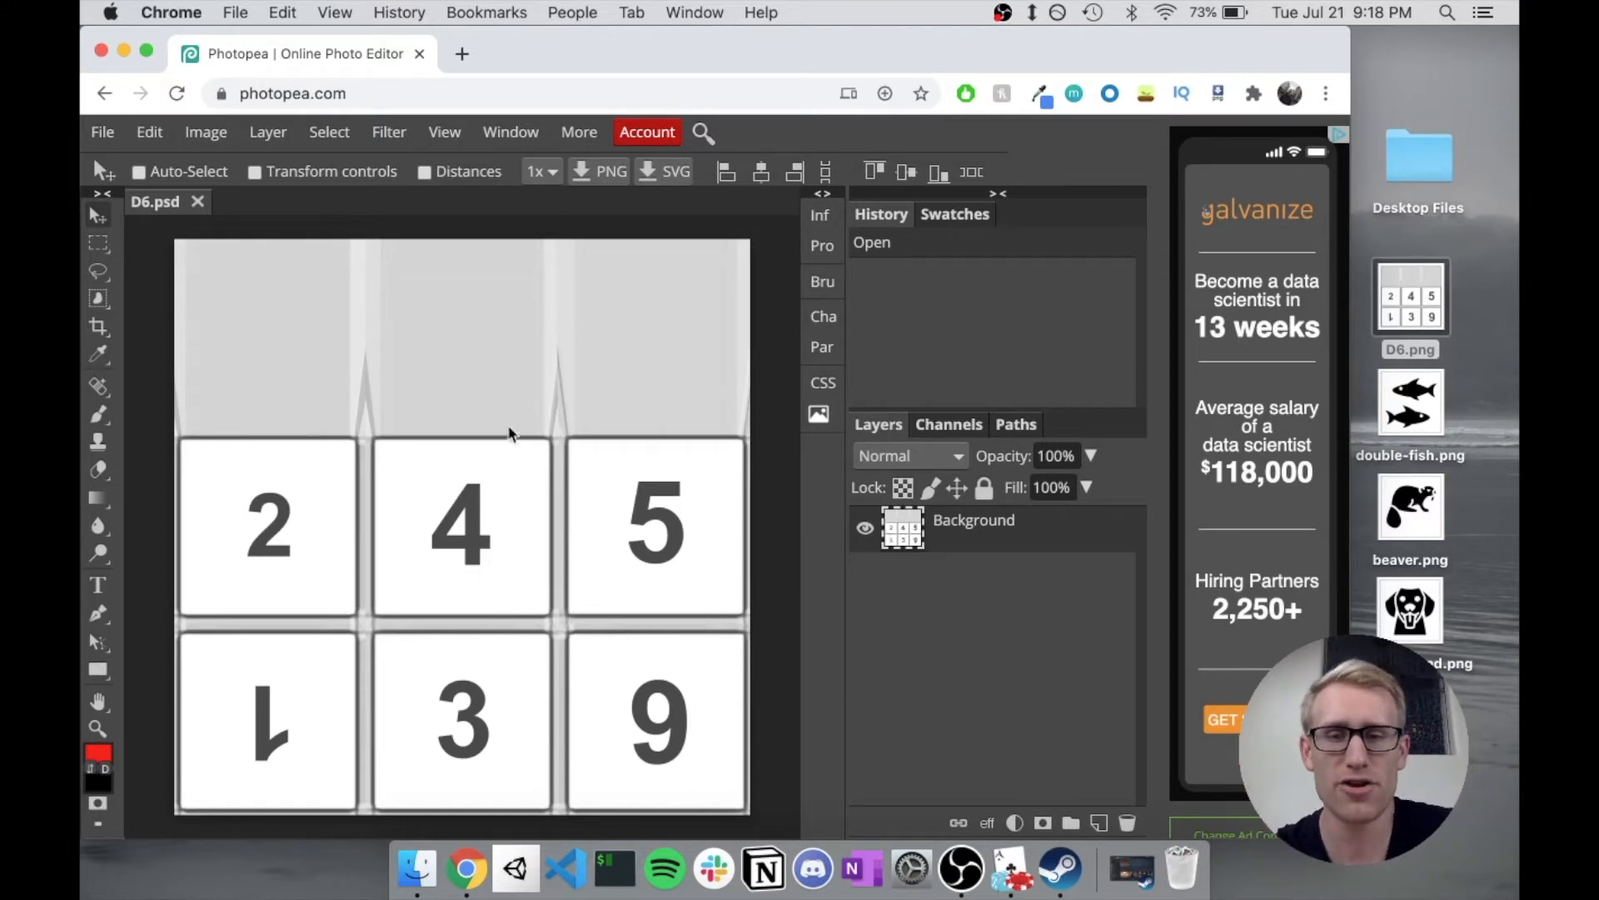
Step: Toggle the numbered Background layer's visibility off and back on to check transparency
left_click(865, 528)
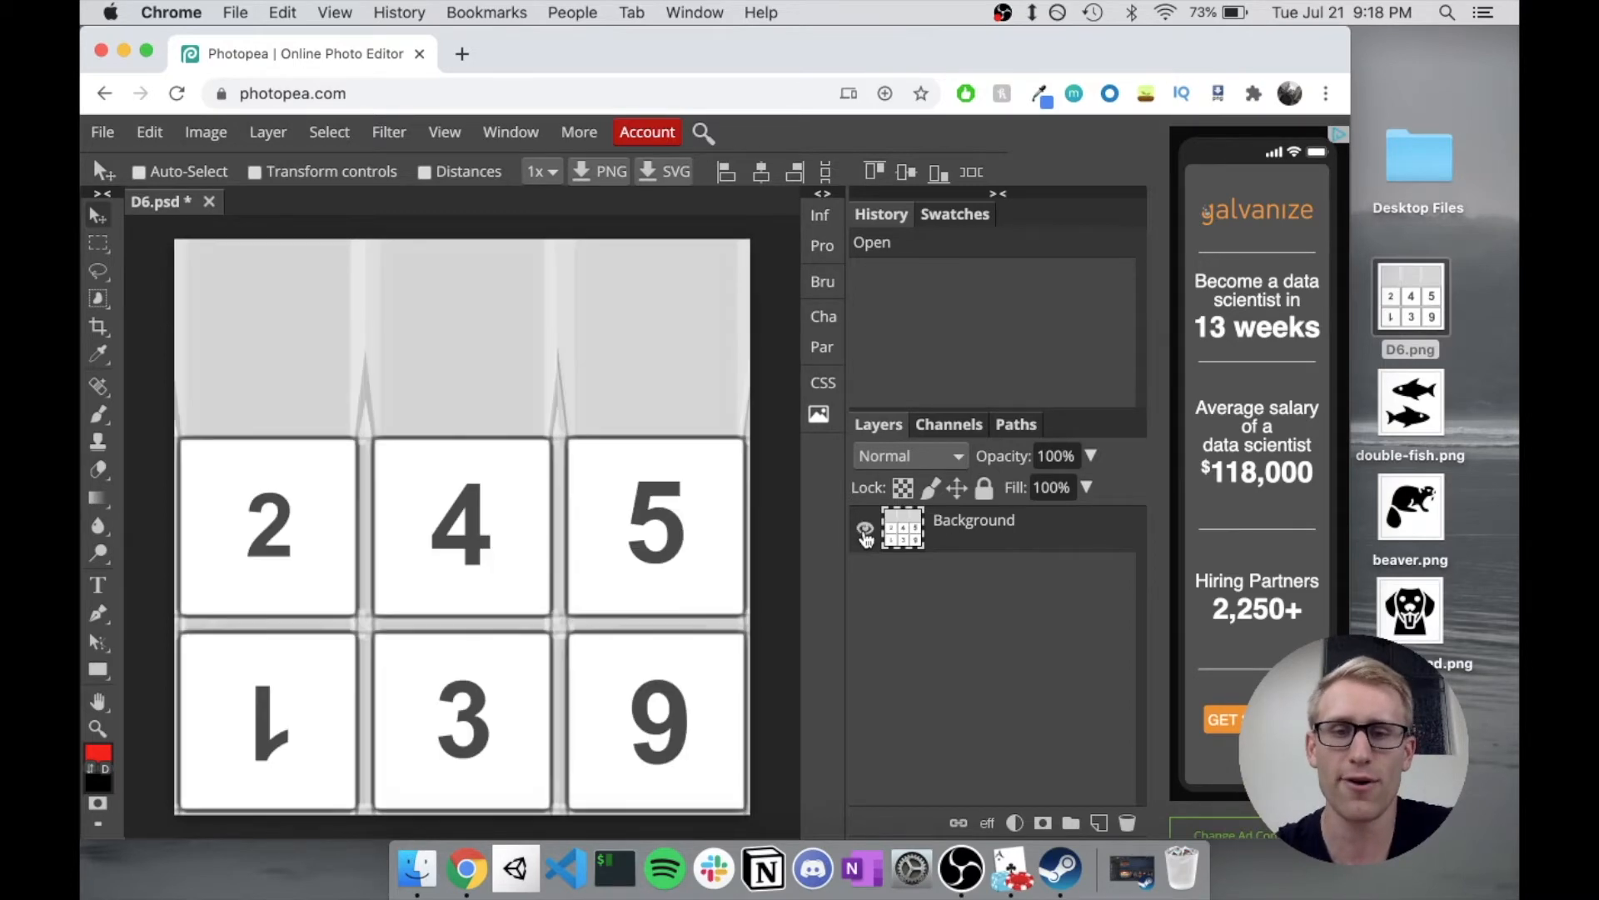
mouse_move(923, 668)
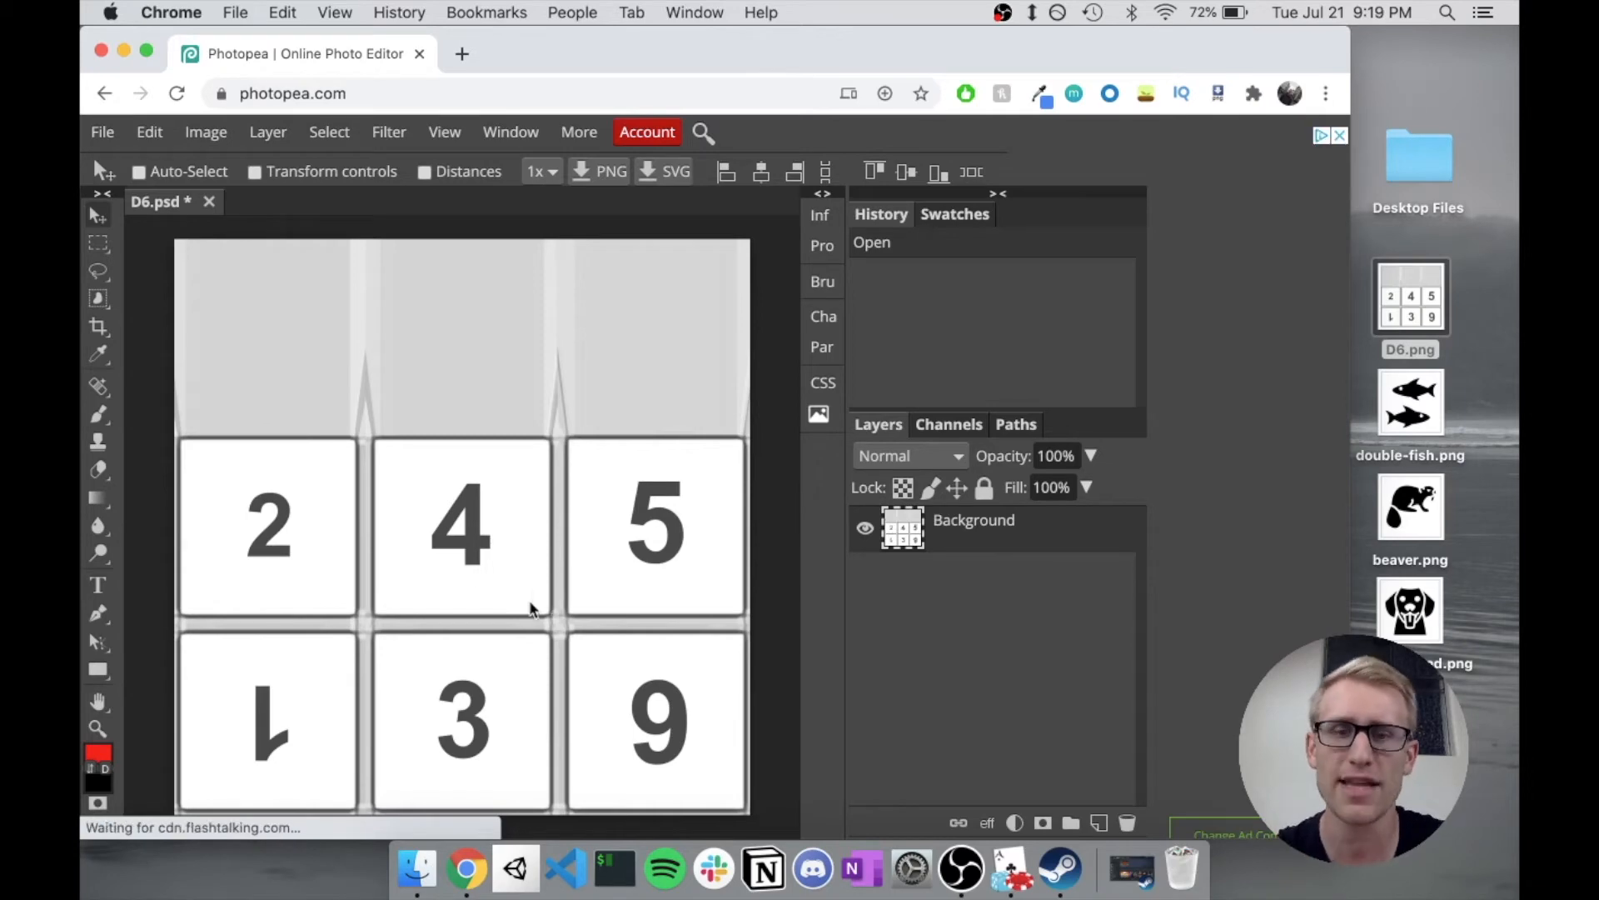
left_click(865, 528)
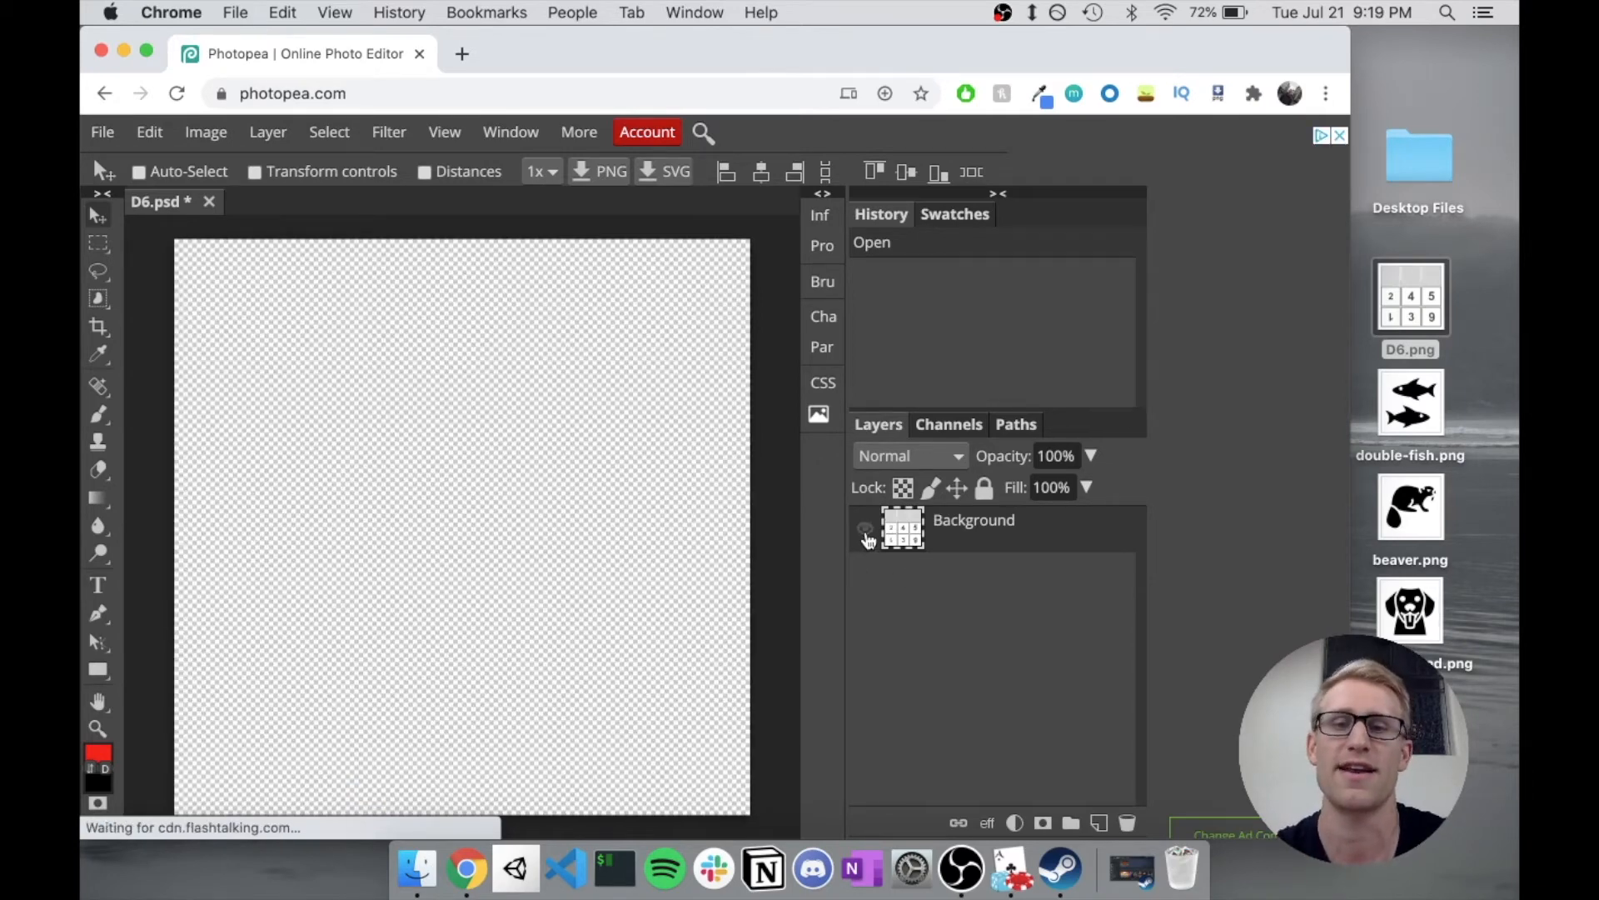
left_click(866, 529)
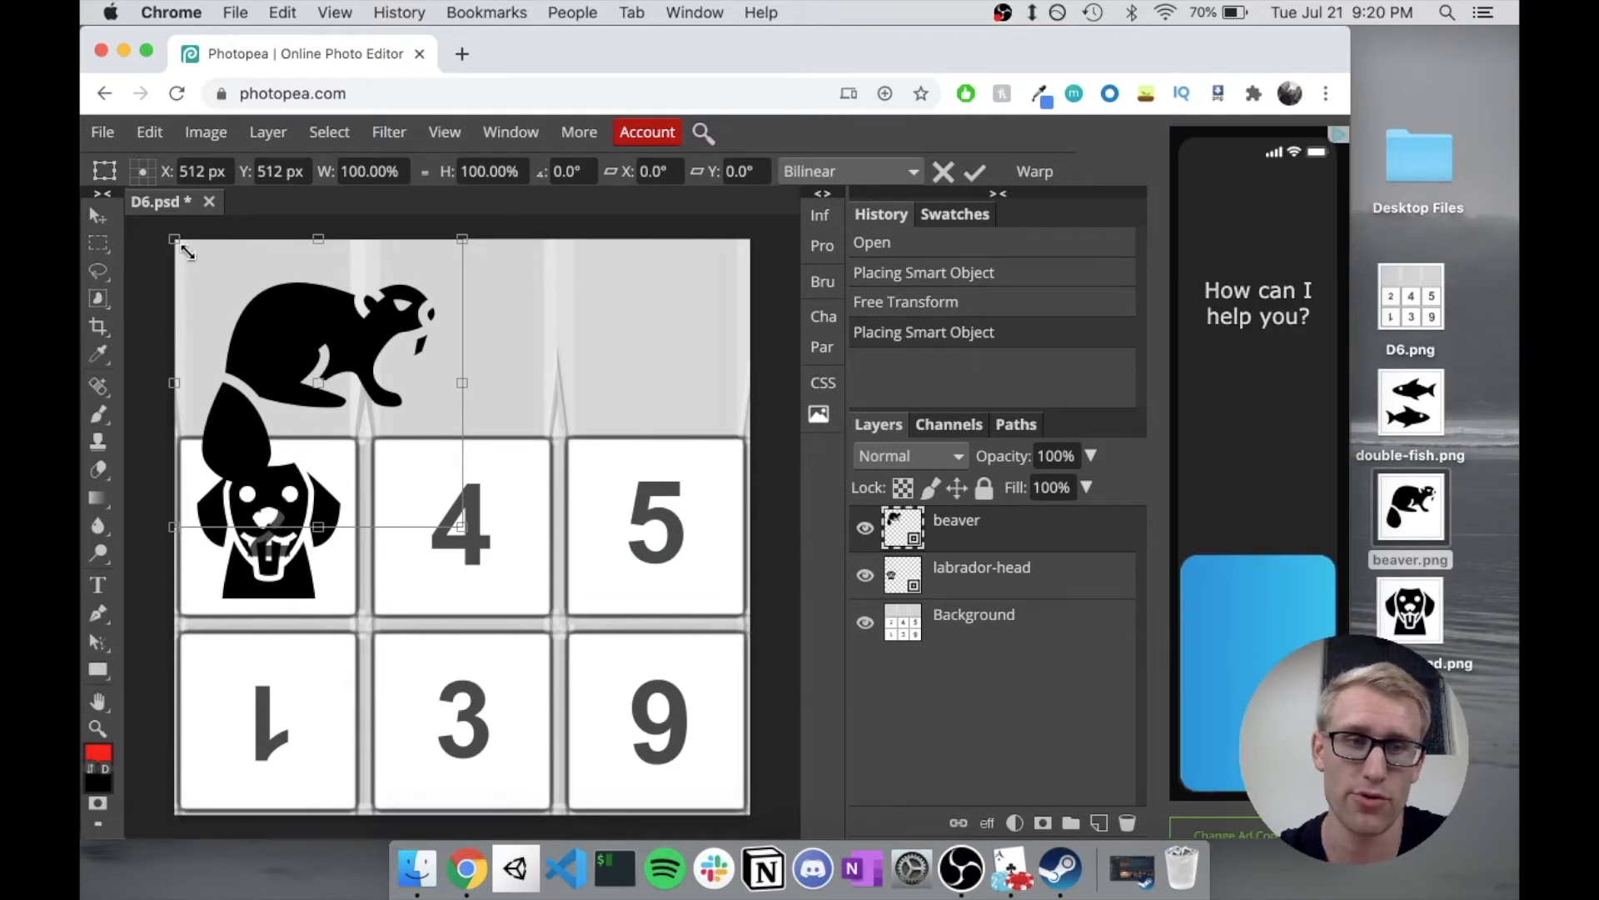
Step: Shrink the beaver icon so it fits within the 4 face
left_click_drag(175, 240, 215, 260)
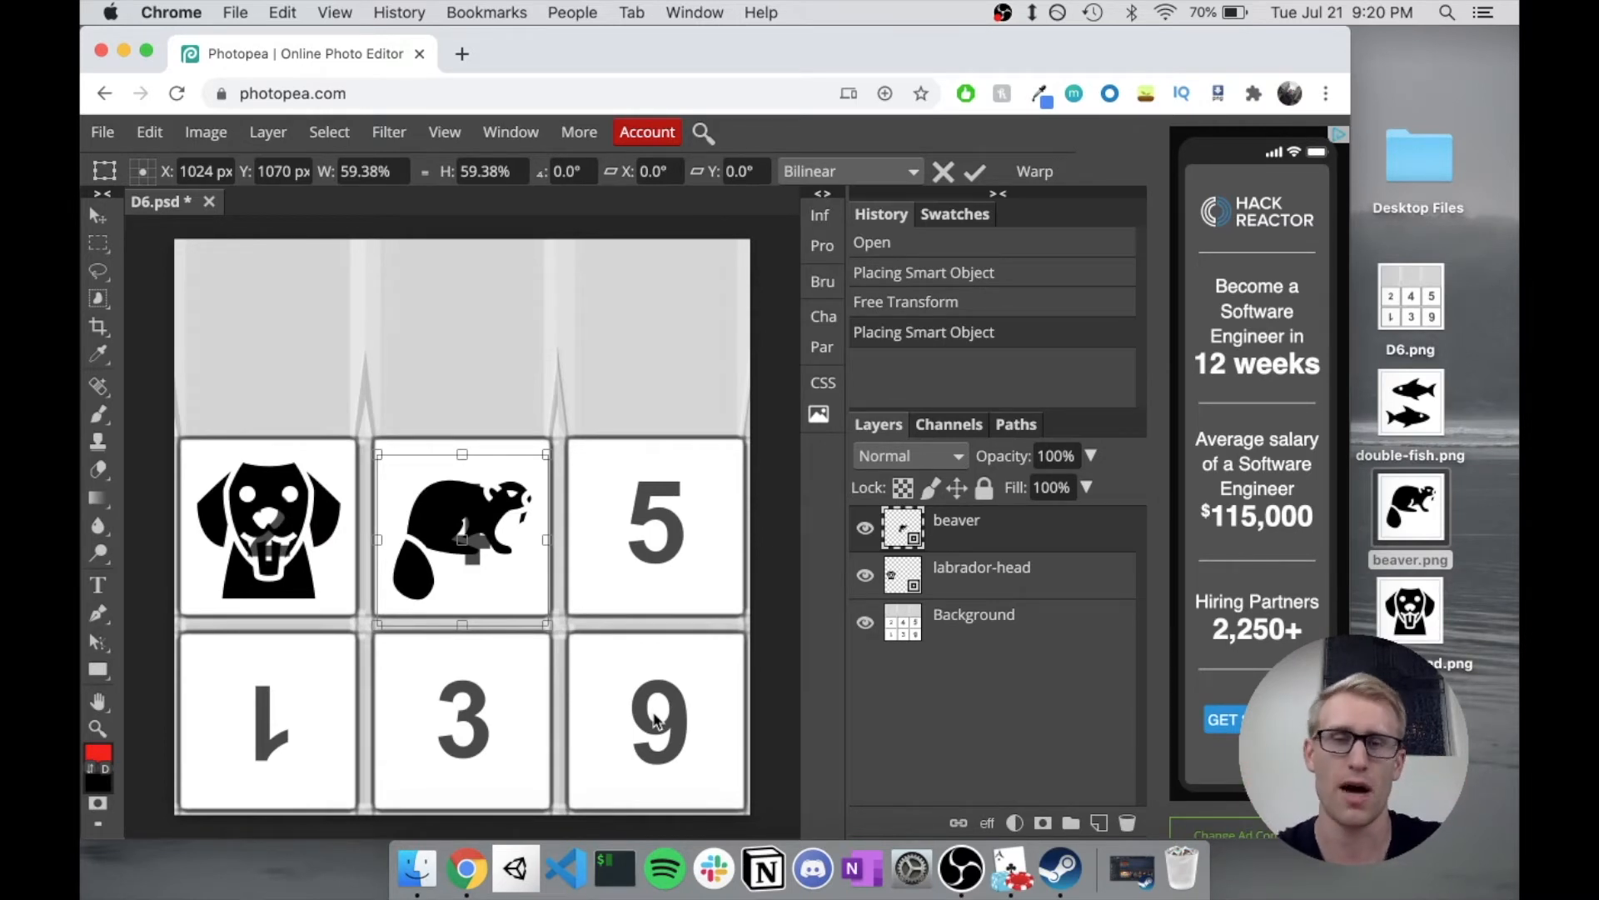
mouse_move(599, 721)
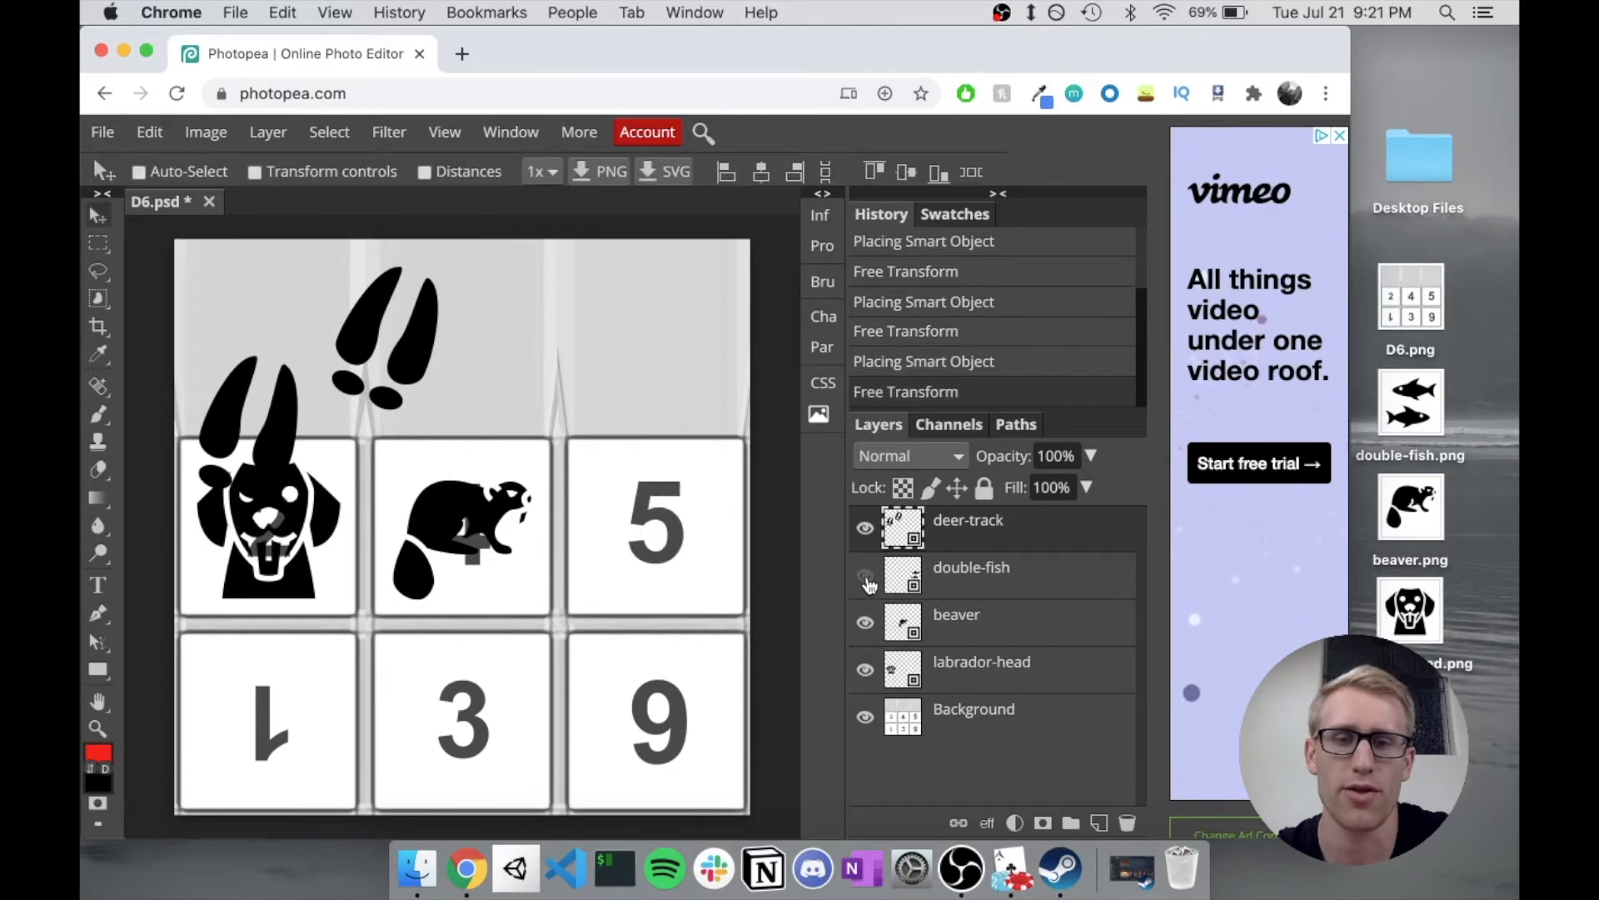
Step: Make the double-fish layer visible so it can sit on the 5 face
left_click(865, 575)
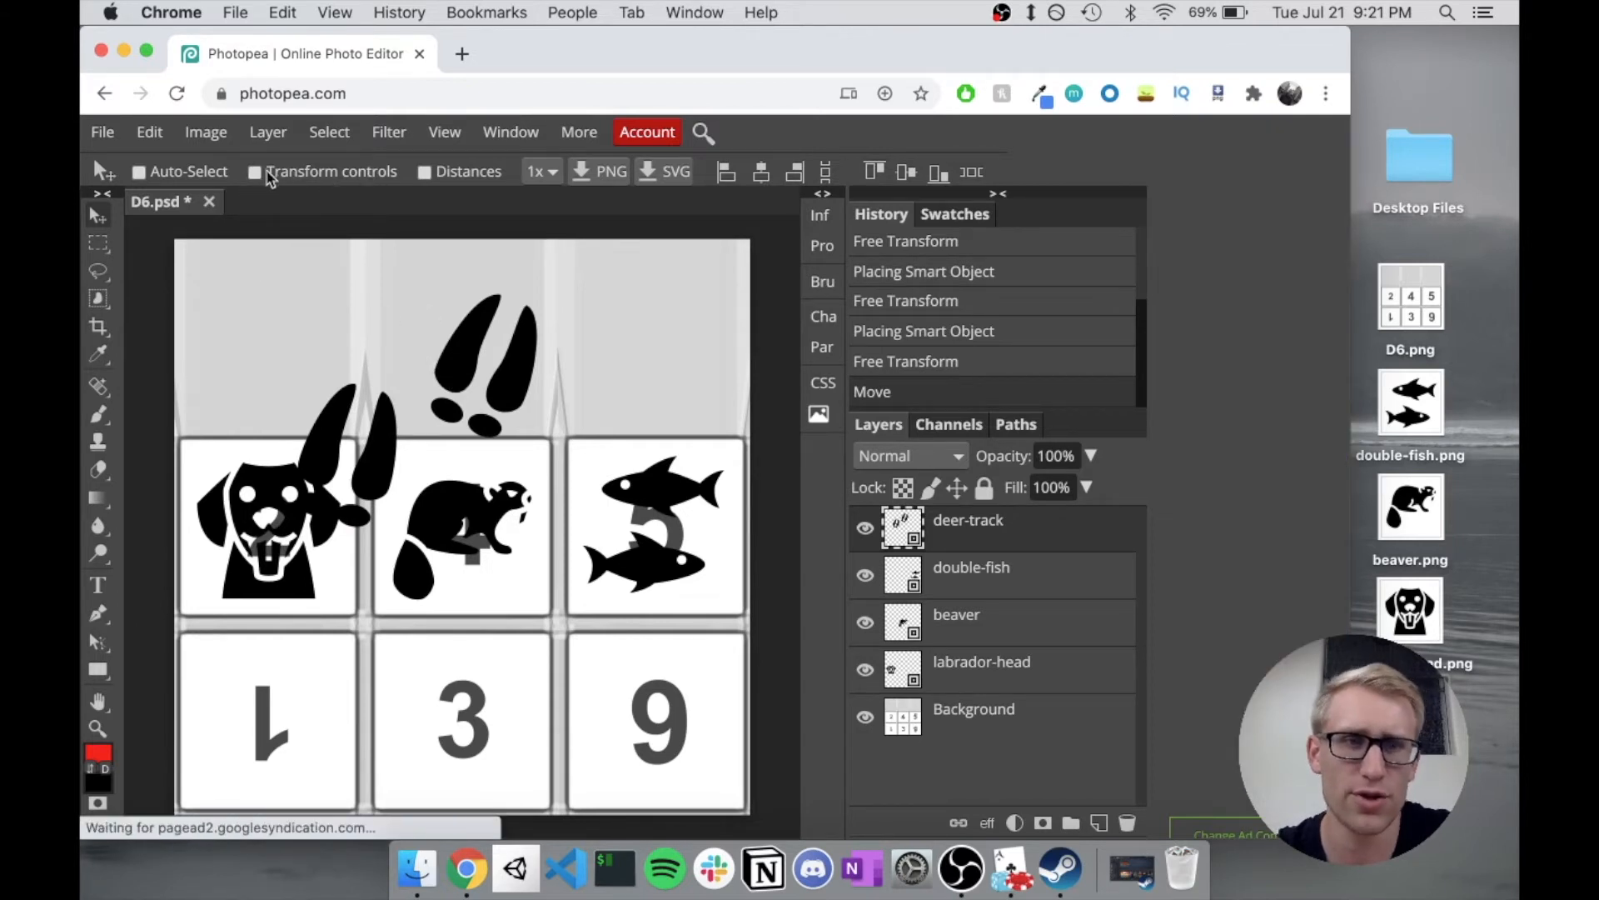
Step: Enable Transform controls so the deer-track icon can be resized and rotated
left_click(254, 170)
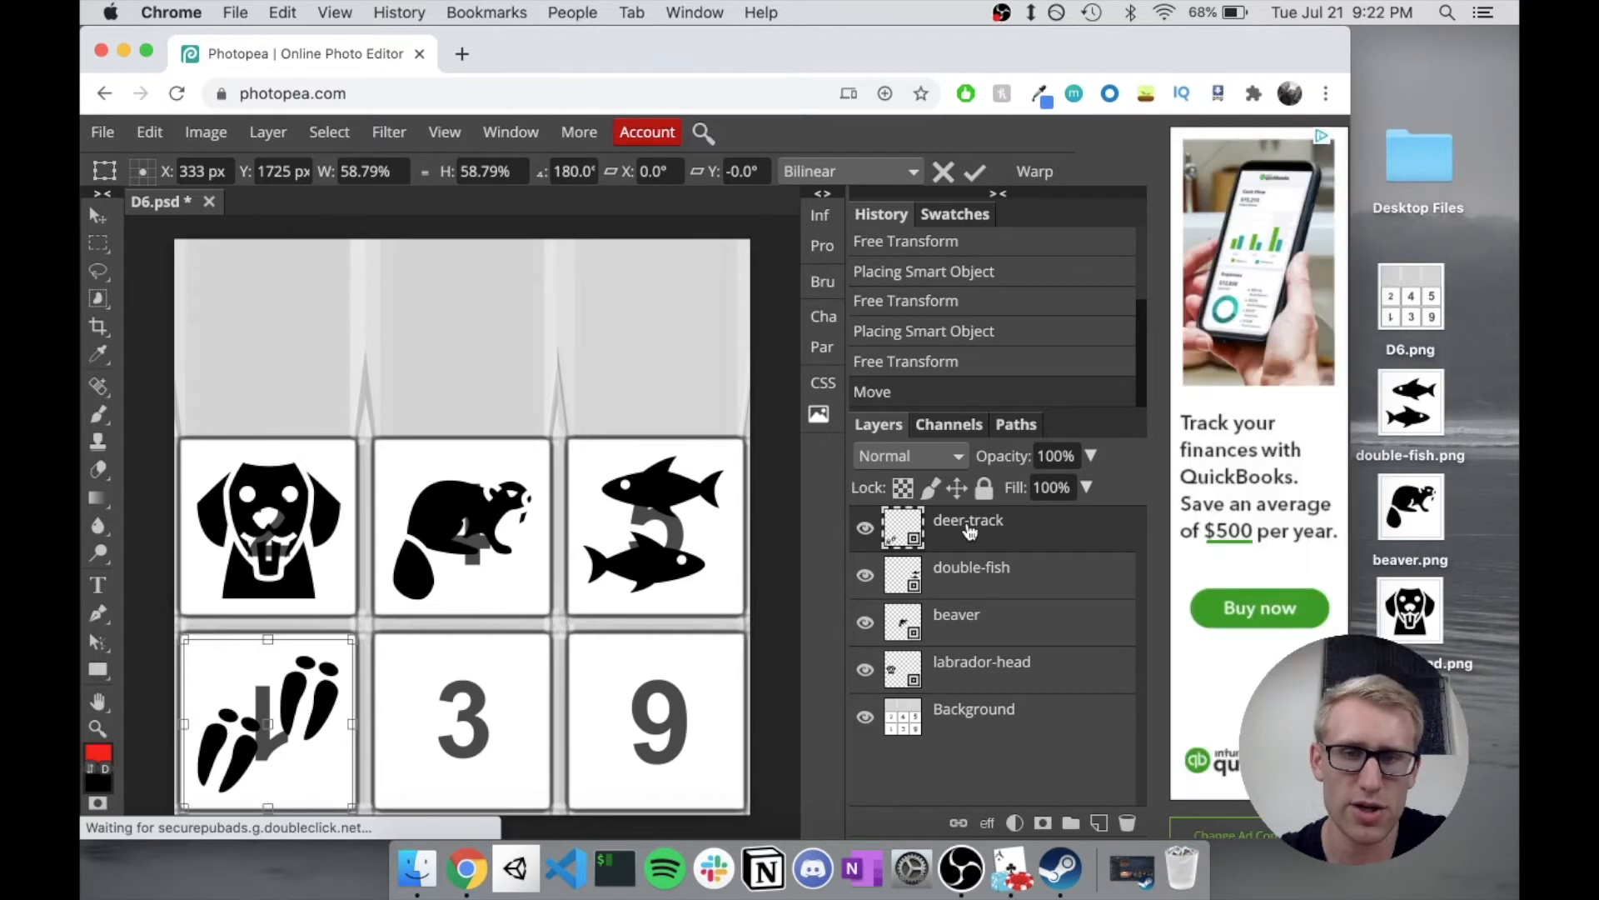
Step: Duplicate the deer-track layer to make copies for the 3 and 9 faces
right_click(968, 520)
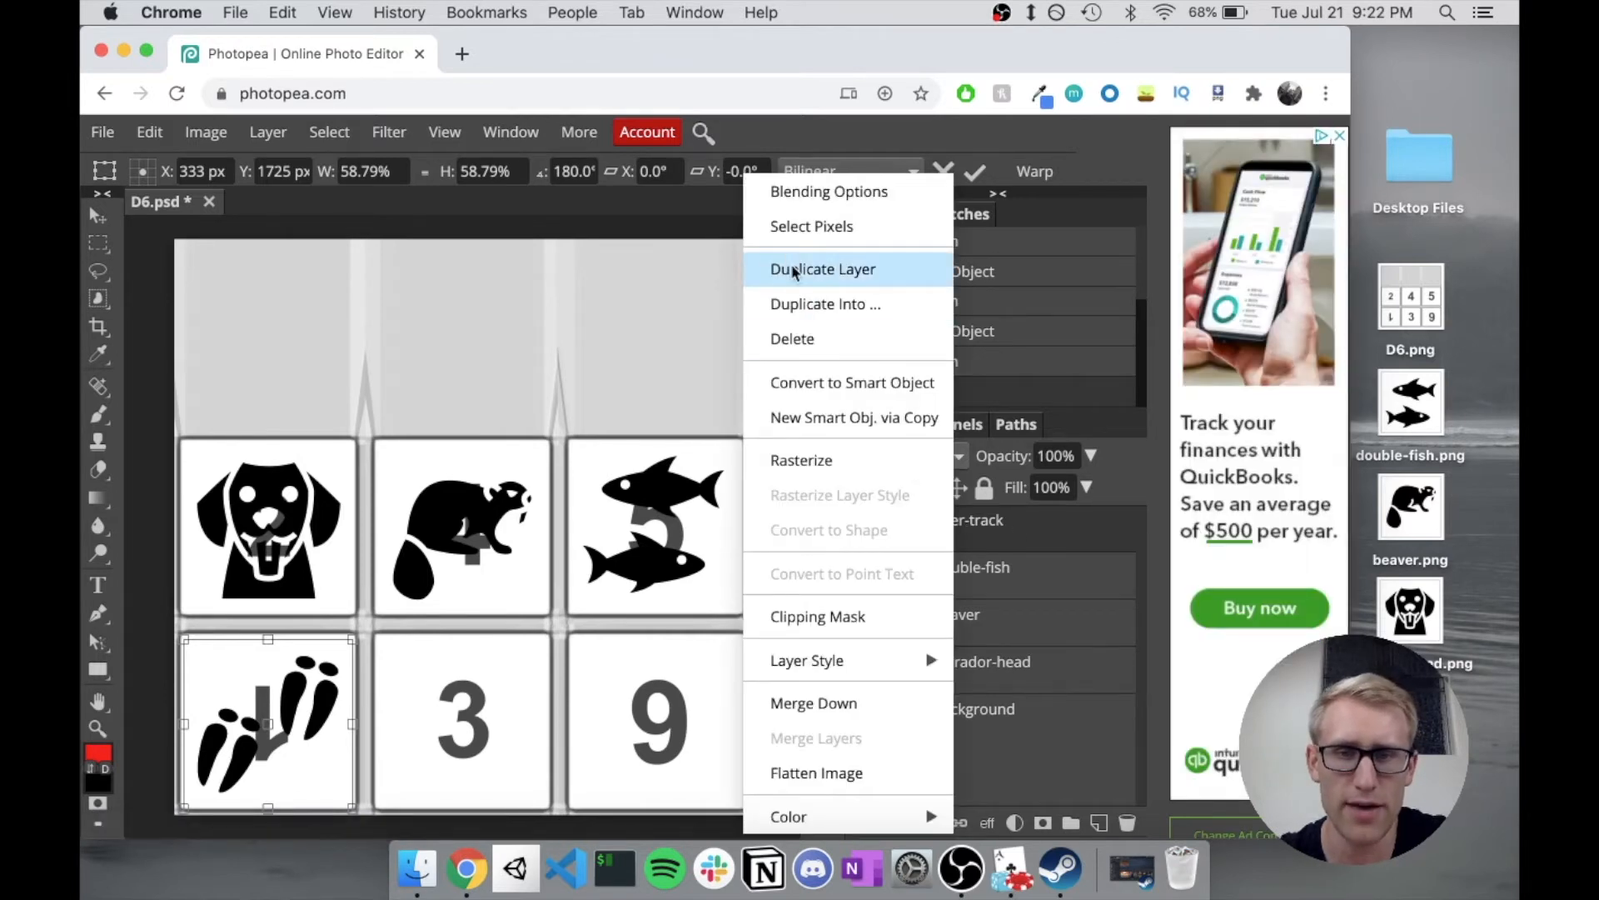
left_click(823, 268)
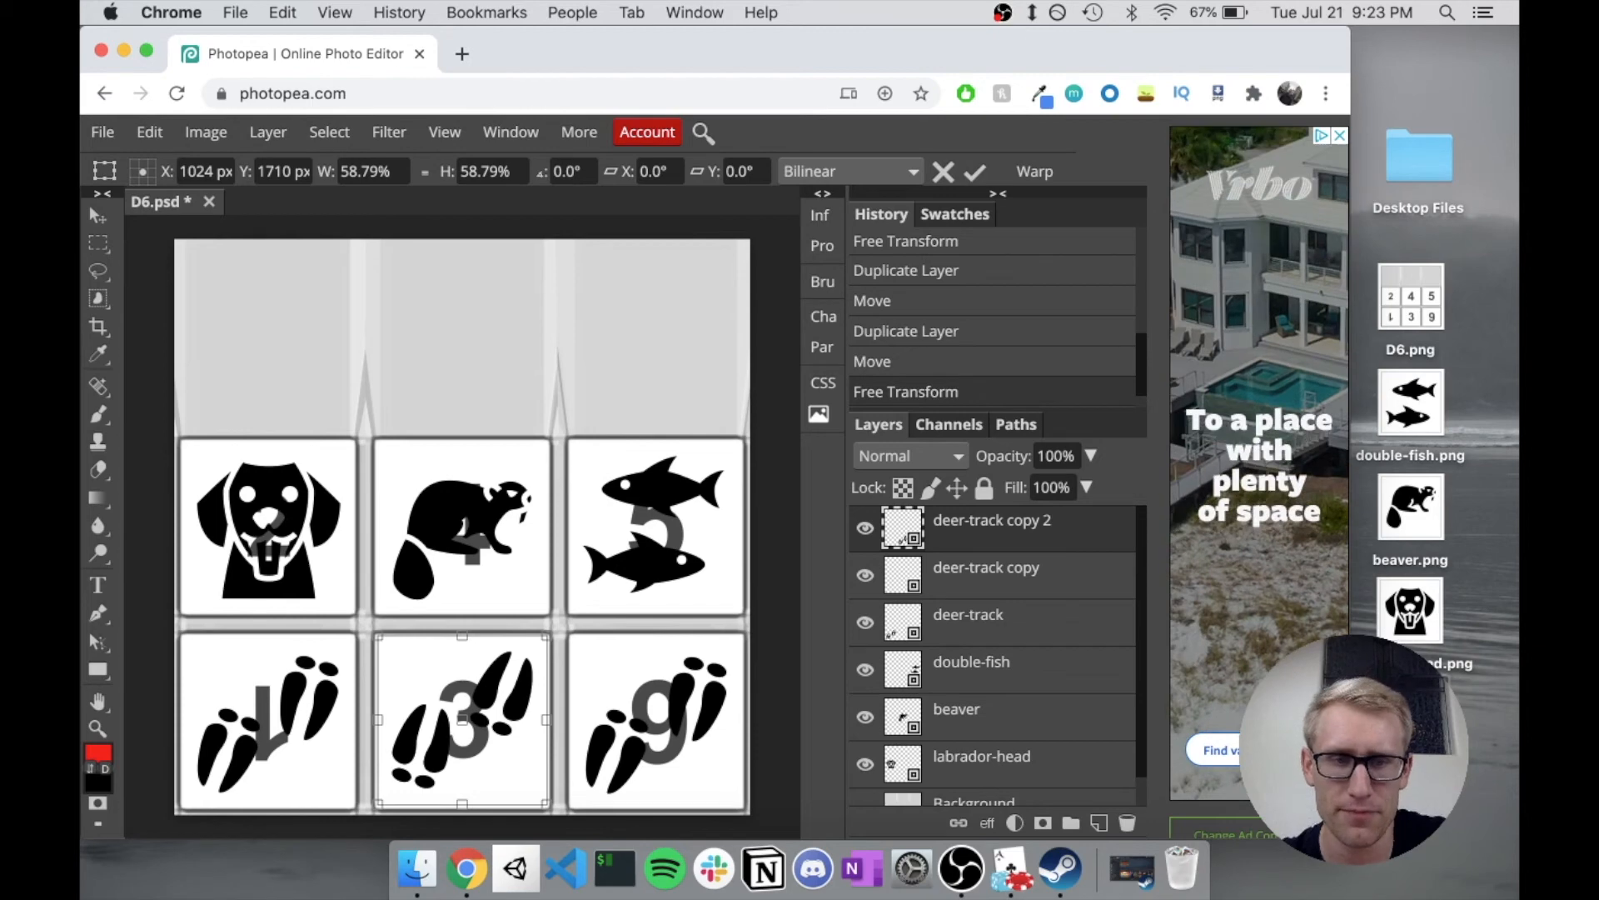
mouse_move(996, 621)
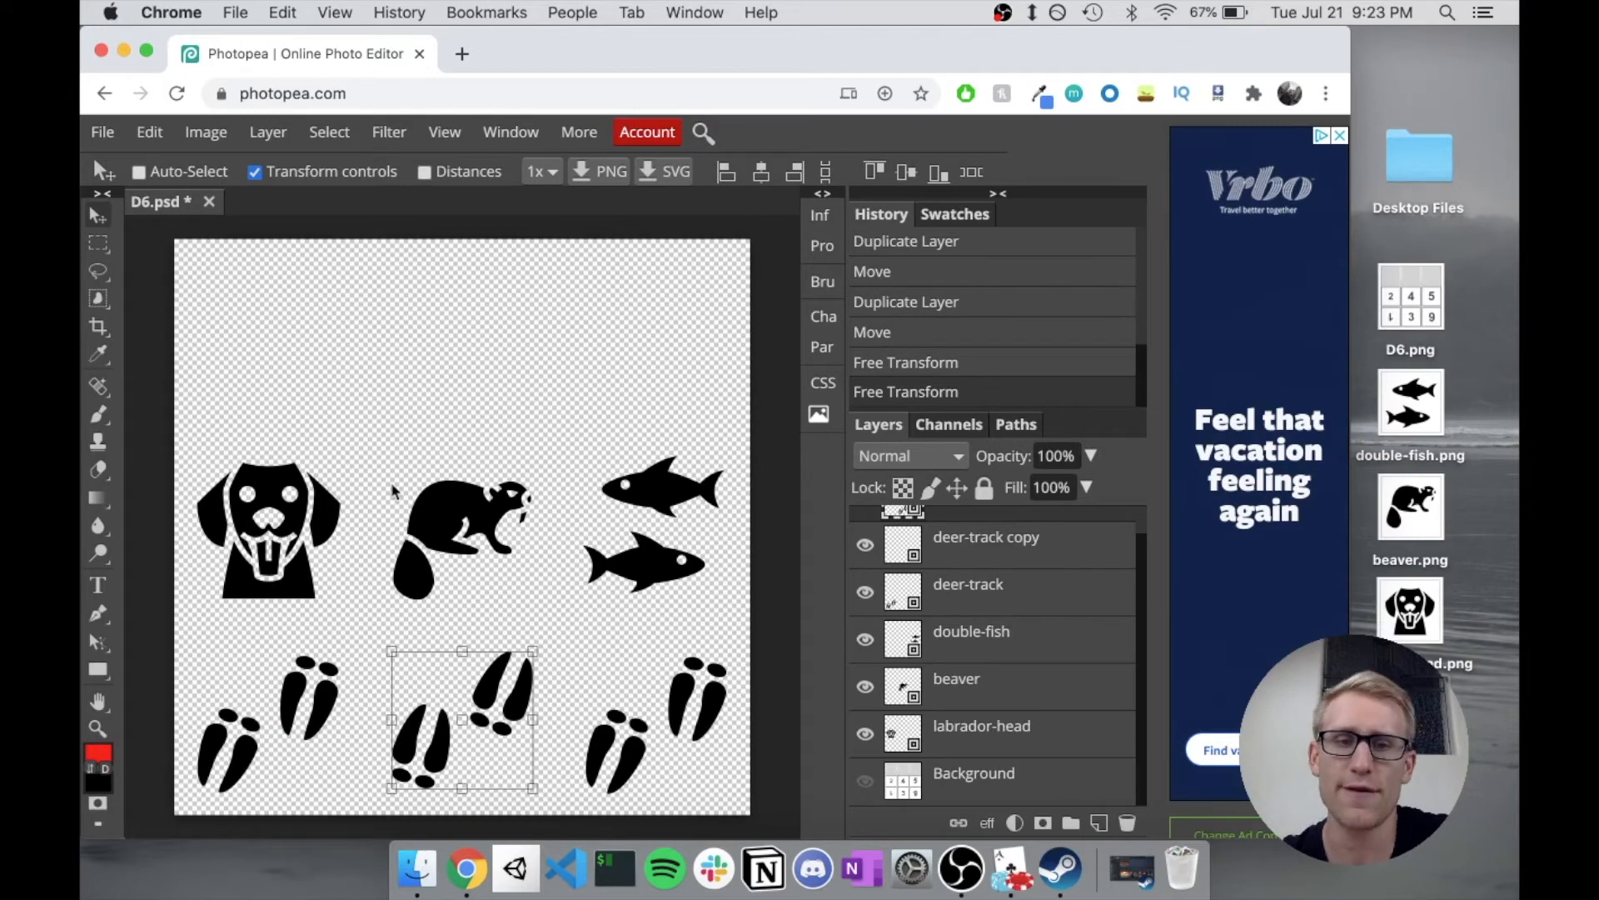
mouse_move(770, 688)
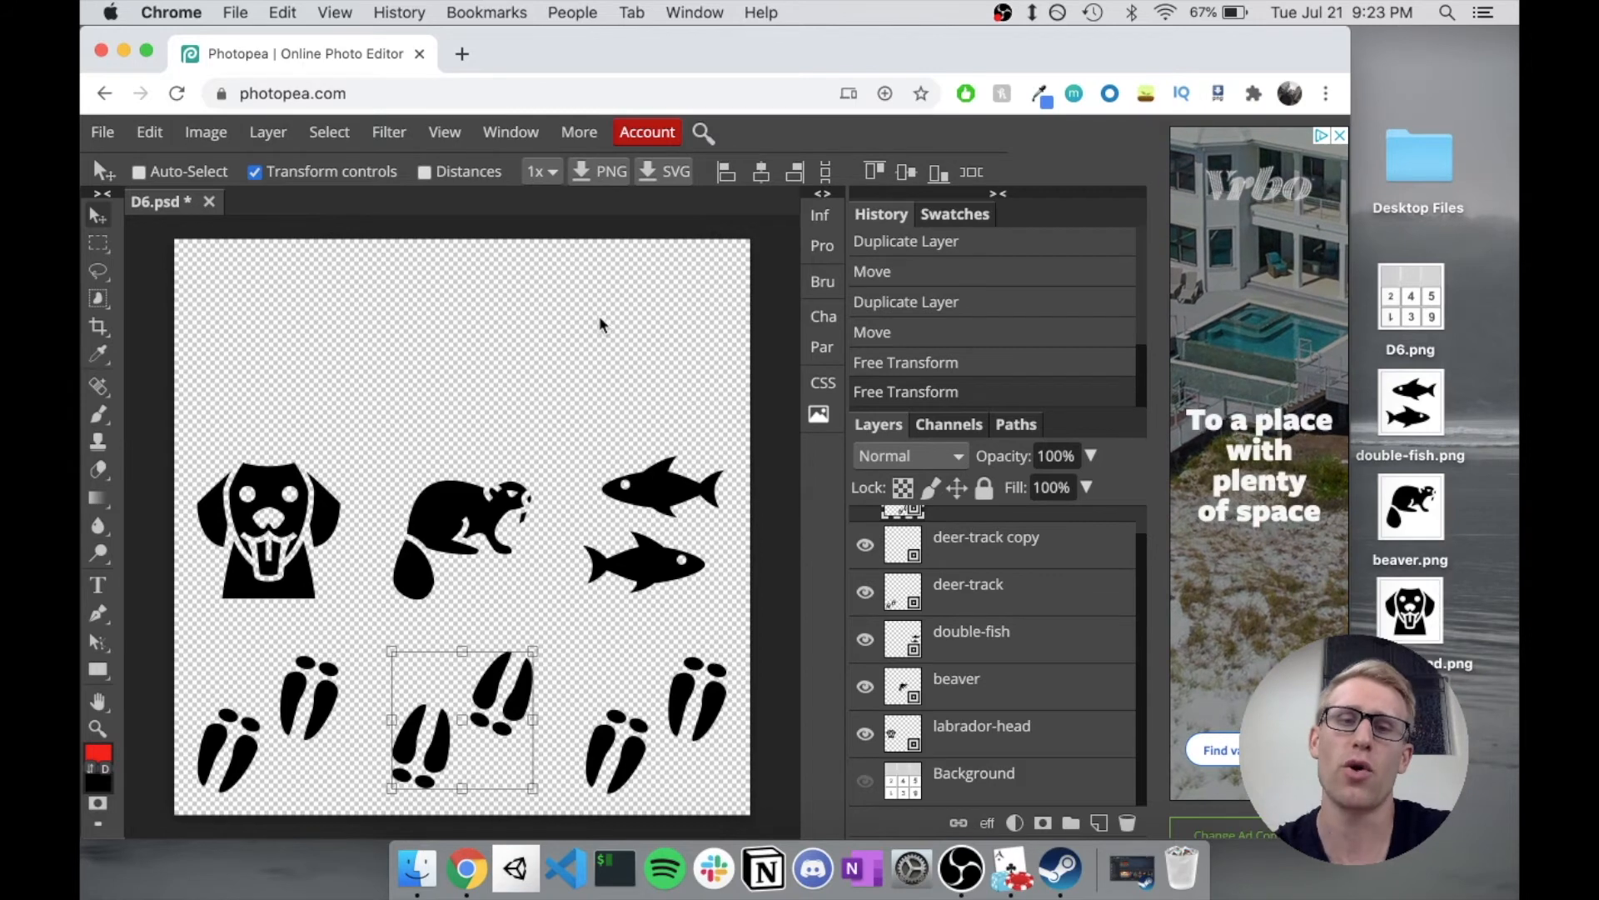
mouse_move(956, 576)
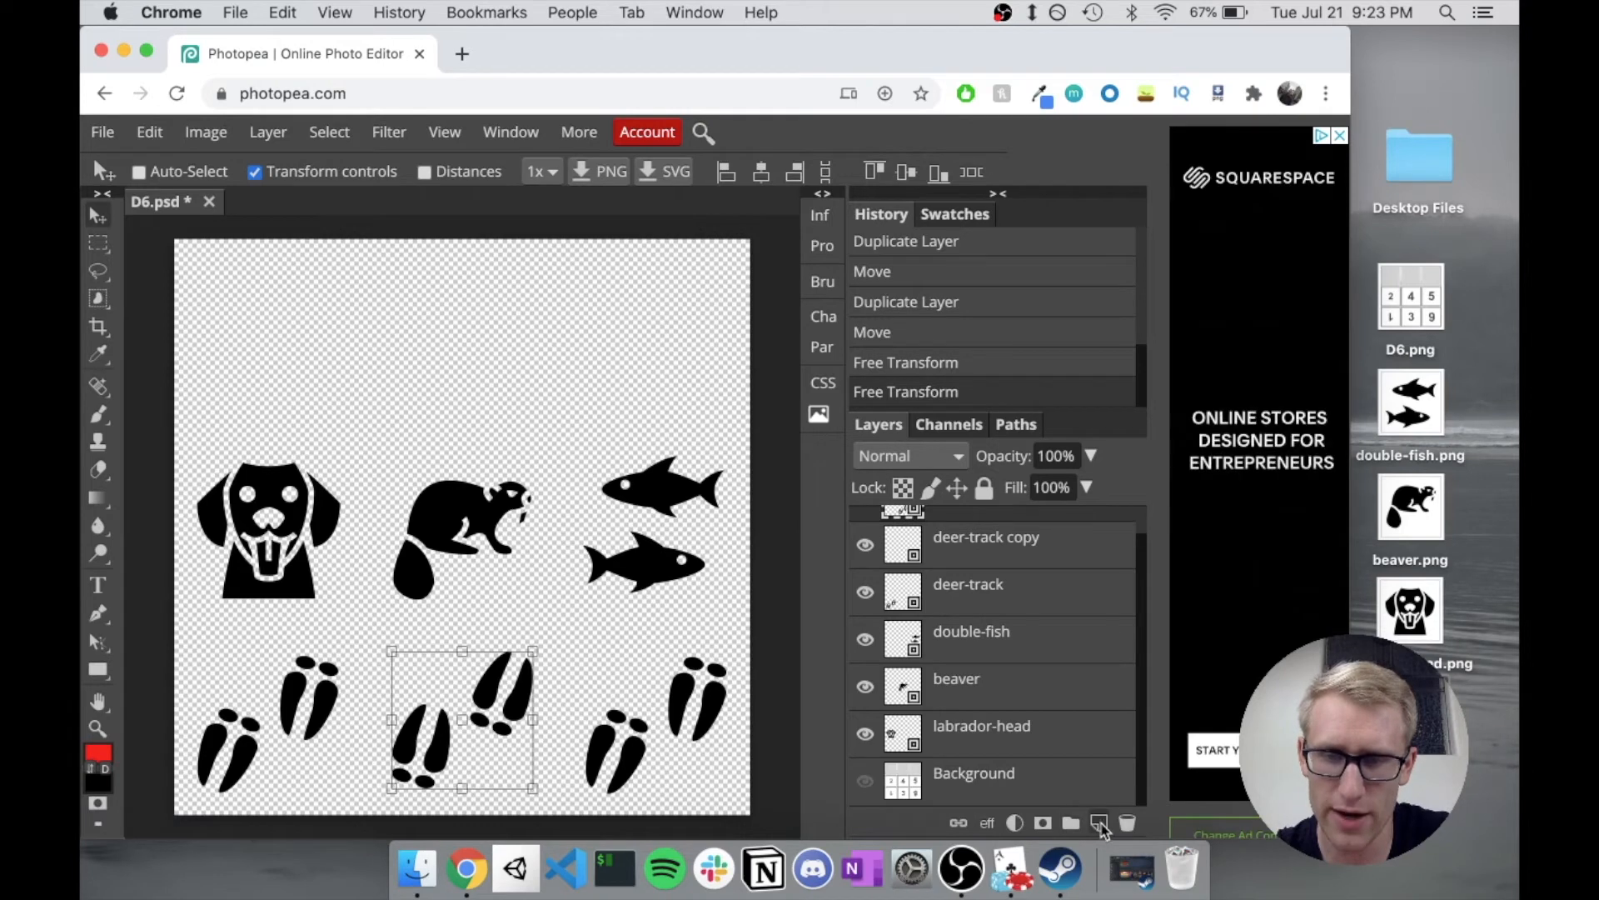
Step: Add a new layer with a white-filled rectangle as a backdrop beneath the icons
left_click(1100, 821)
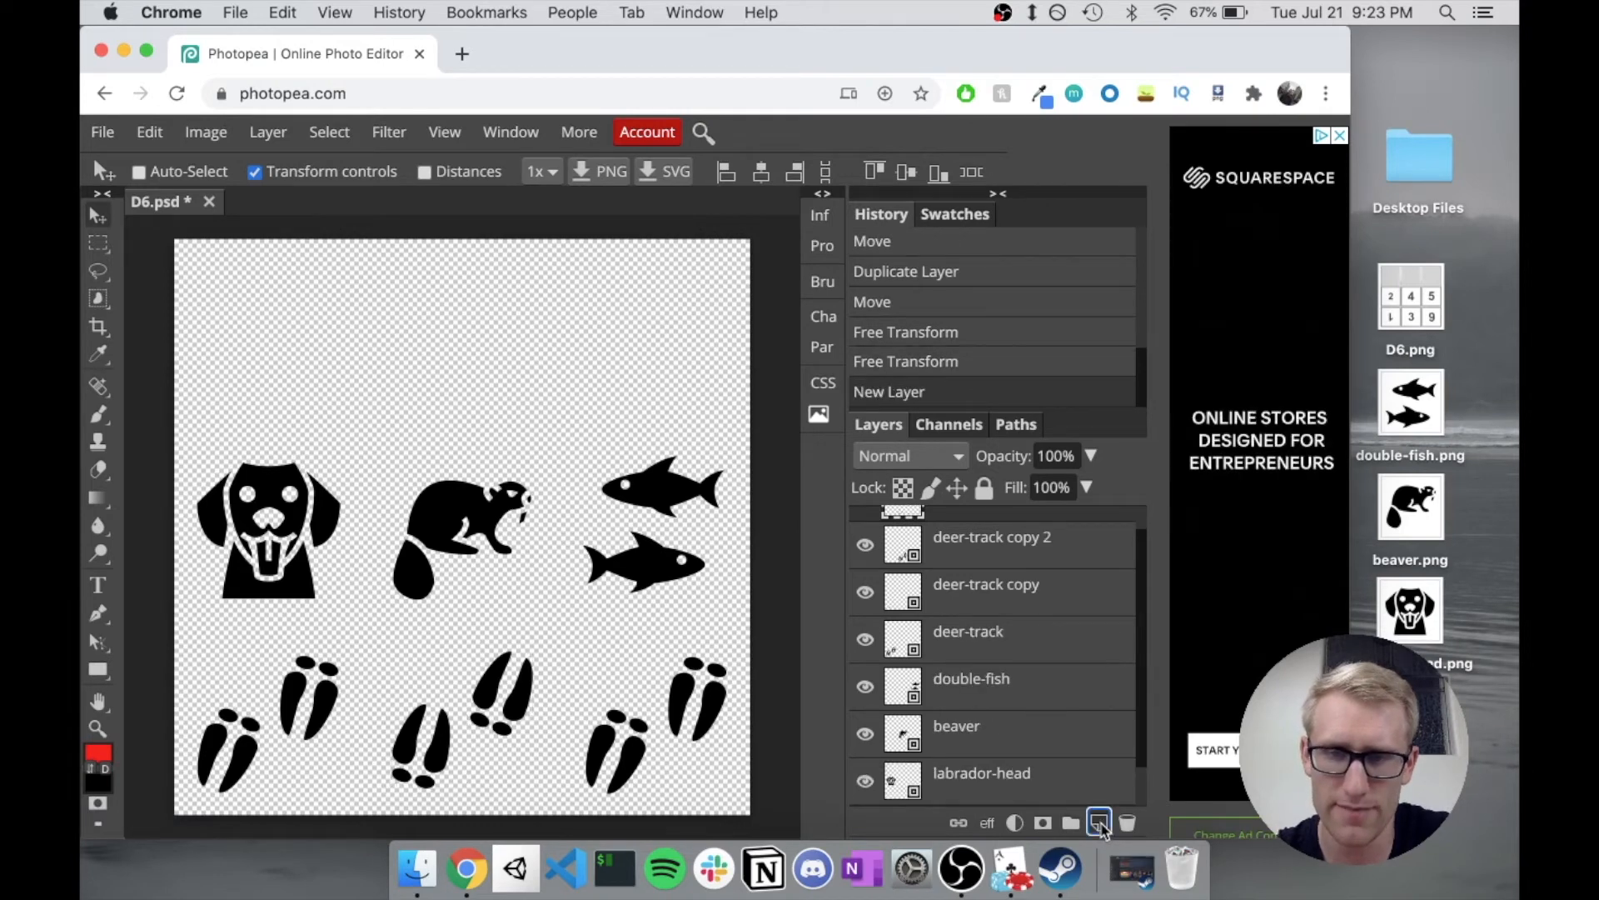
left_click(1071, 823)
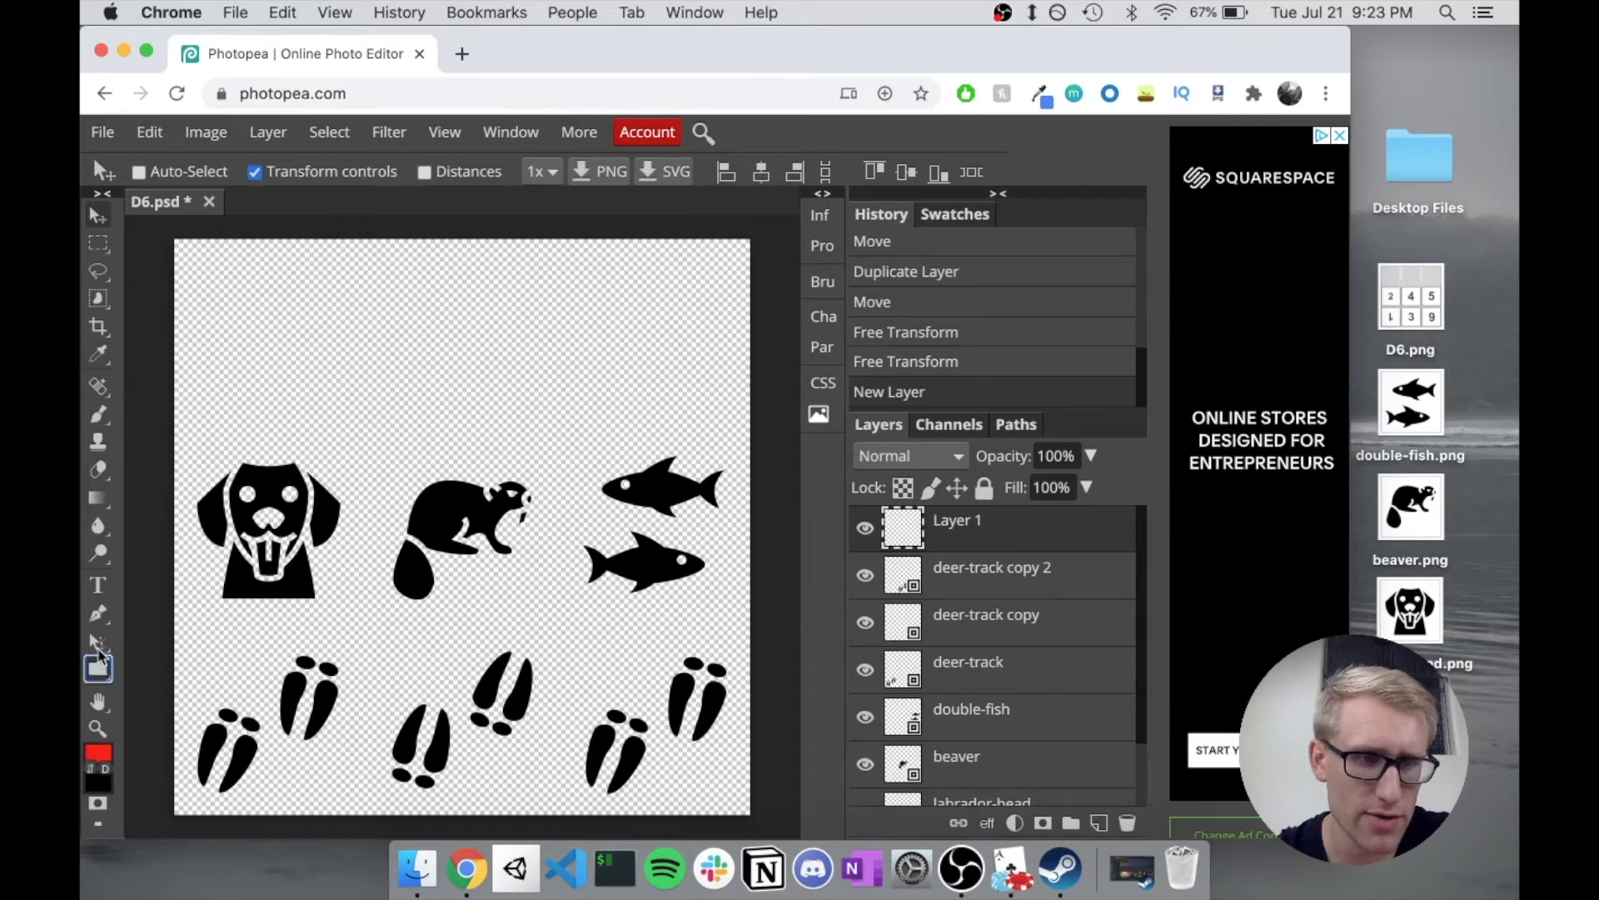
left_click(98, 668)
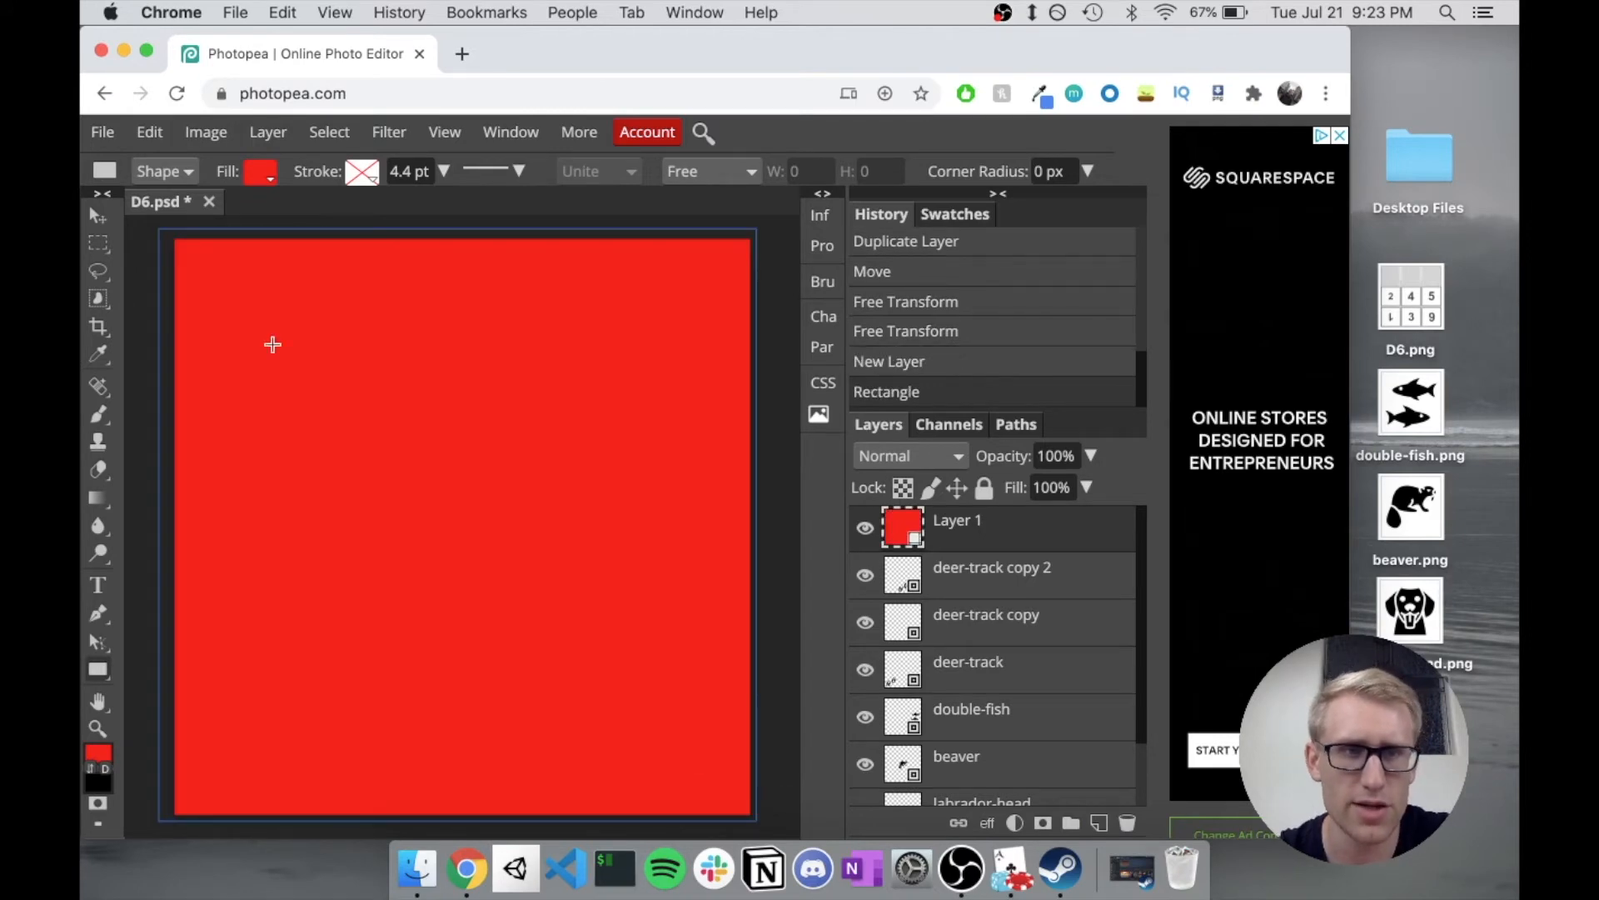
left_click(262, 170)
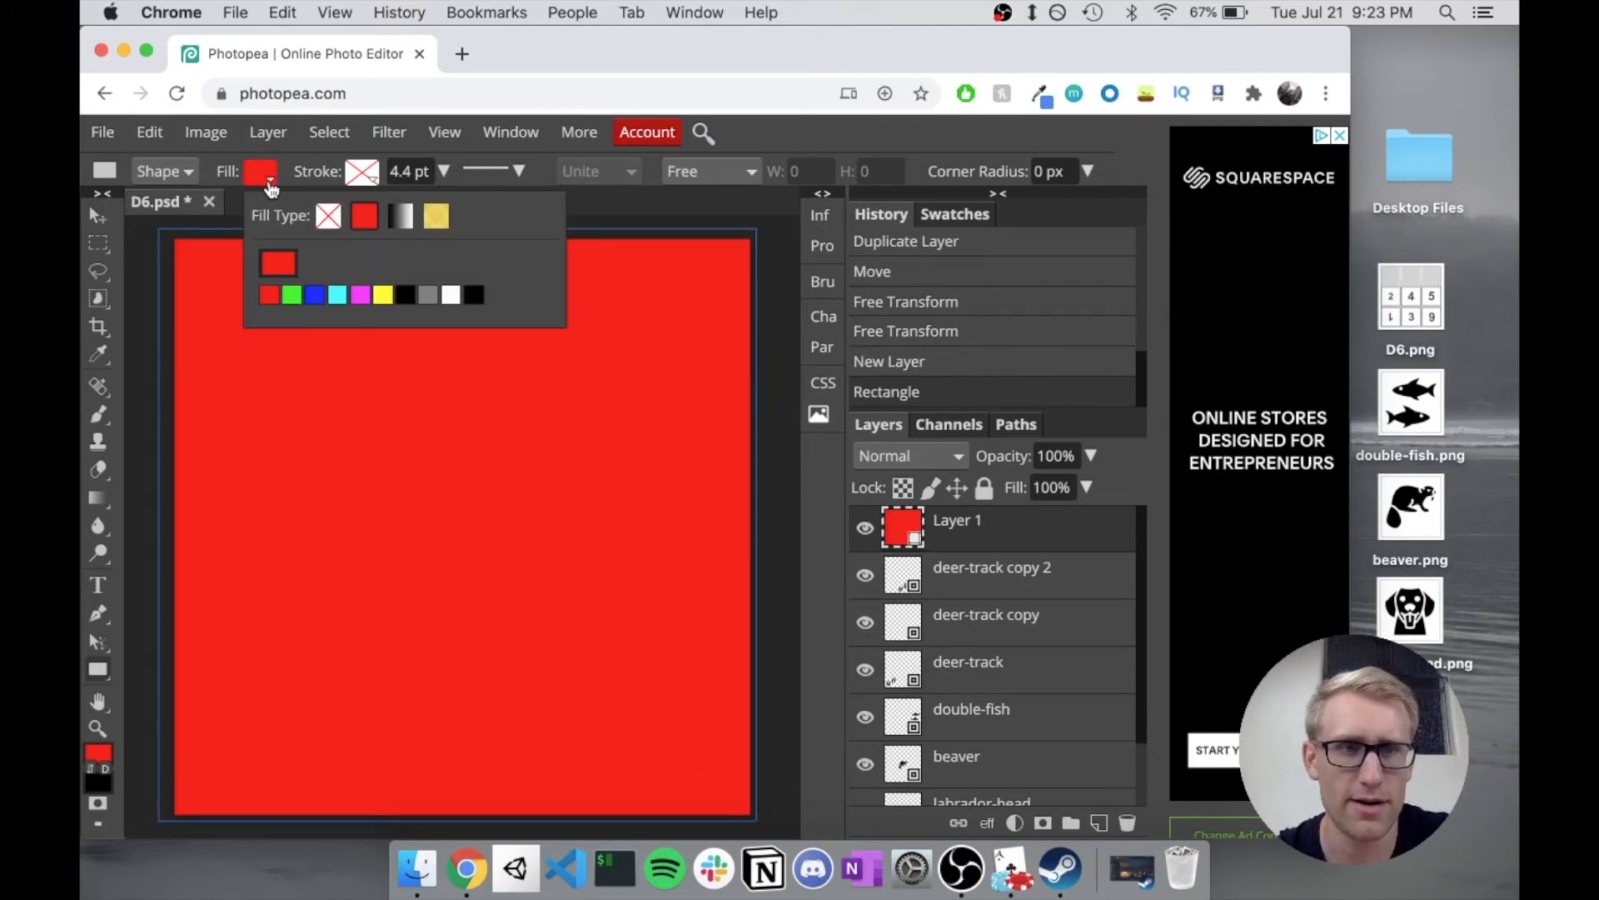
mouse_move(452, 298)
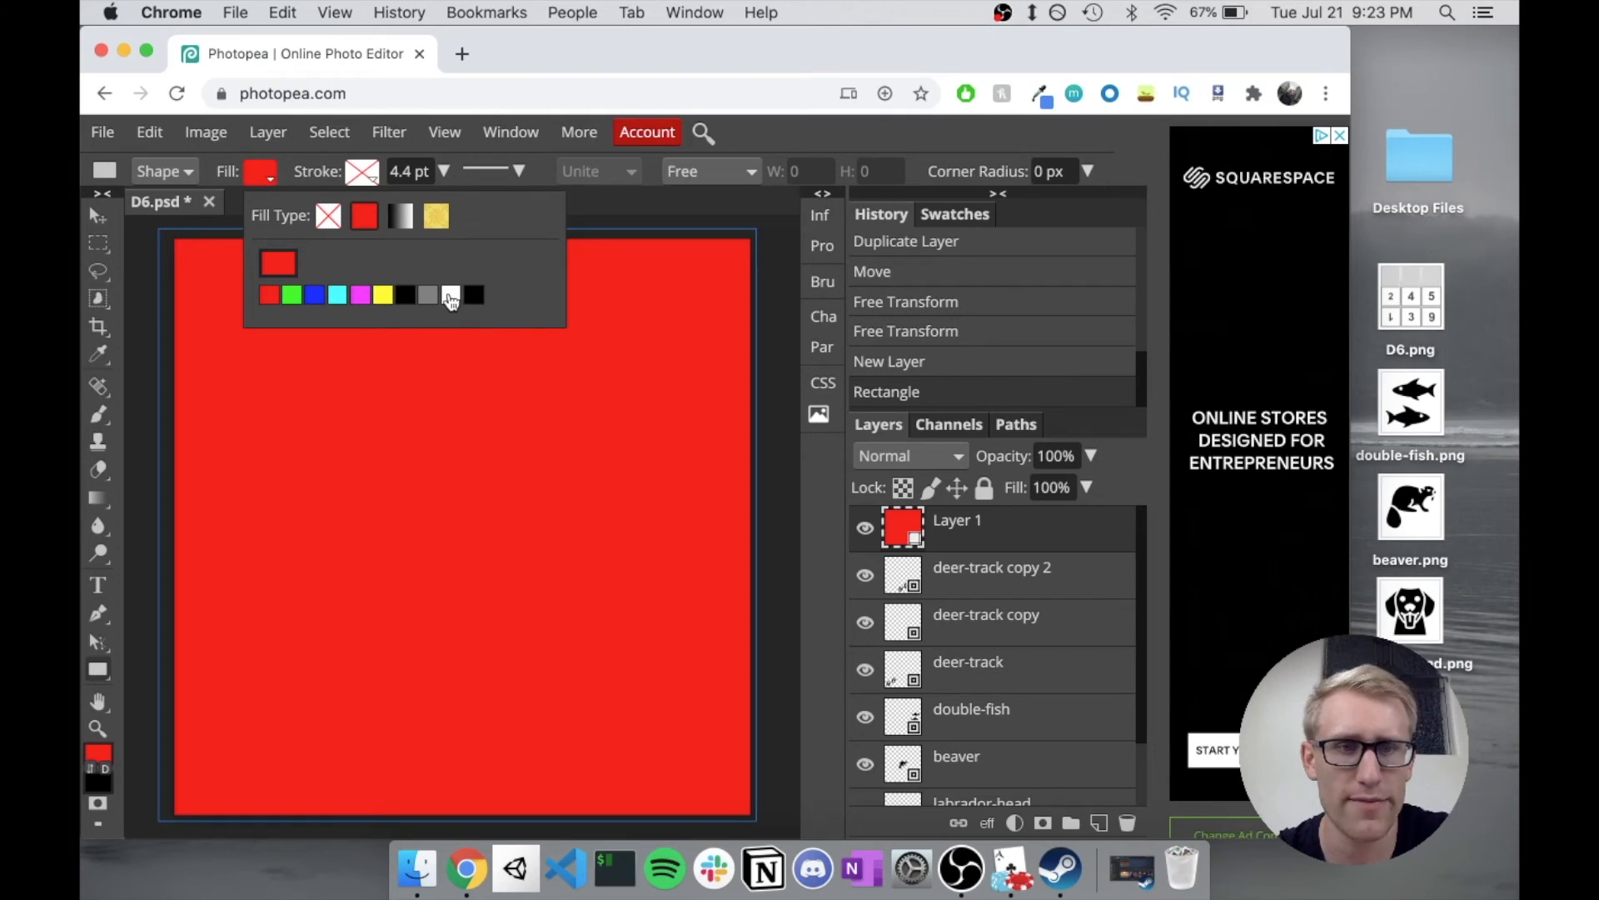
left_click(451, 294)
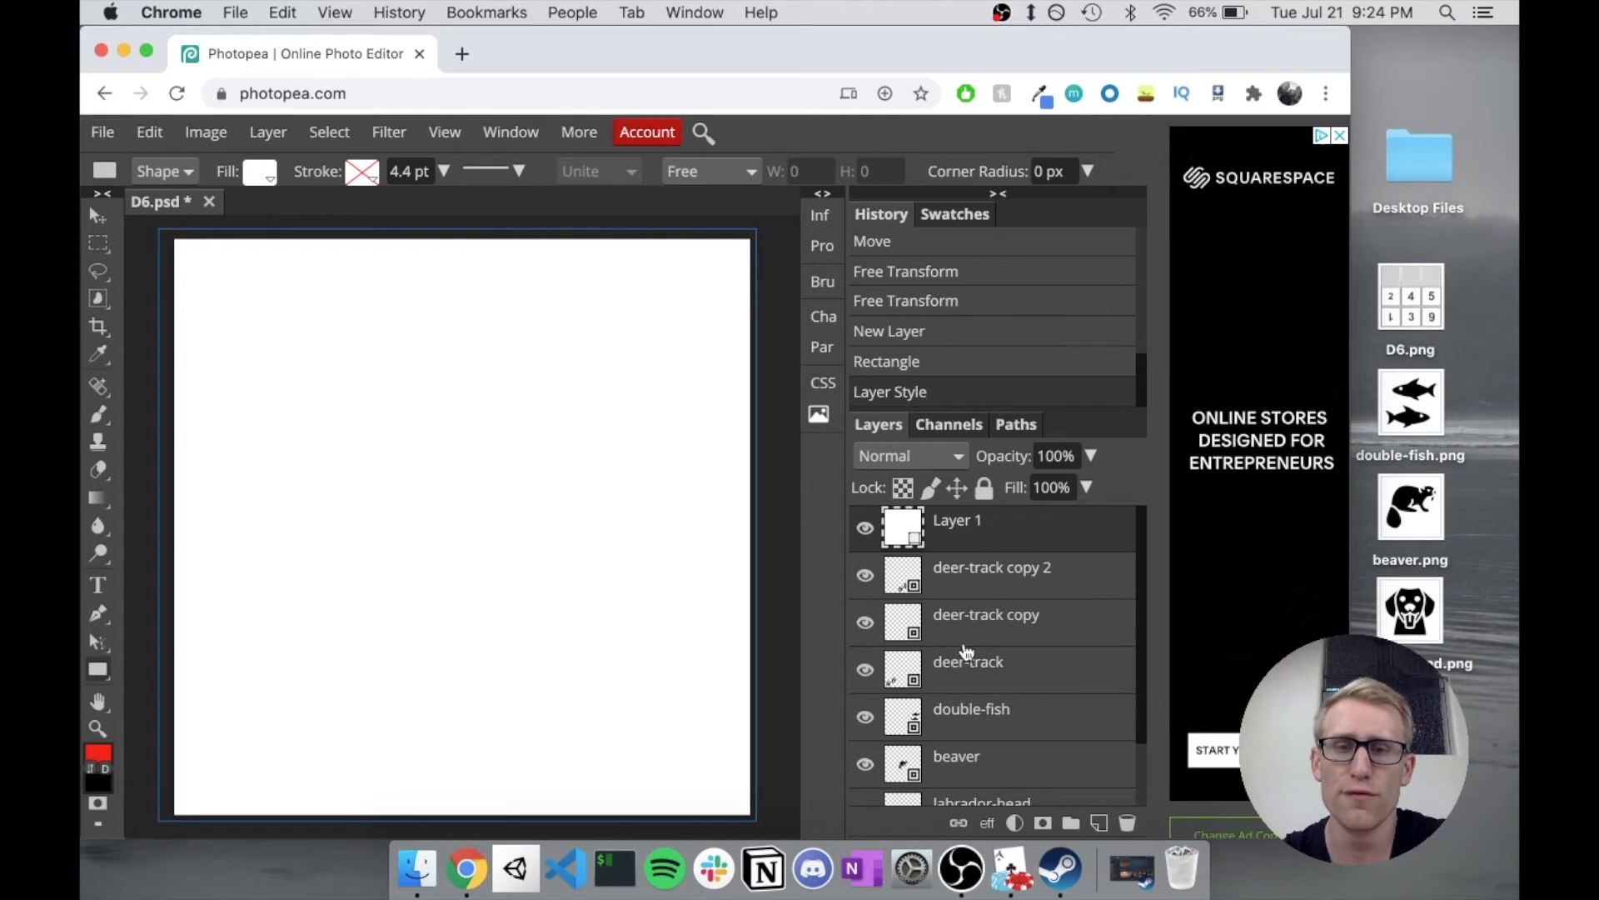
scroll("down", 3)
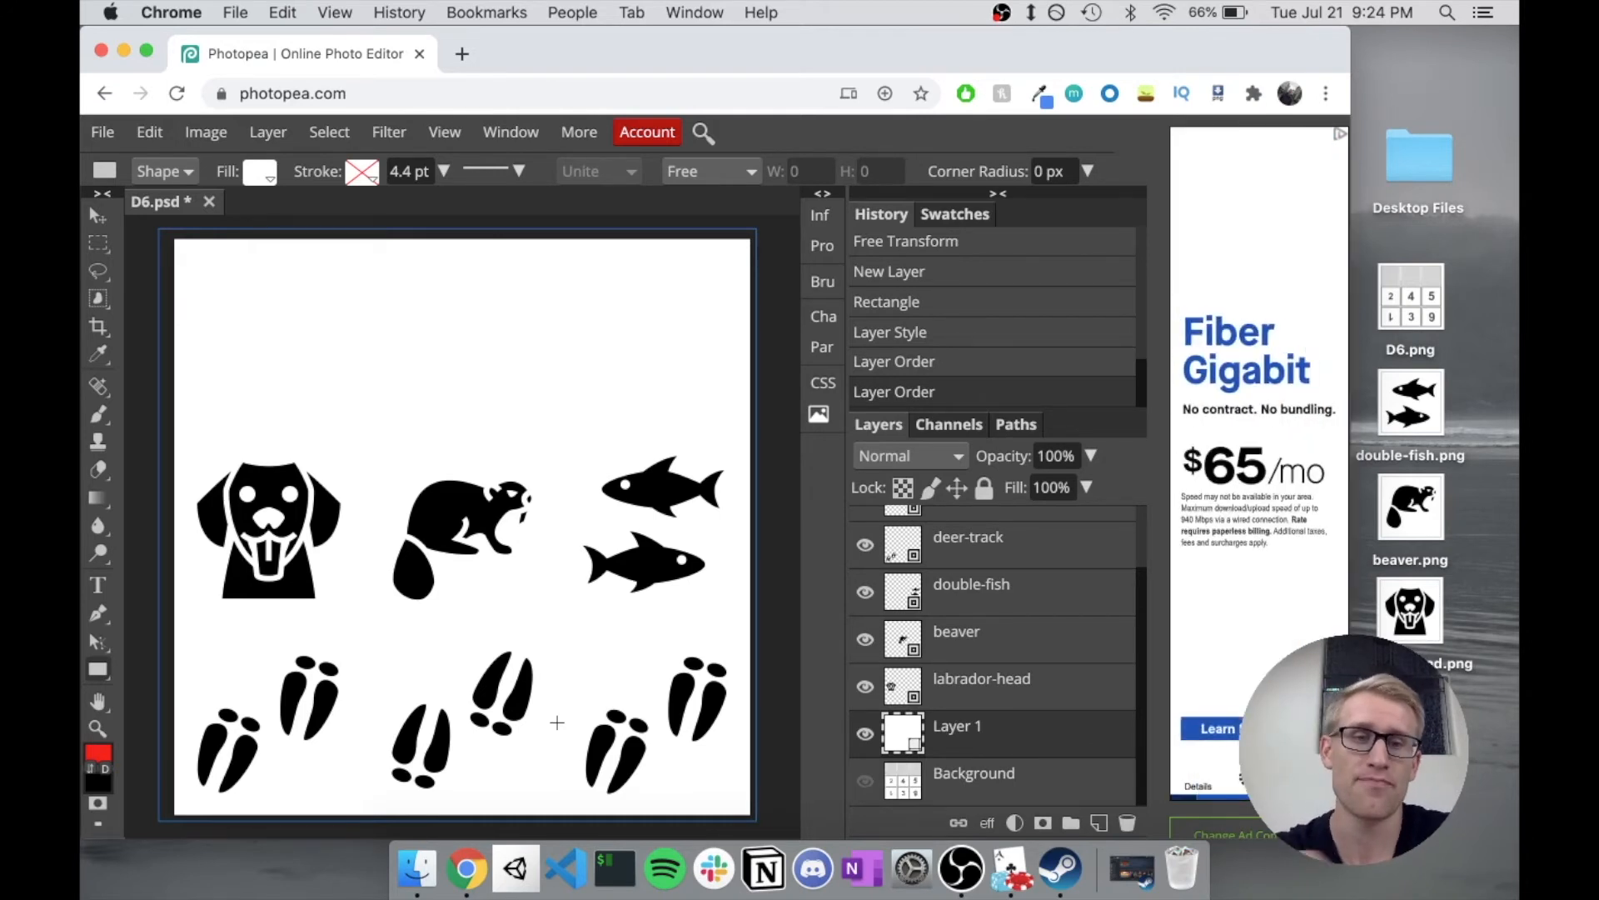
mouse_move(628, 735)
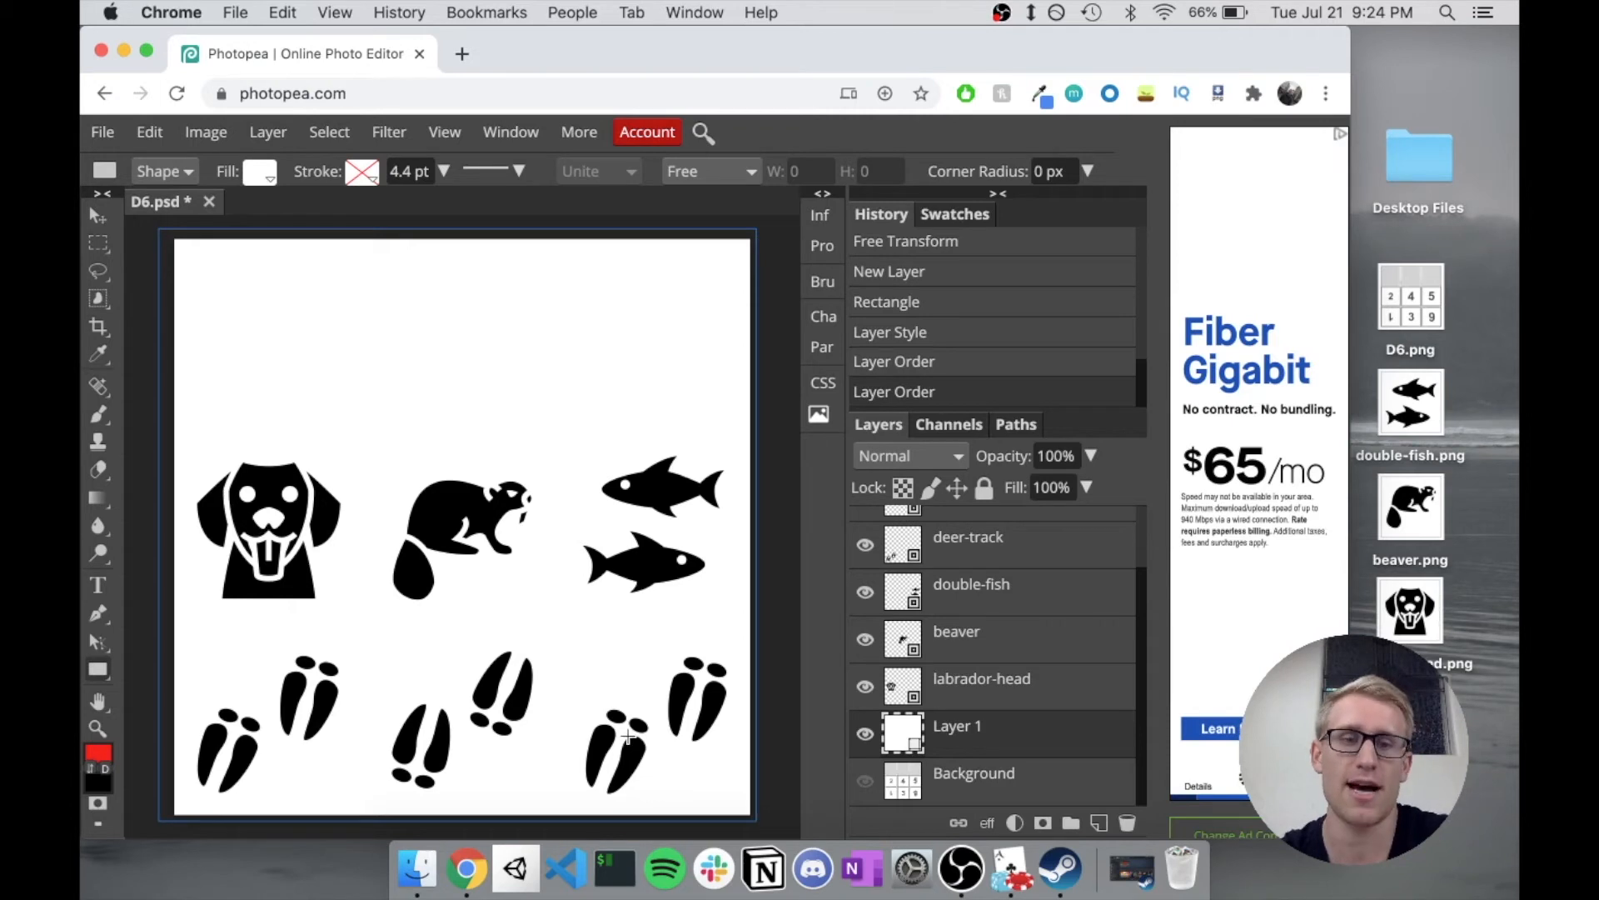
Step: Export the white-backed dice template from Photopea as a JPG and save it
left_click(102, 132)
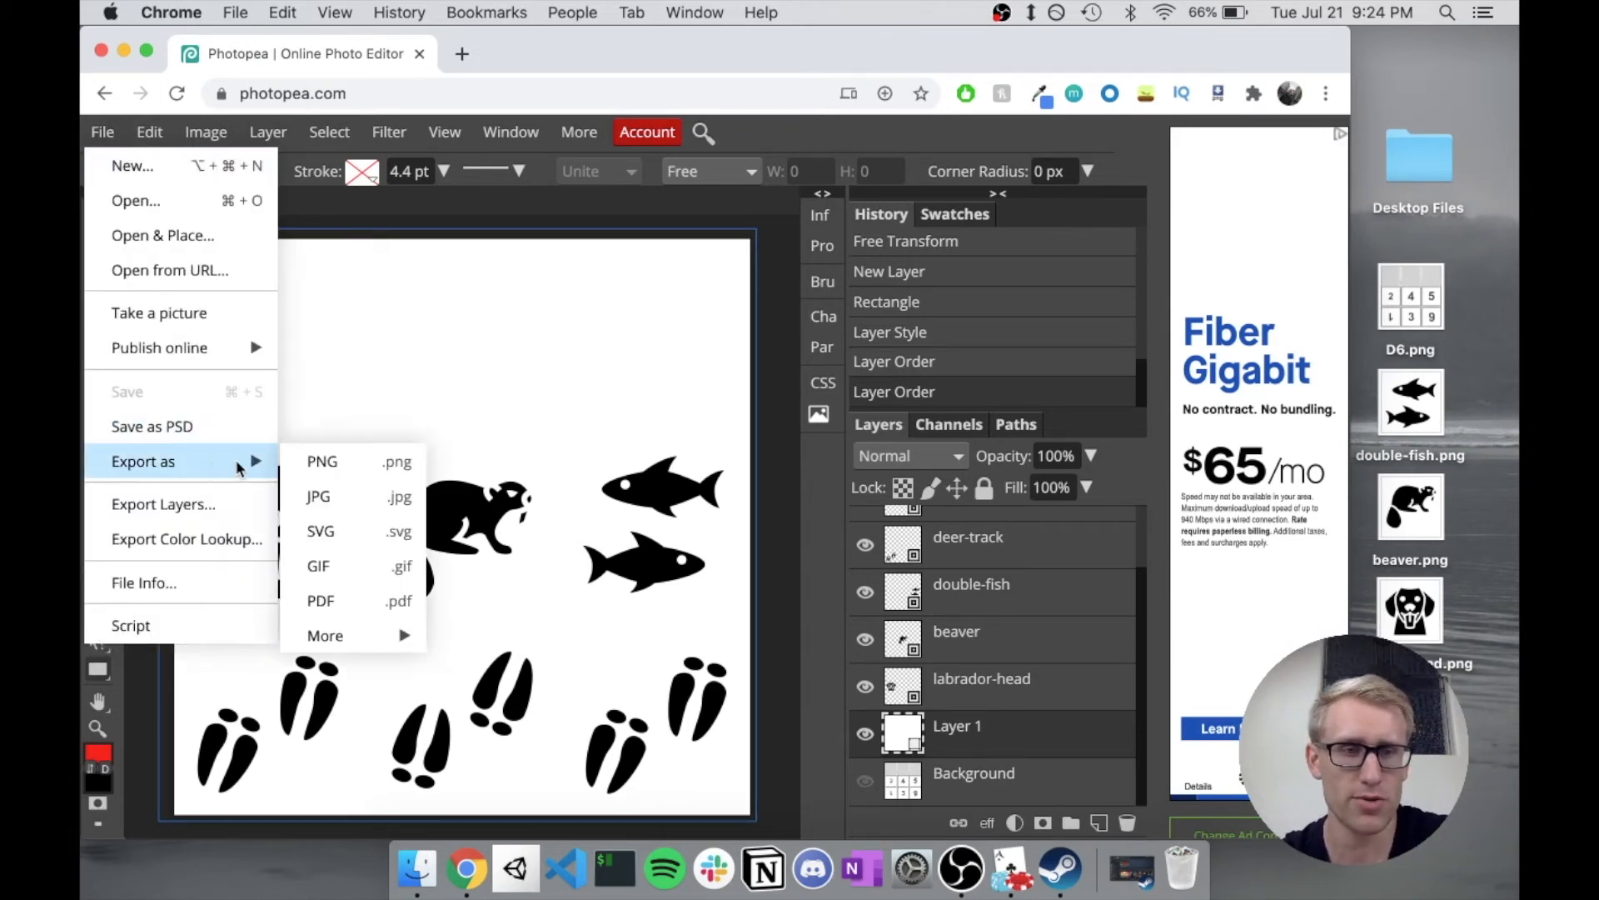
left_click(318, 497)
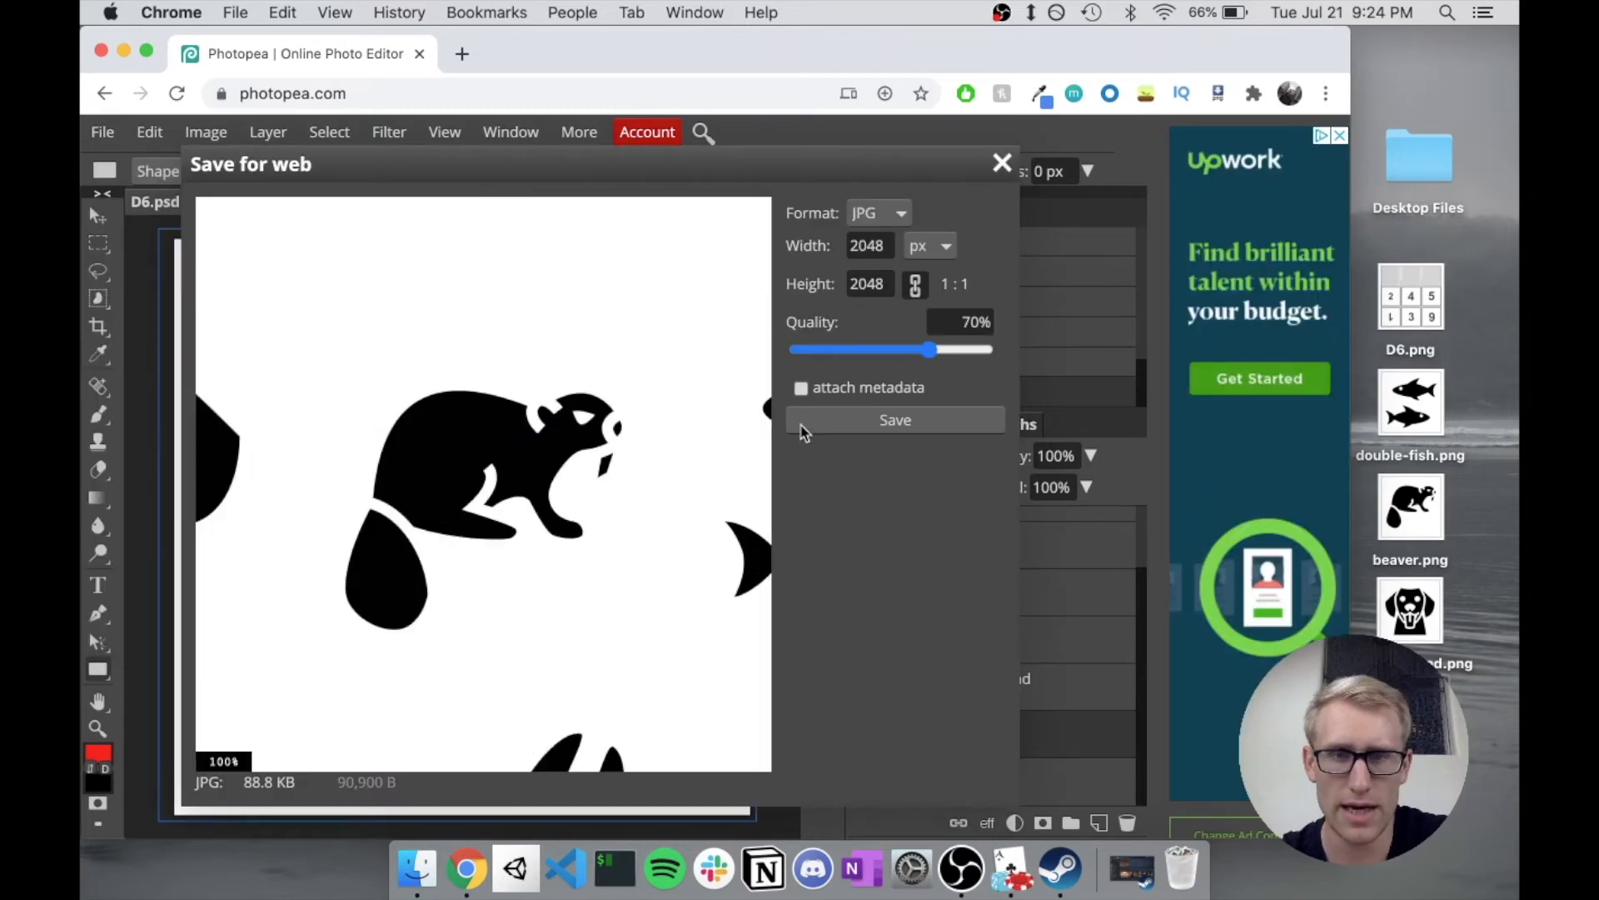
left_click(894, 420)
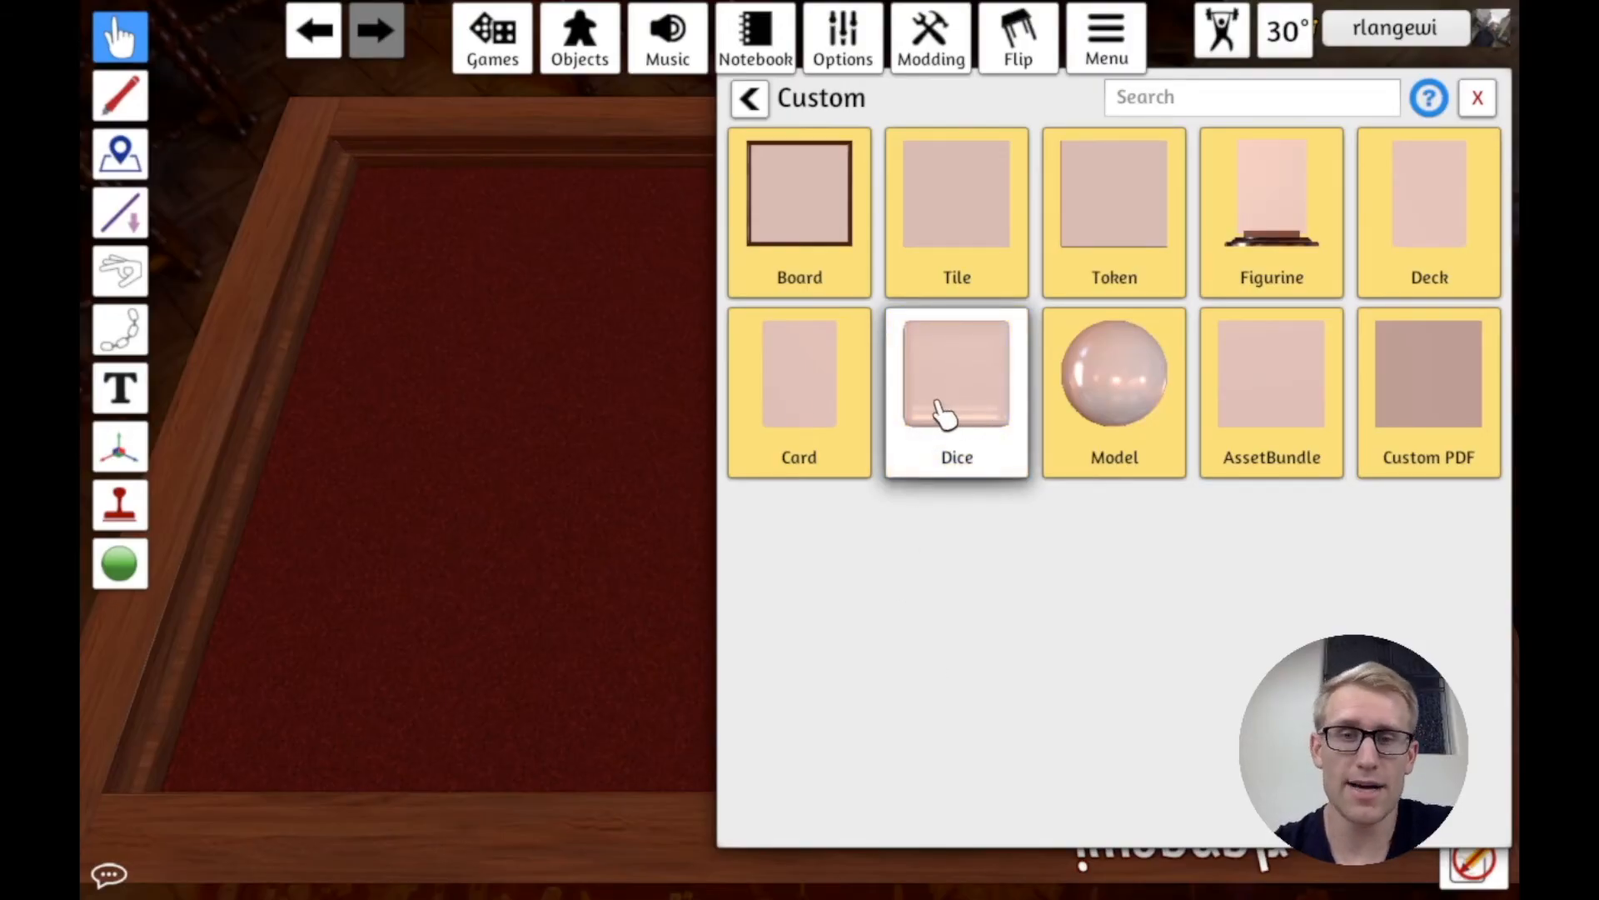
Step: Start a custom die from the Custom catalogue and choose the d6 shape
left_click(956, 394)
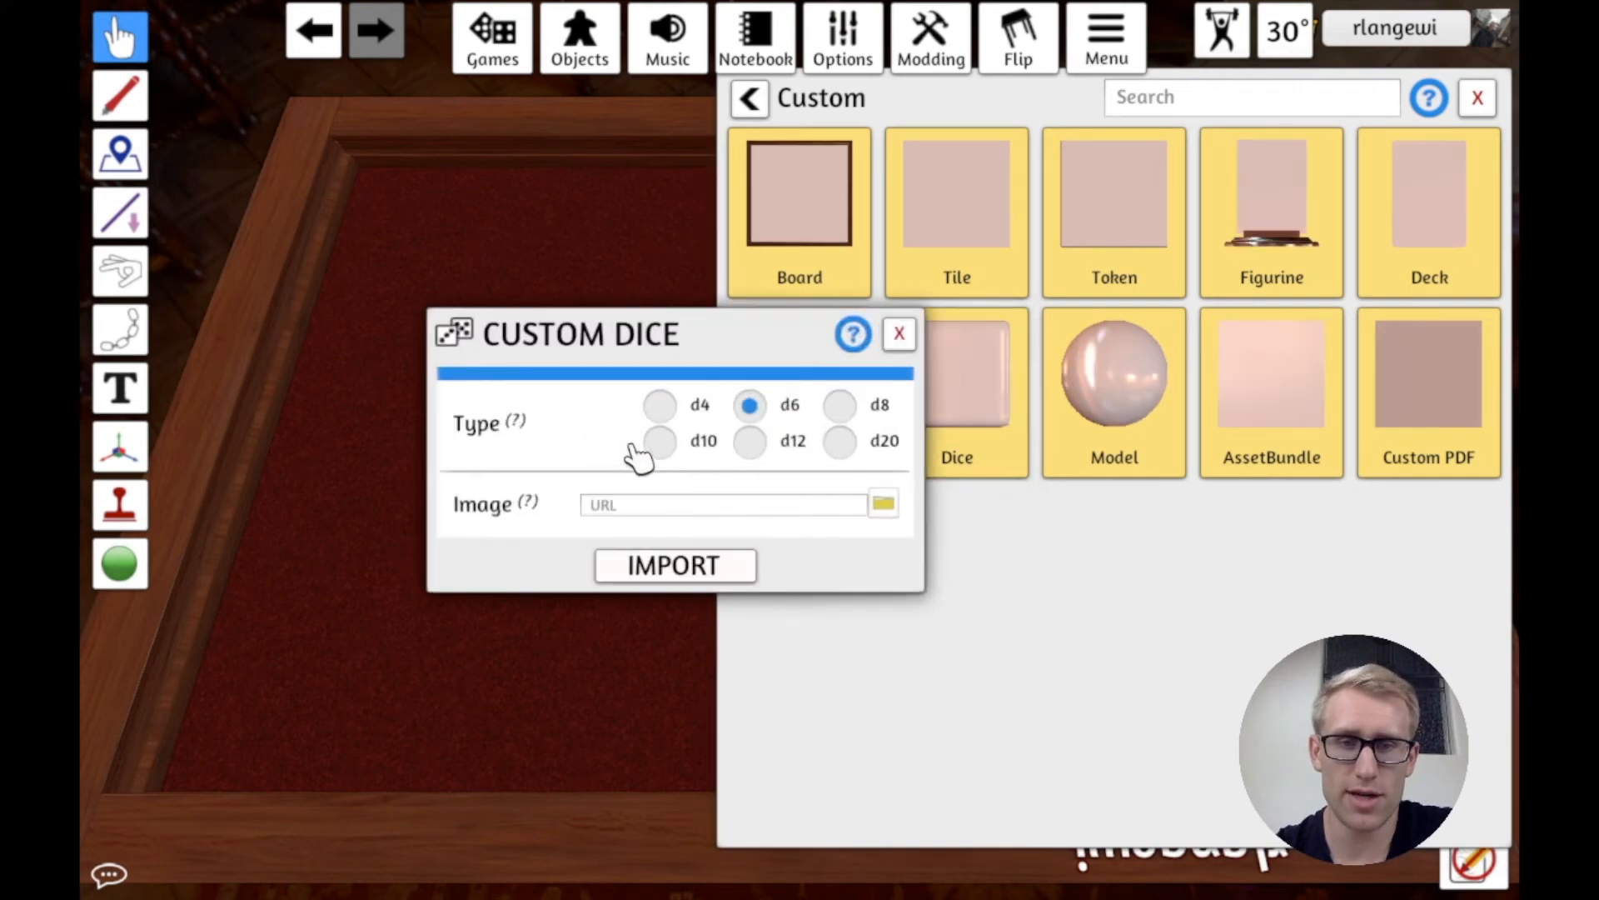
left_click(1476, 96)
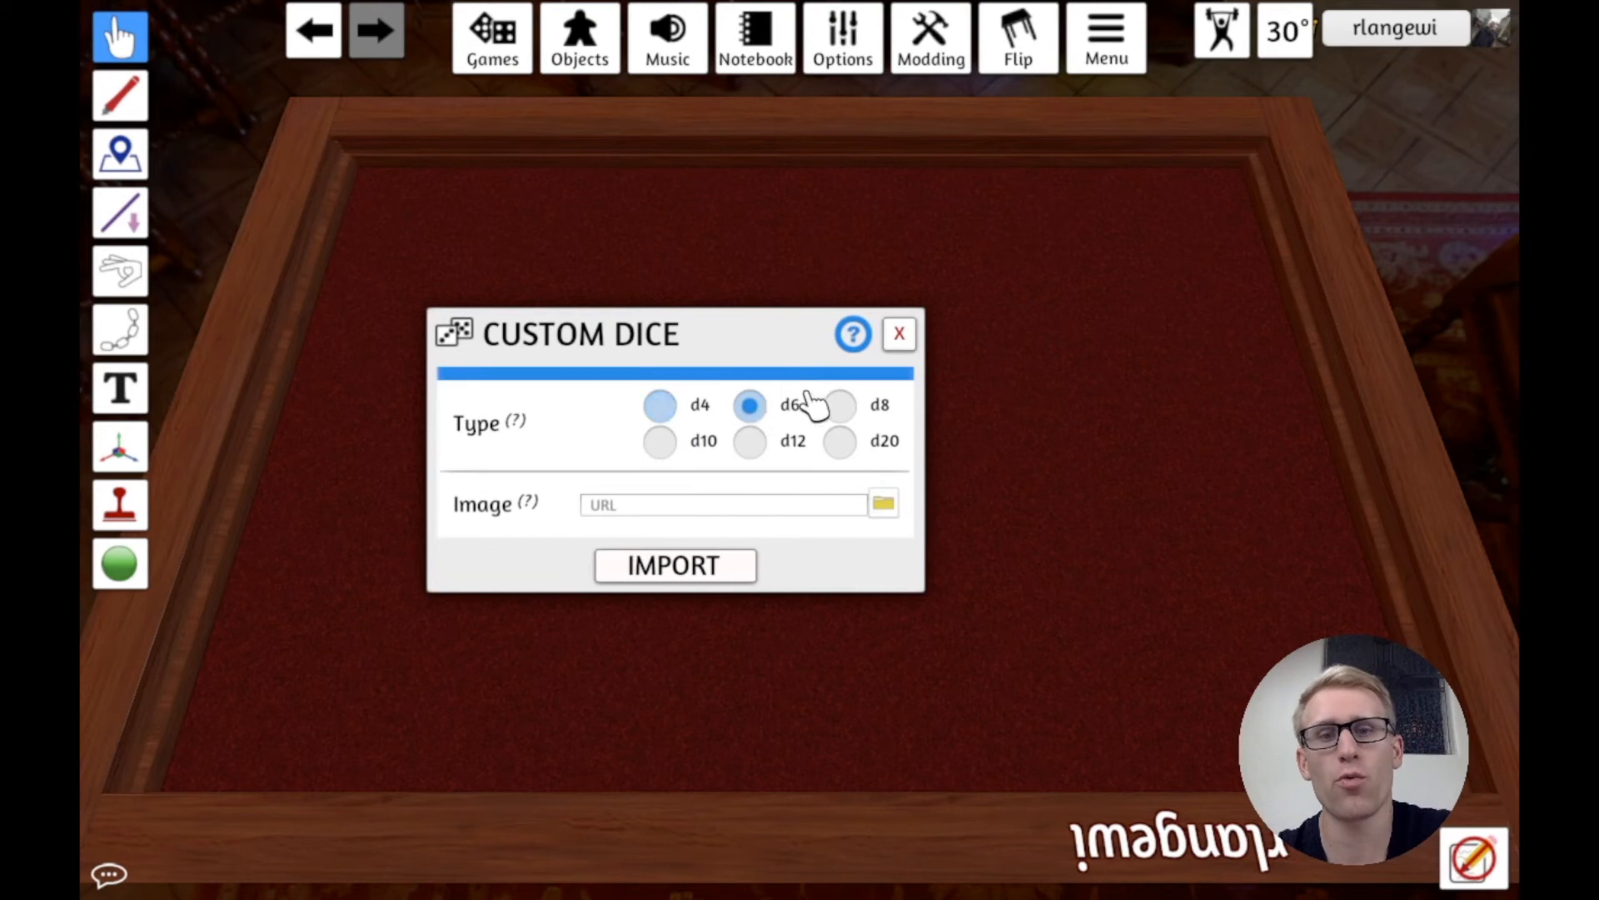
left_click(840, 440)
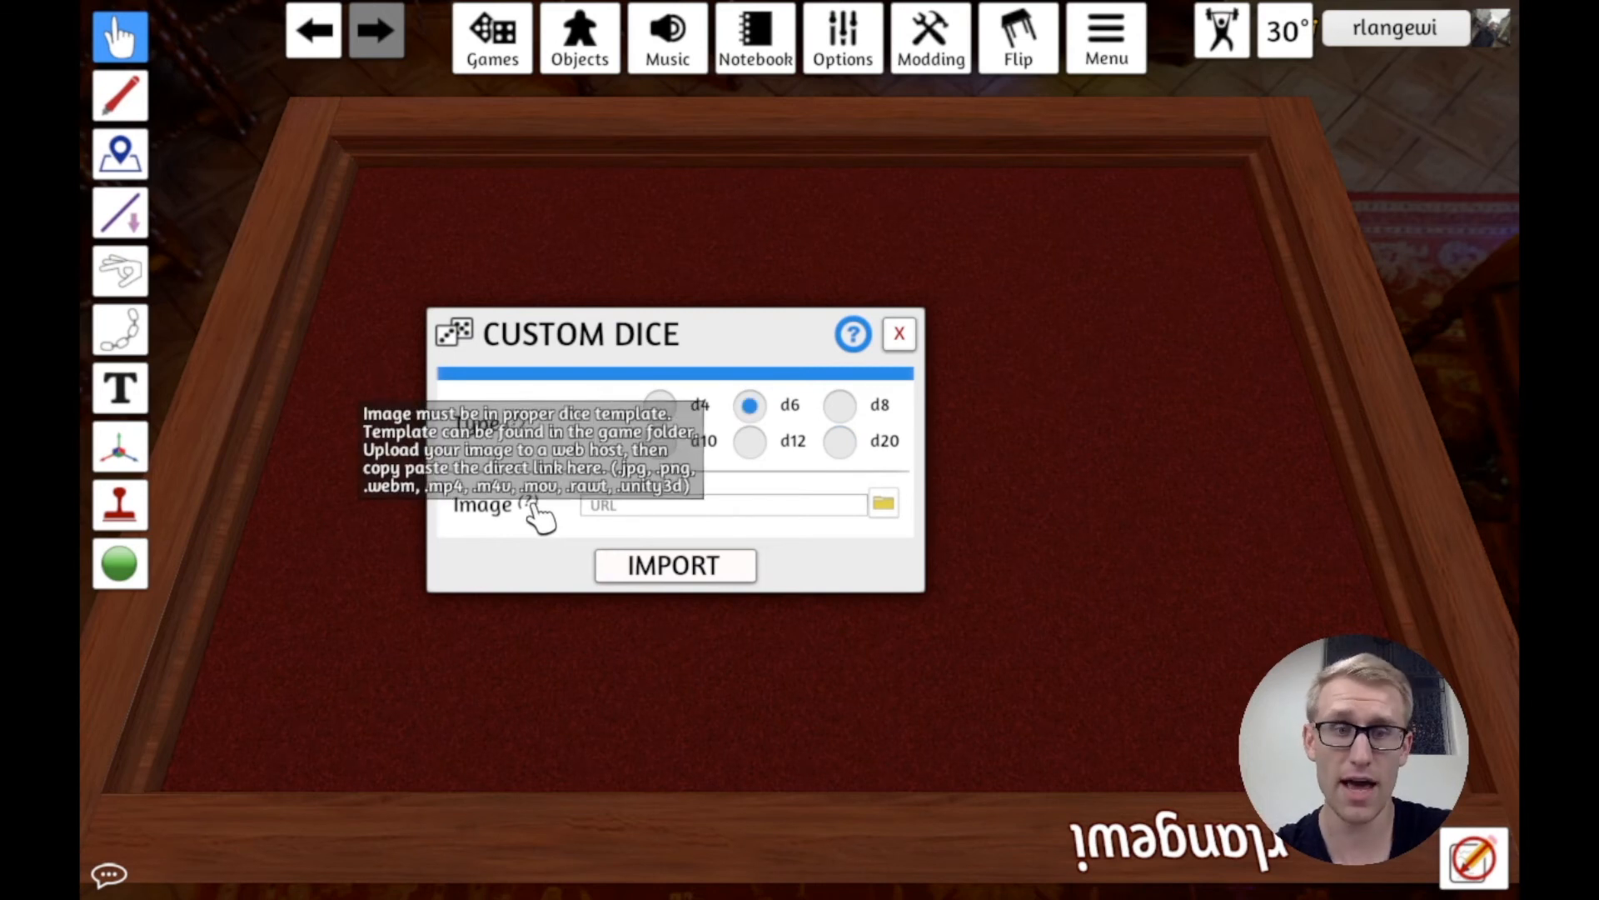
Step: Select D6.jpg from Downloads as the die image and import the custom d6
left_click(882, 501)
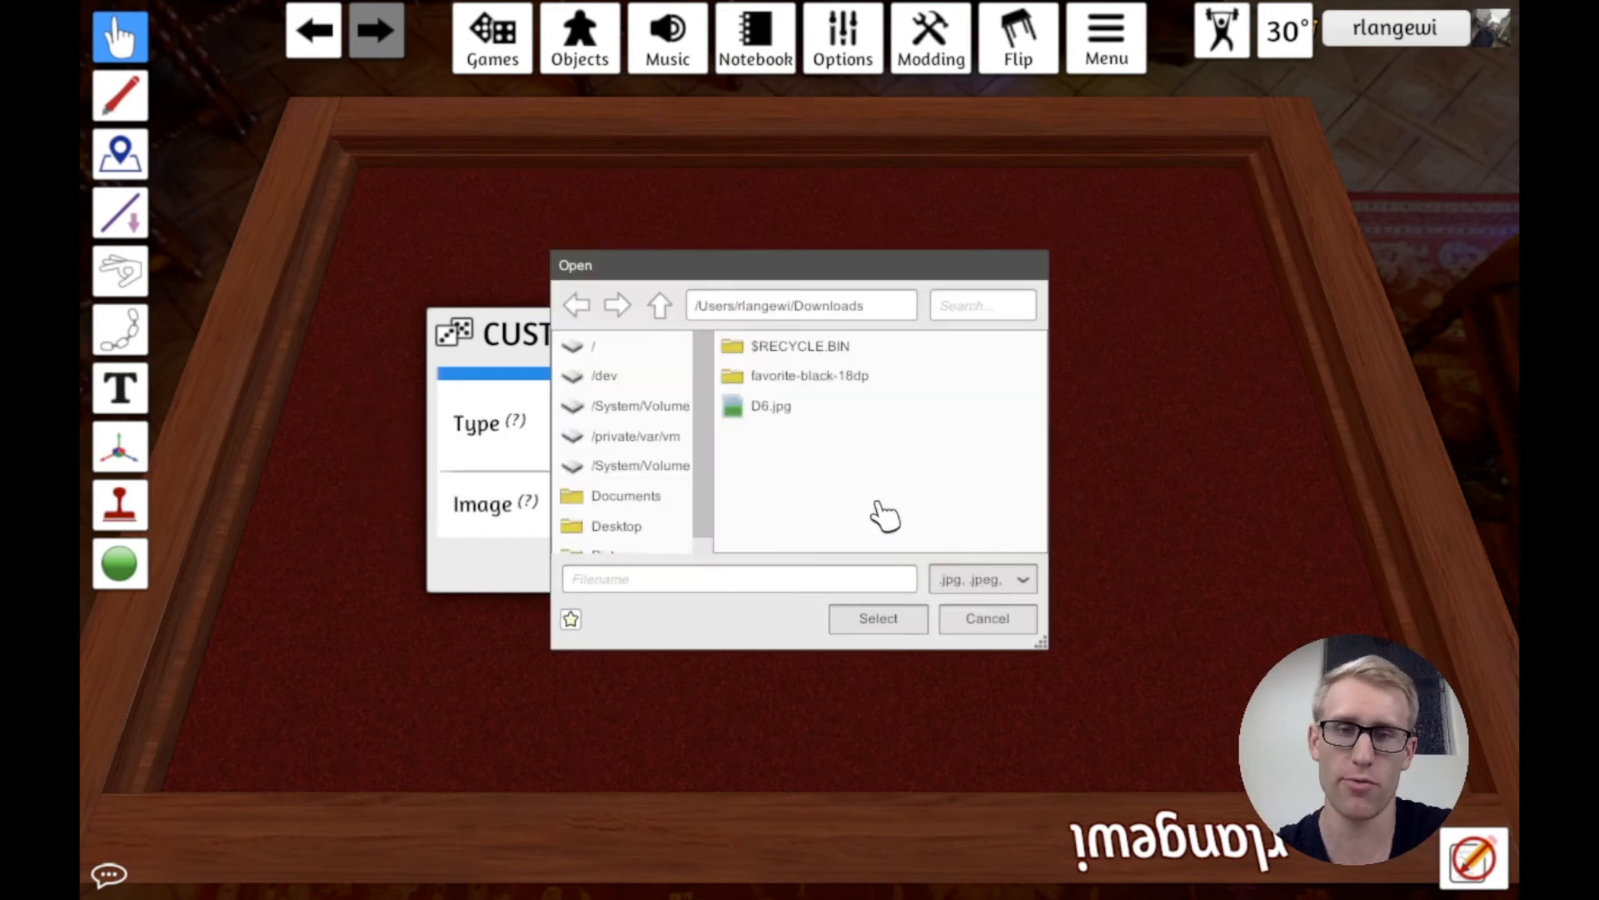
left_click(771, 406)
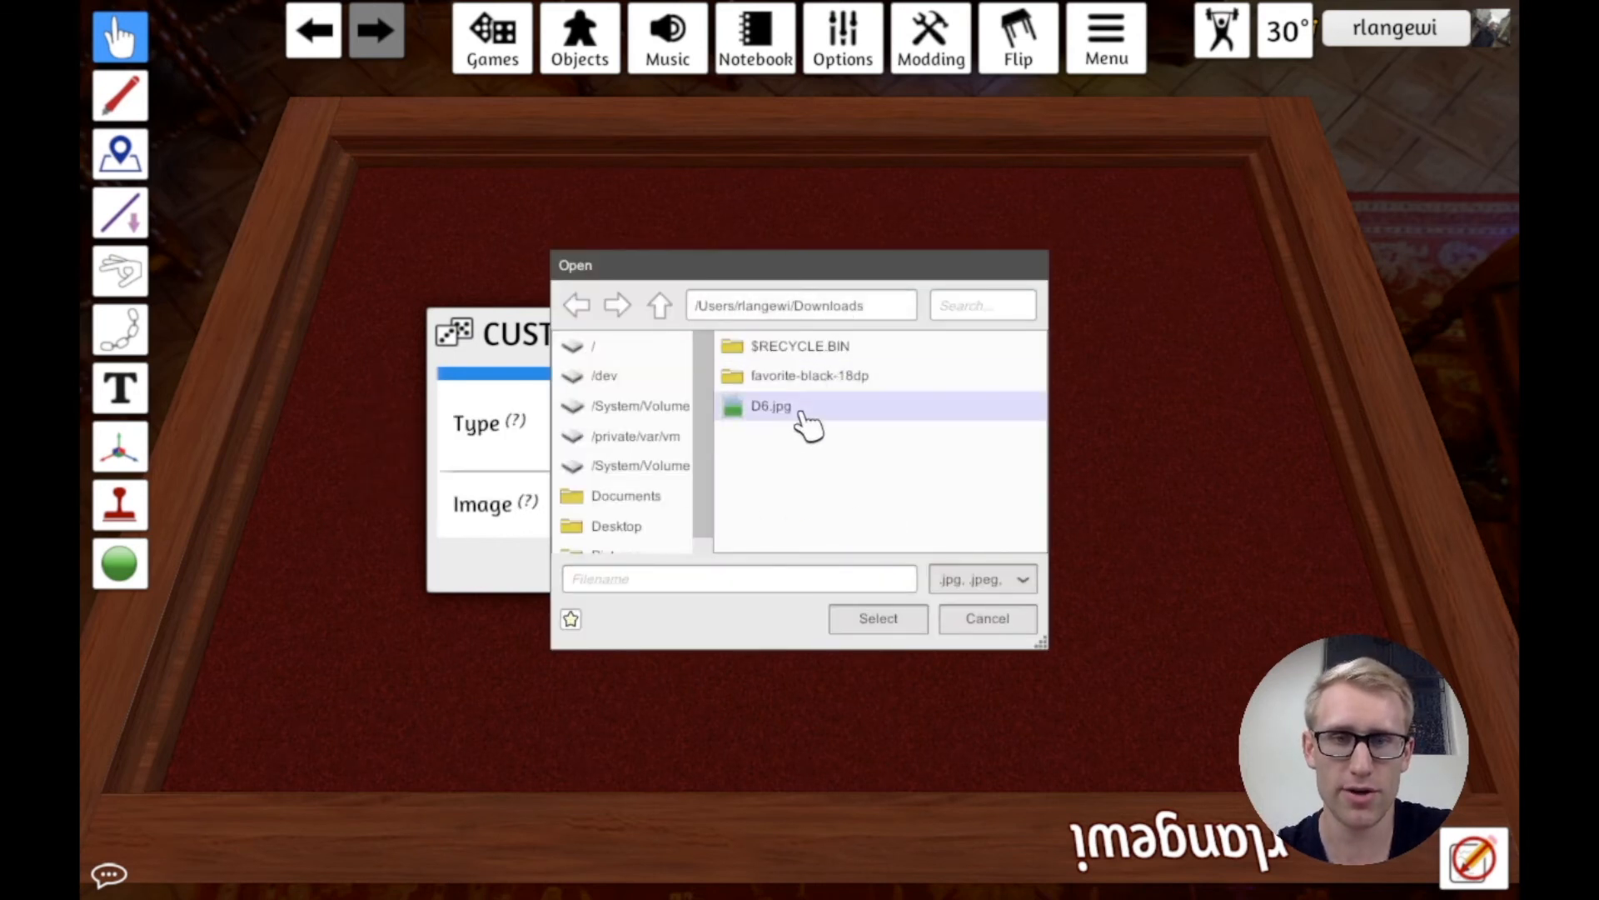
left_click(770, 407)
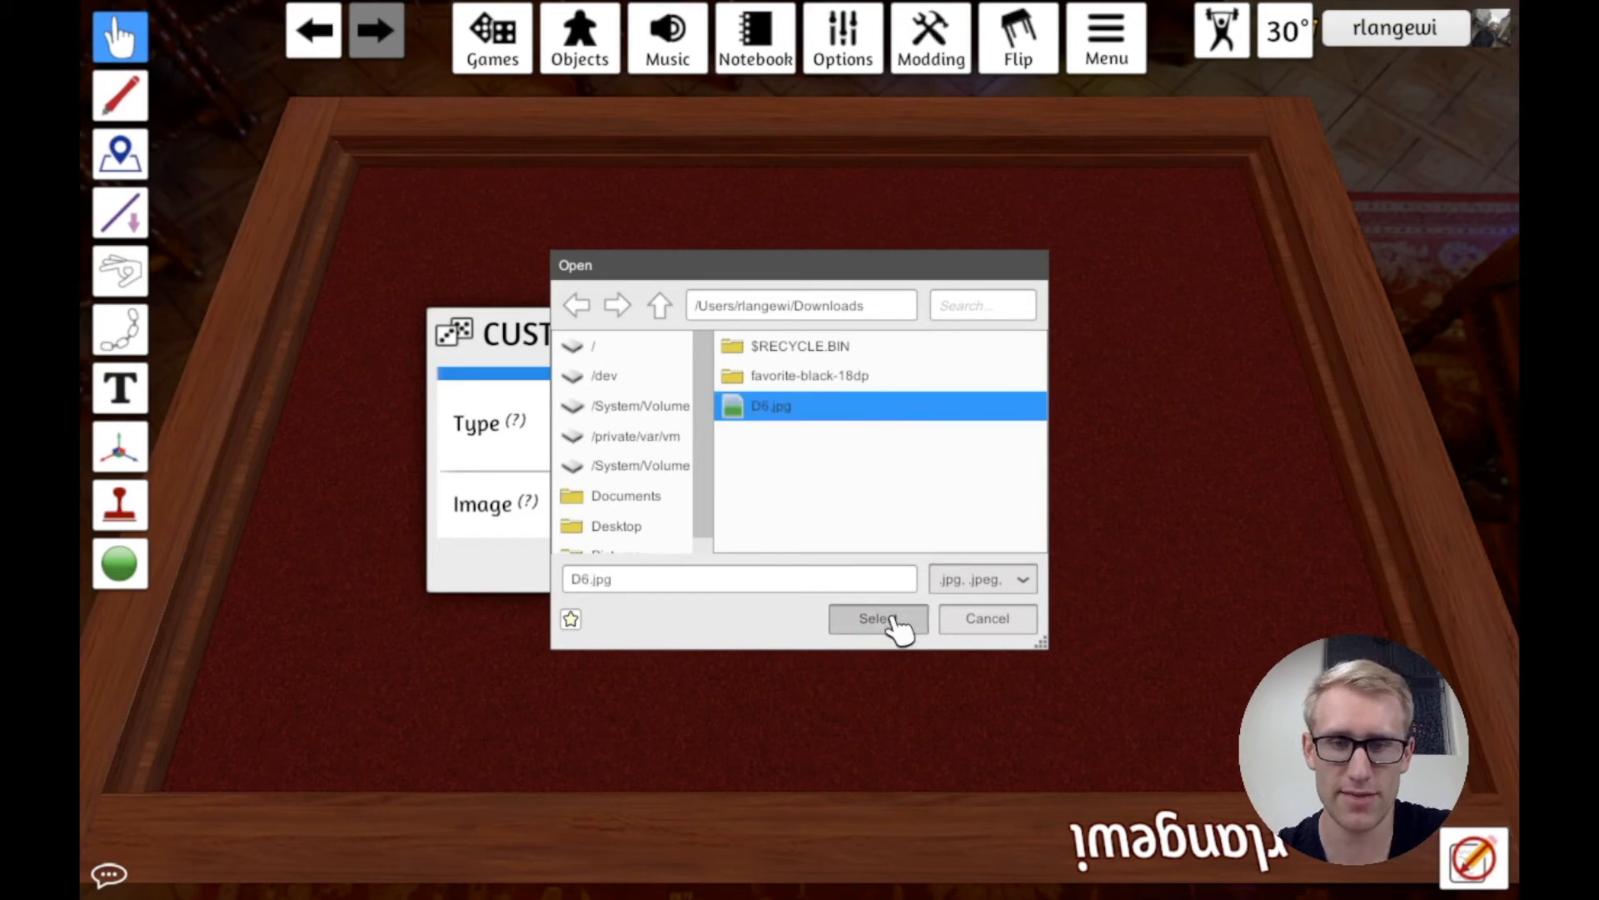
left_click(877, 618)
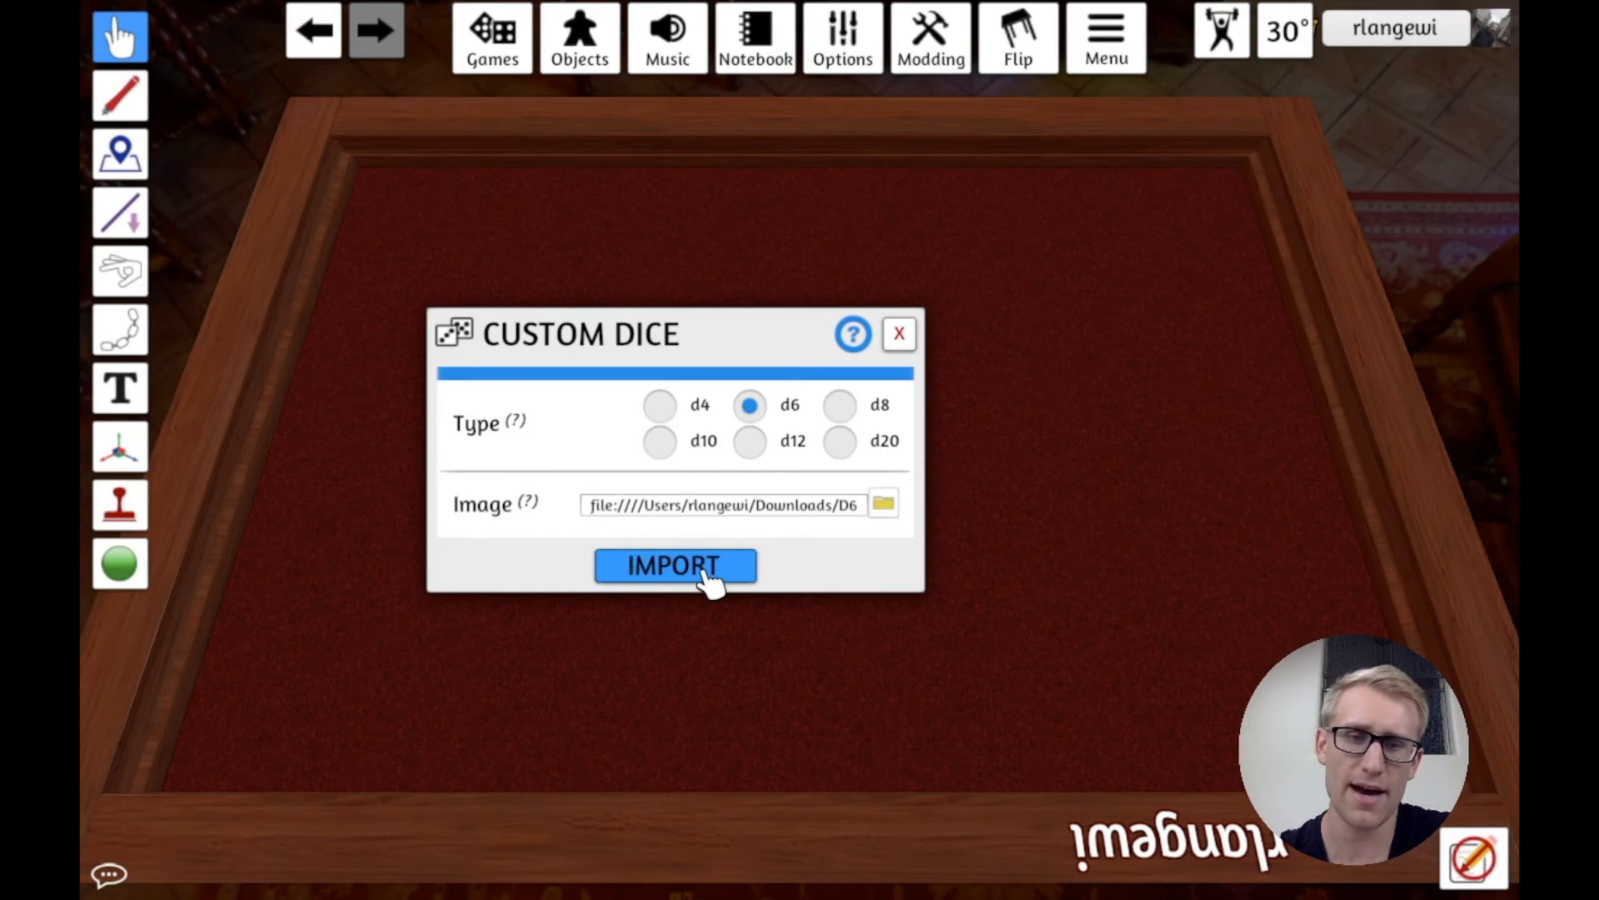
left_click(674, 566)
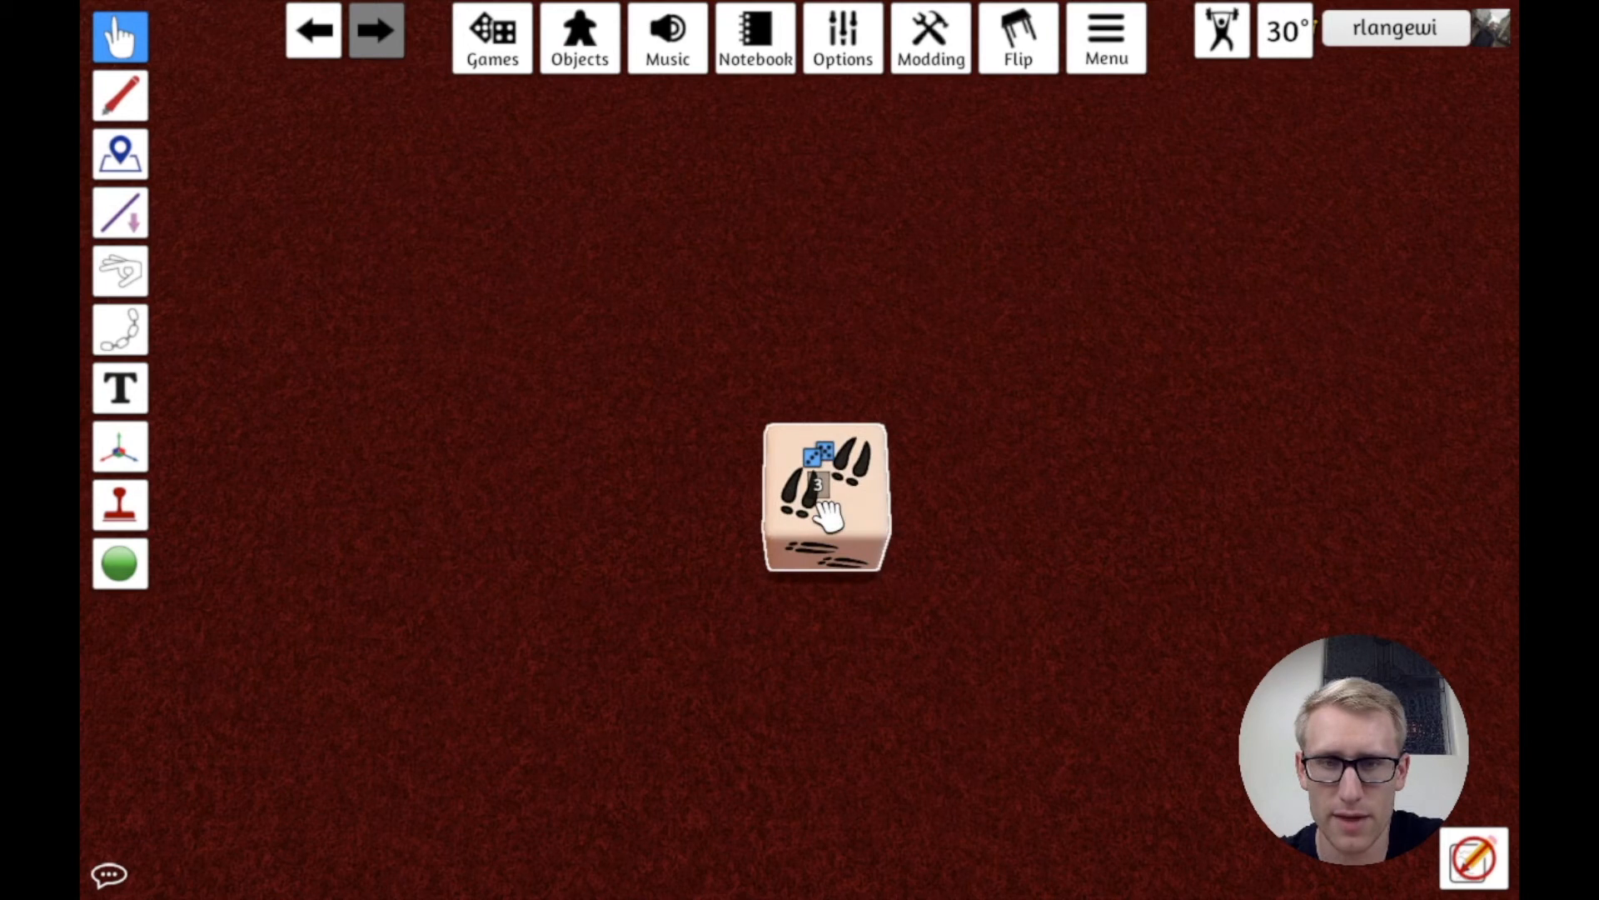
Step: Cycle the die through its fish, dog, beaver and tracks faces to check each image
left_click(824, 500)
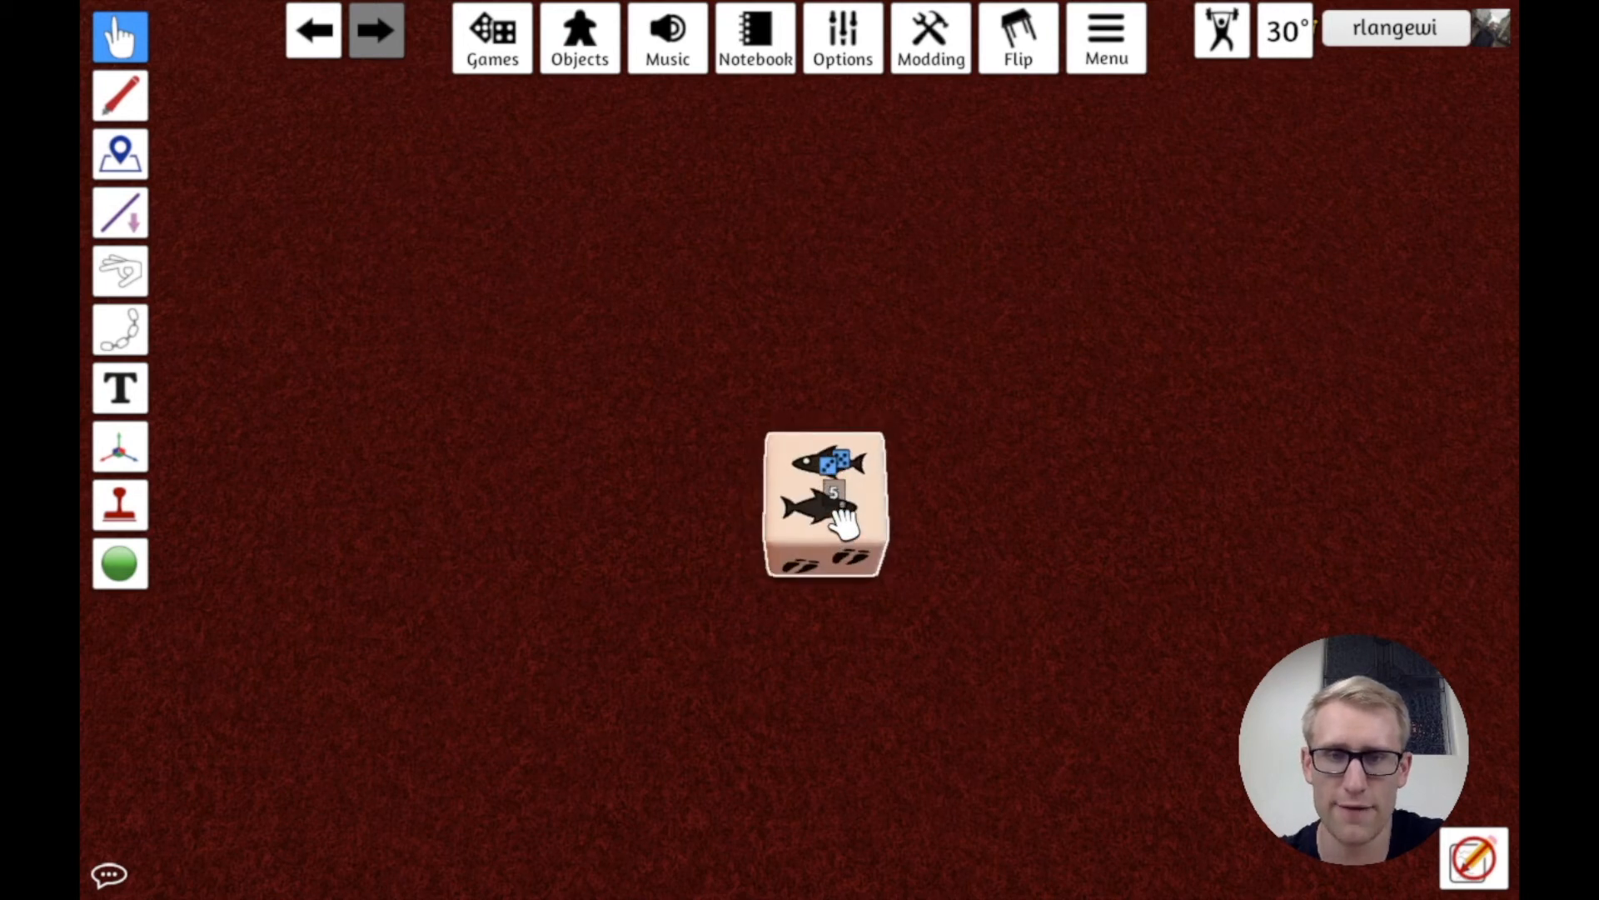
left_click(825, 499)
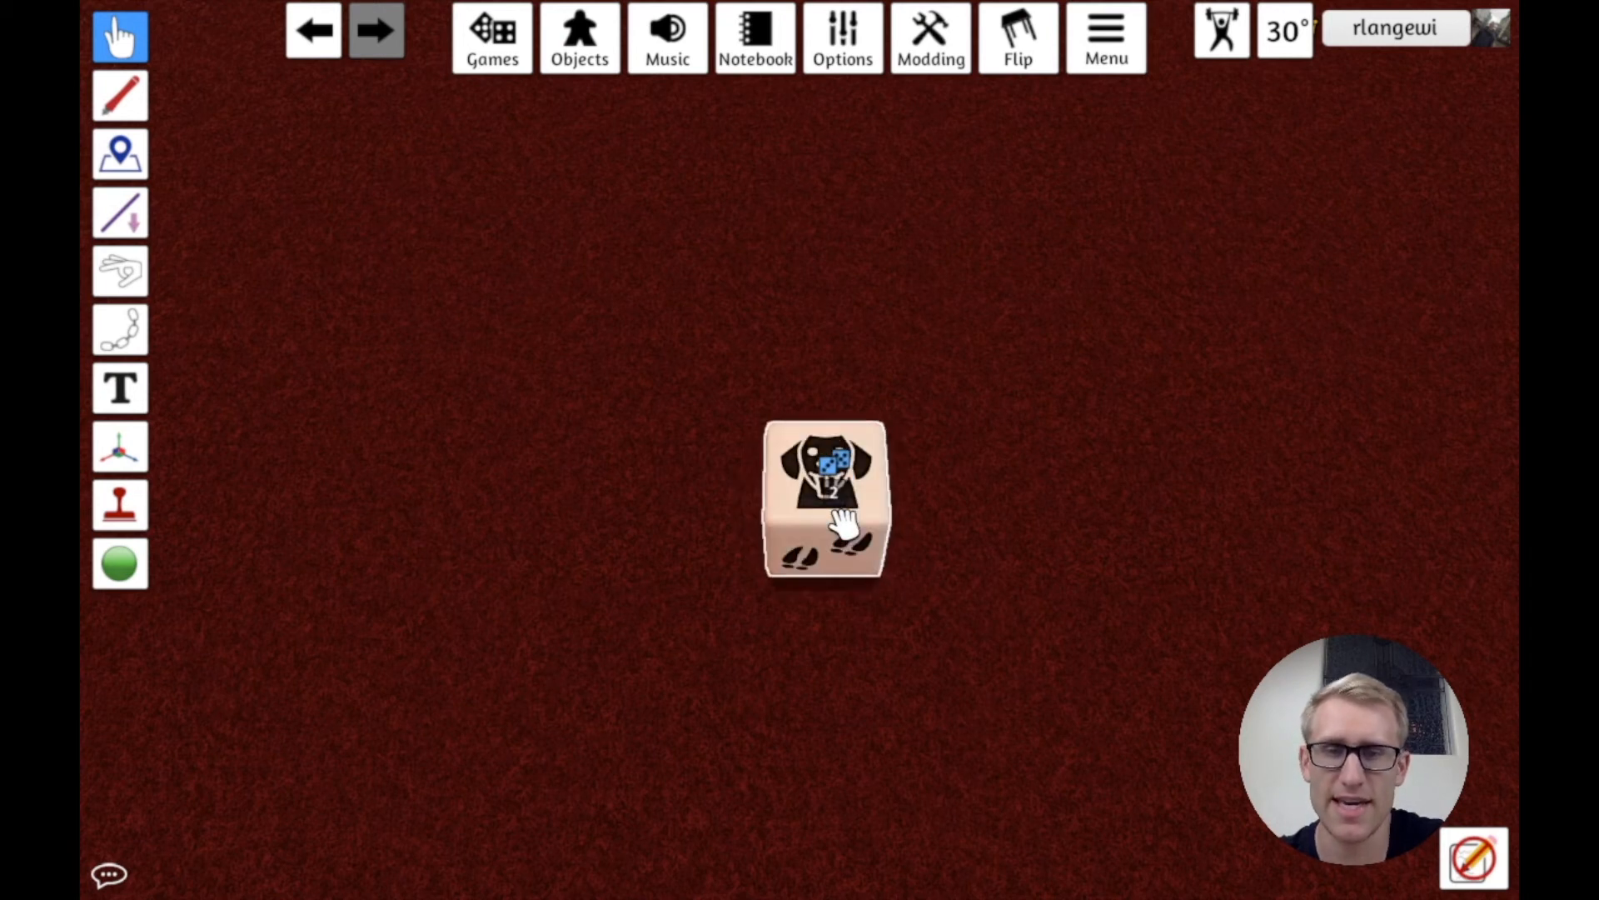
left_click(824, 500)
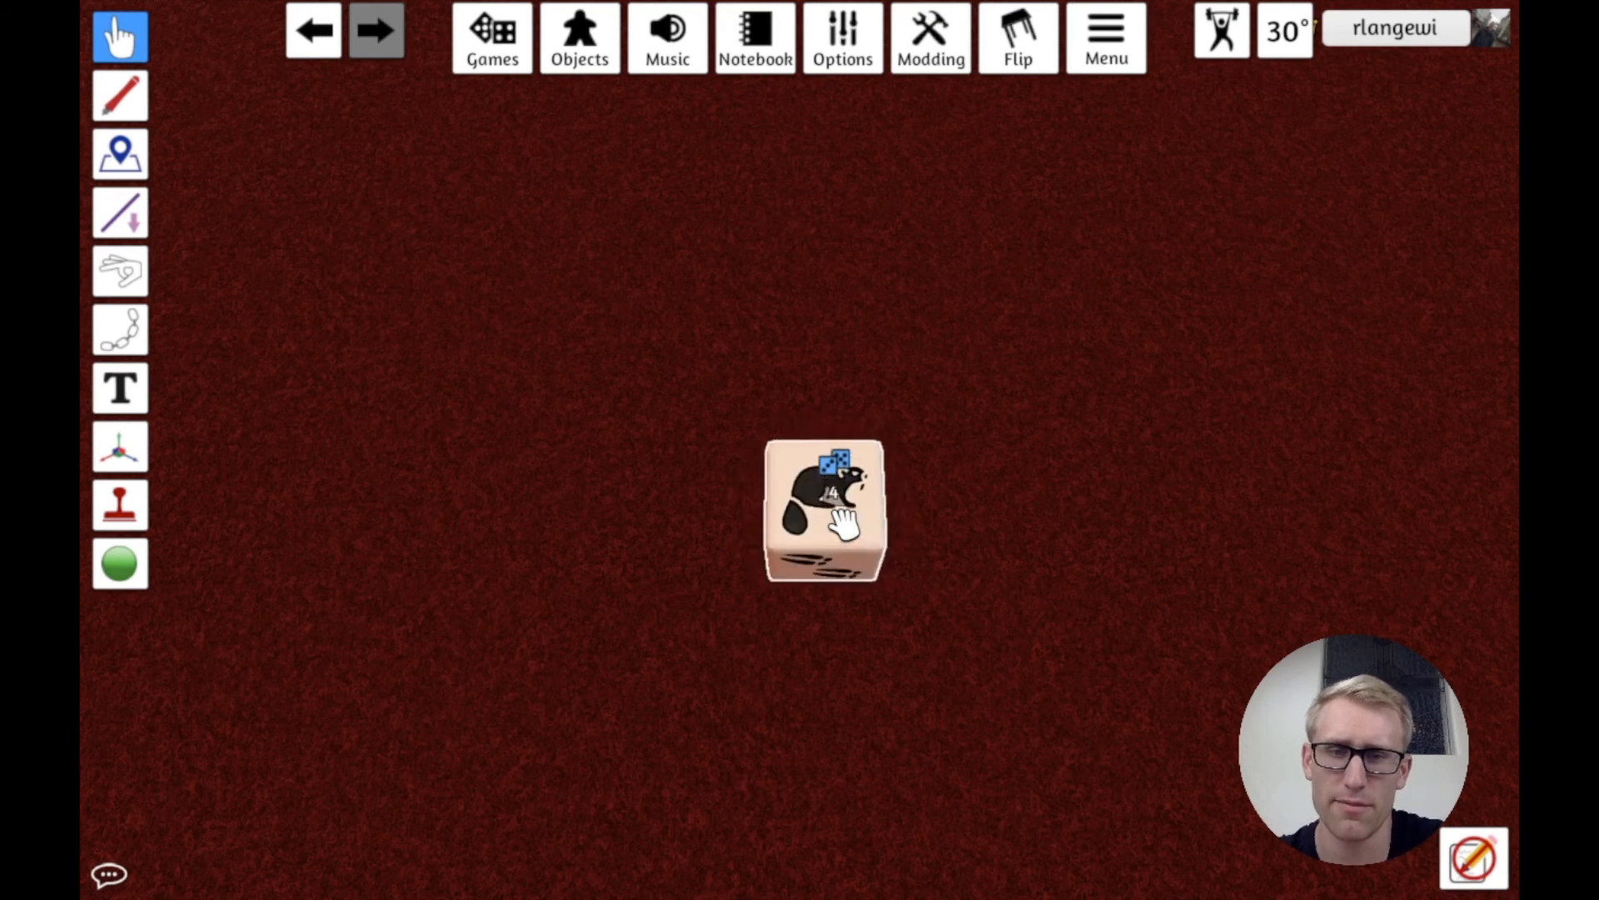
left_click(824, 510)
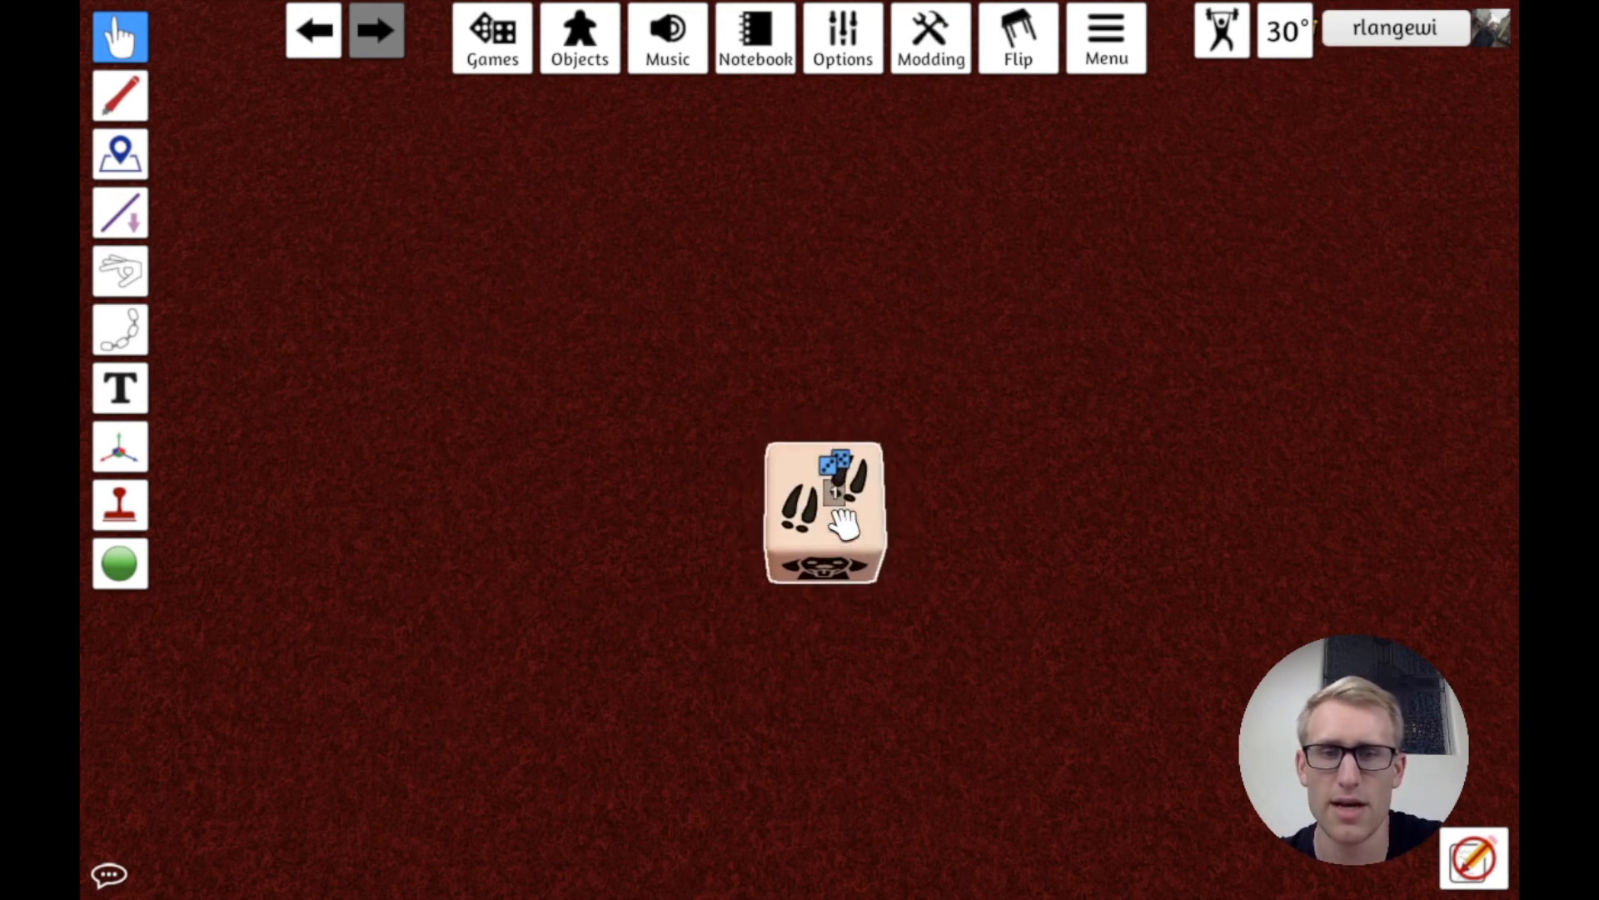
left_click(825, 513)
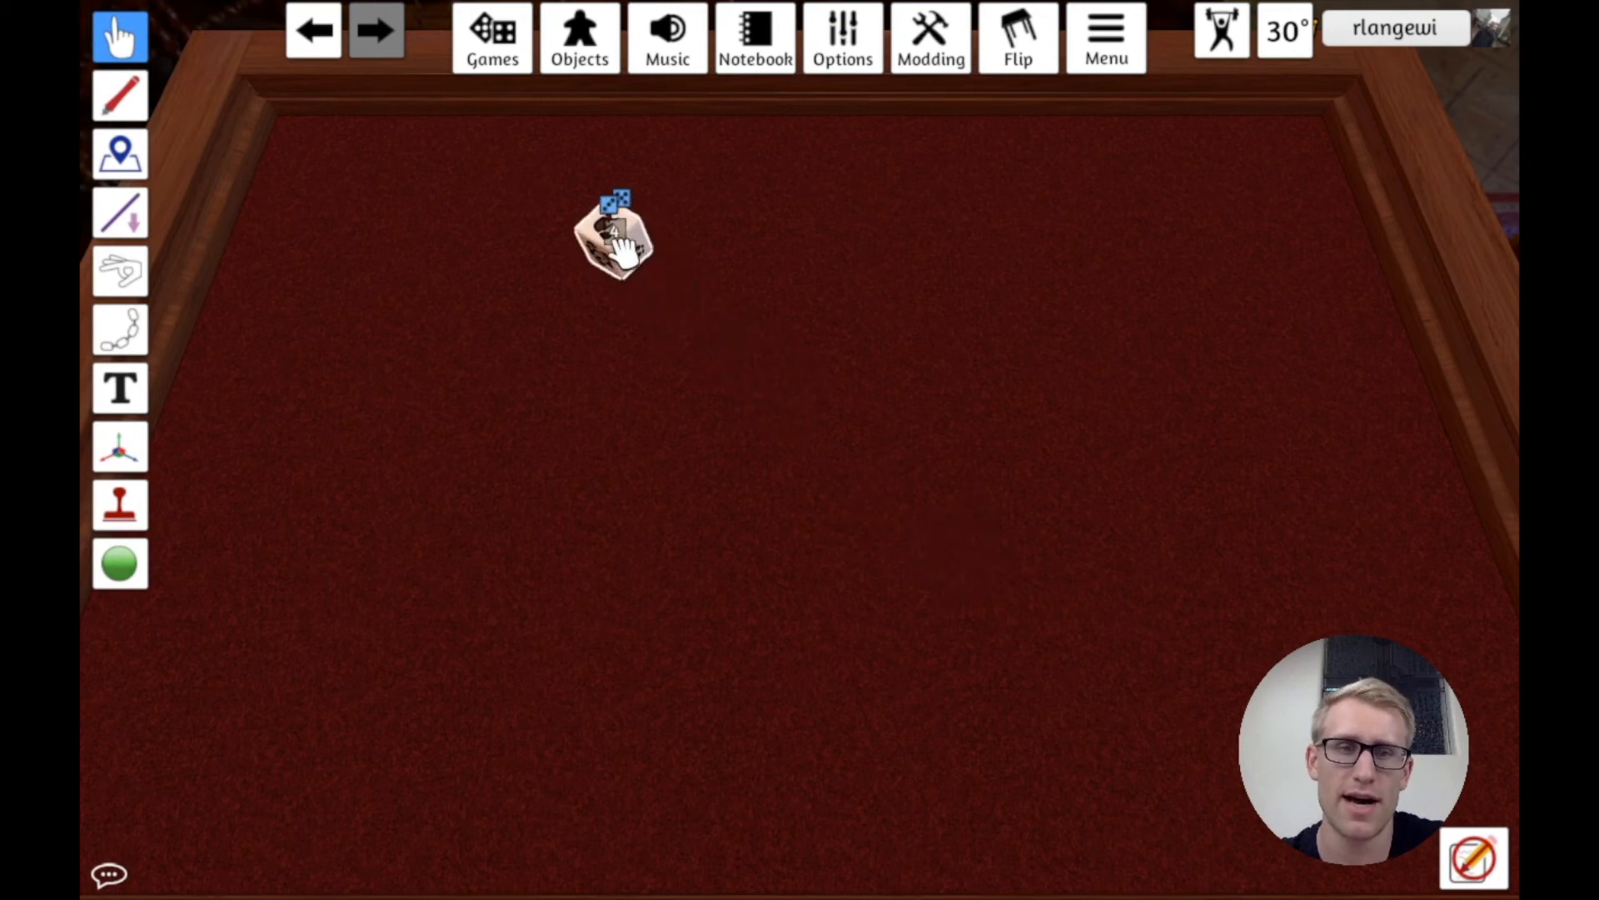
Step: Move the die toward the table centre and clone it from its context menu
left_click_drag(612, 230, 663, 341)
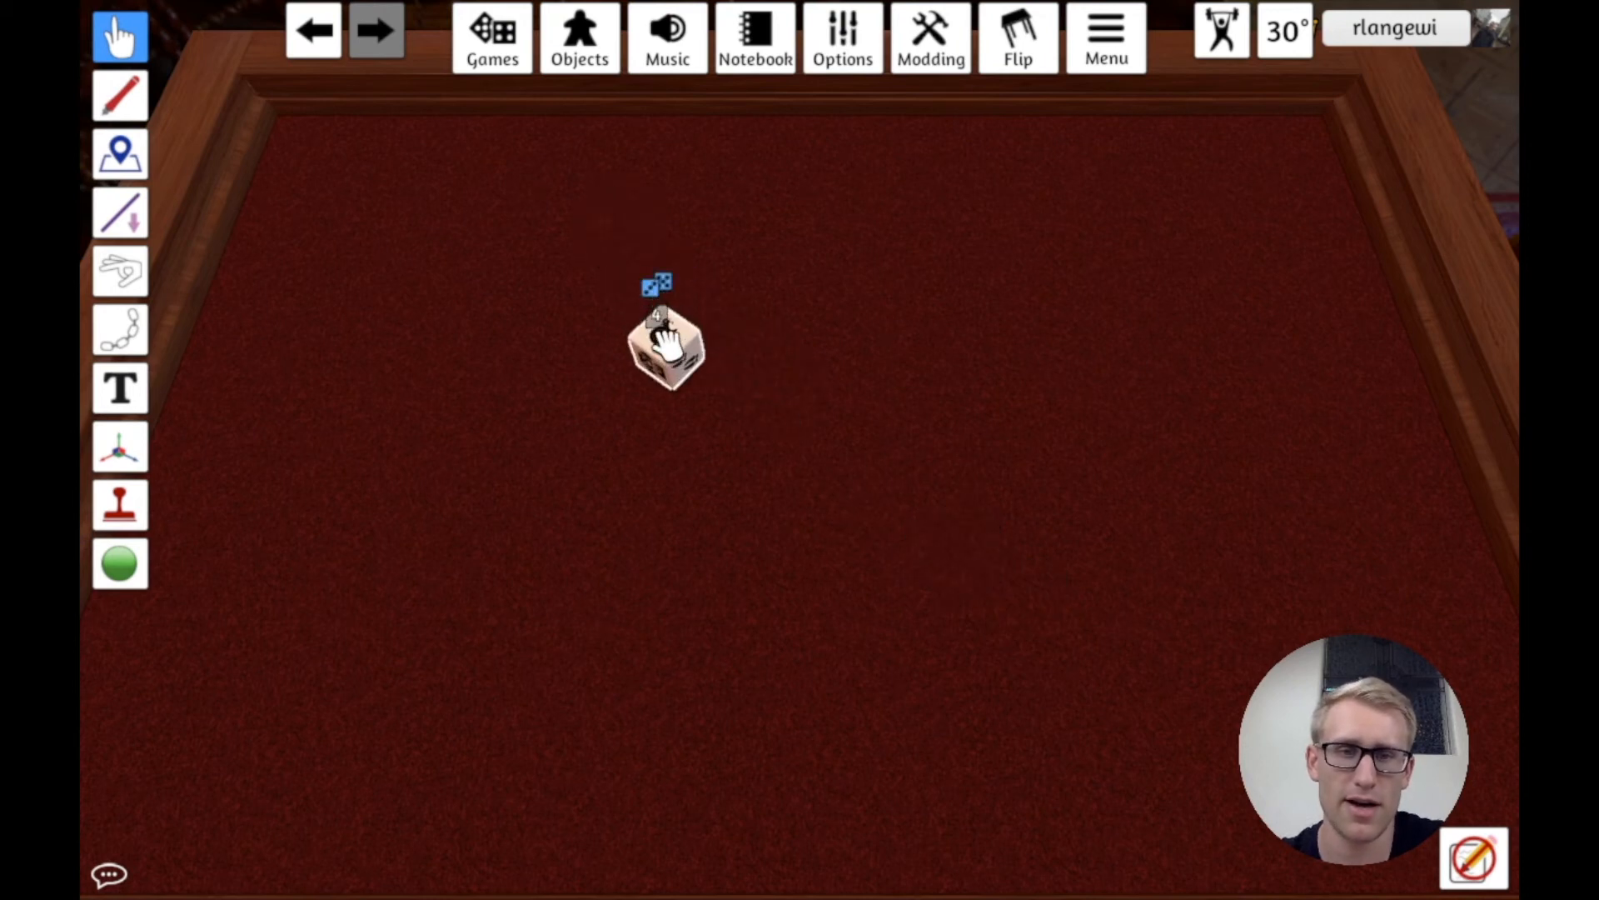
right_click(663, 341)
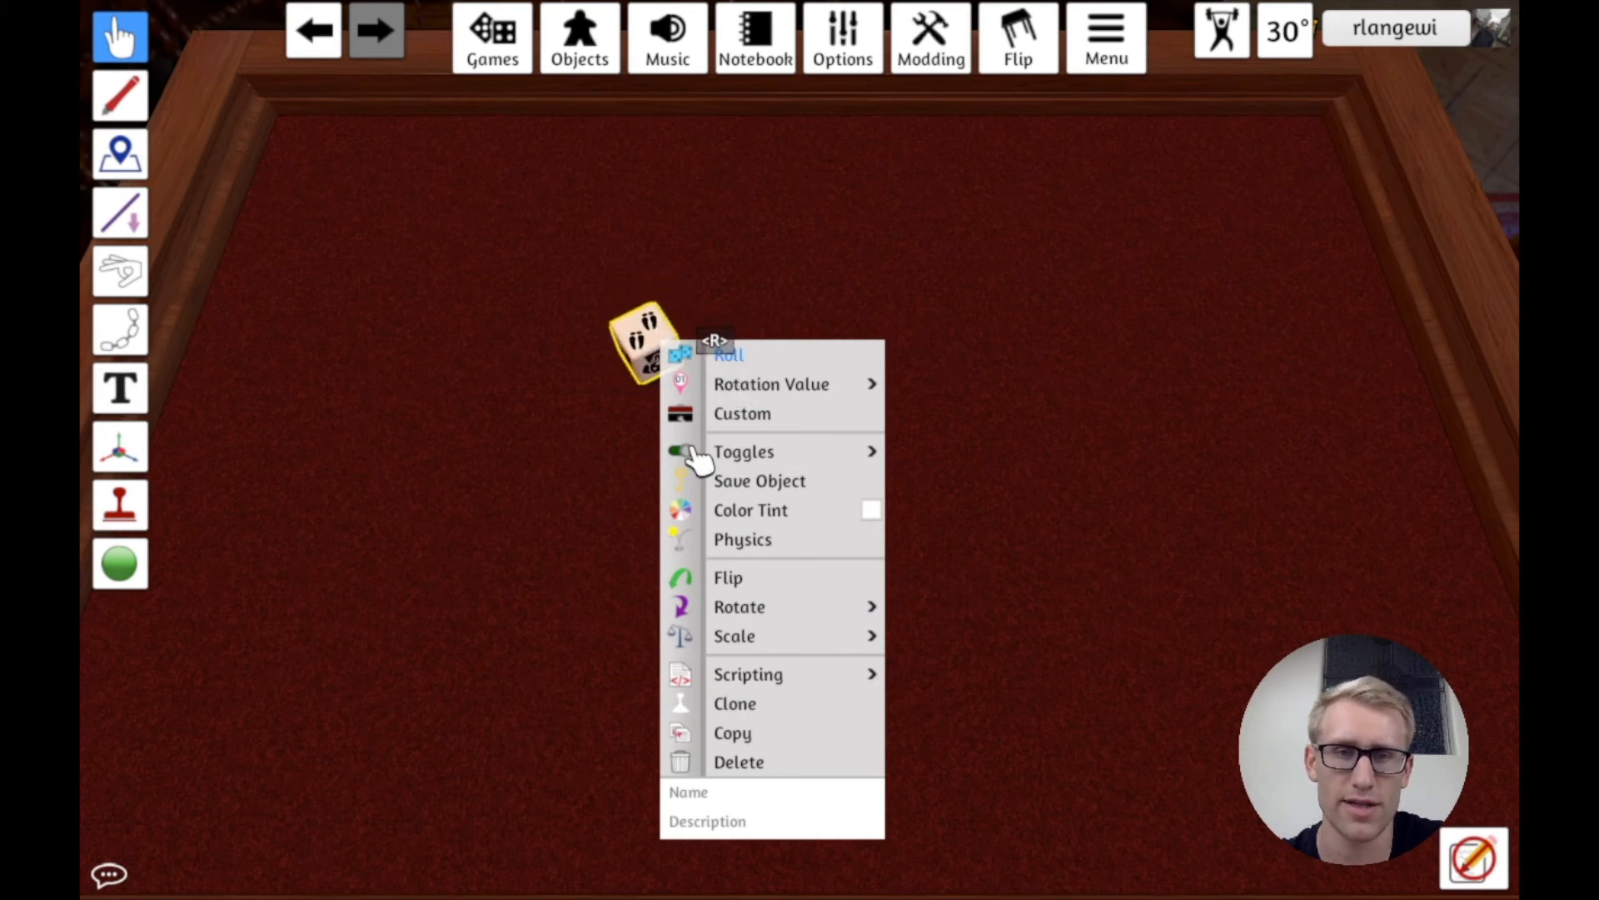
left_click(728, 355)
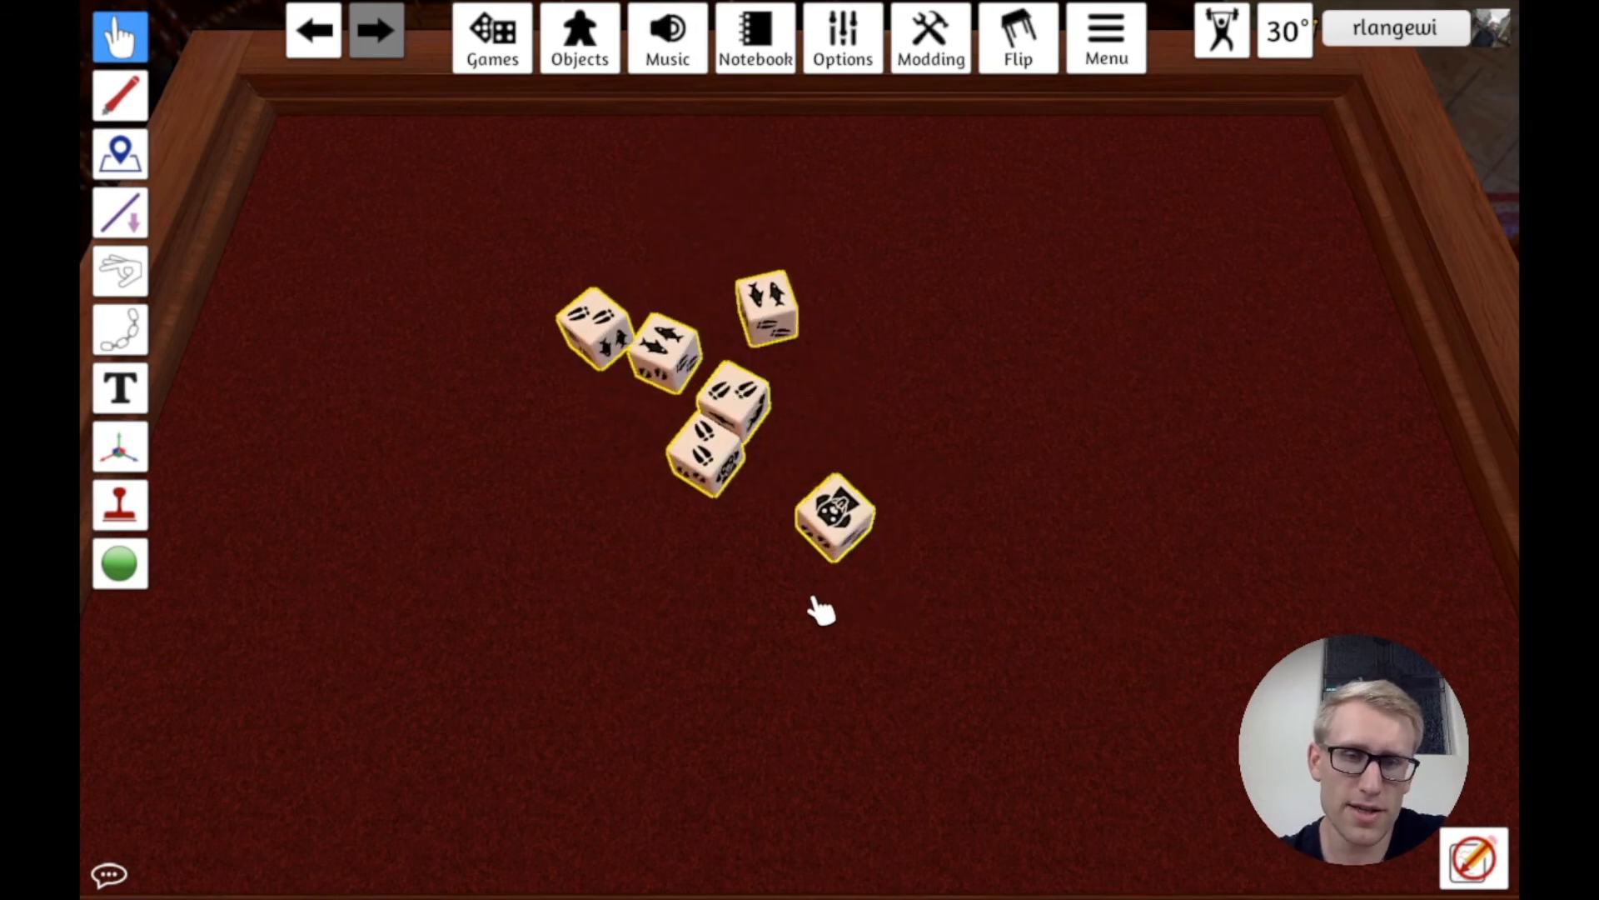
mouse_move(745, 383)
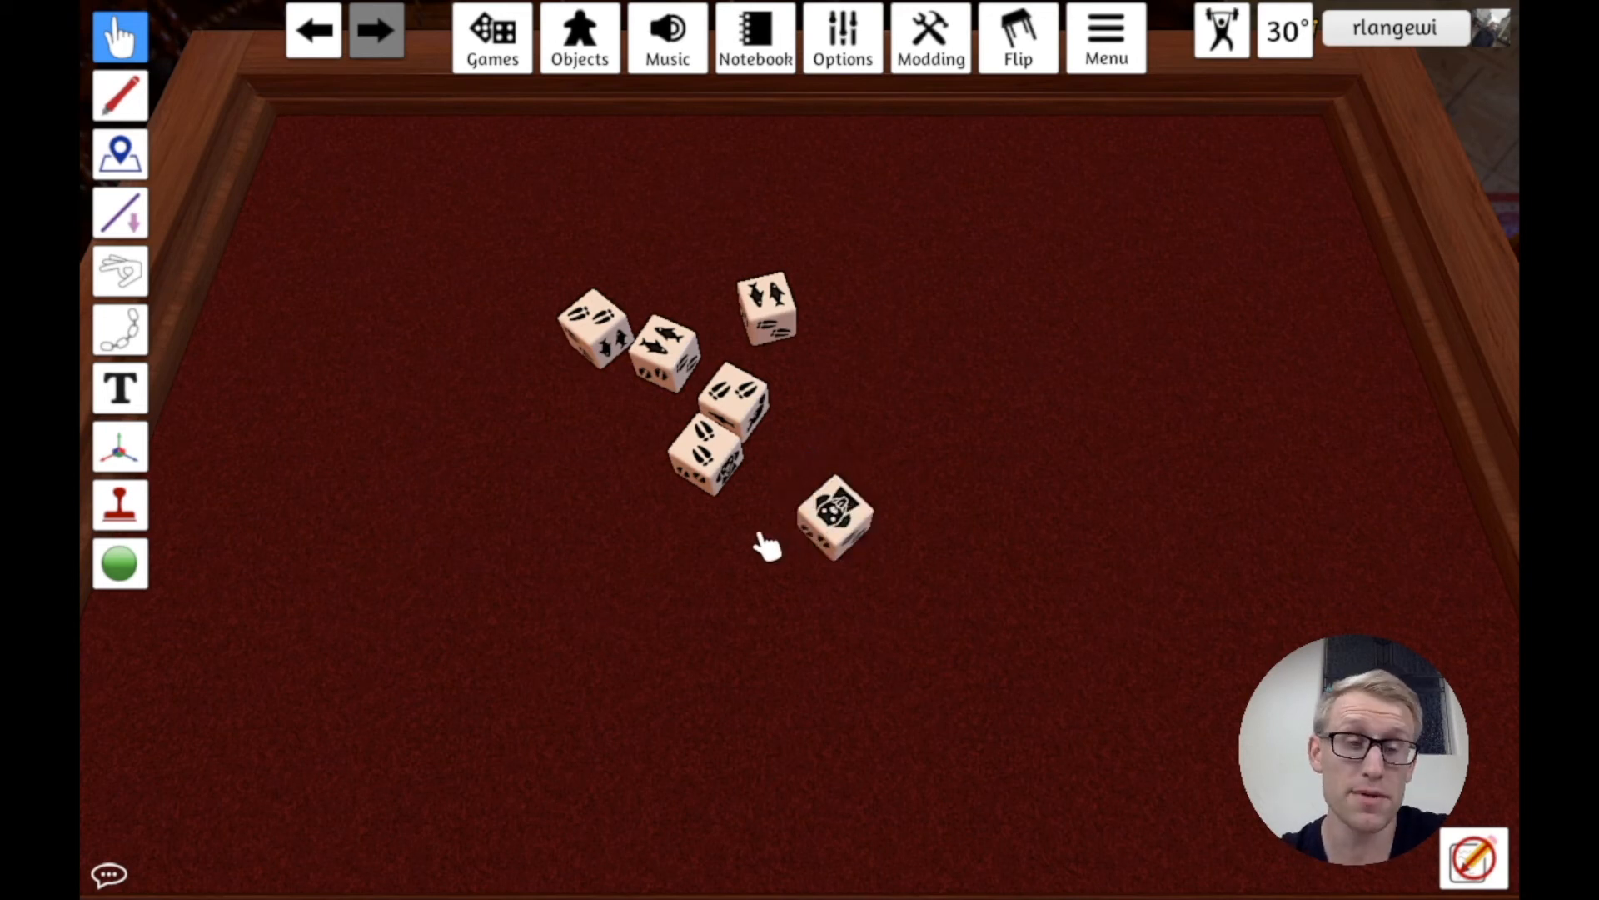
mouse_move(683, 530)
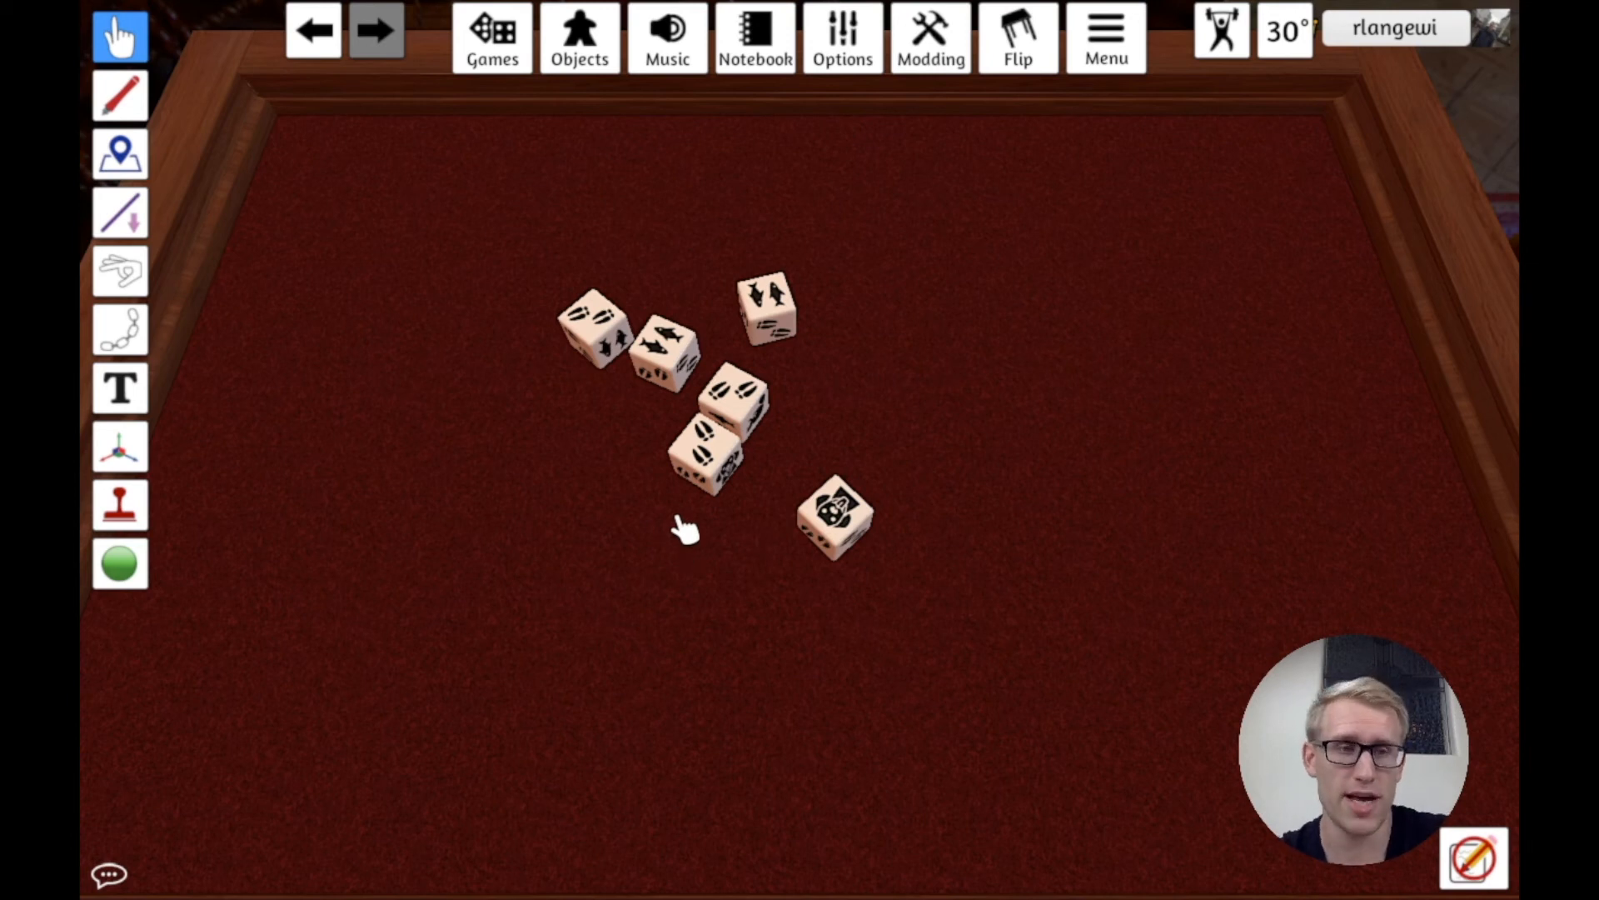
mouse_move(215, 418)
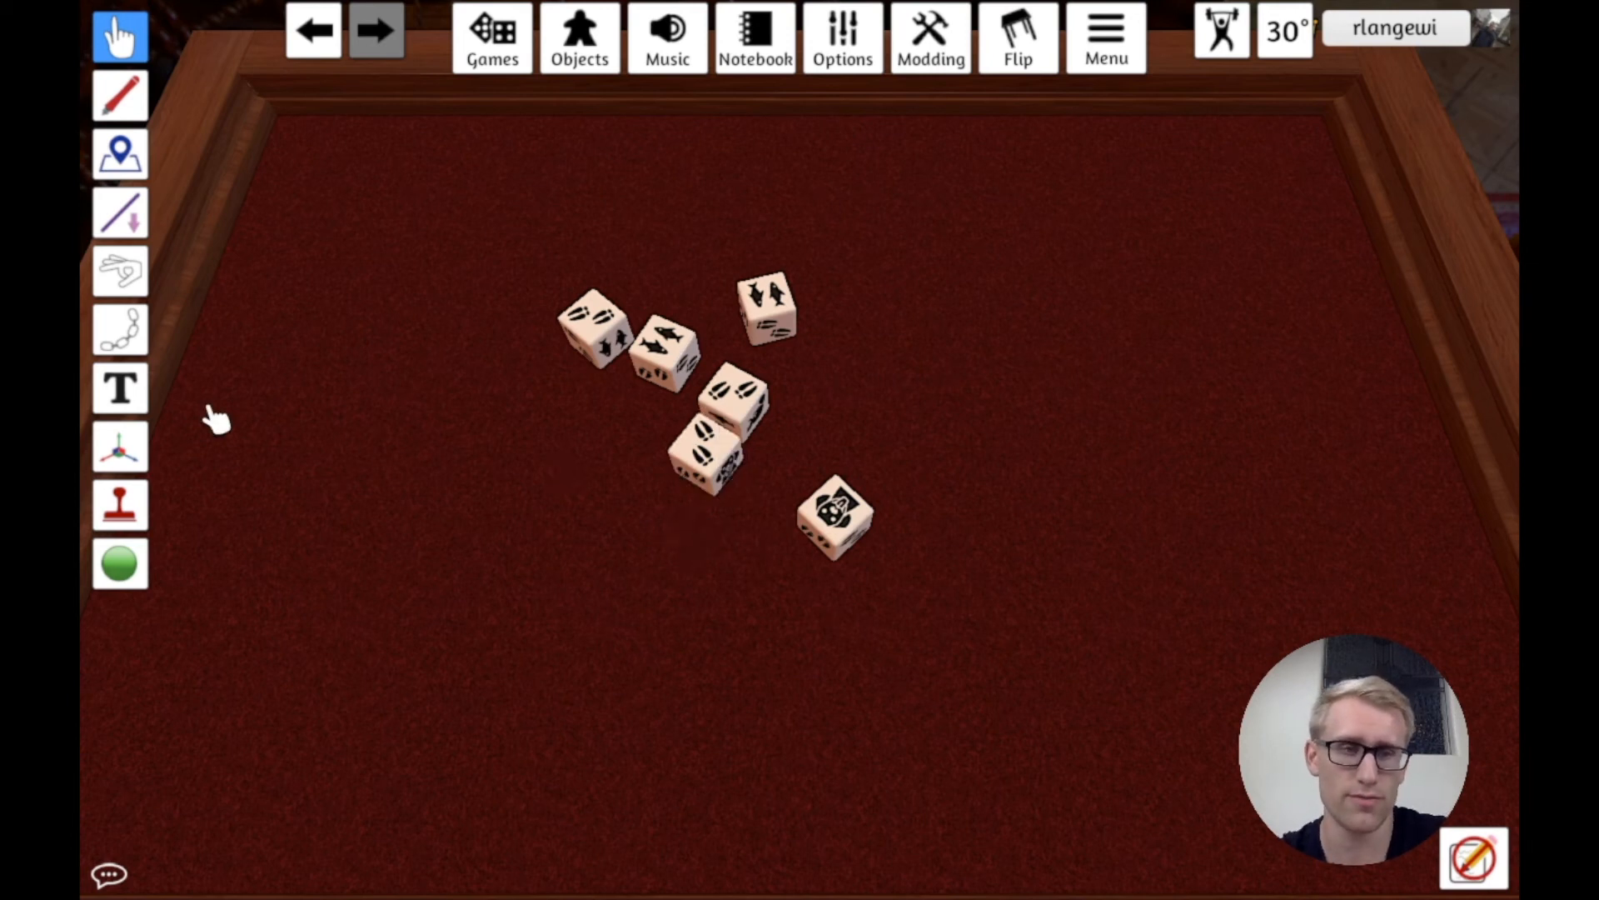
Step: Switch to the Rotation Value gizmo to list the die's six face rotations
left_click(120, 447)
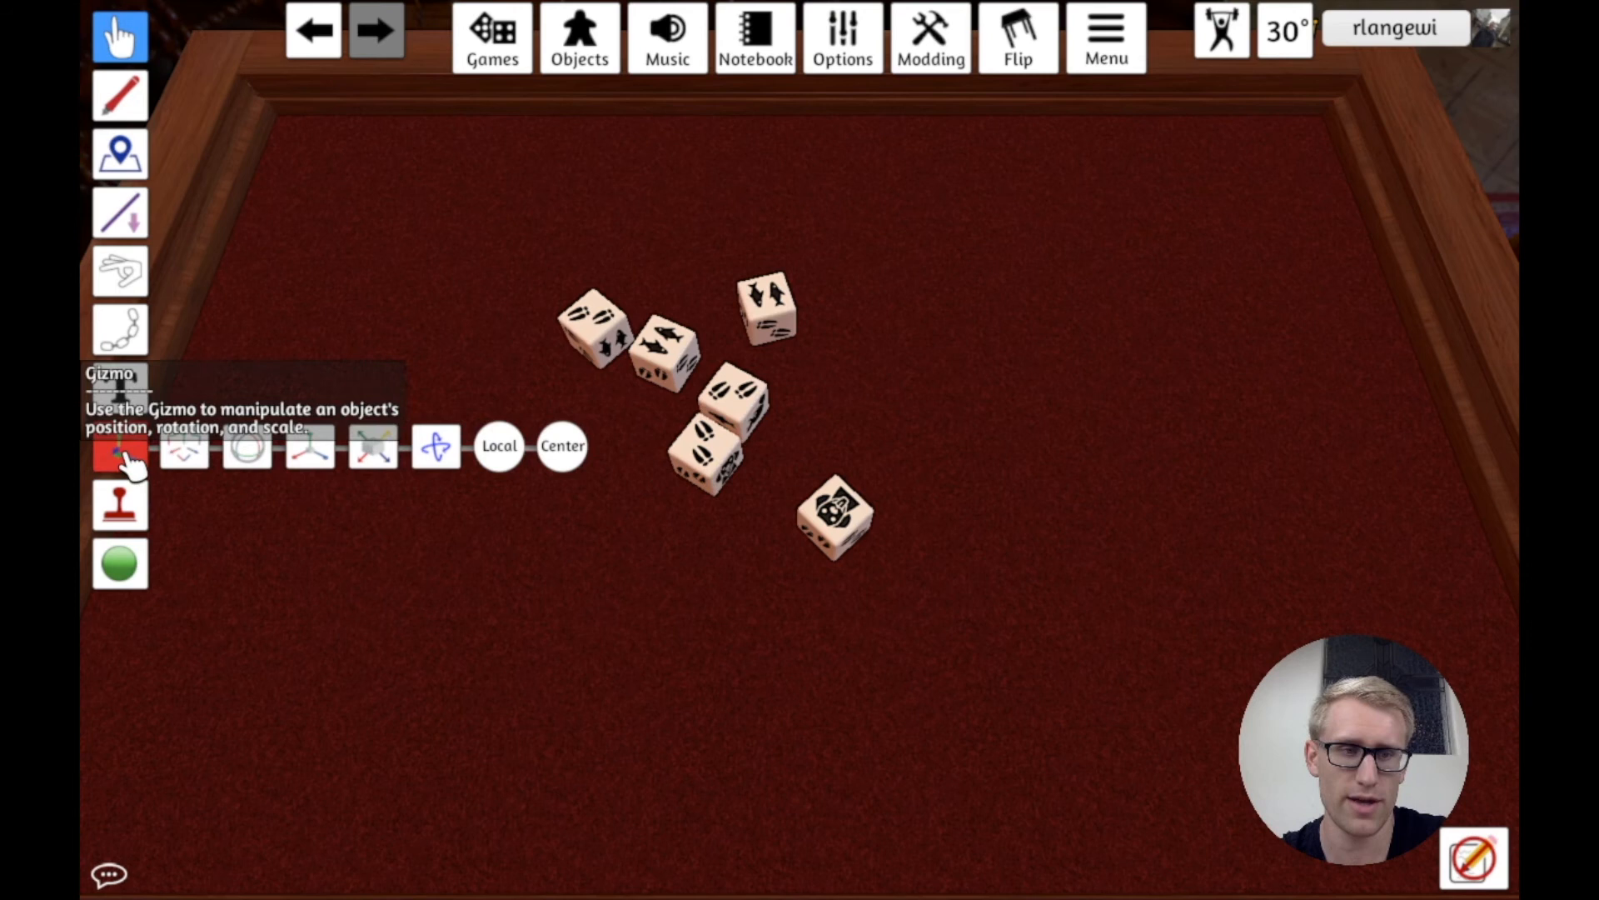
mouse_move(383, 447)
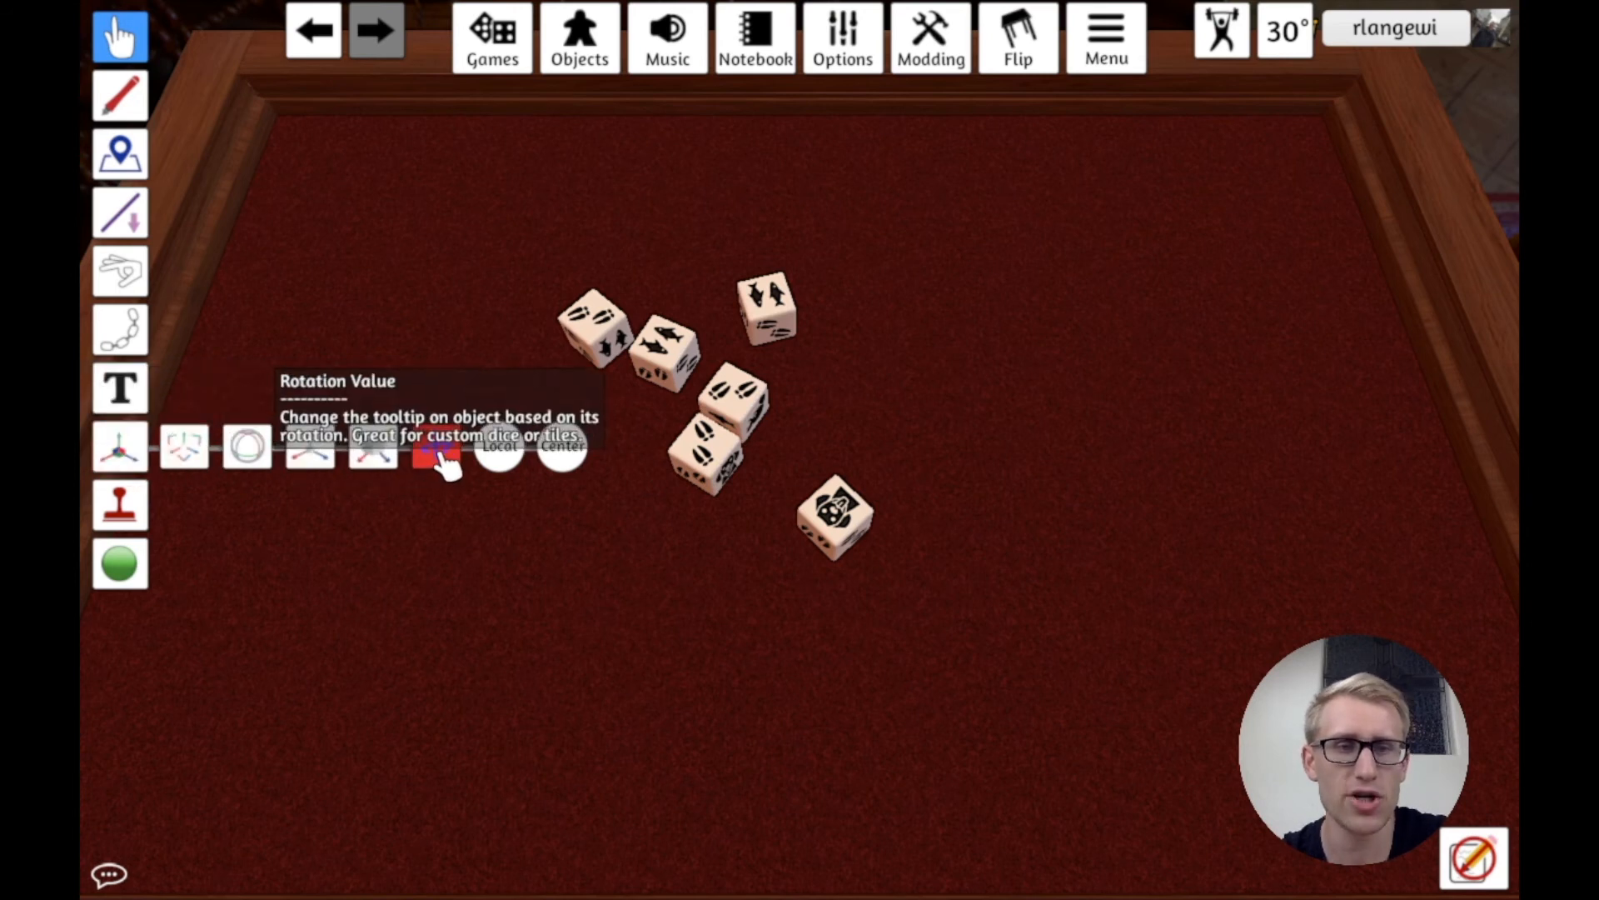
left_click(120, 447)
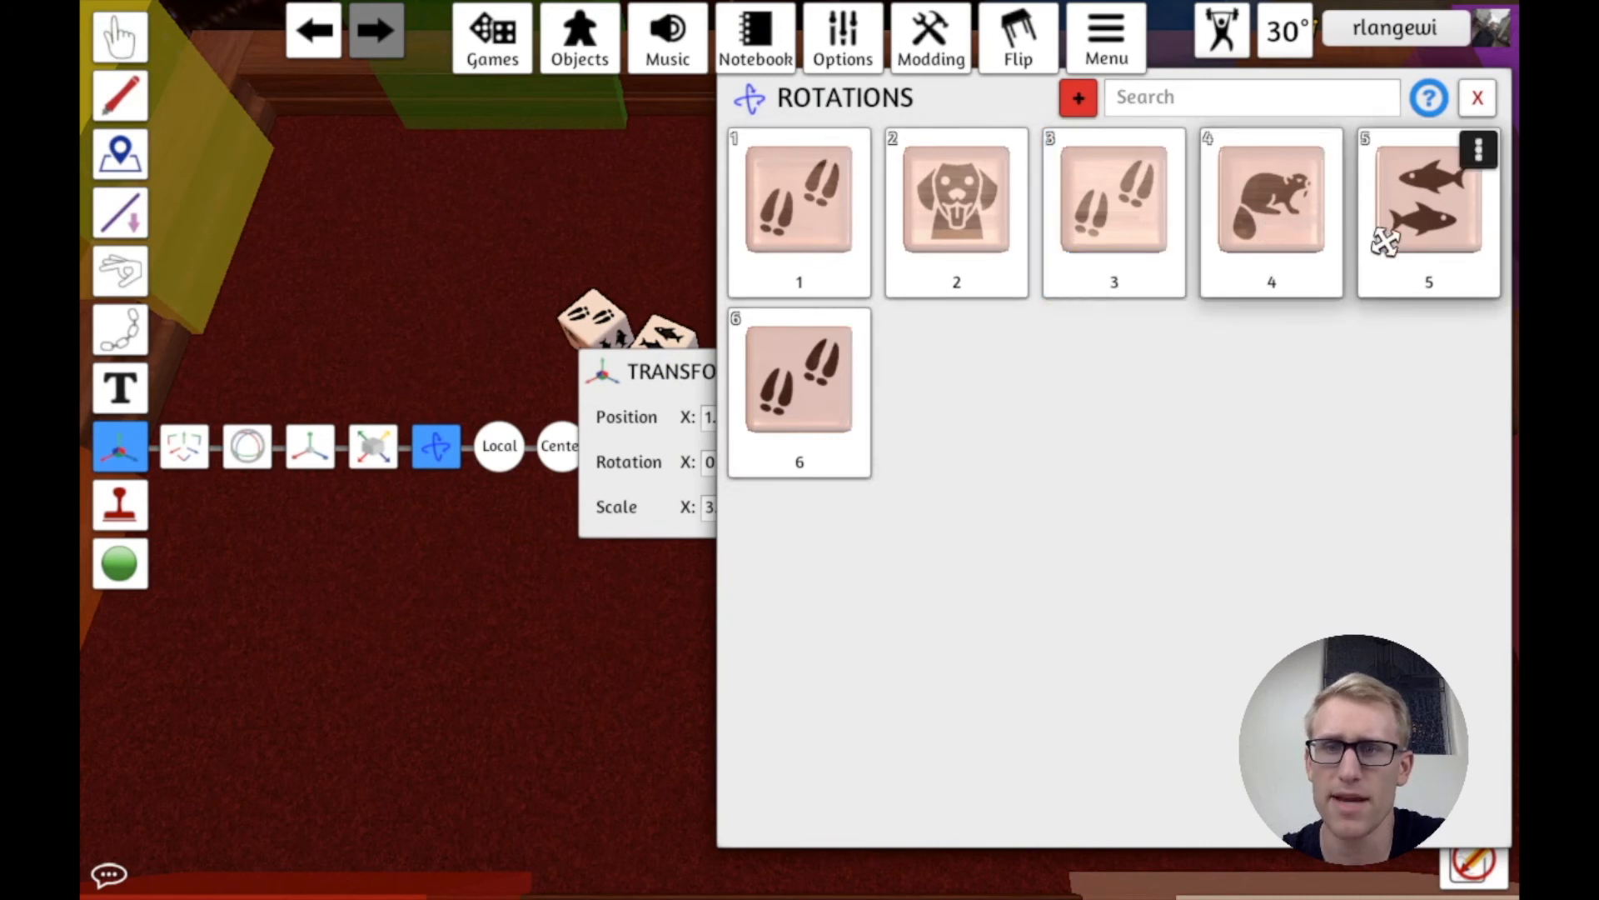
Step: Name rotation value 1 Tracks and value 2 Dog, submitting each
left_click(798, 198)
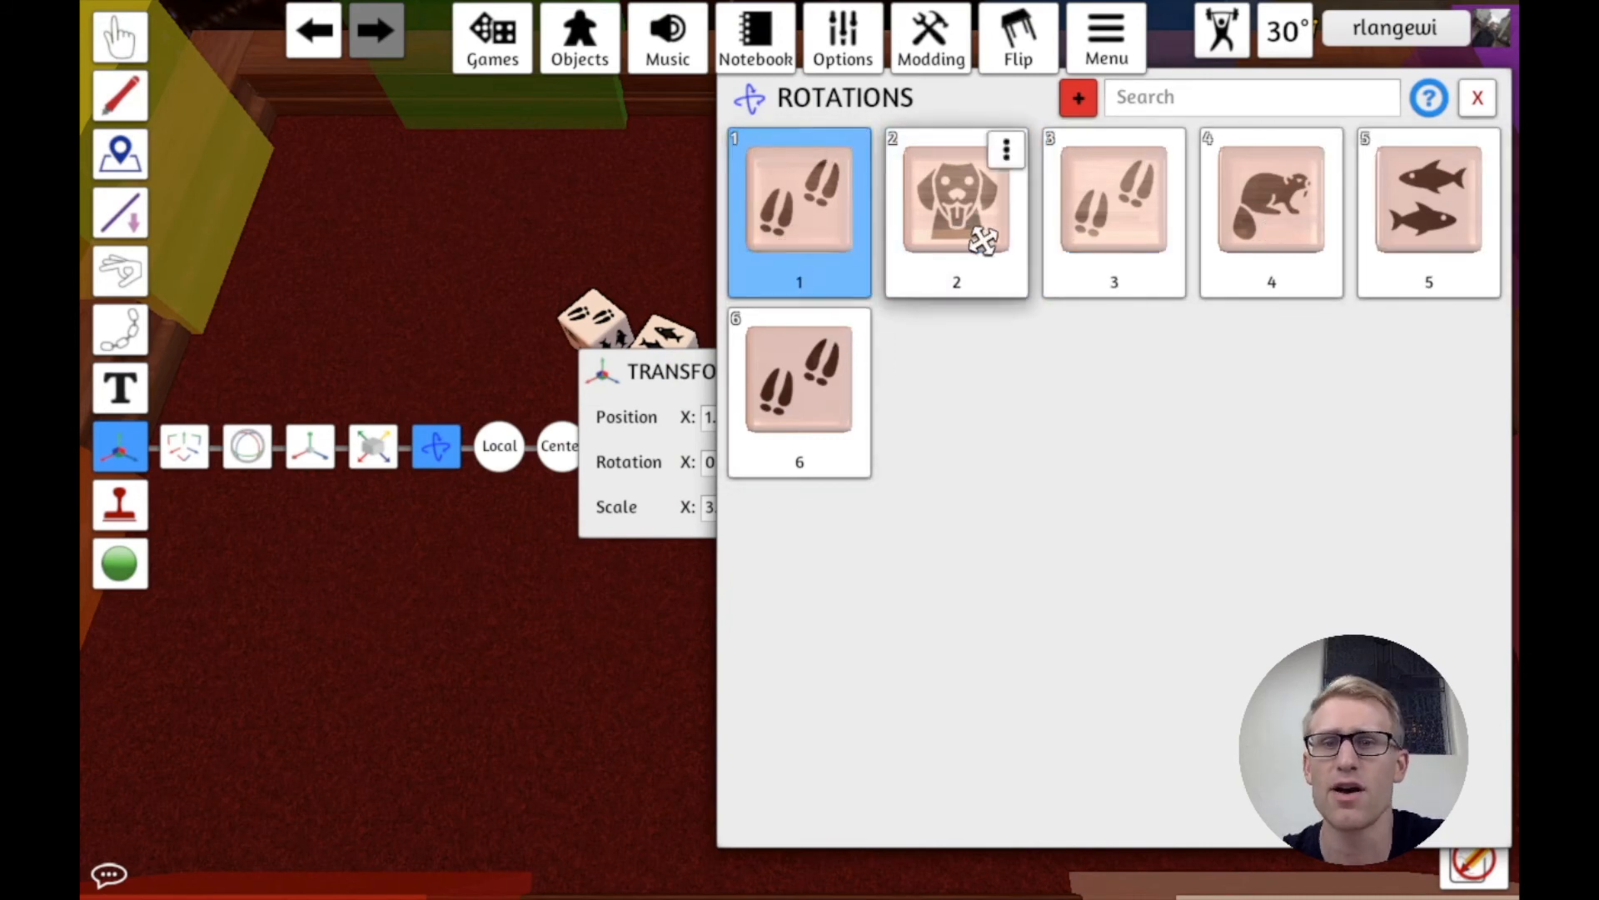
mouse_move(798, 215)
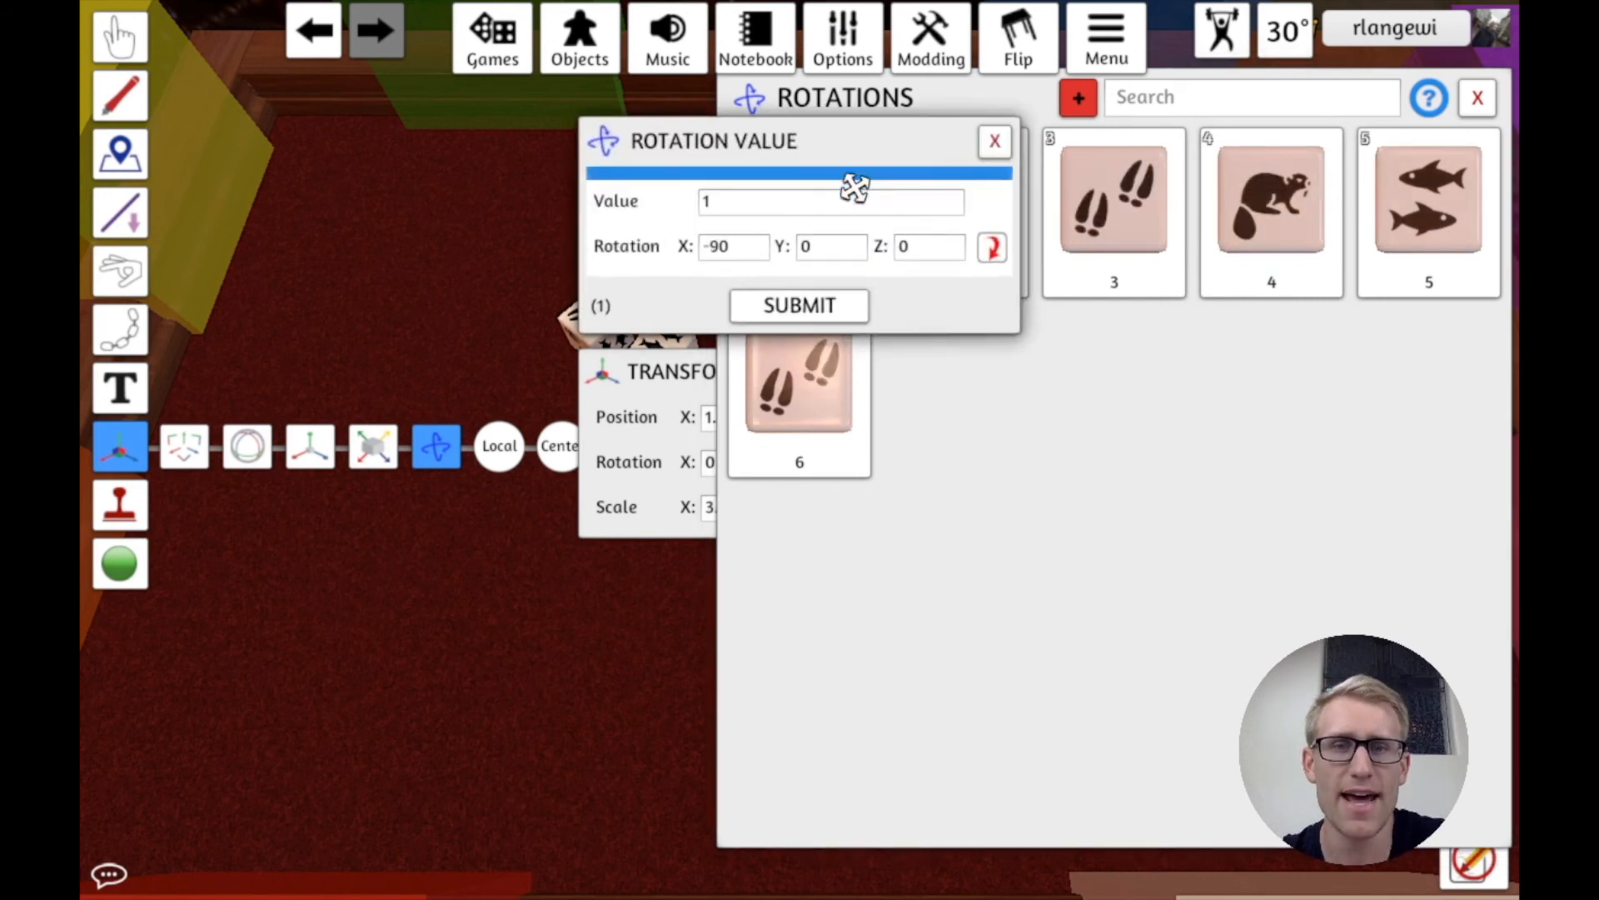
mouse_move(730, 245)
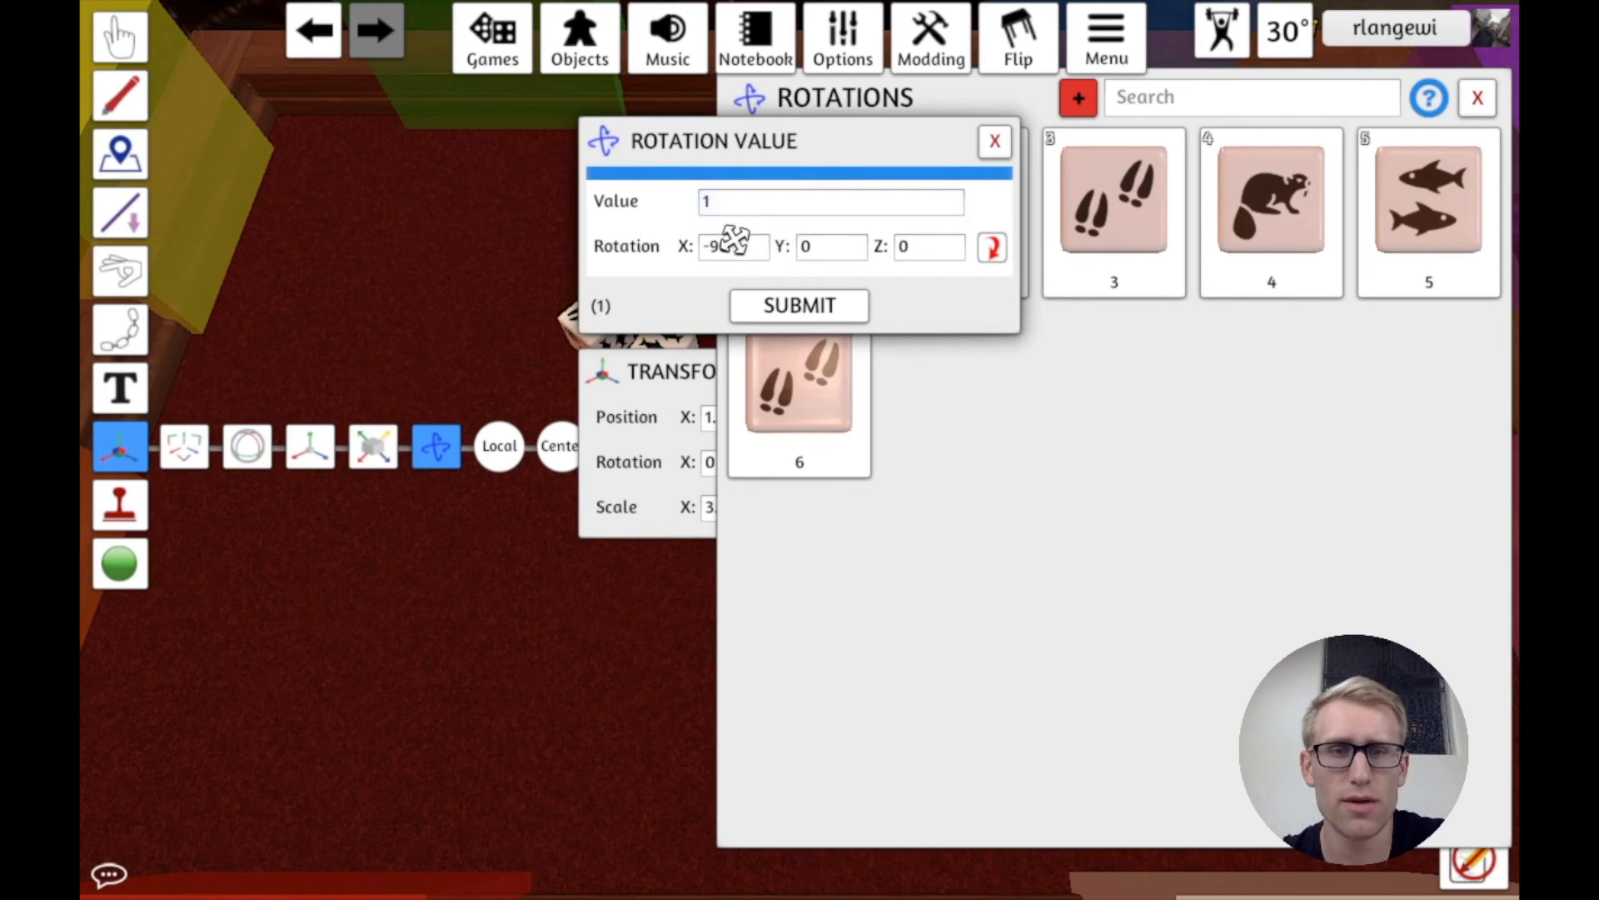
triple_click(829, 202)
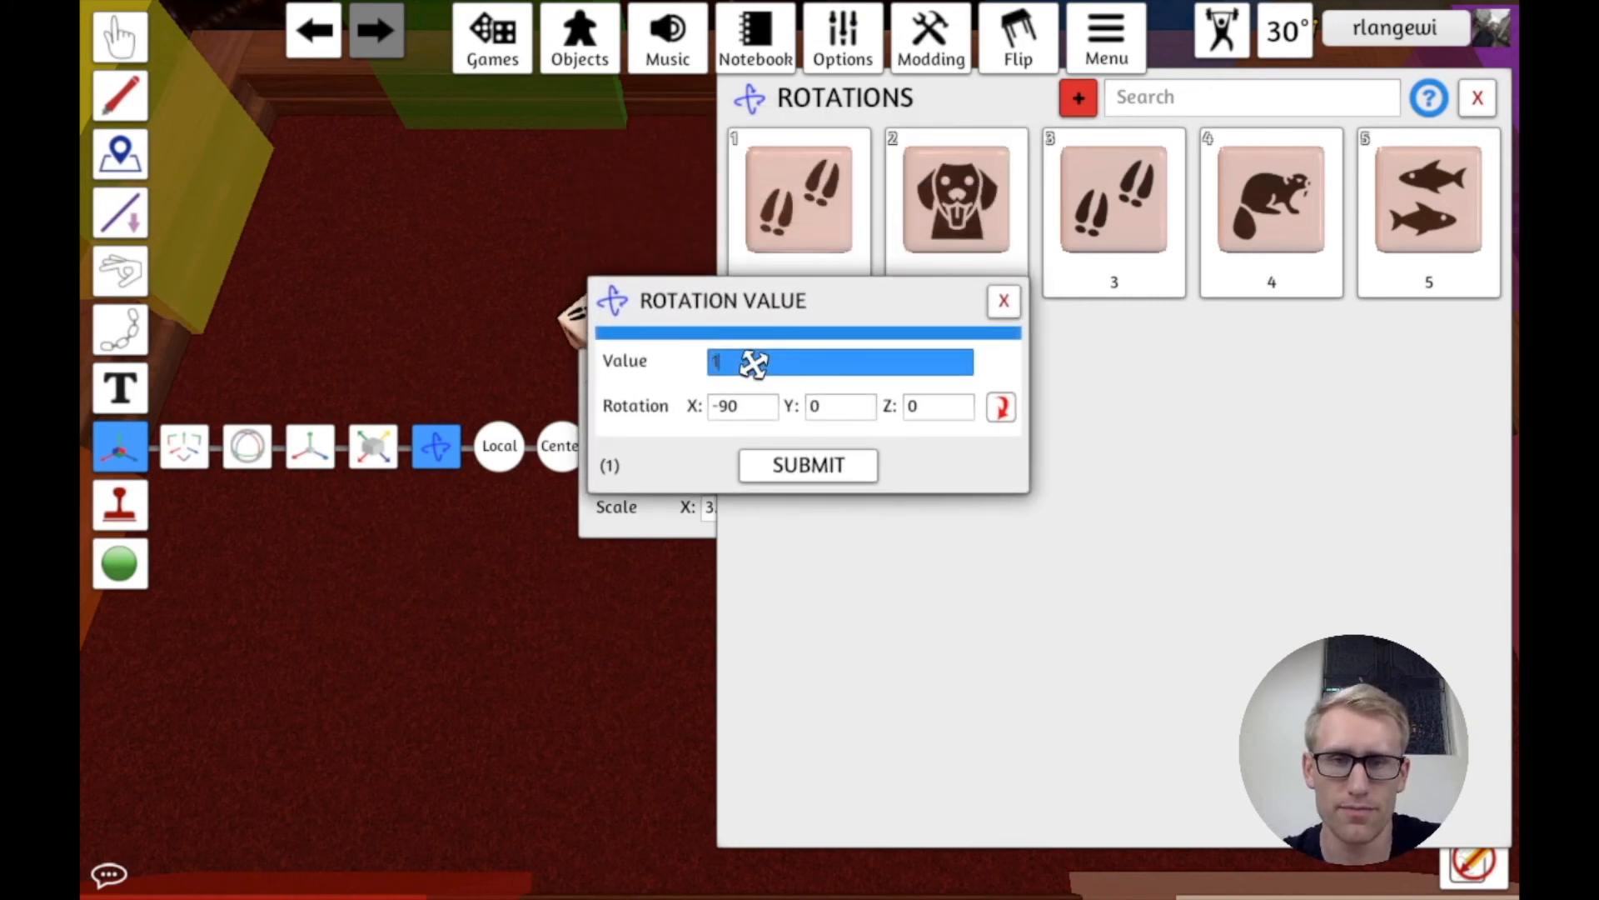
type("Tra")
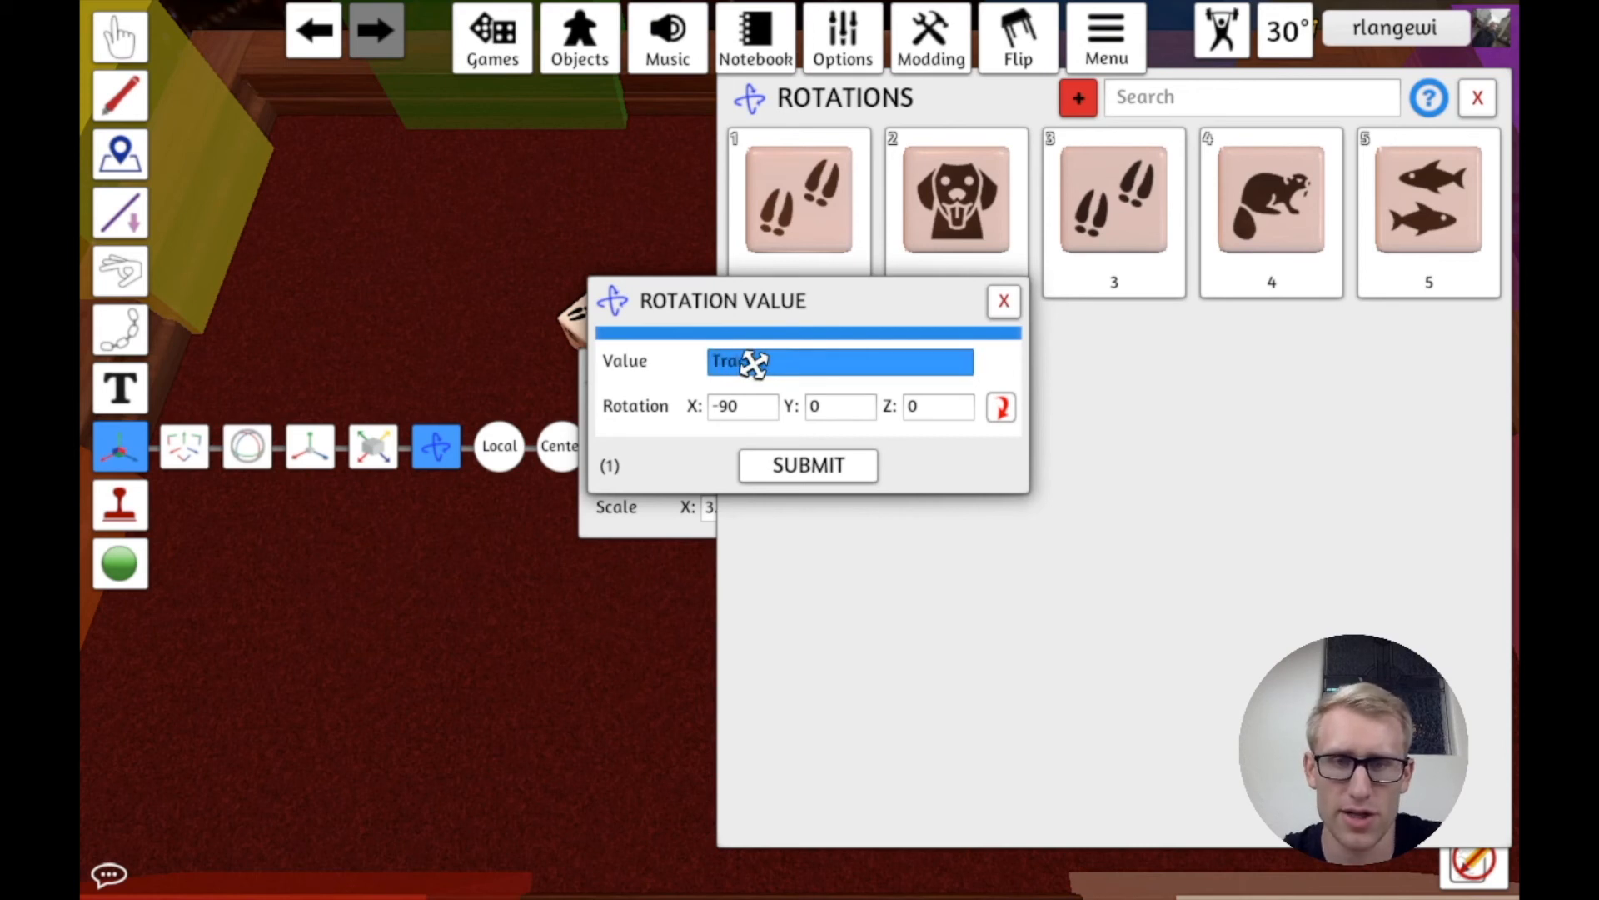
left_click(808, 465)
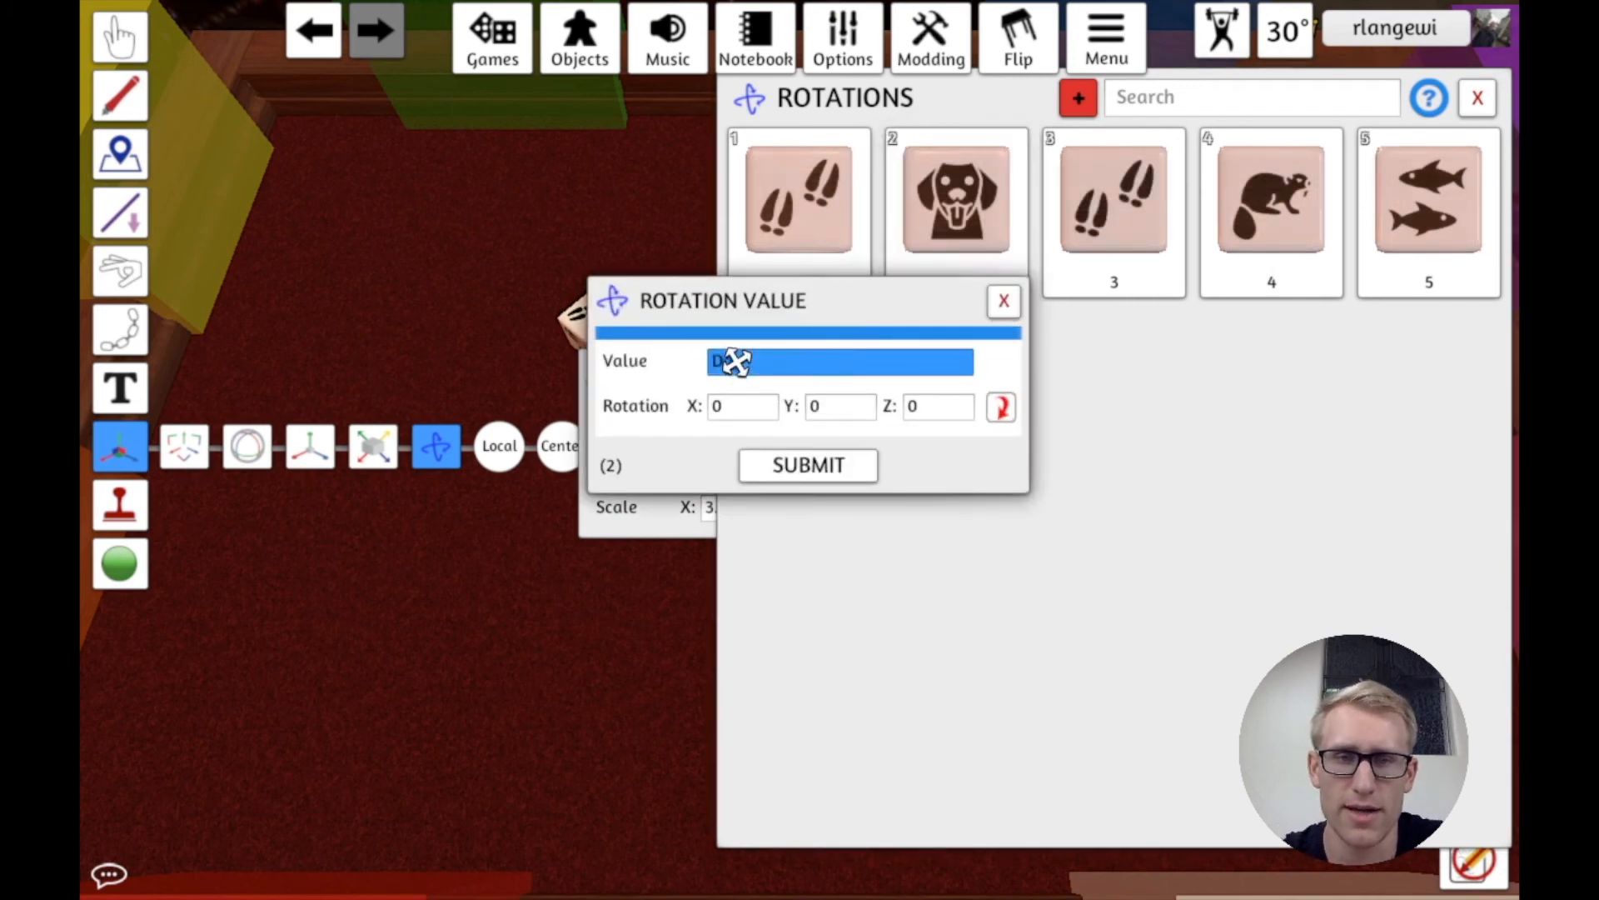
left_click(806, 465)
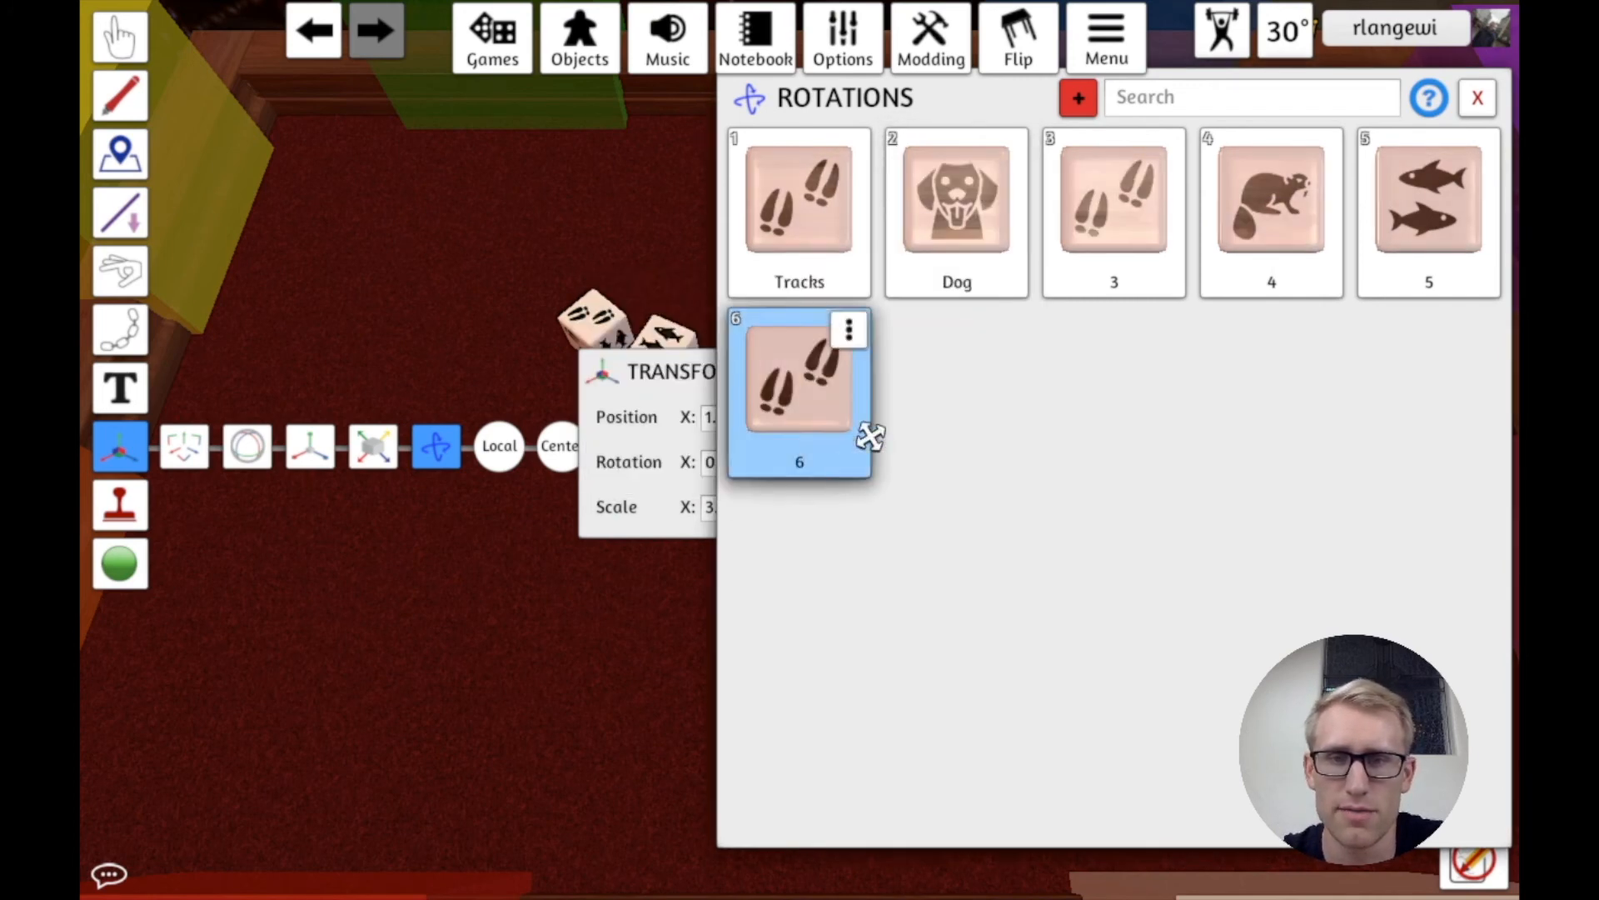
Step: Name rotation value 3 Tracks and submit it
left_click(1165, 150)
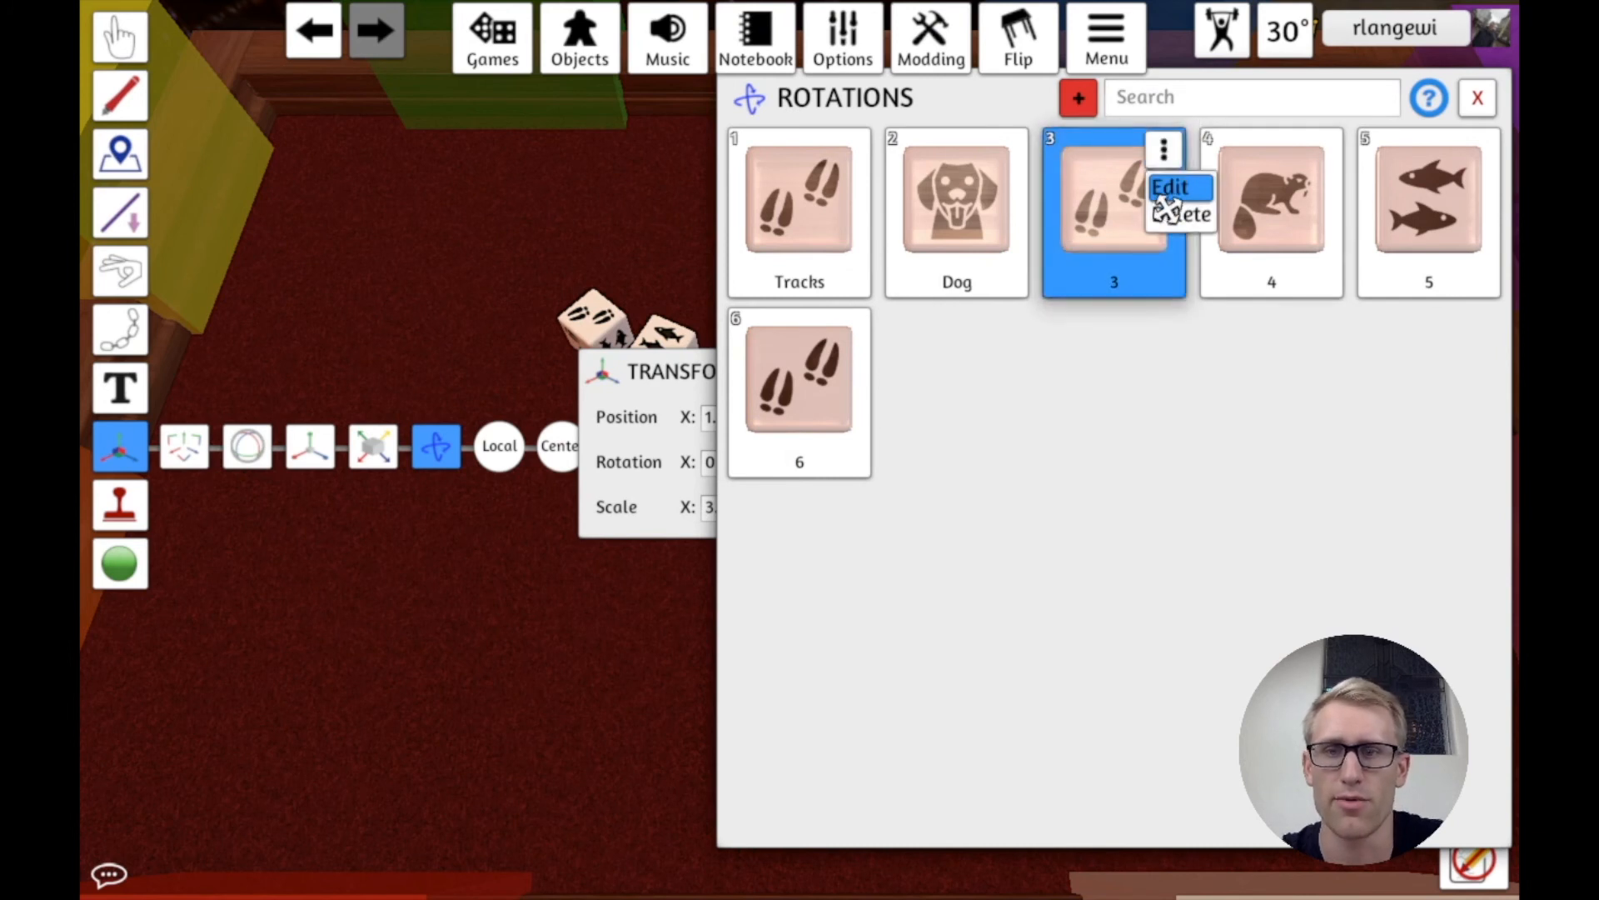
left_click(1171, 188)
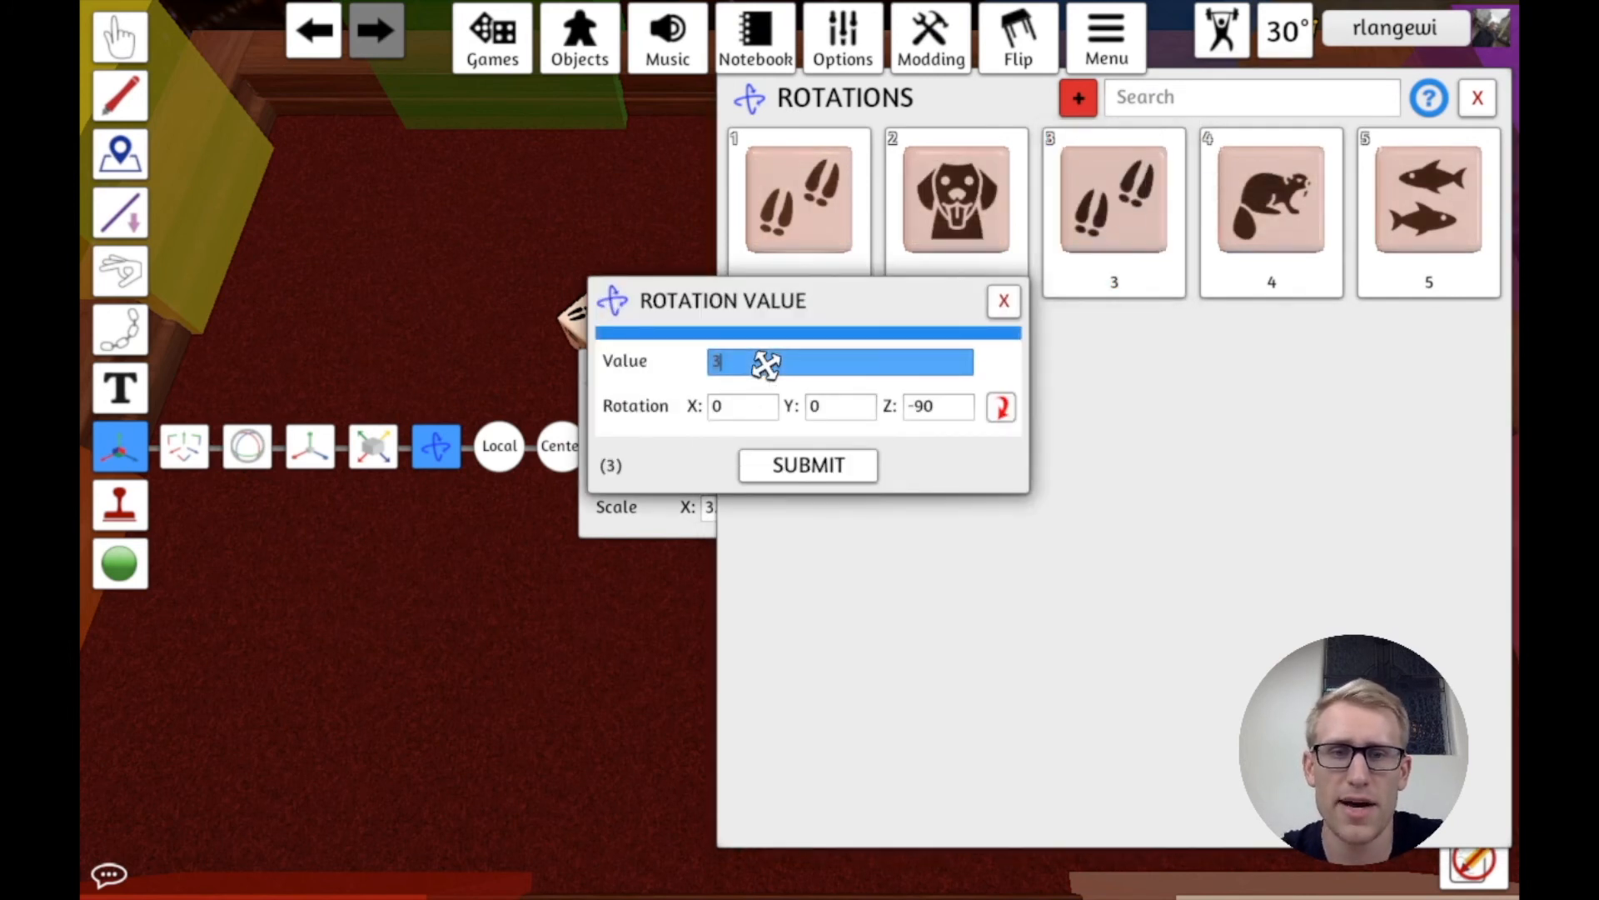
type("Tracks")
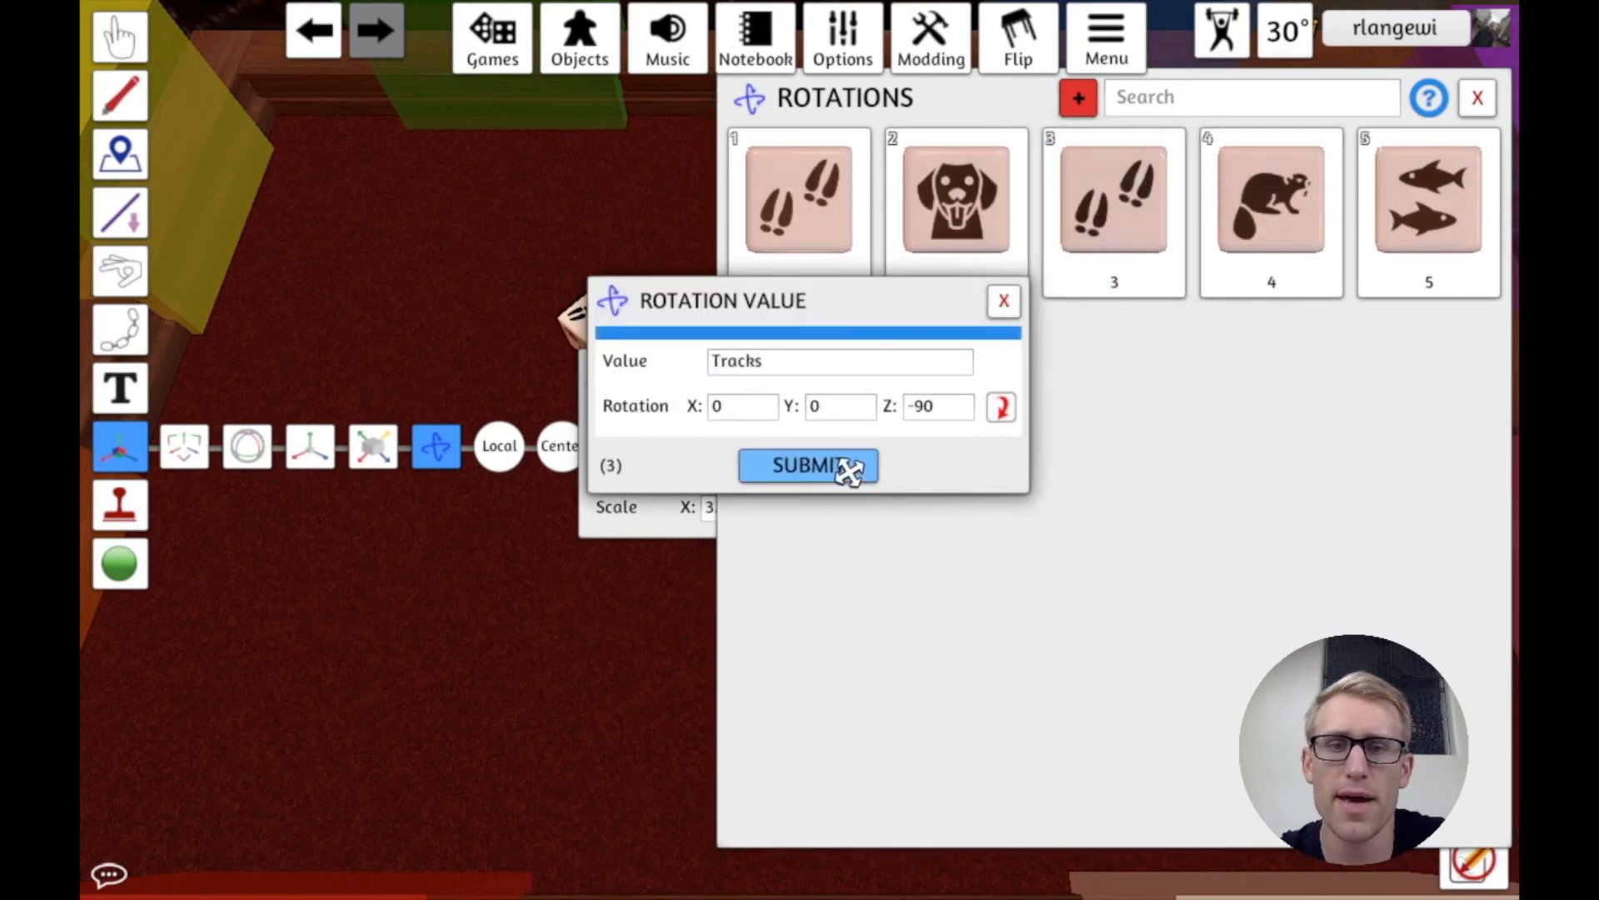
left_click(807, 465)
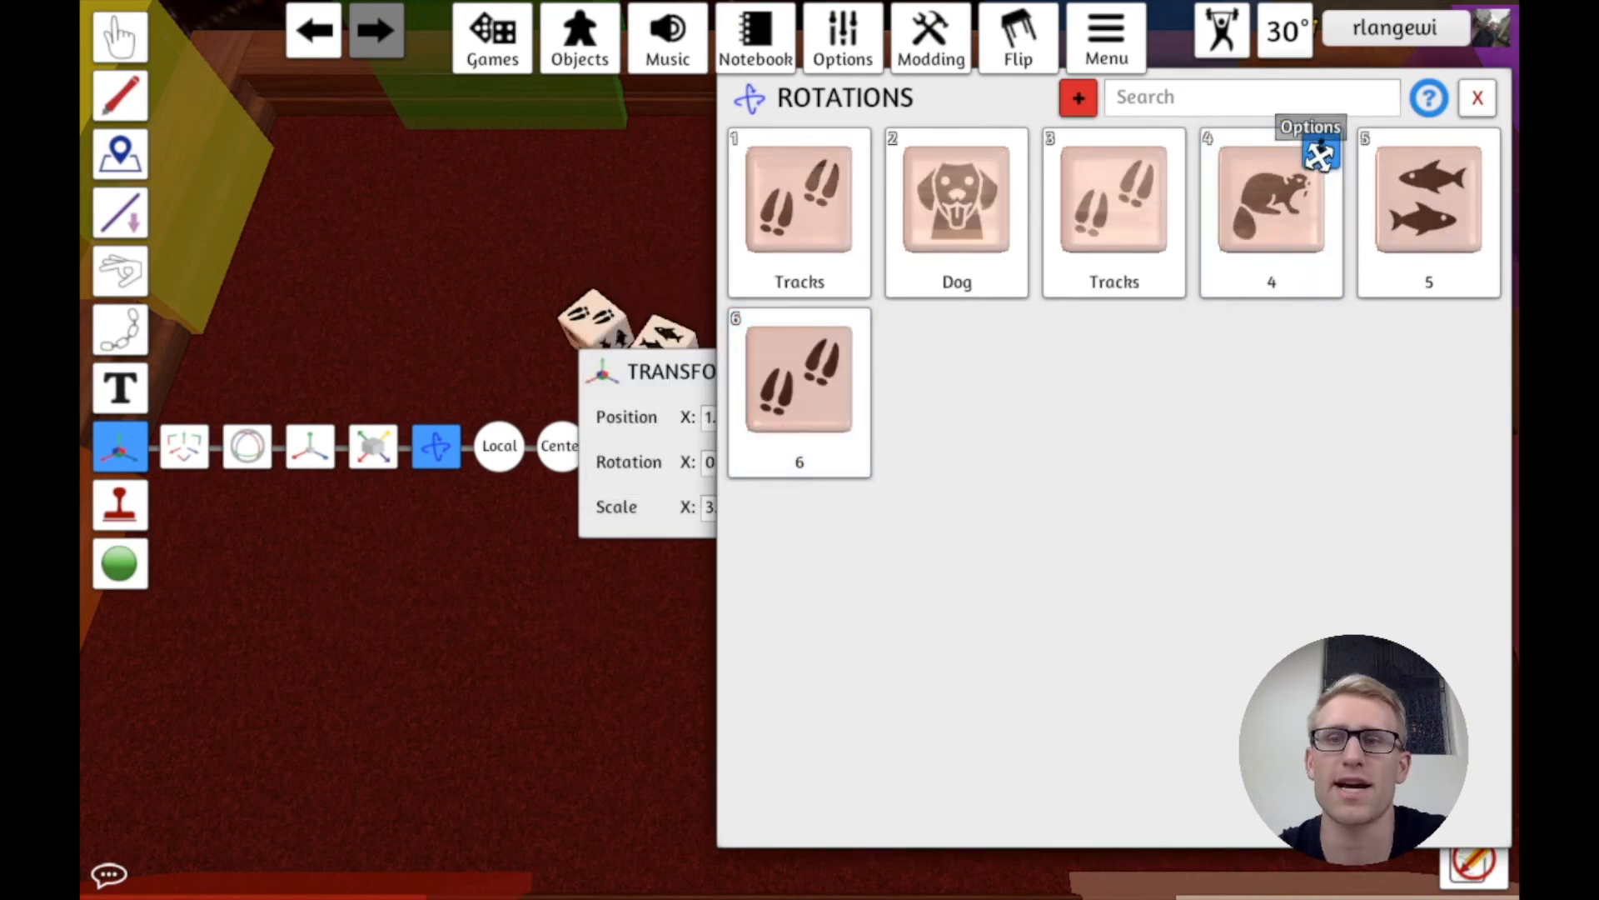
Step: Name rotation value 4 Beaver and value 5 Fish, submitting each
left_click(1320, 150)
type("Beave")
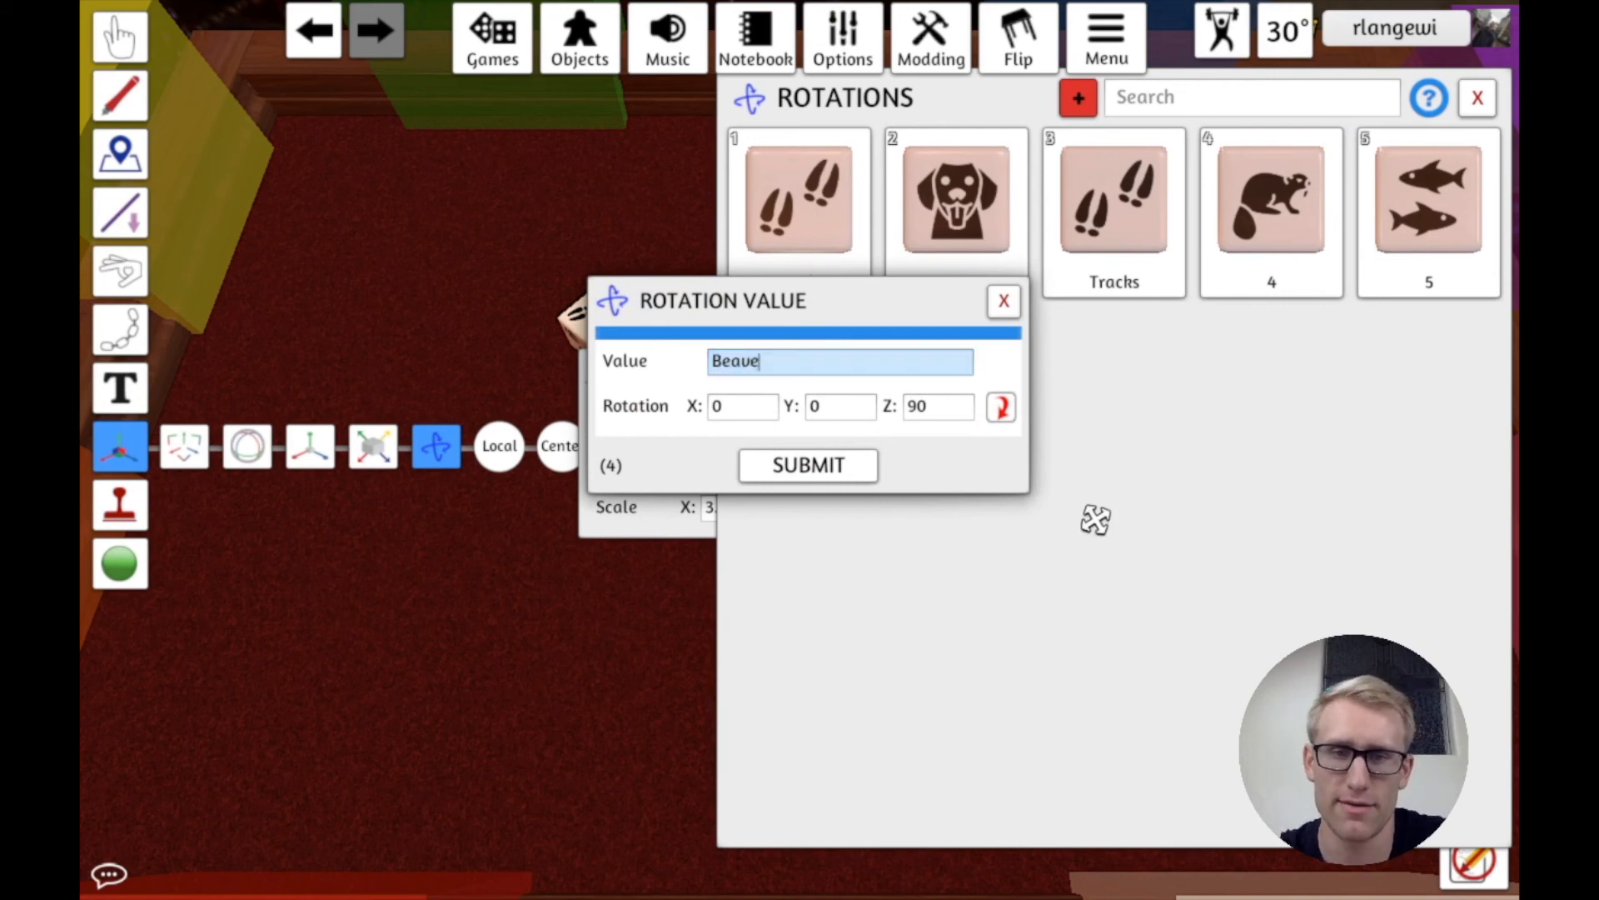
type("r")
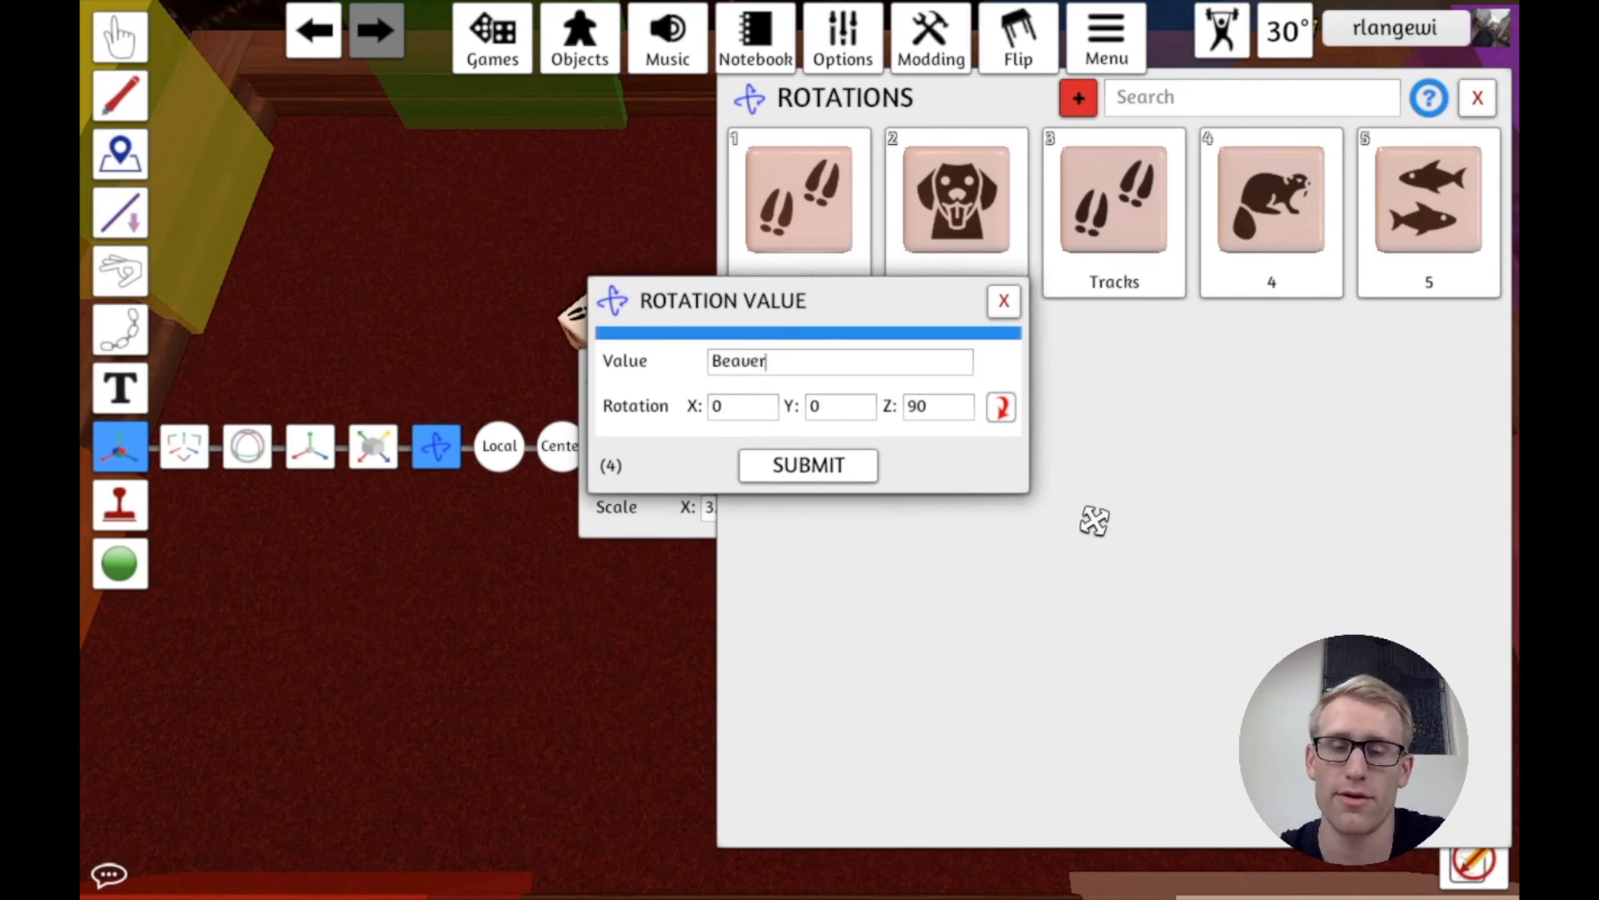
mouse_move(1052, 327)
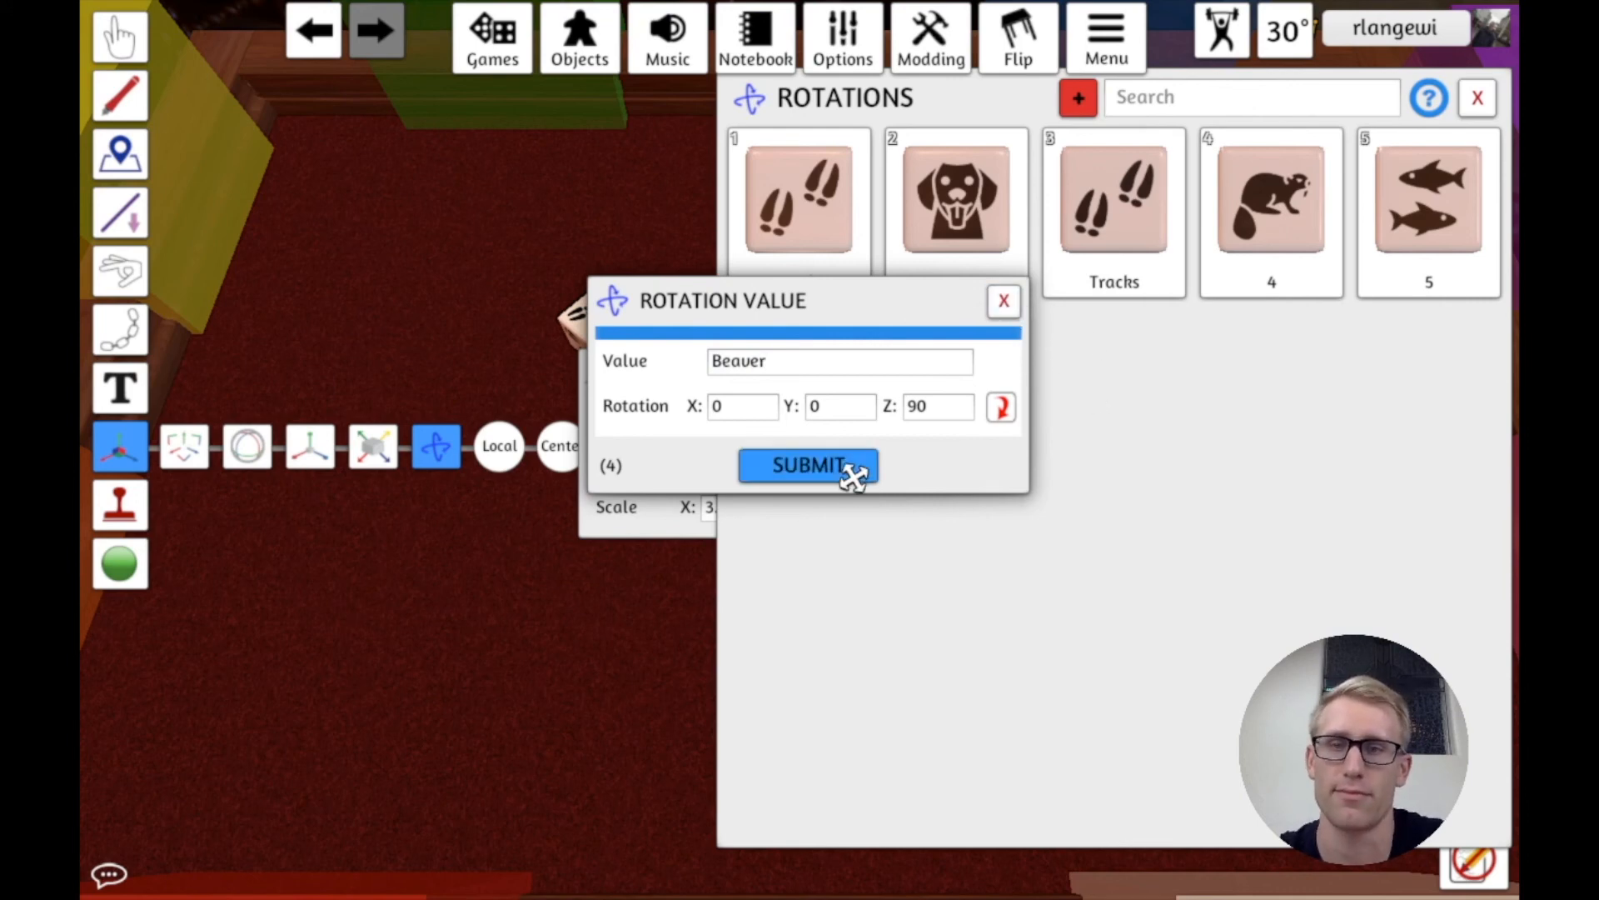
left_click(807, 465)
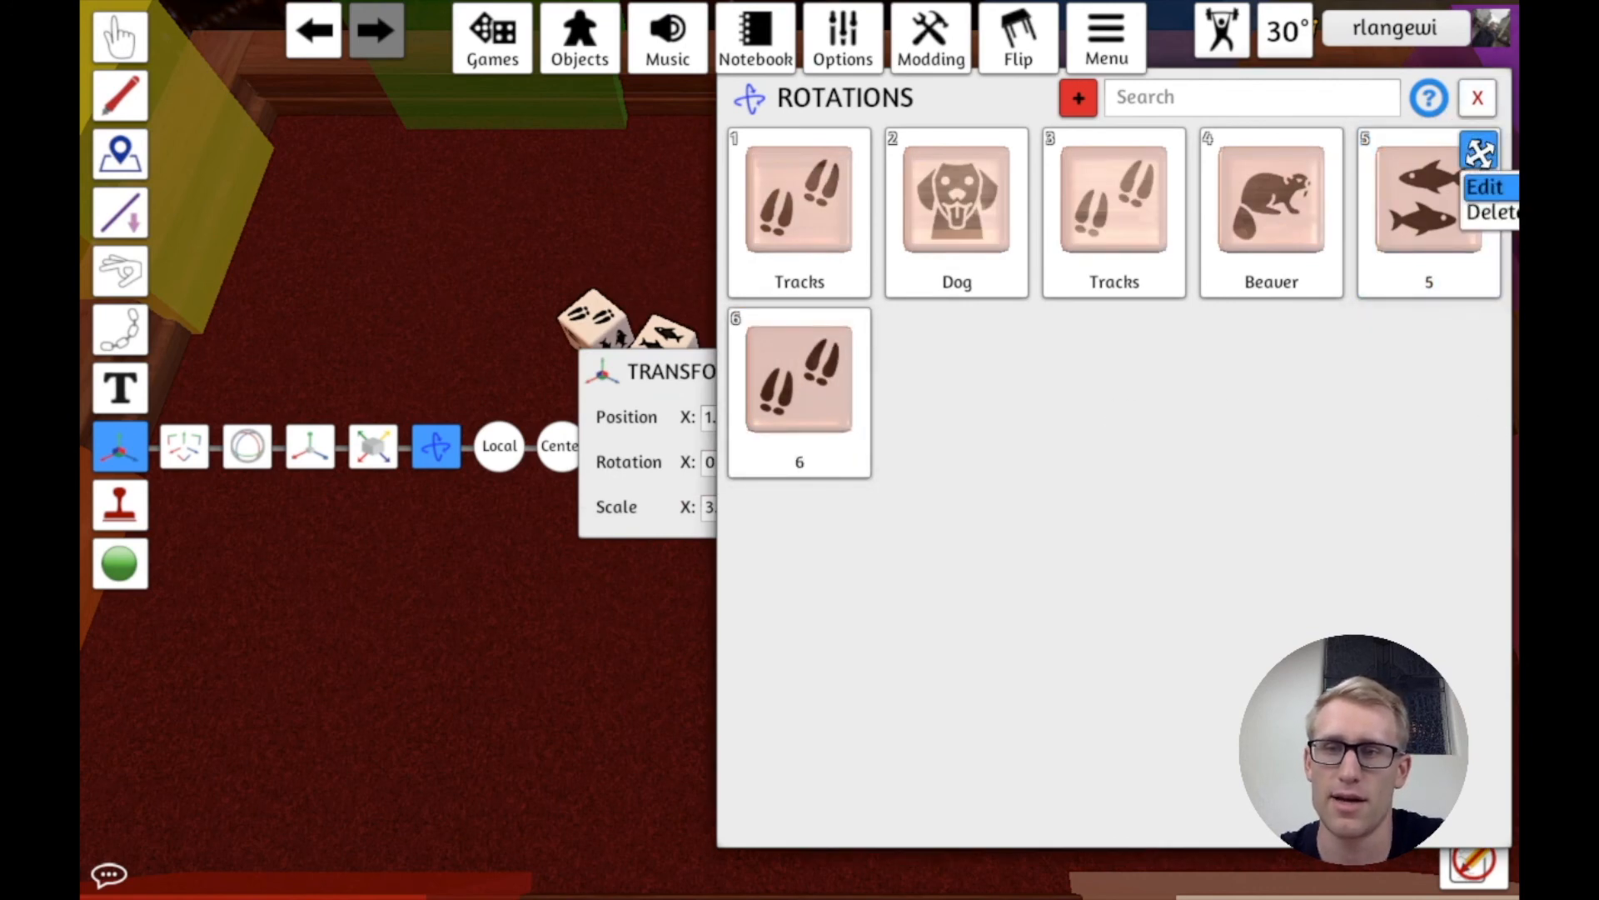
left_click(1484, 187)
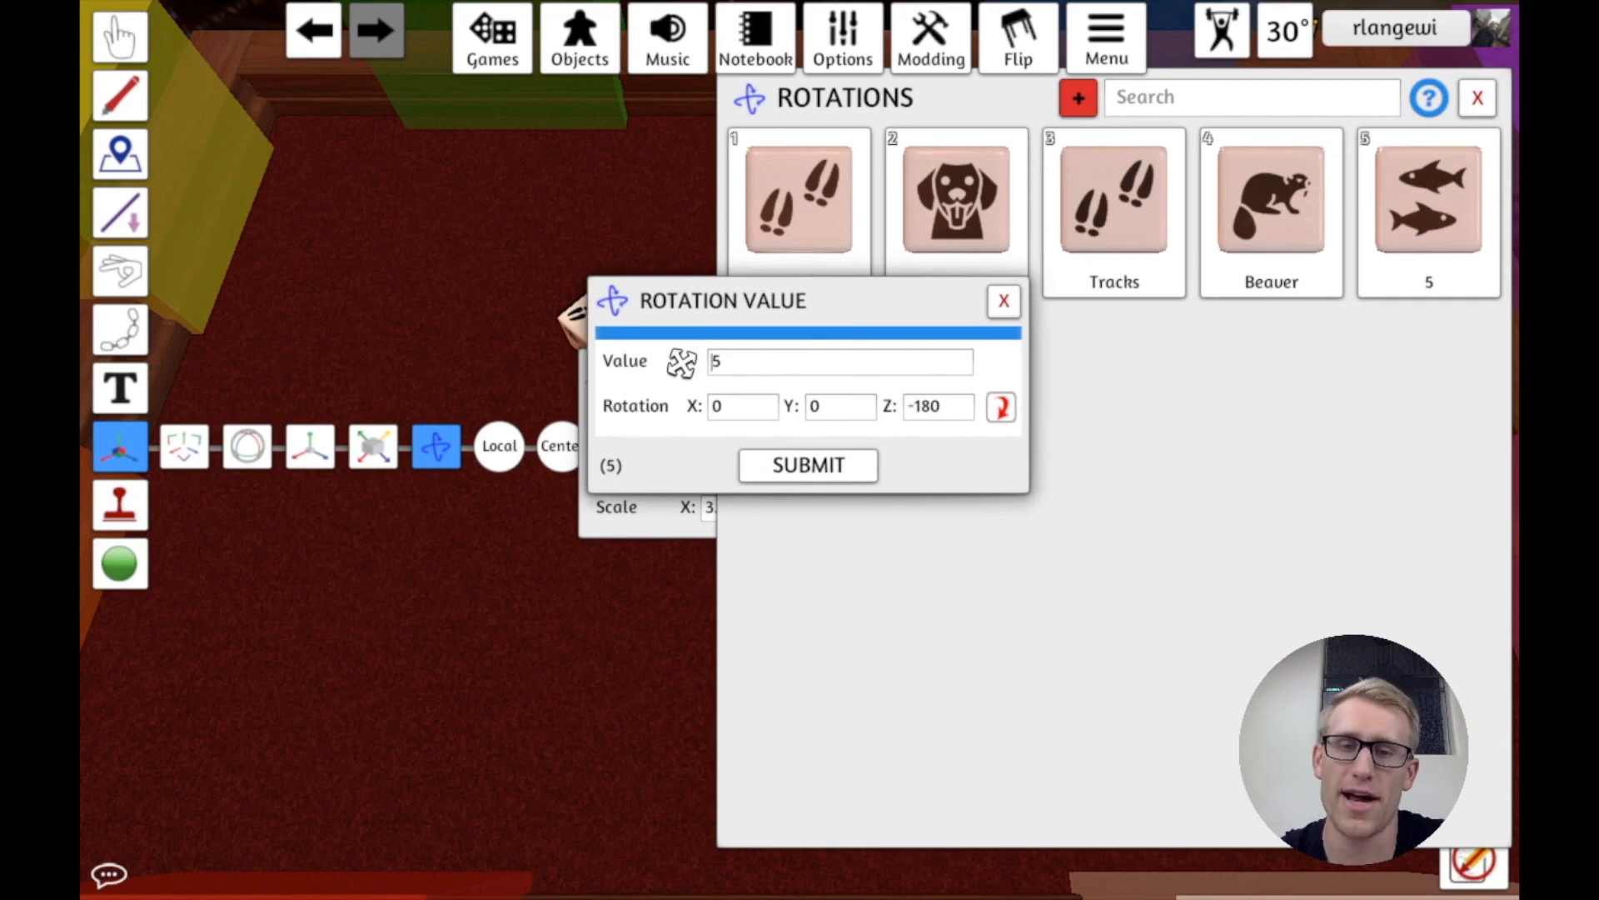
type("Fish")
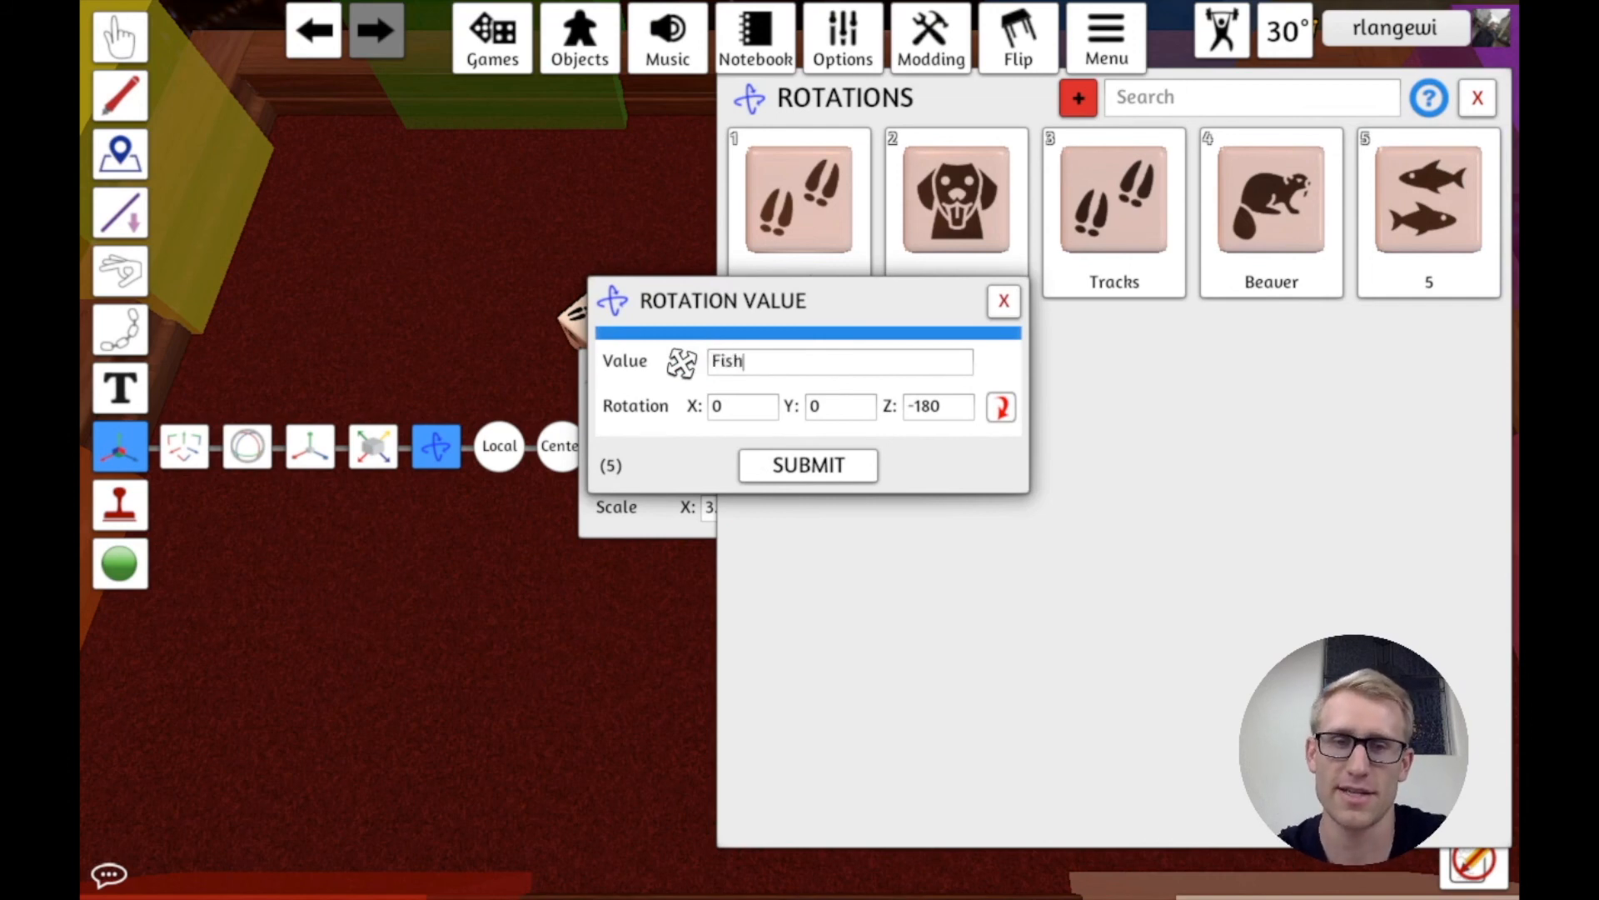
left_click(806, 465)
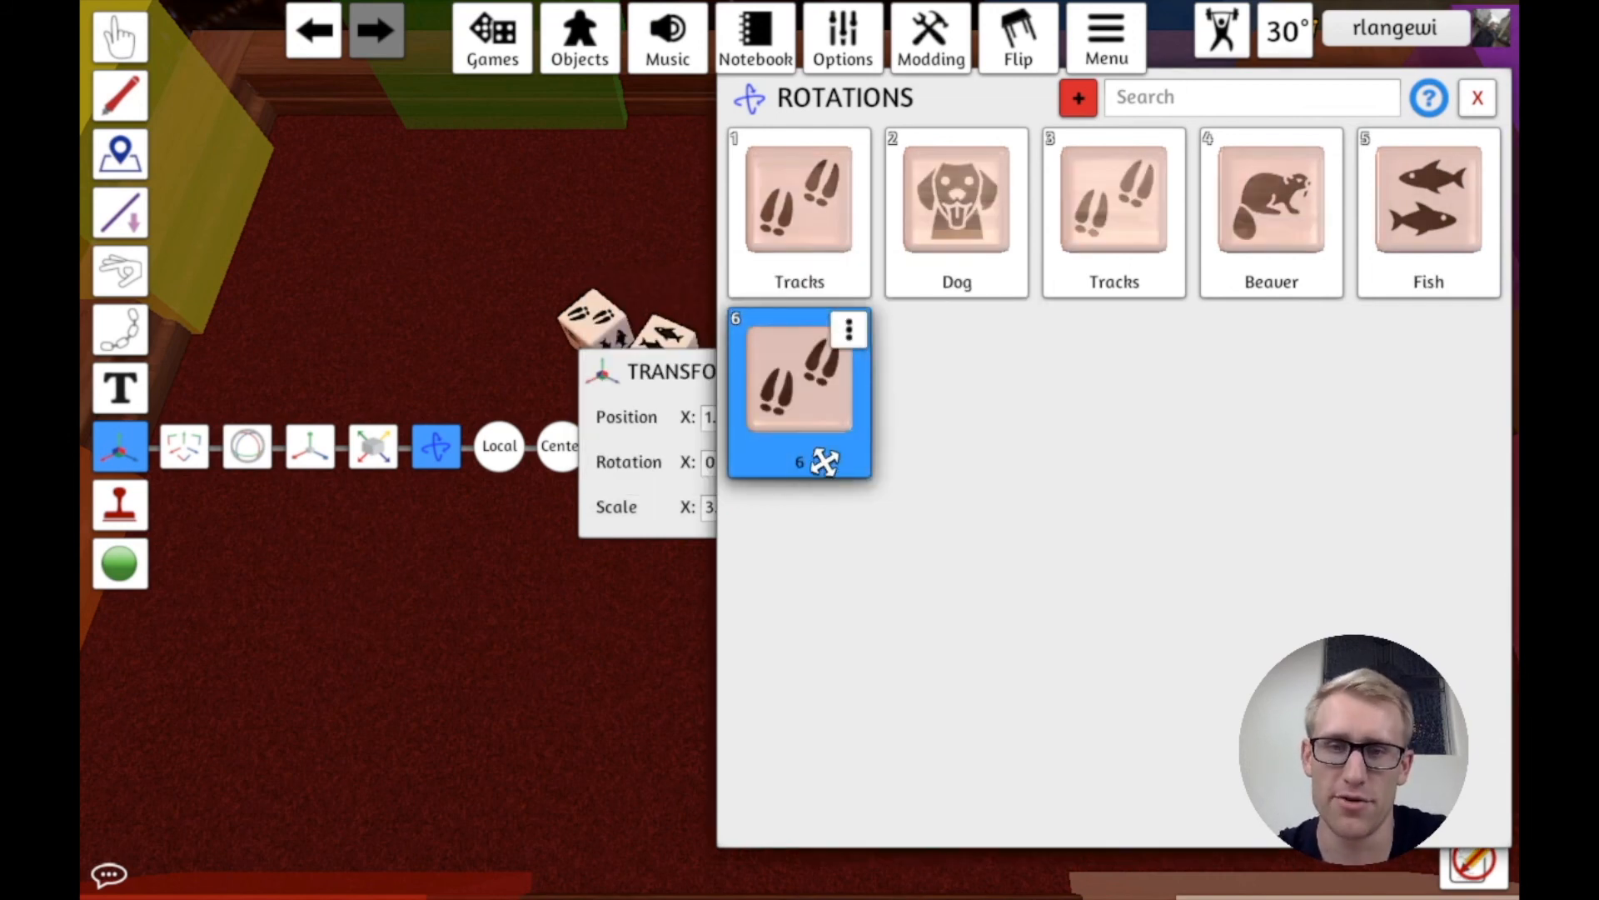
Step: Name rotation value 6 Tracks, submit it and close the Rotations panel
left_click(847, 328)
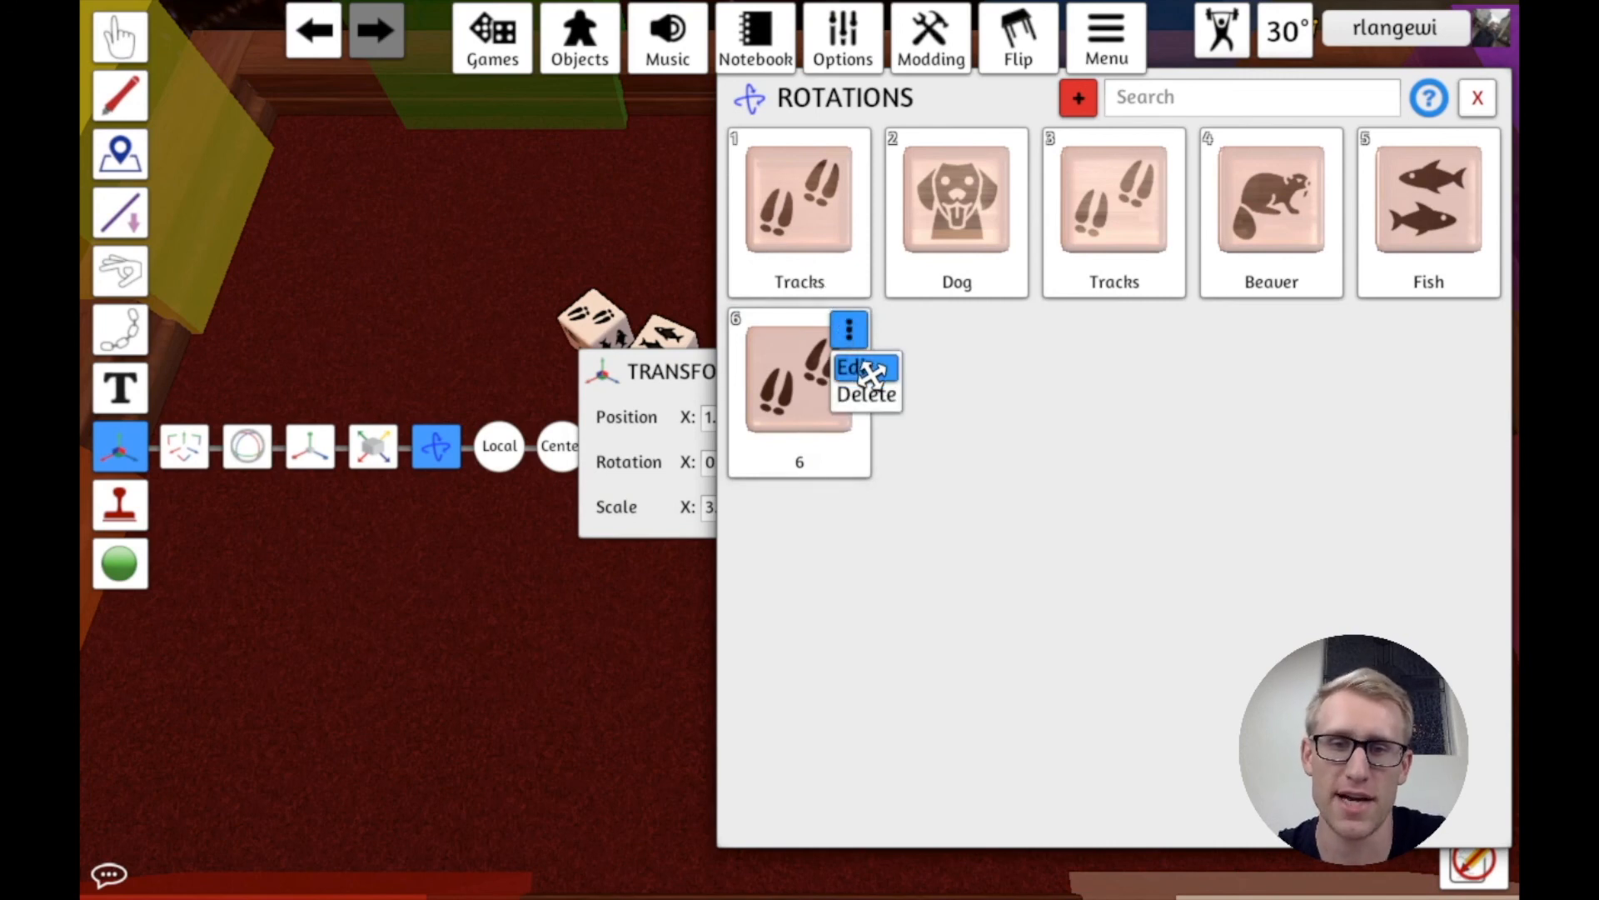
left_click(853, 367)
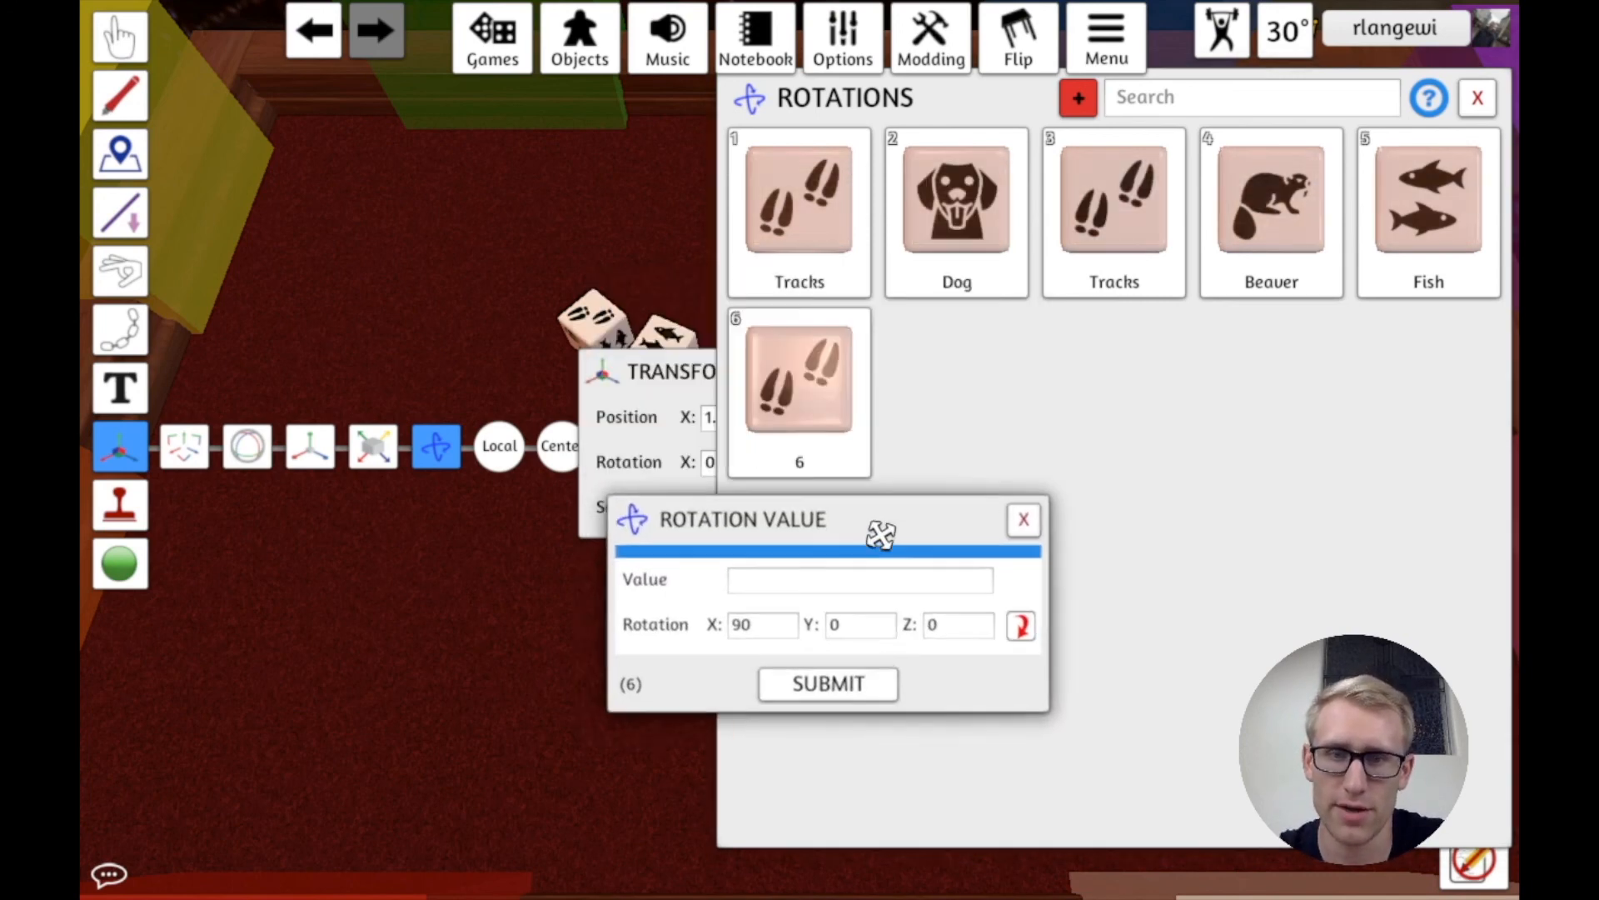
left_click(860, 578)
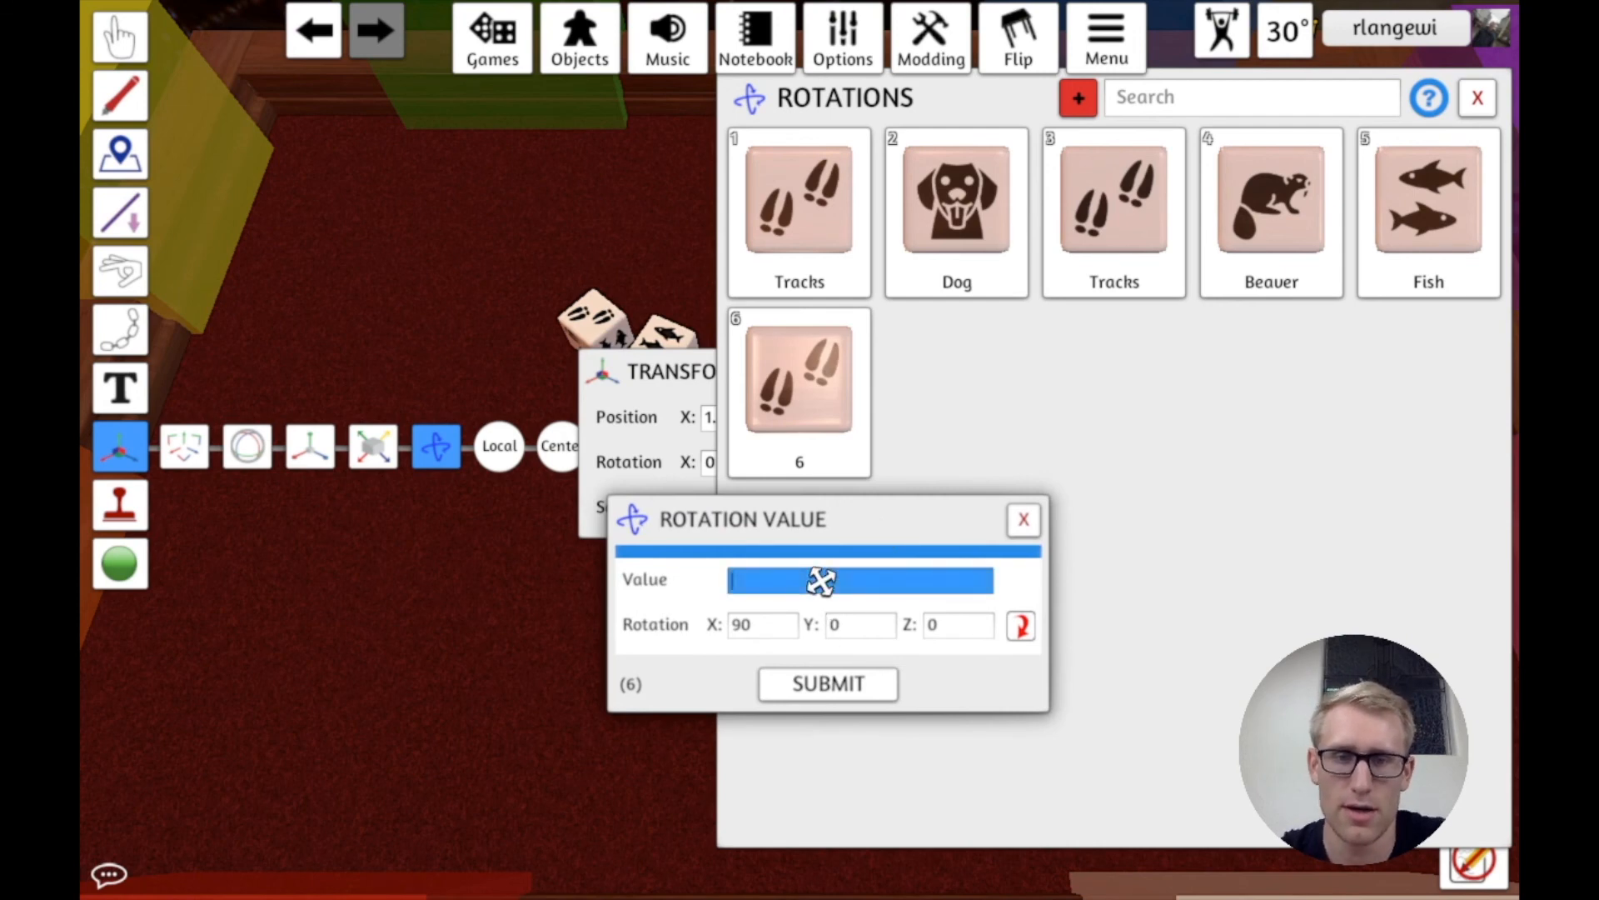
type("Tracks")
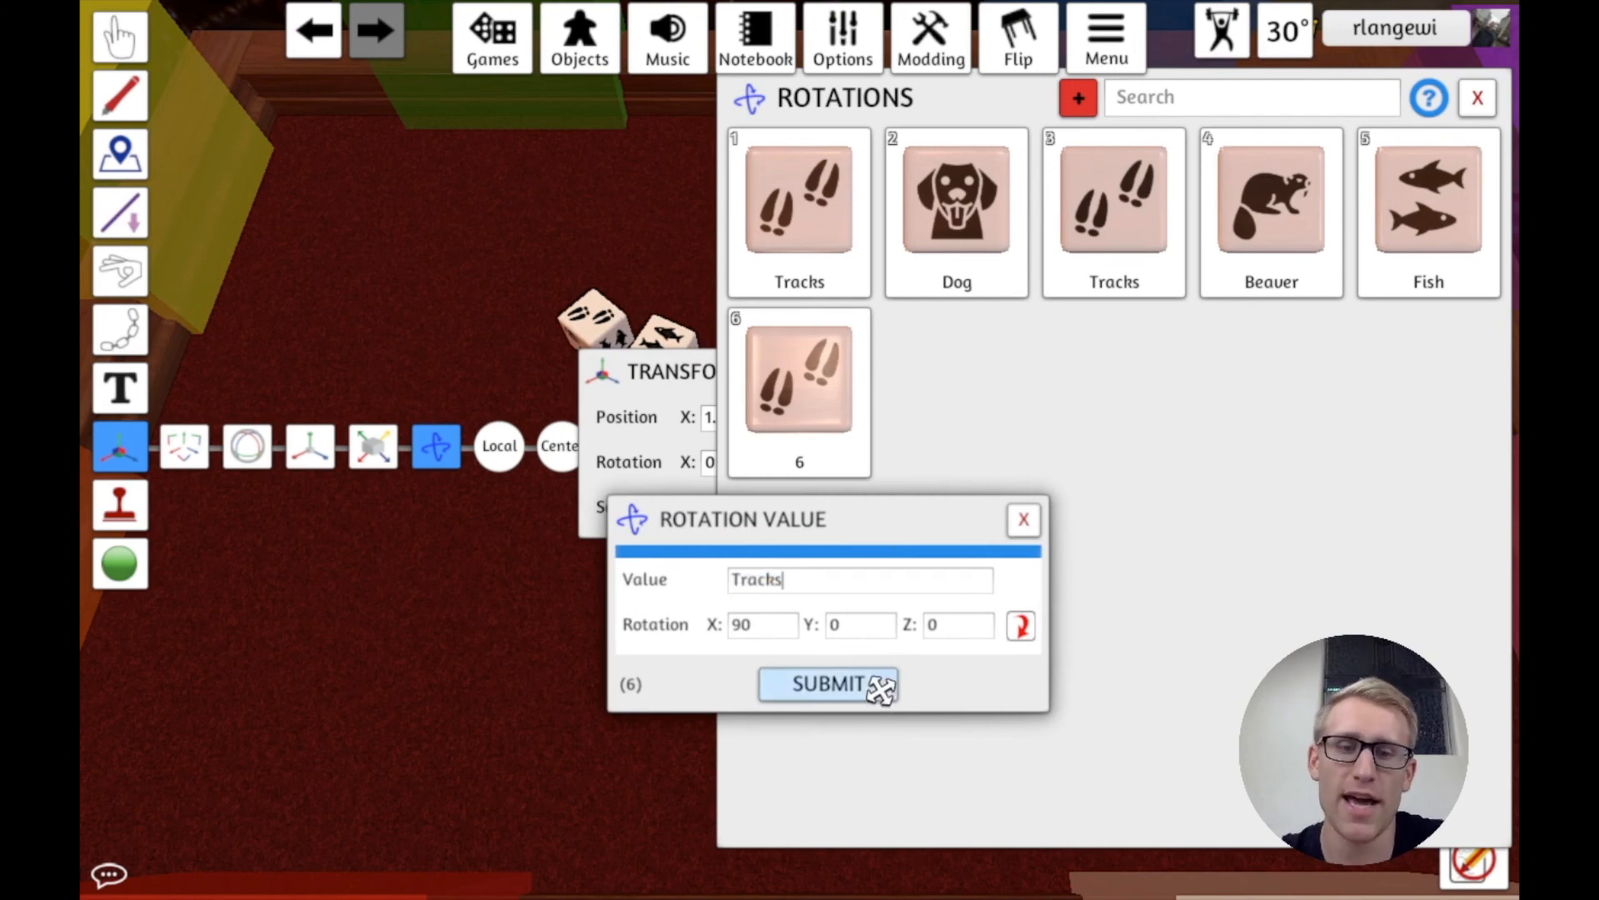
left_click(828, 683)
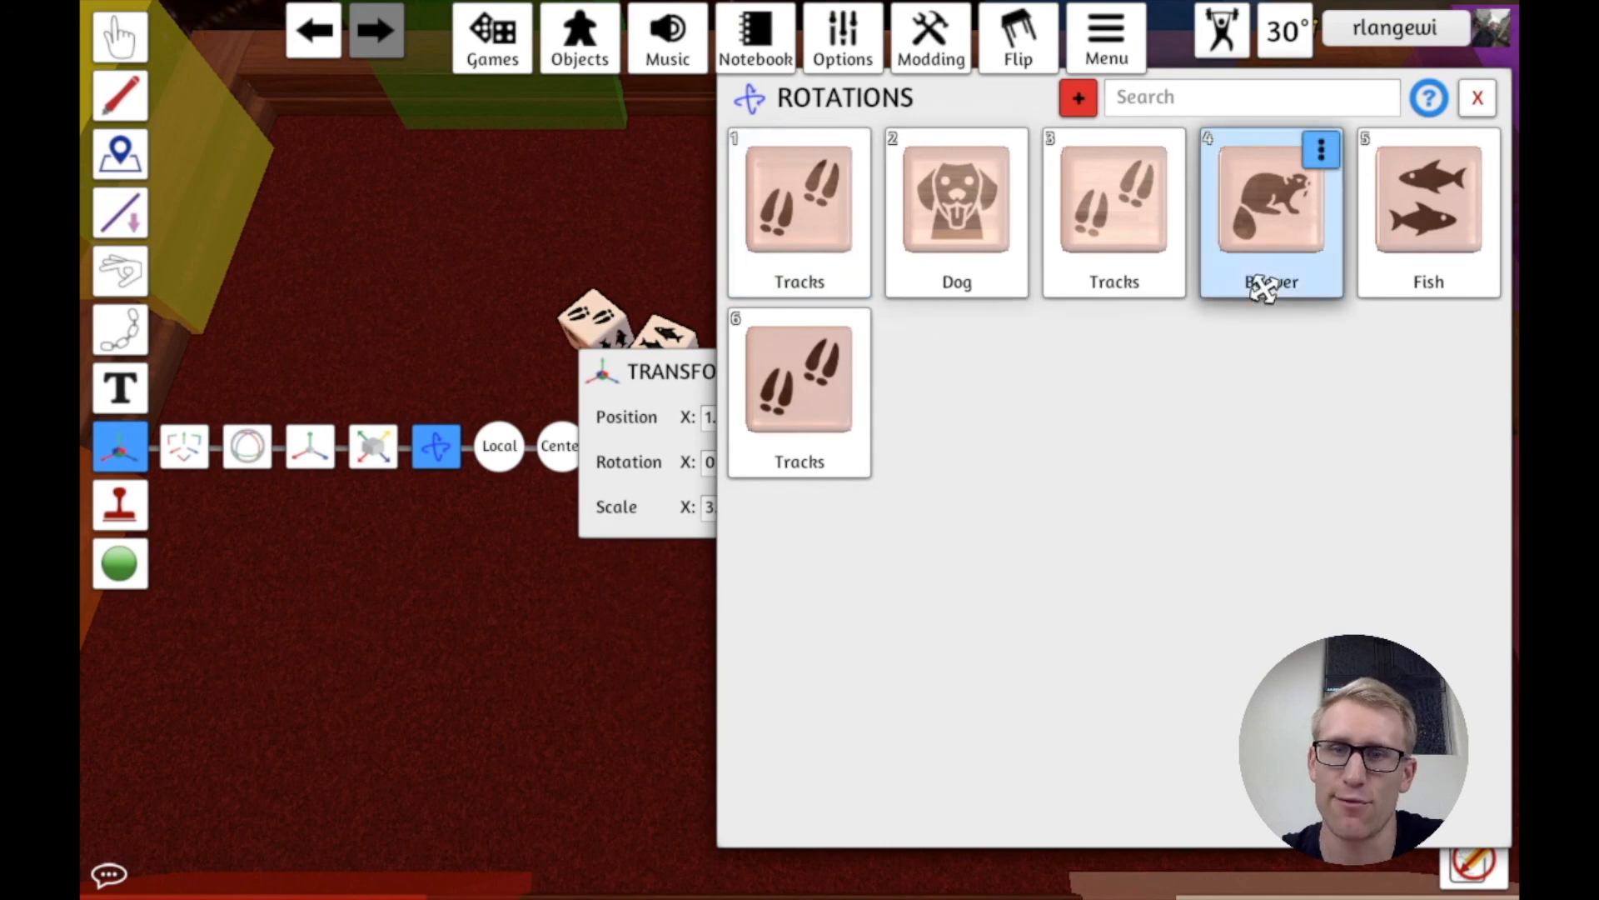
left_click(1476, 97)
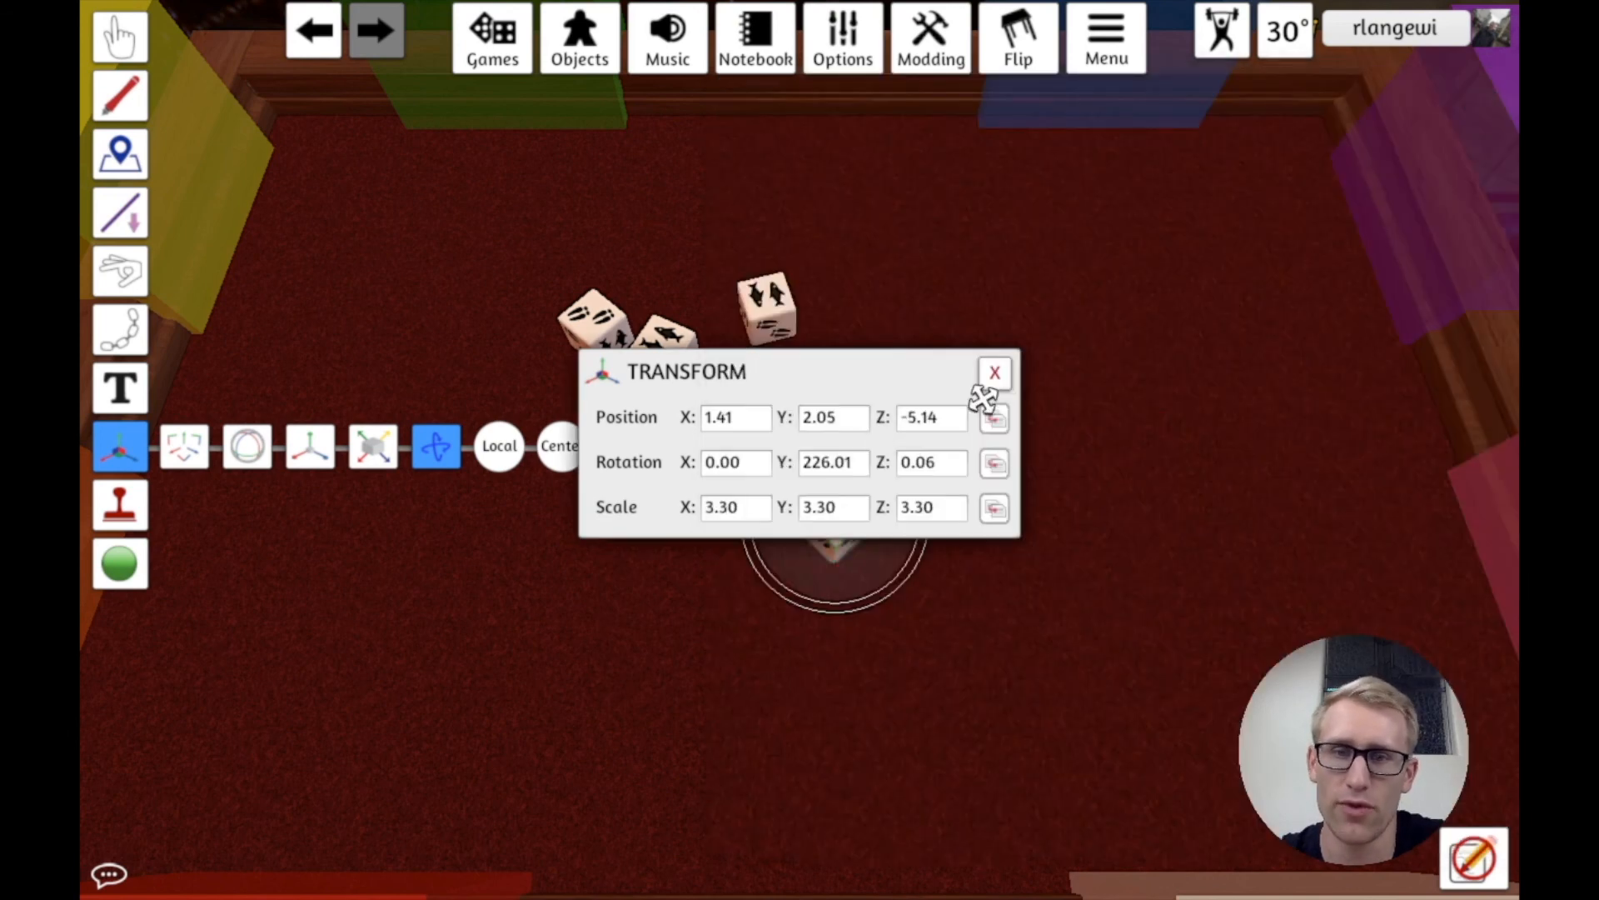
Step: Close the die's Transform window and return to the Grab tool
left_click(996, 371)
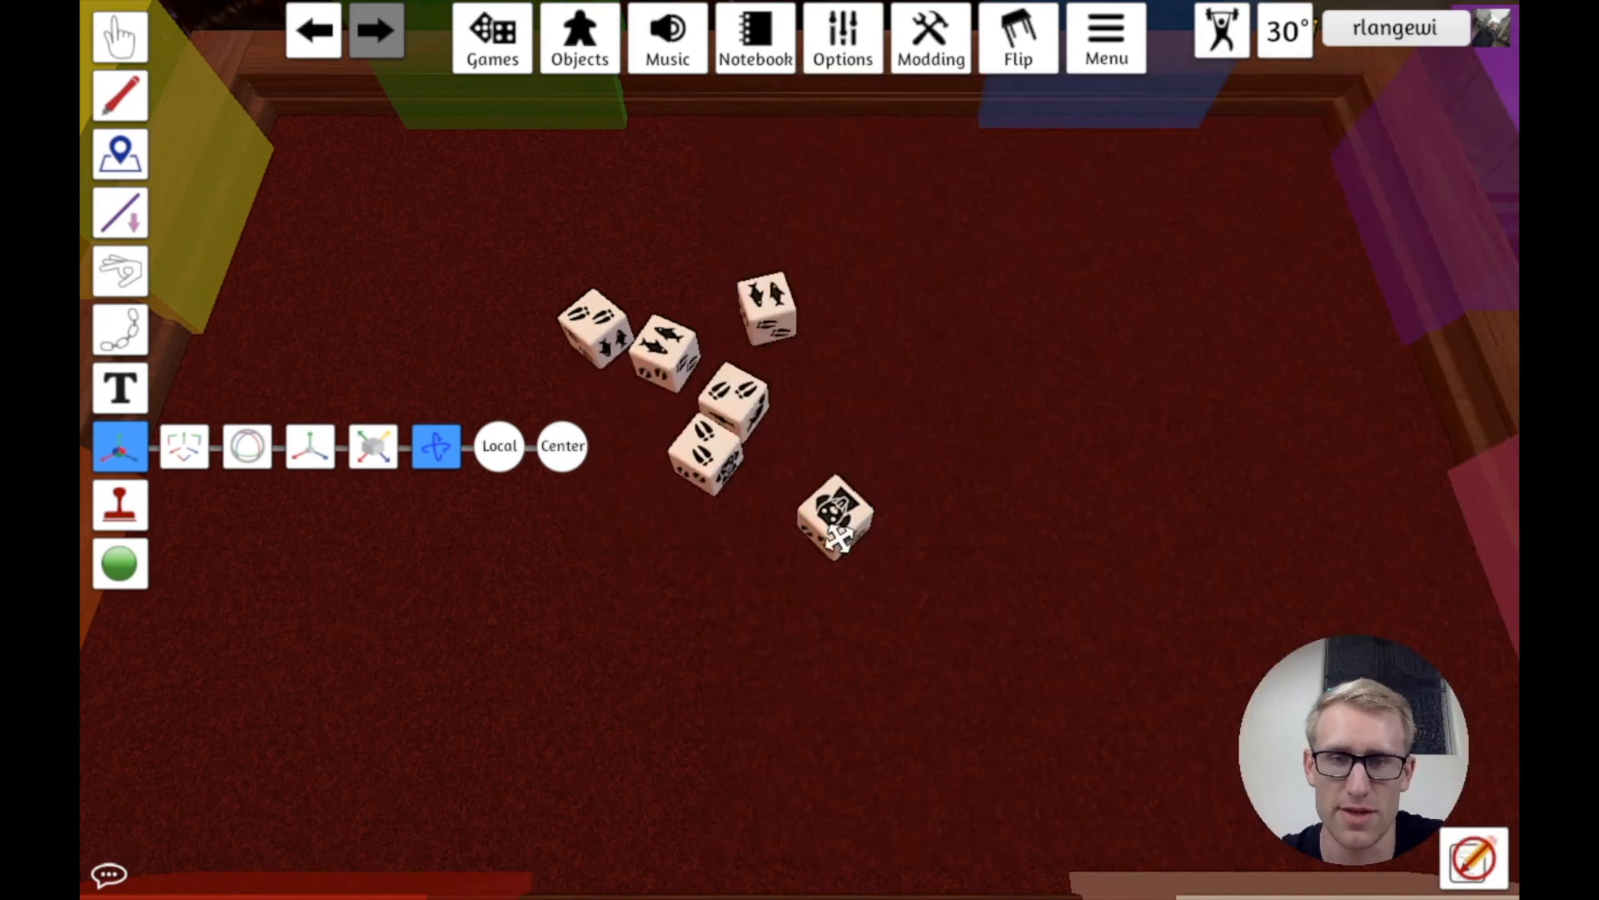
left_click(120, 35)
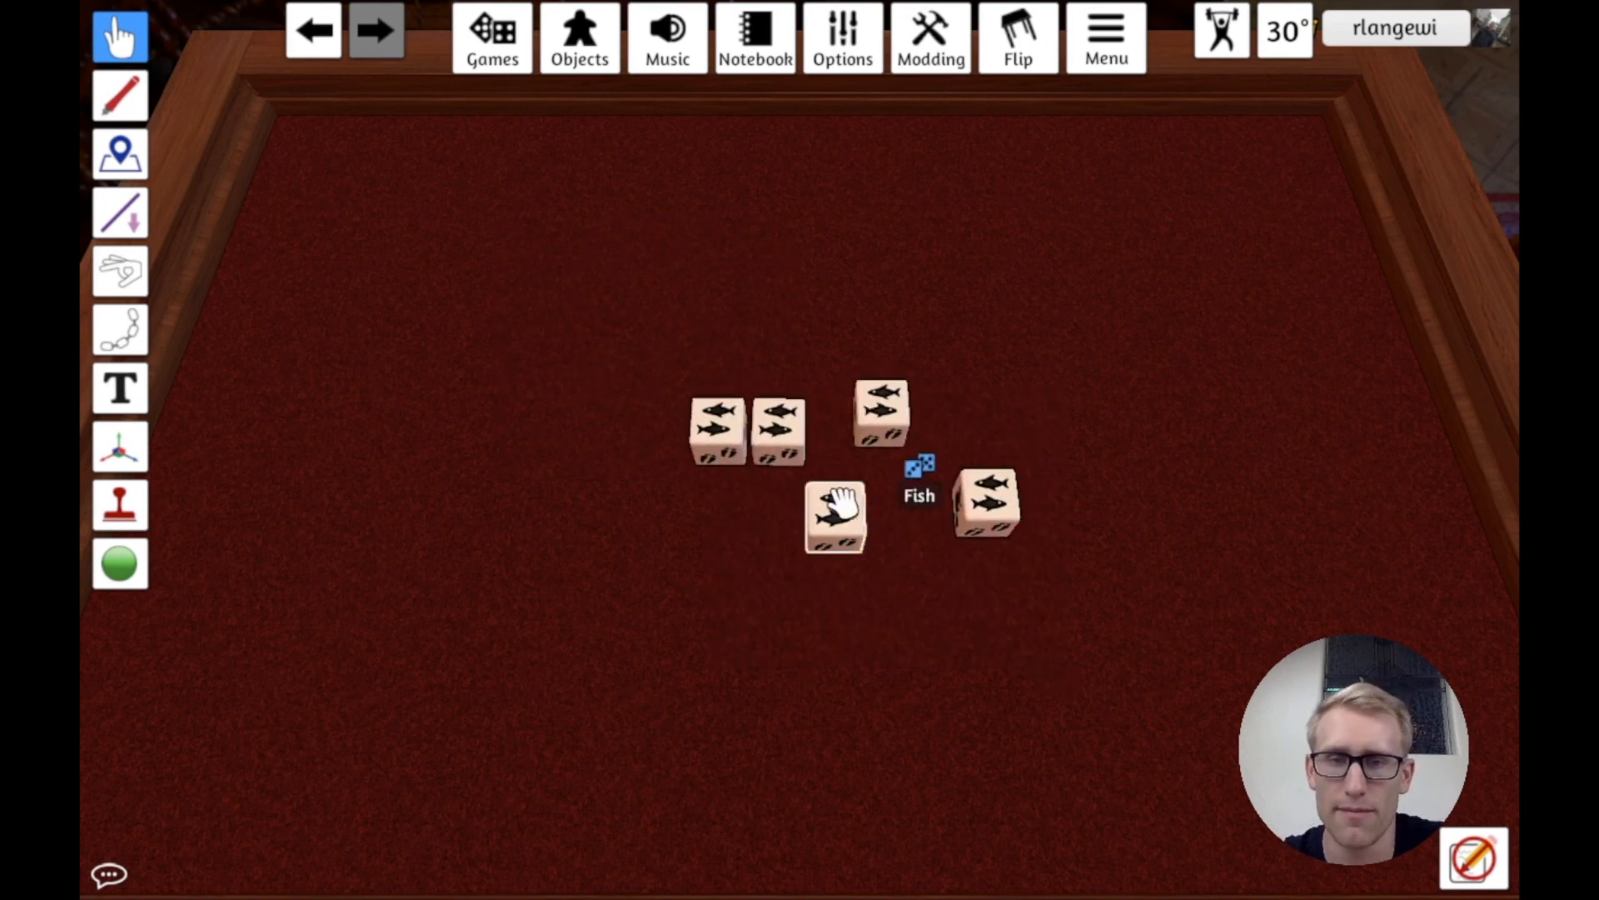
Step: Roll all the custom dice together so they land on Dog, Tracks and Beaver faces
left_click(834, 514)
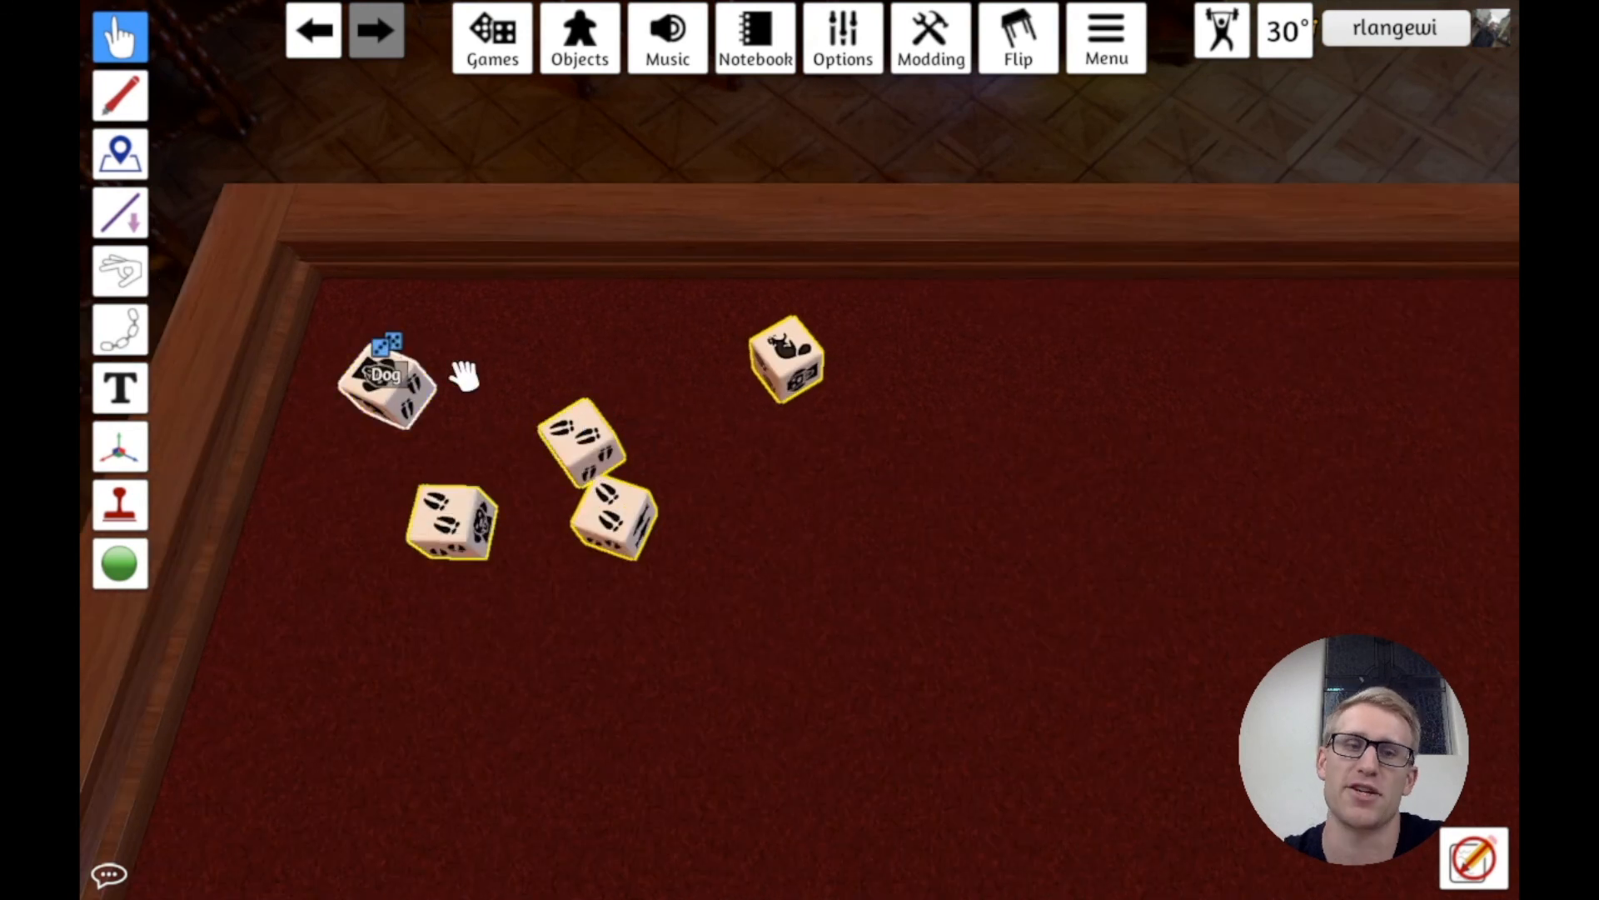
mouse_move(577, 480)
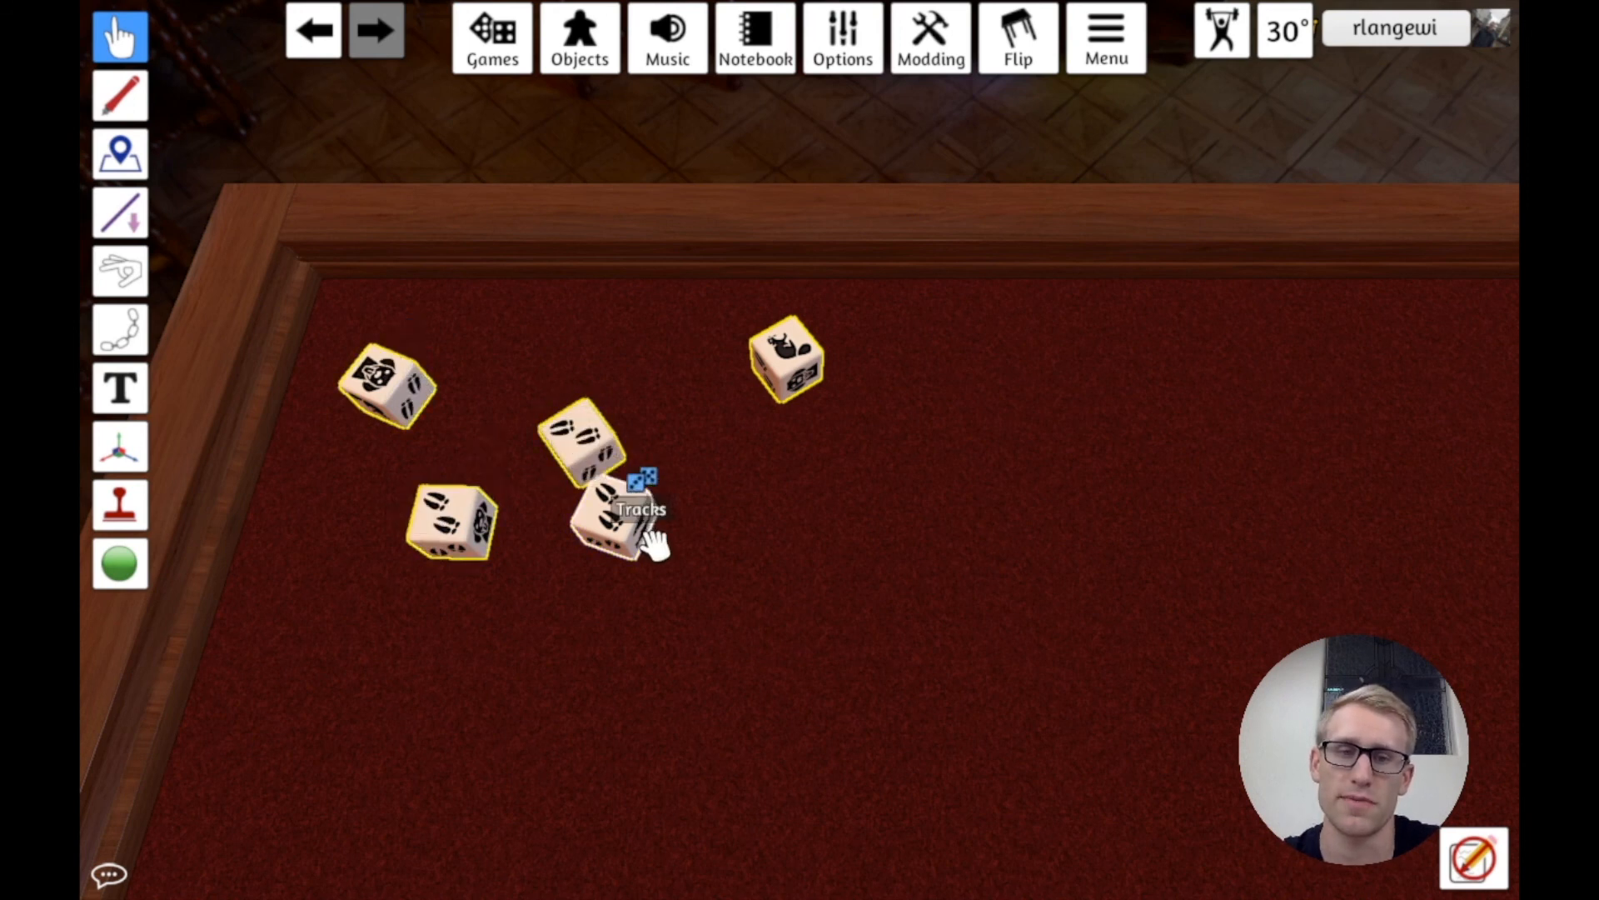
mouse_move(918, 621)
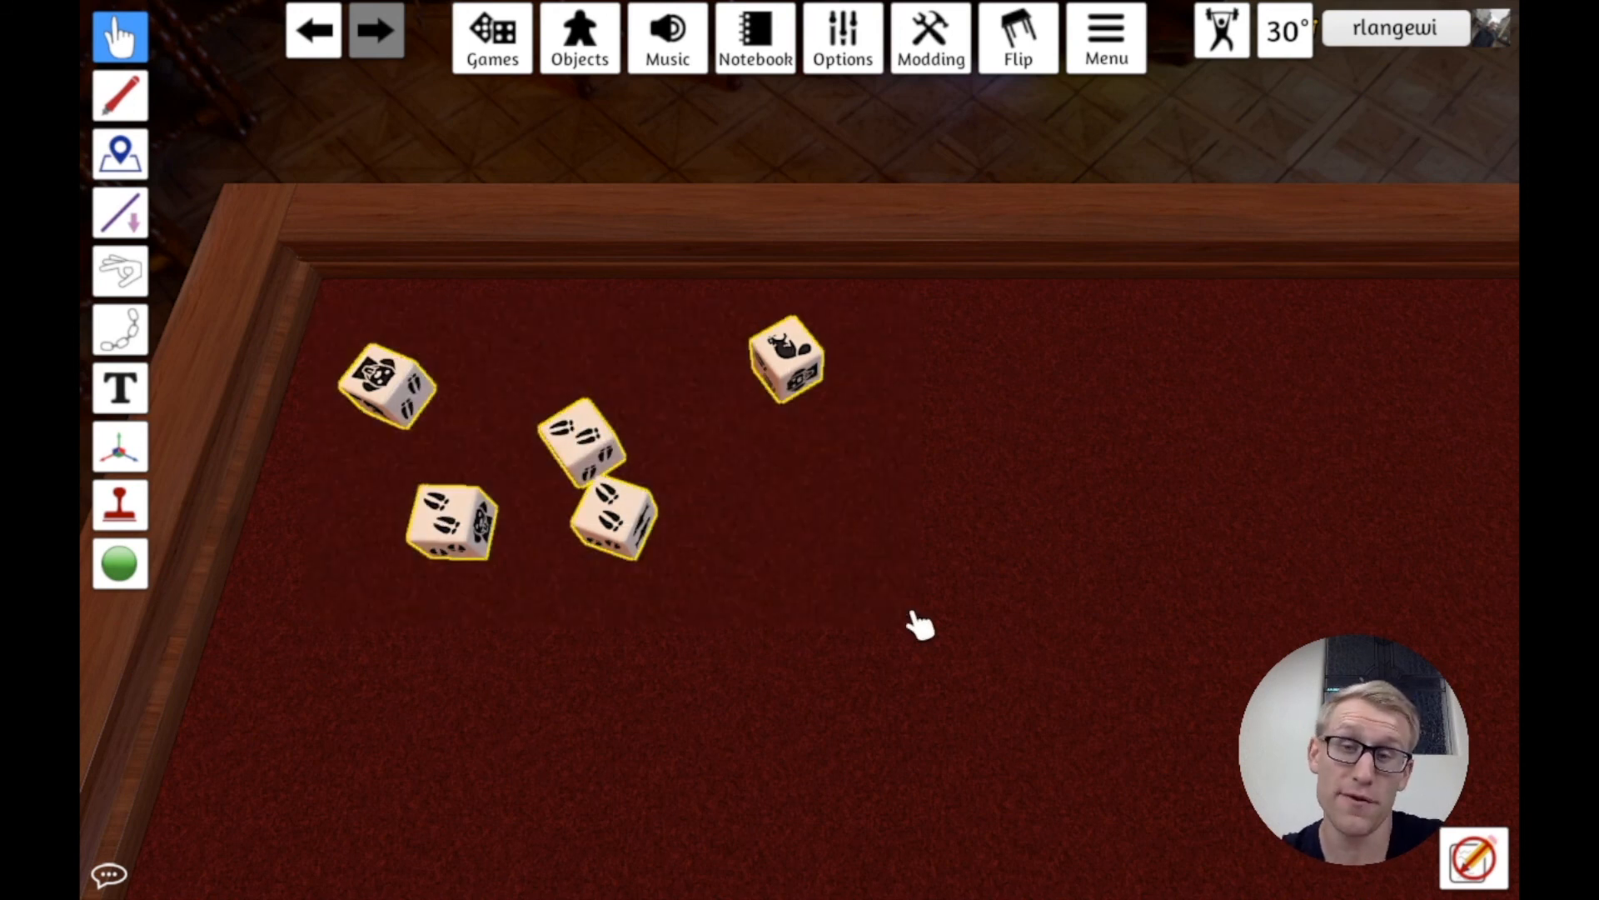